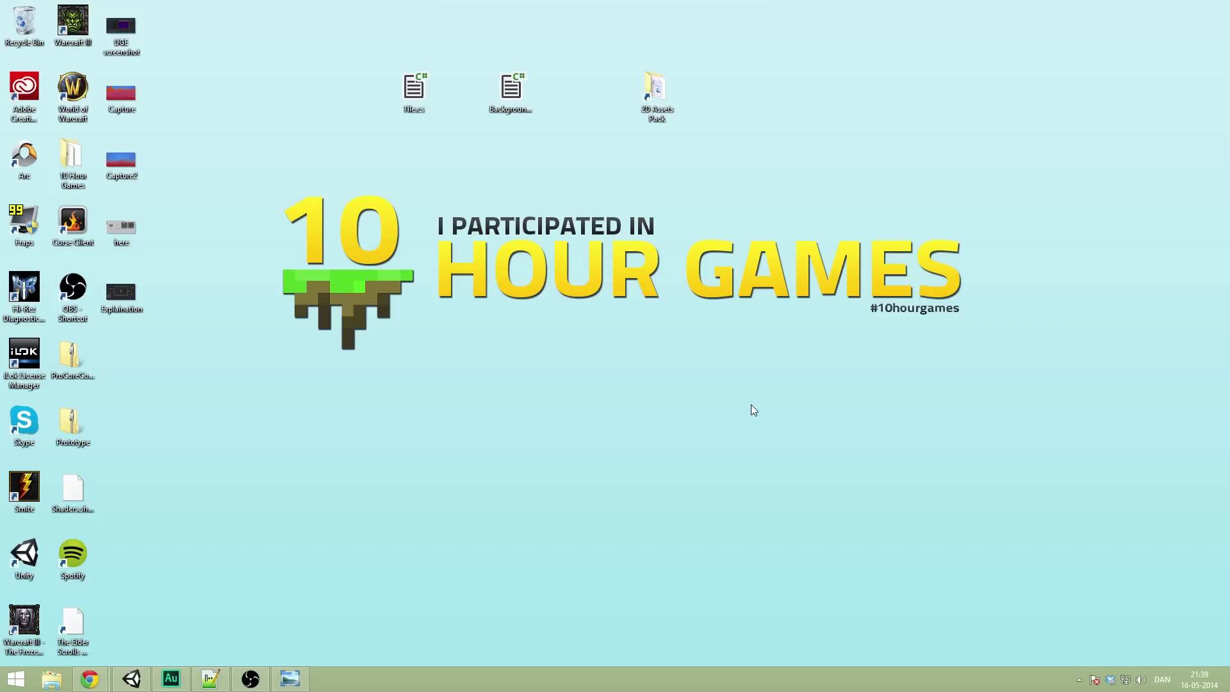
{"action": "mouse_move", "coordinate": [133, 630]}
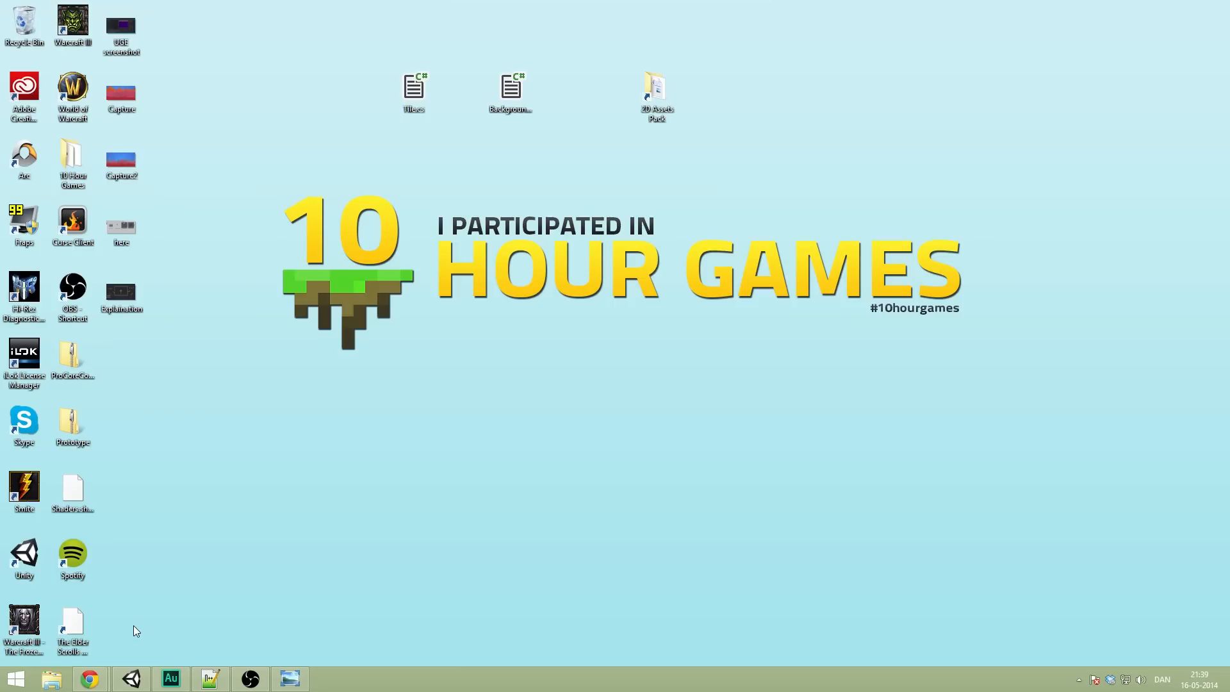
{"action": "mouse_move", "coordinate": [90, 679]}
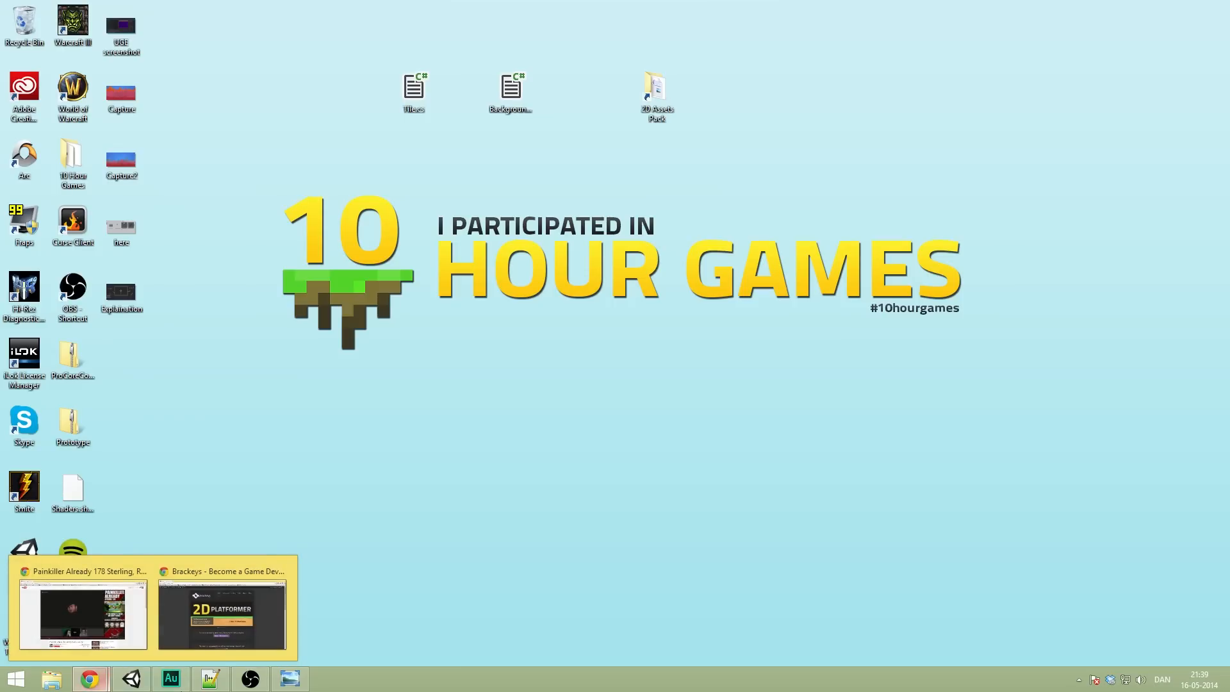
Step: Browse the Brackeys 2D Platformer course slide and page in Chrome, then close the browser
{"action": "left_click", "coordinate": [222, 616]}
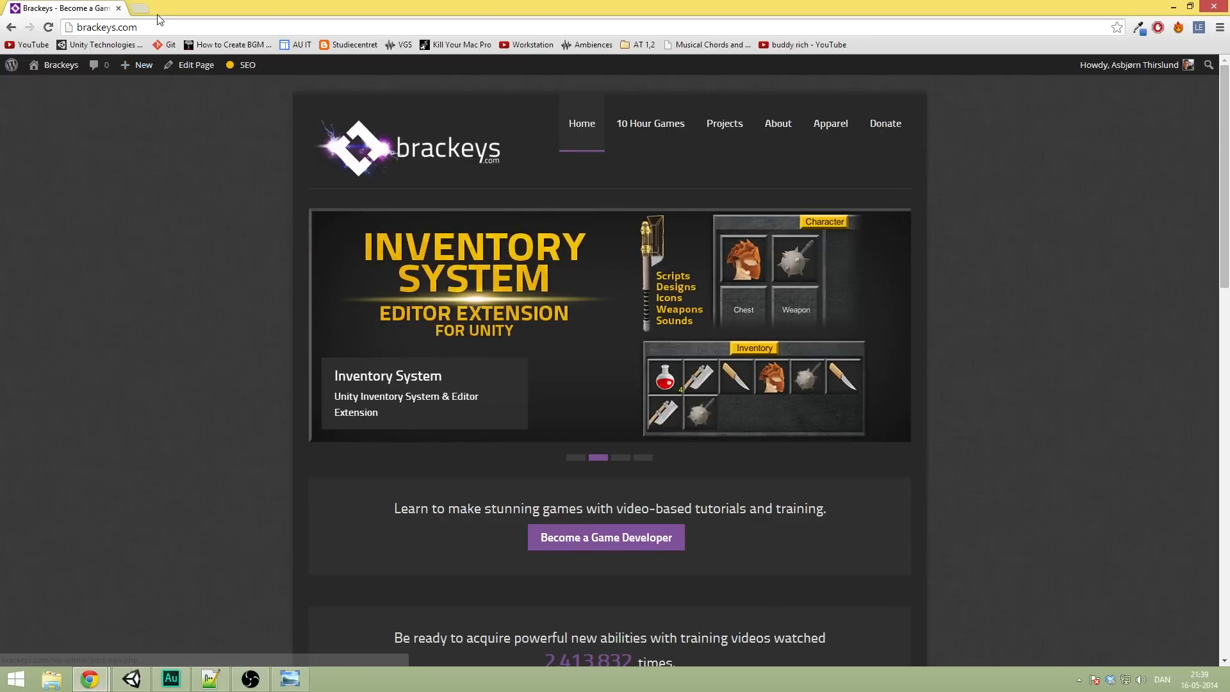
{"action": "mouse_move", "coordinate": [574, 457]}
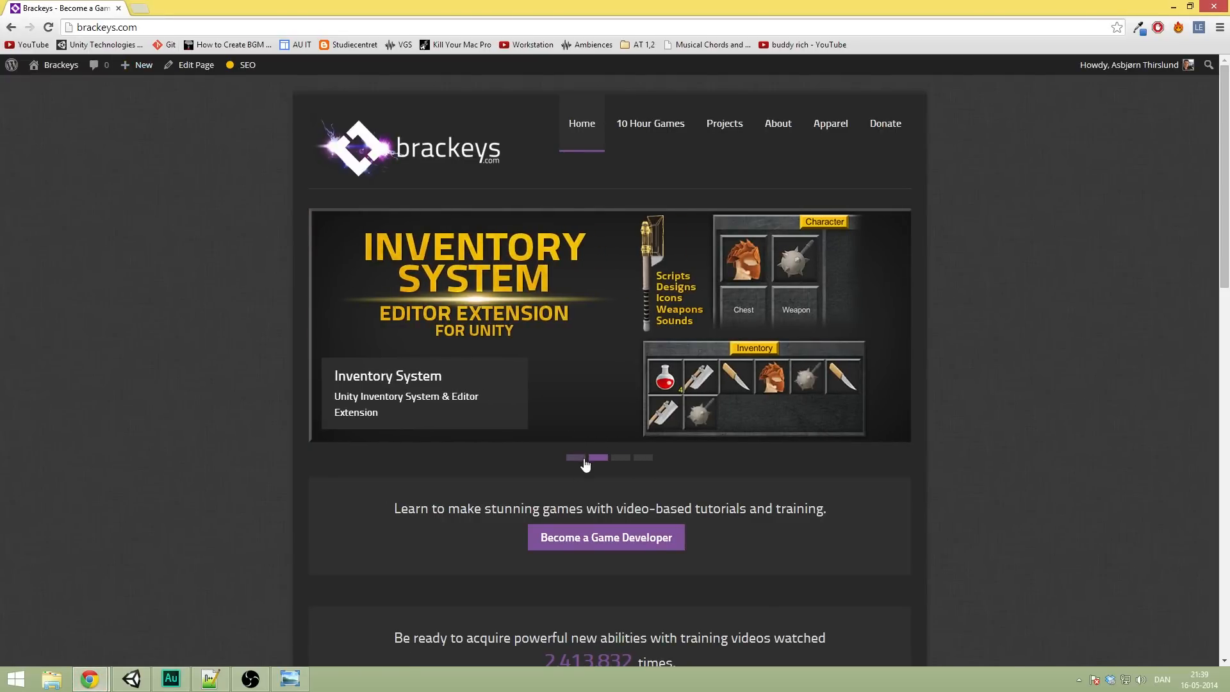
{"action": "left_click", "coordinate": [574, 458]}
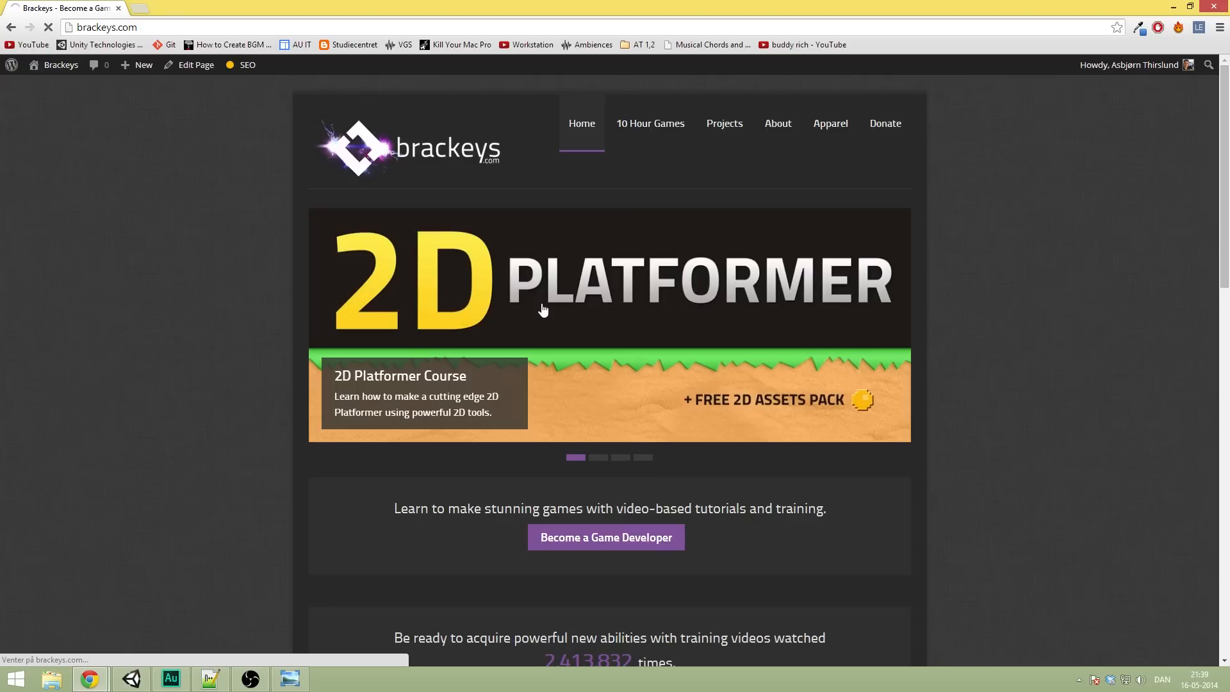
{"action": "mouse_move", "coordinate": [179, 319]}
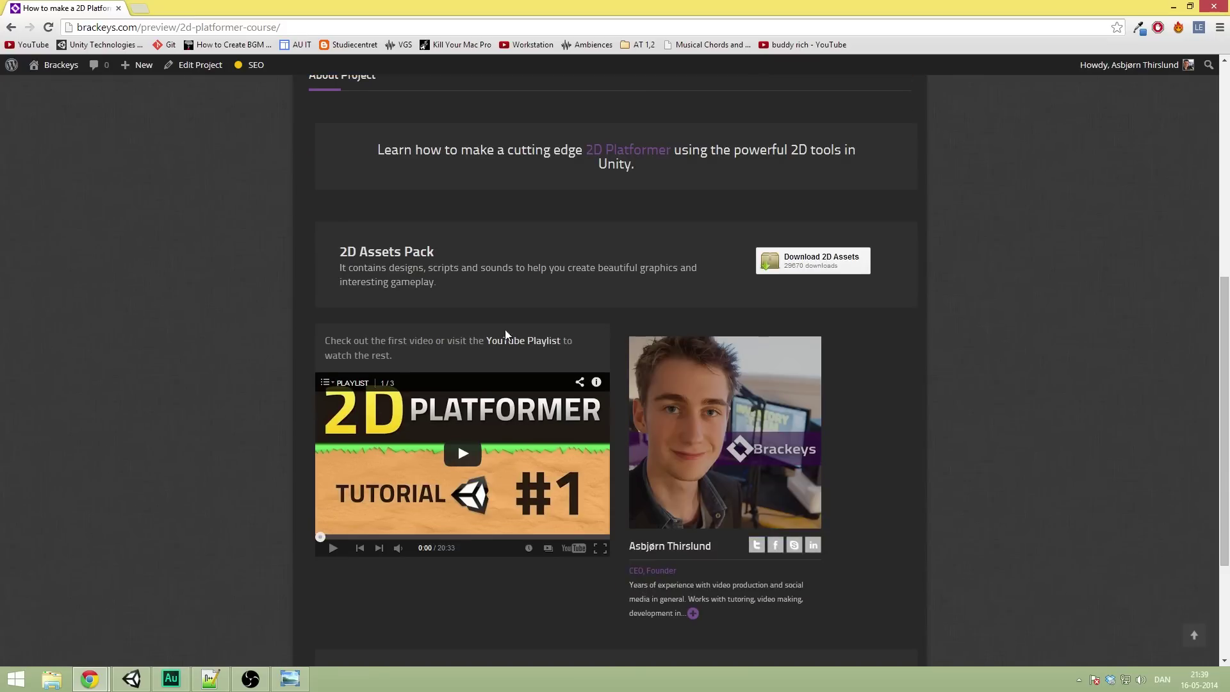
{"action": "mouse_move", "coordinate": [406, 325]}
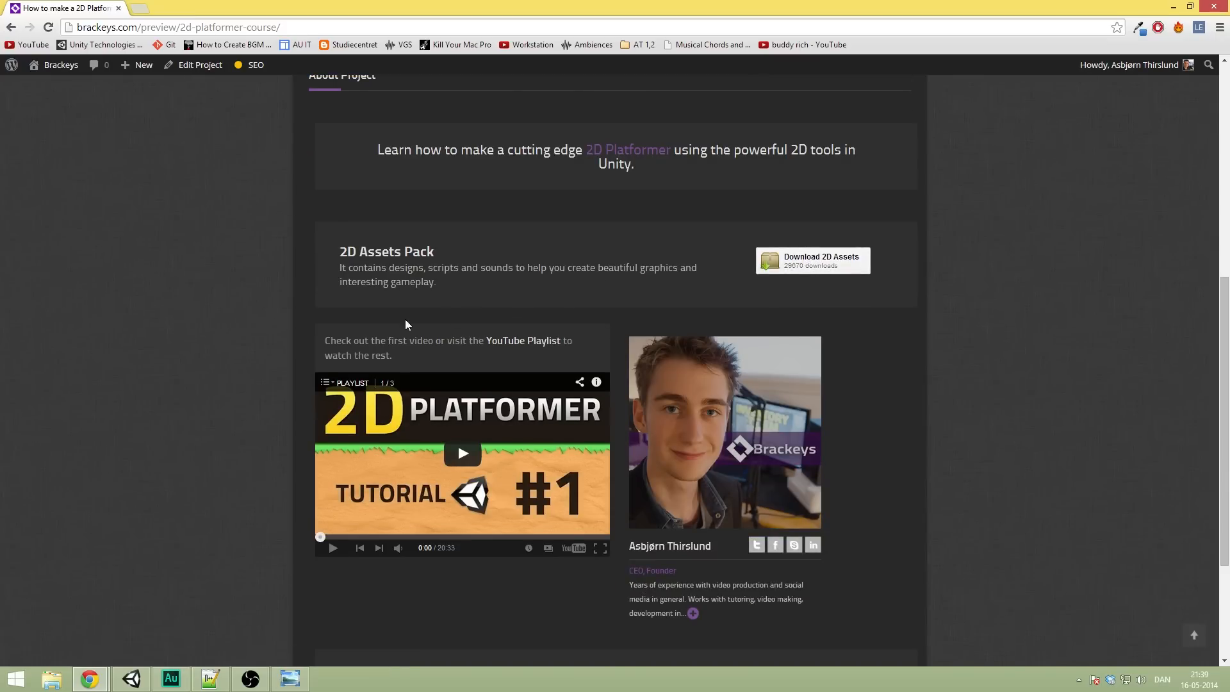
{"action": "scroll", "scroll_direction": "up", "scroll_amount": 3}
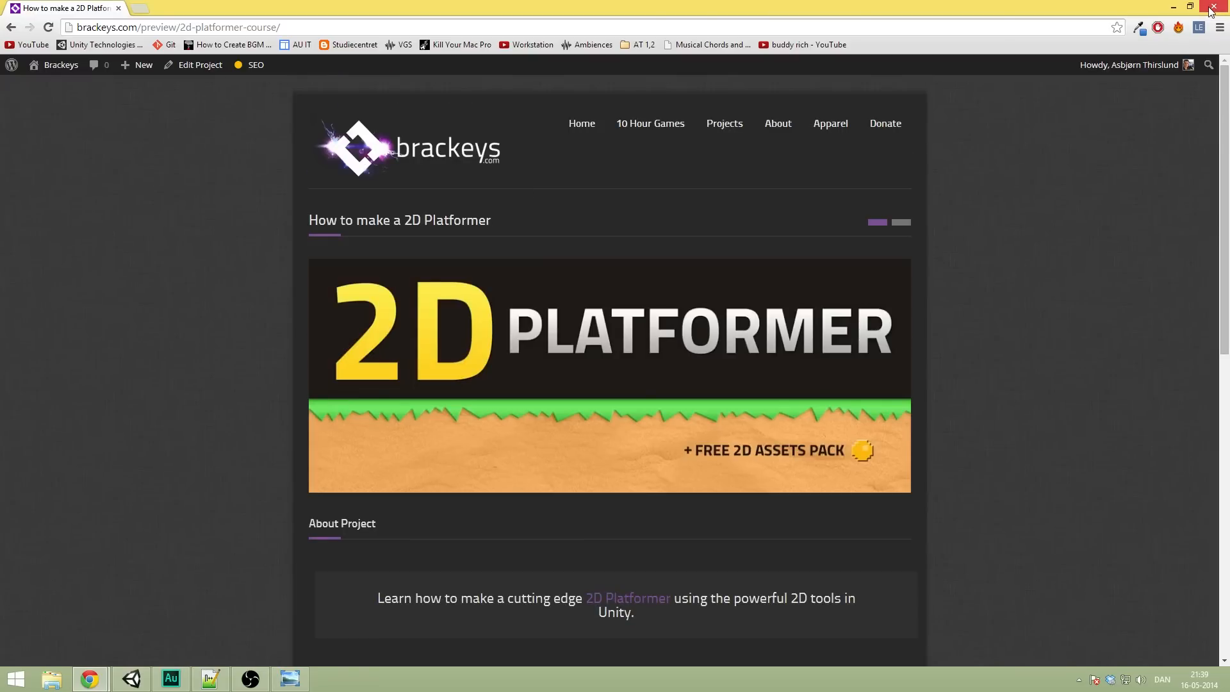
{"action": "mouse_move", "coordinate": [1219, 8]}
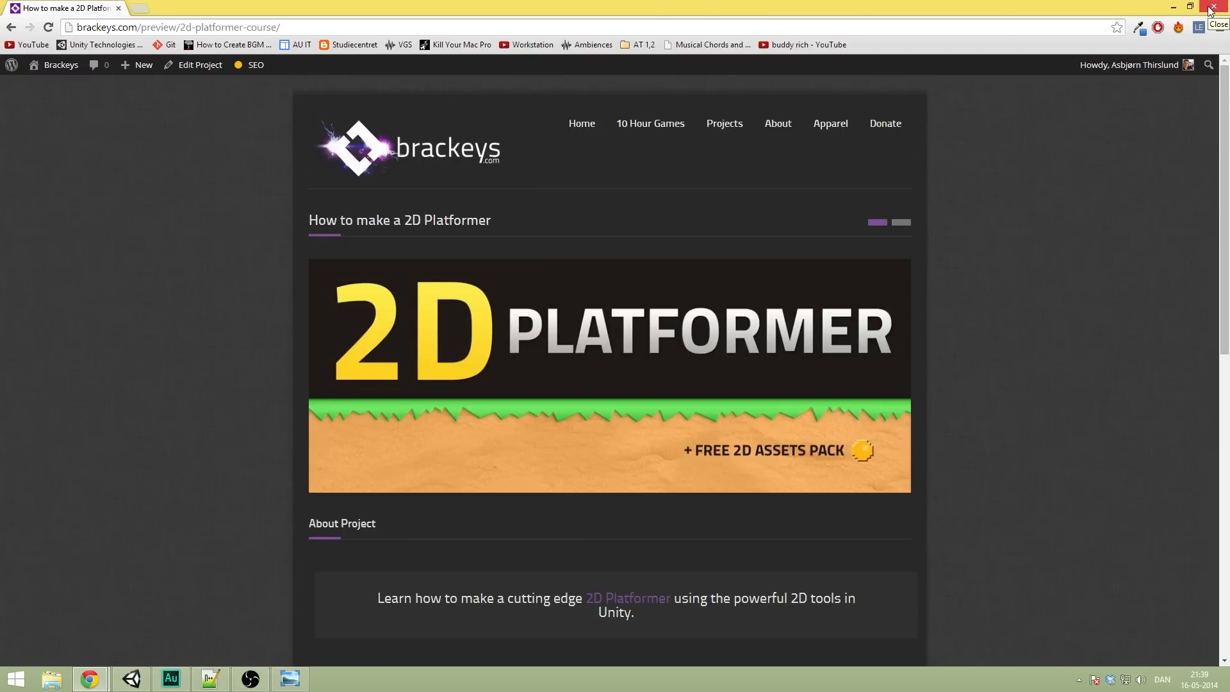
{"action": "left_click", "coordinate": [1219, 7]}
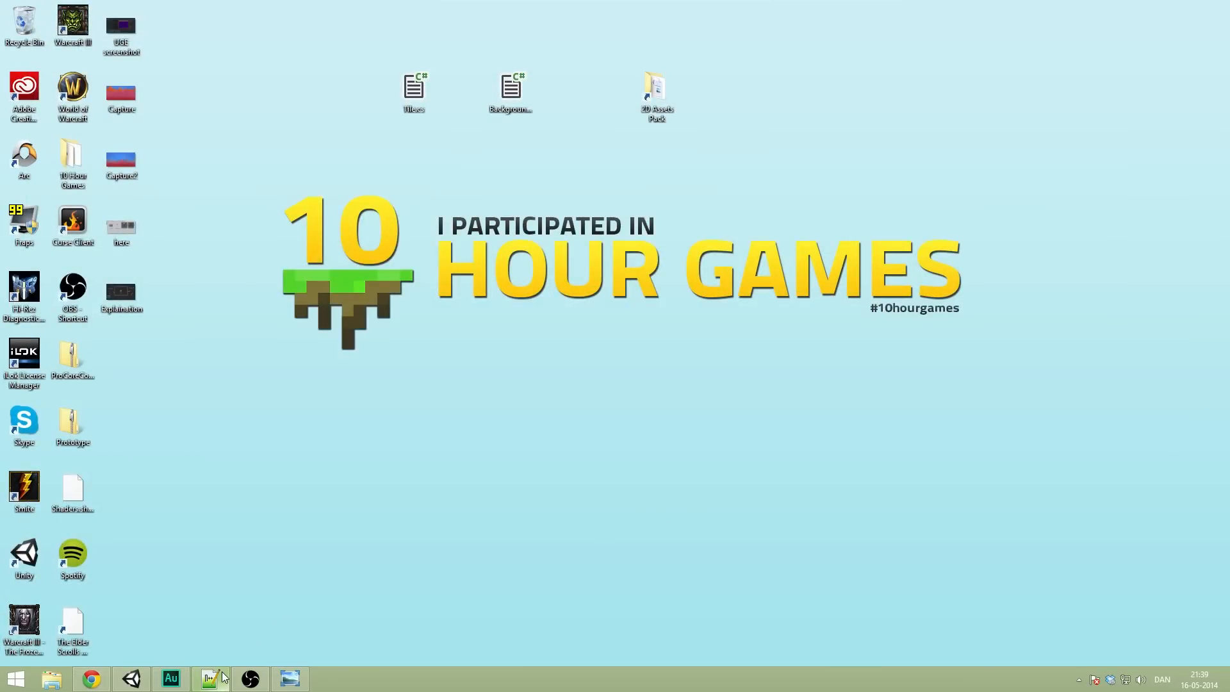
Step: Bring up Unity's MainLevel scene in Scene view and look at the layers from the side
{"action": "left_click", "coordinate": [131, 678]}
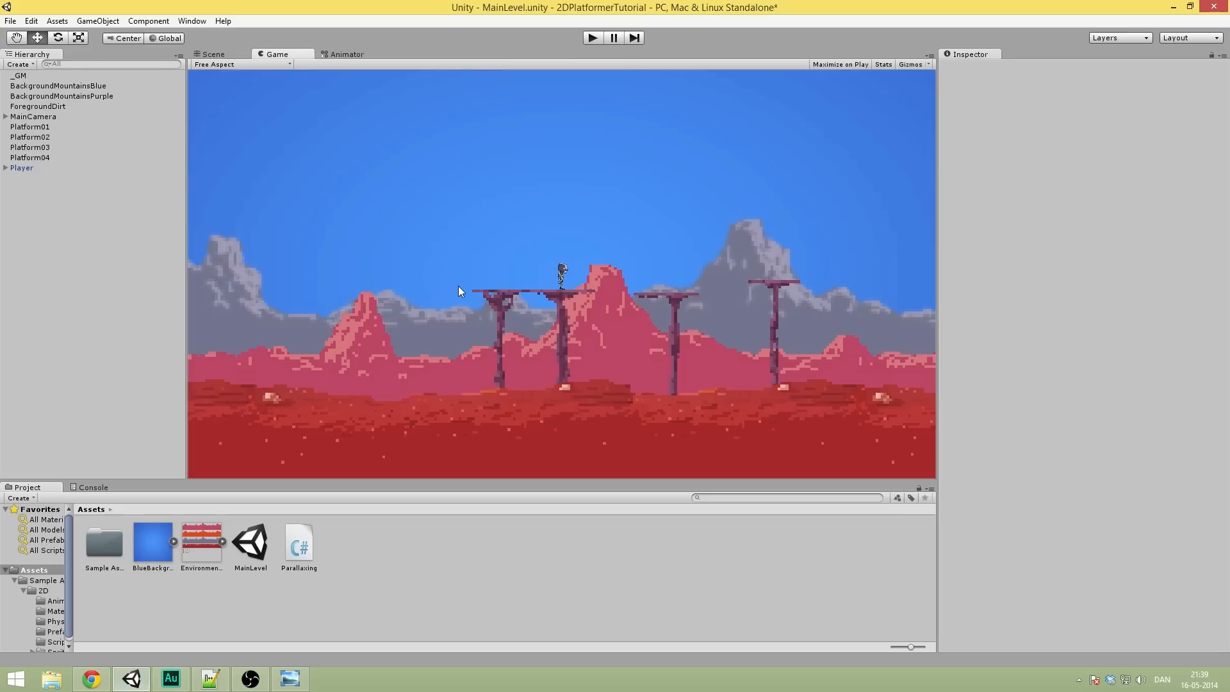
{"action": "mouse_move", "coordinate": [242, 52]}
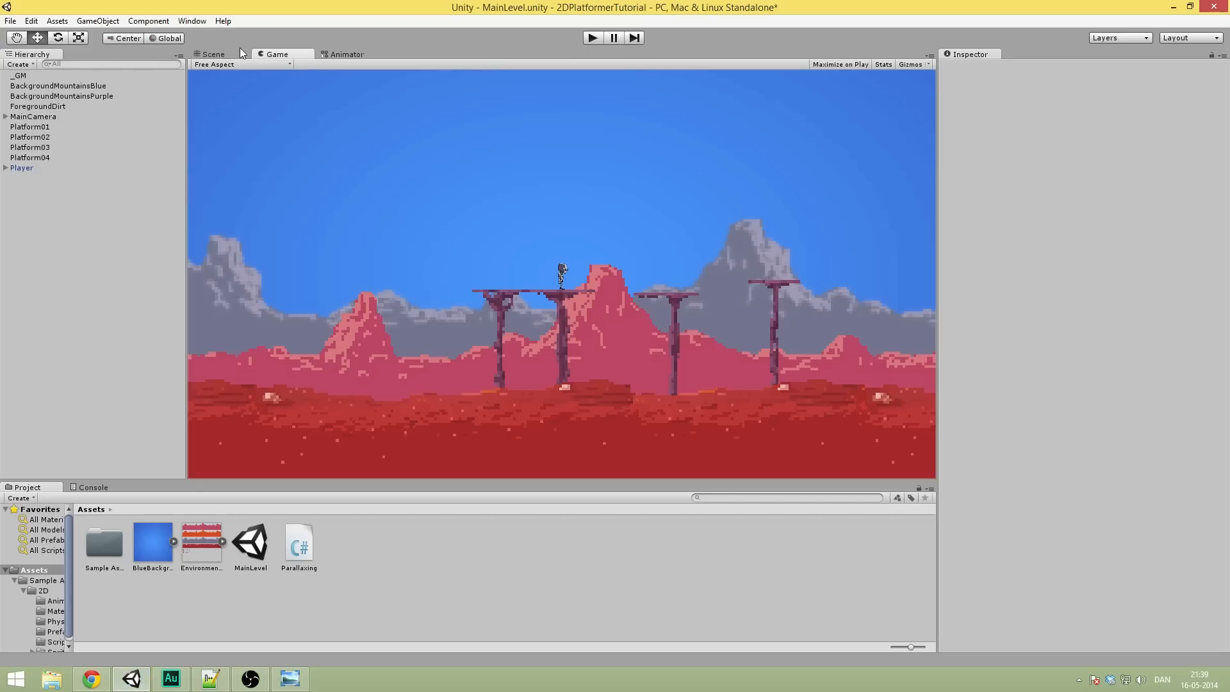
{"action": "left_click", "coordinate": [212, 53]}
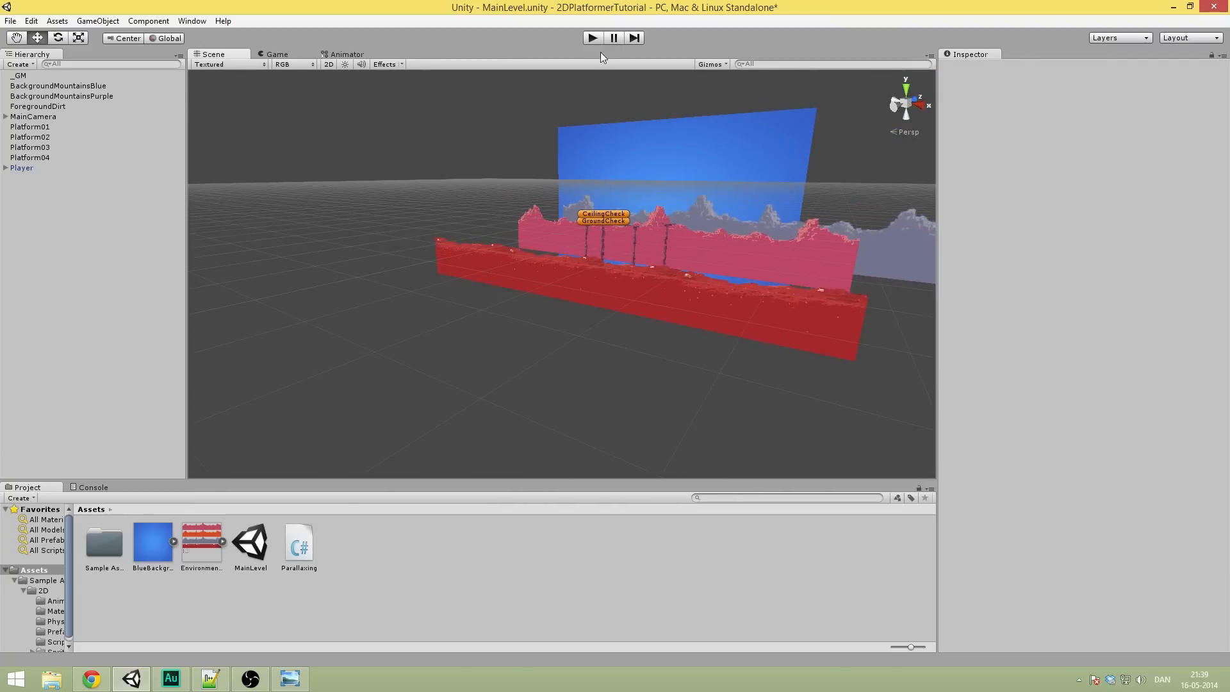
{"action": "left_click", "coordinate": [592, 37]}
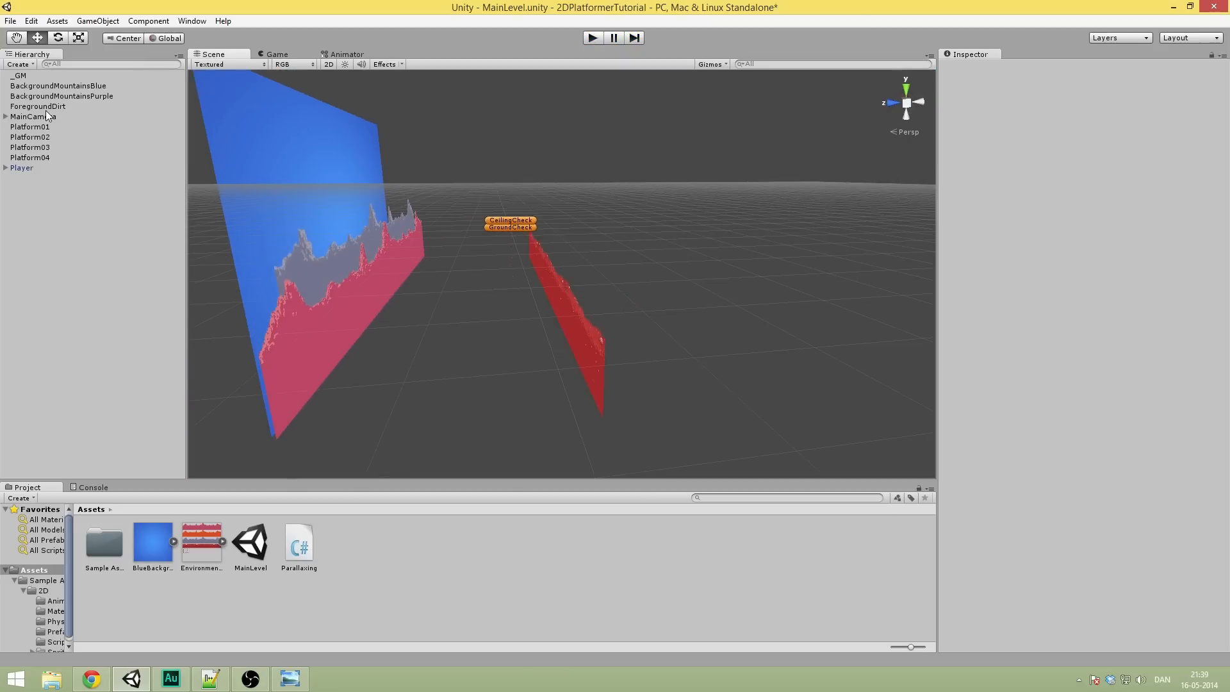
Step: Select MainCamera and BlueBackground in the Hierarchy, then scroll the scene view
{"action": "left_click", "coordinate": [33, 116]}
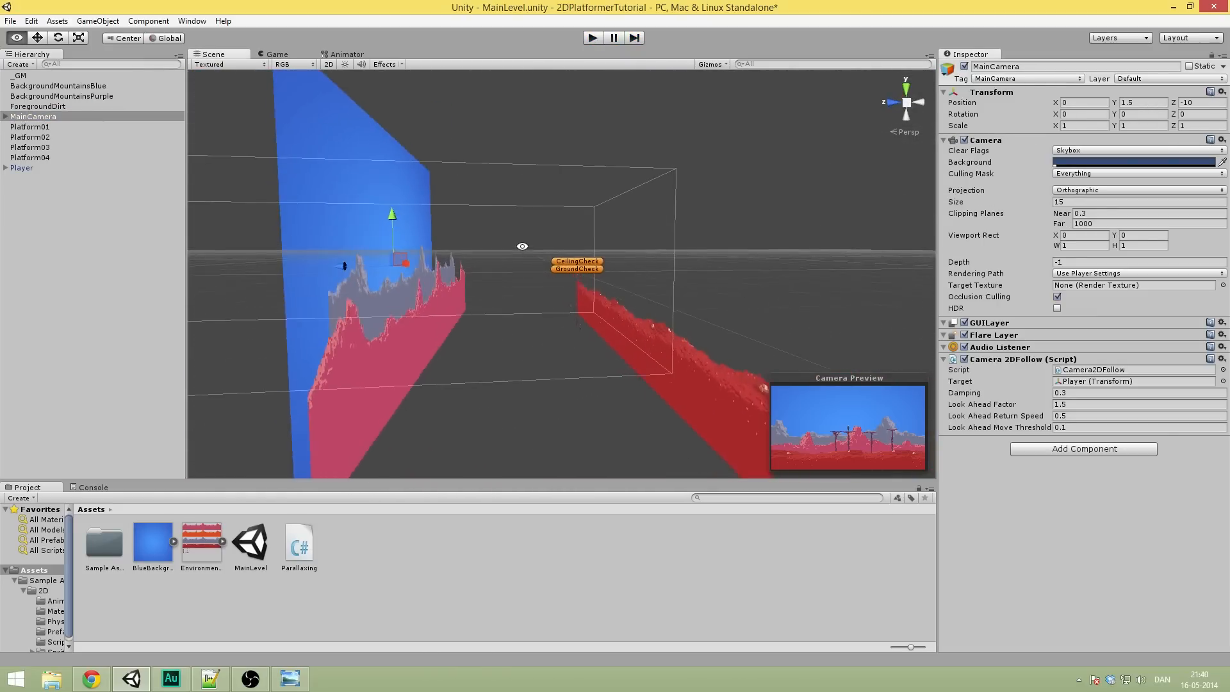
{"action": "left_click", "coordinate": [6, 116]}
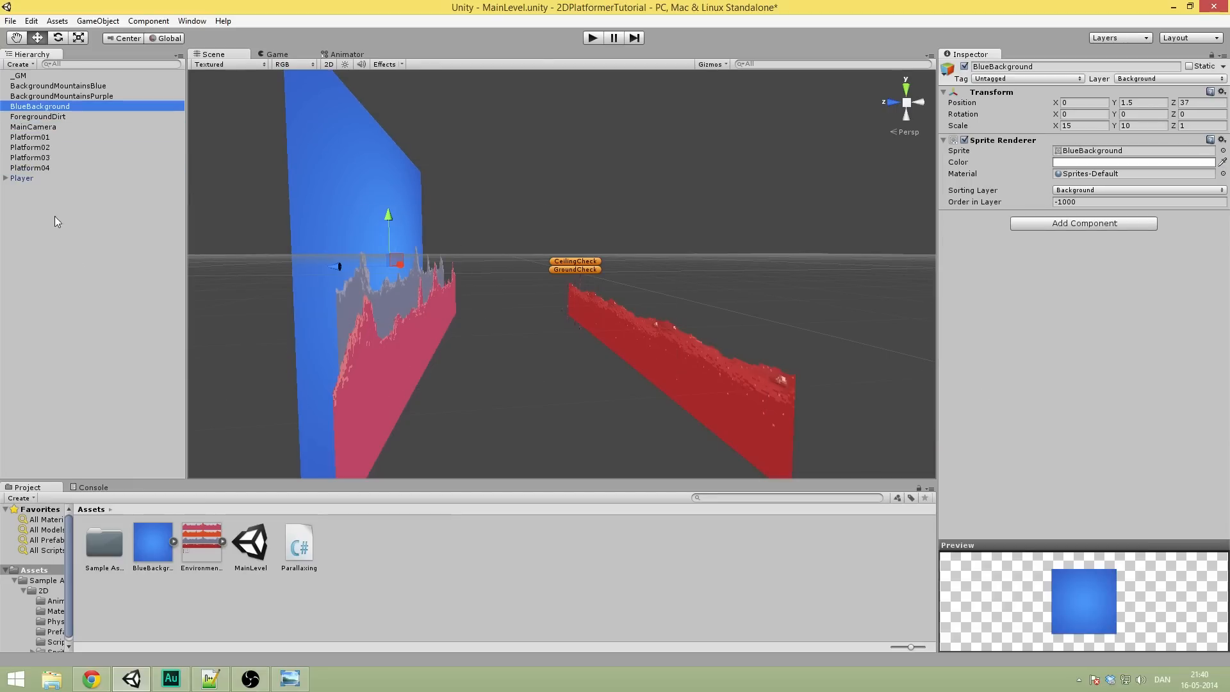
{"action": "left_click", "coordinate": [32, 126]}
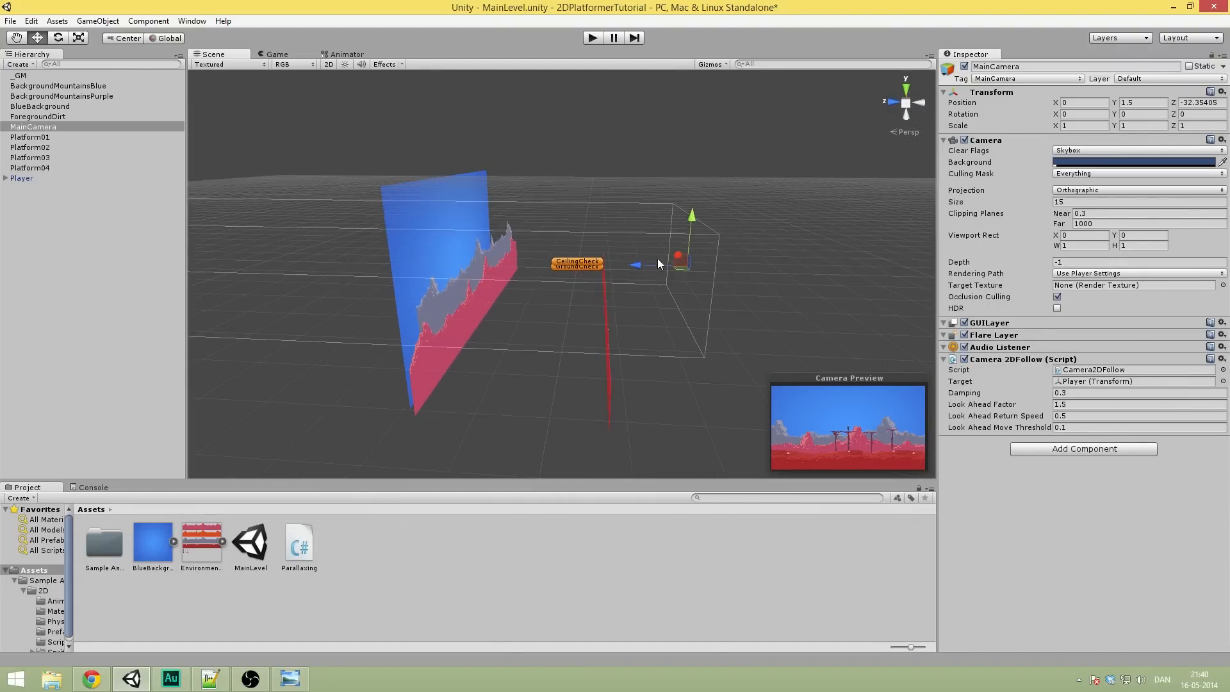
{"action": "scroll", "scroll_direction": "down", "scroll_amount": 3}
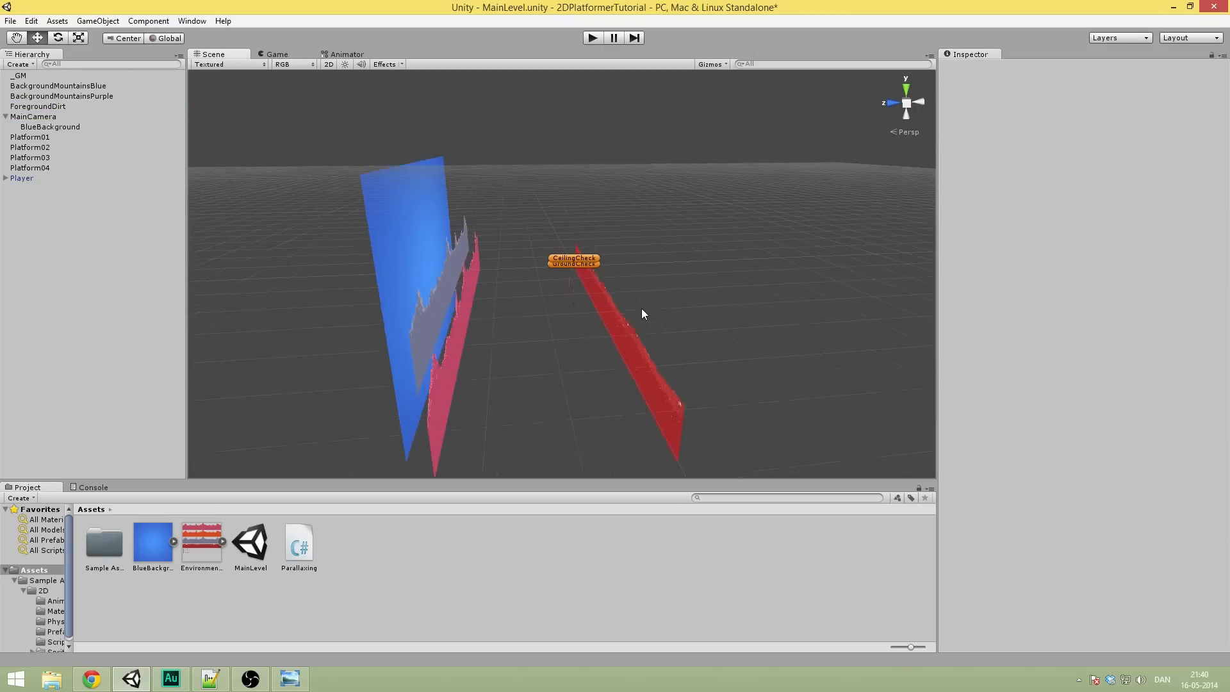
{"action": "left_click", "coordinate": [38, 106]}
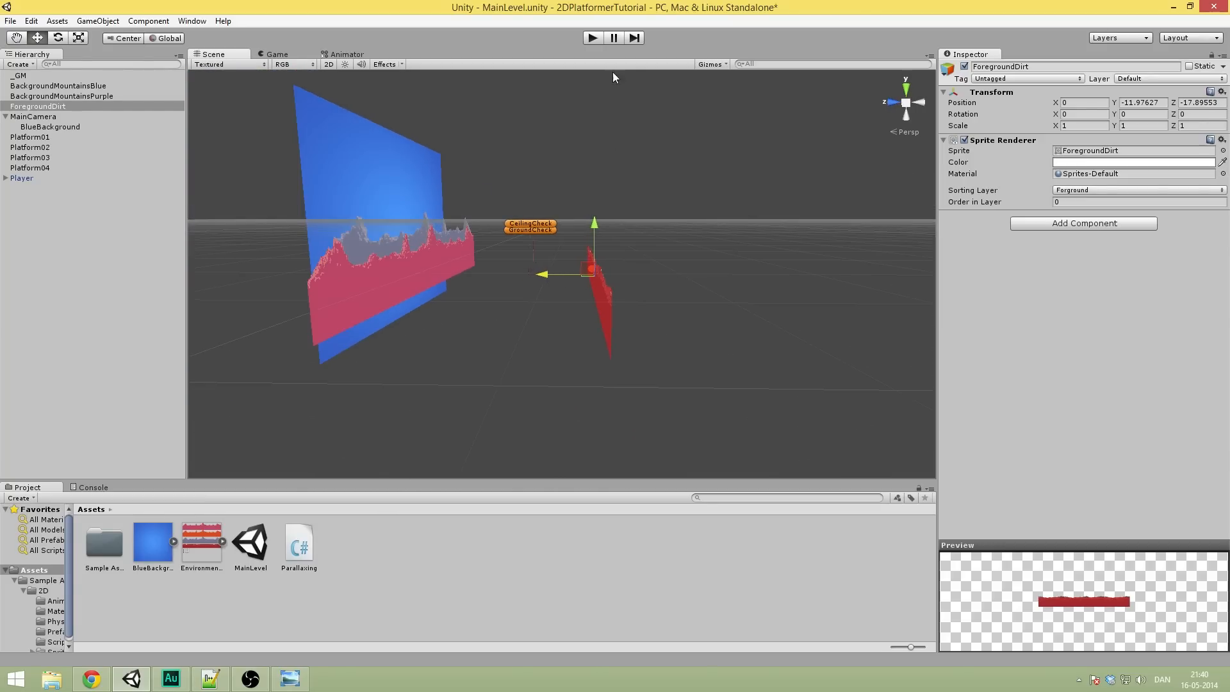
{"action": "left_click", "coordinate": [592, 37]}
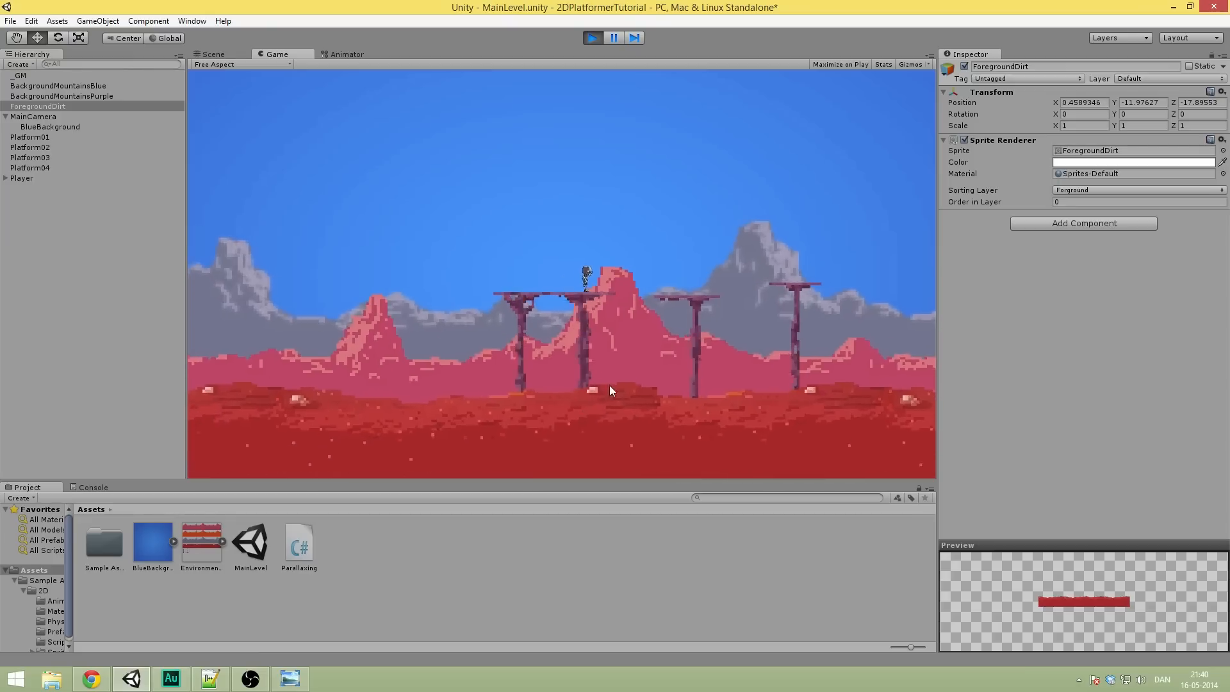
{"action": "left_click", "coordinate": [211, 54]}
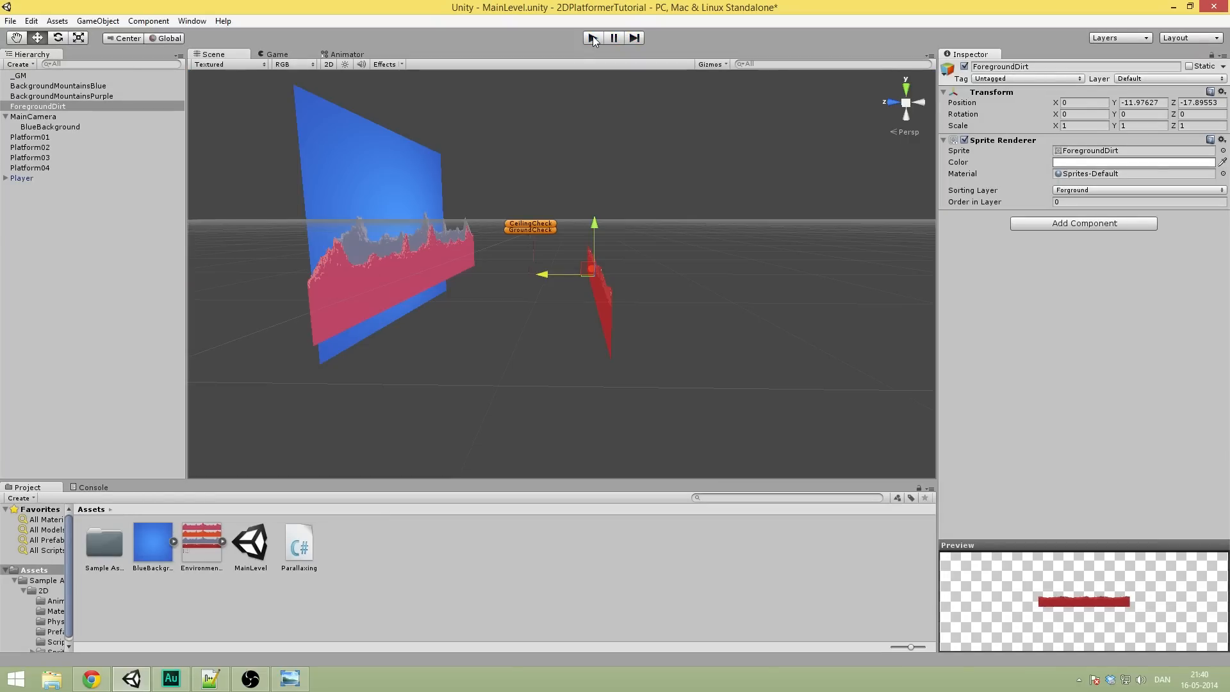
{"action": "mouse_move", "coordinate": [90, 167]}
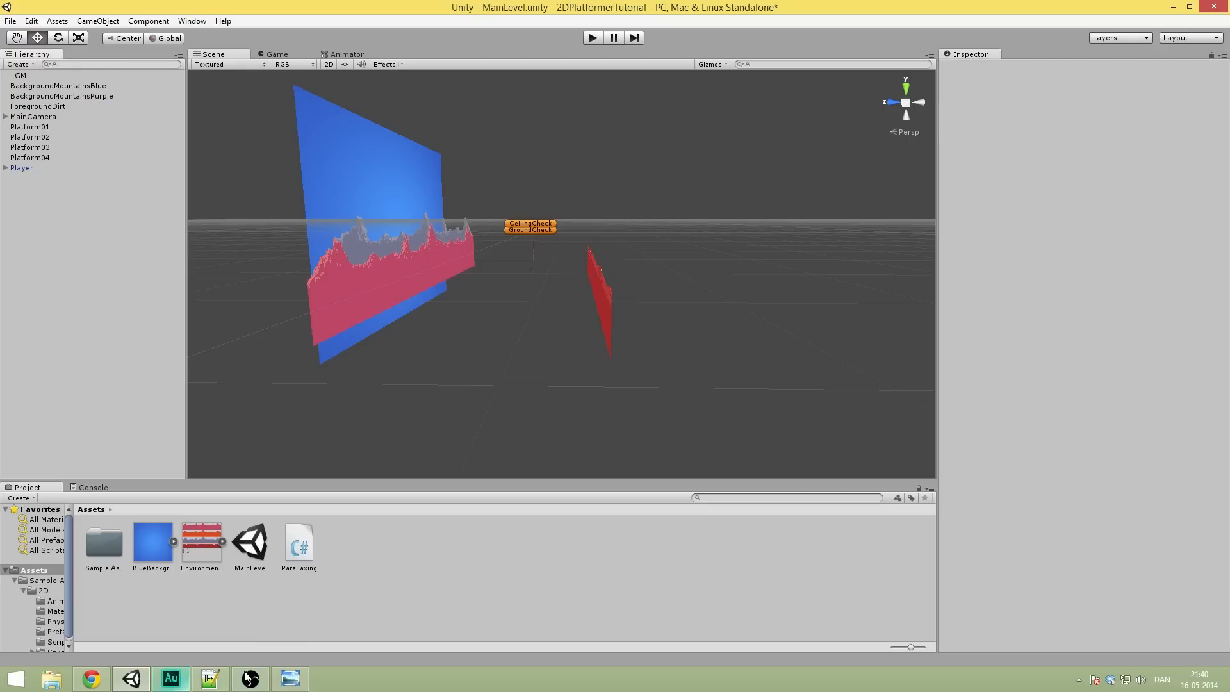
{"action": "mouse_move", "coordinate": [289, 679]}
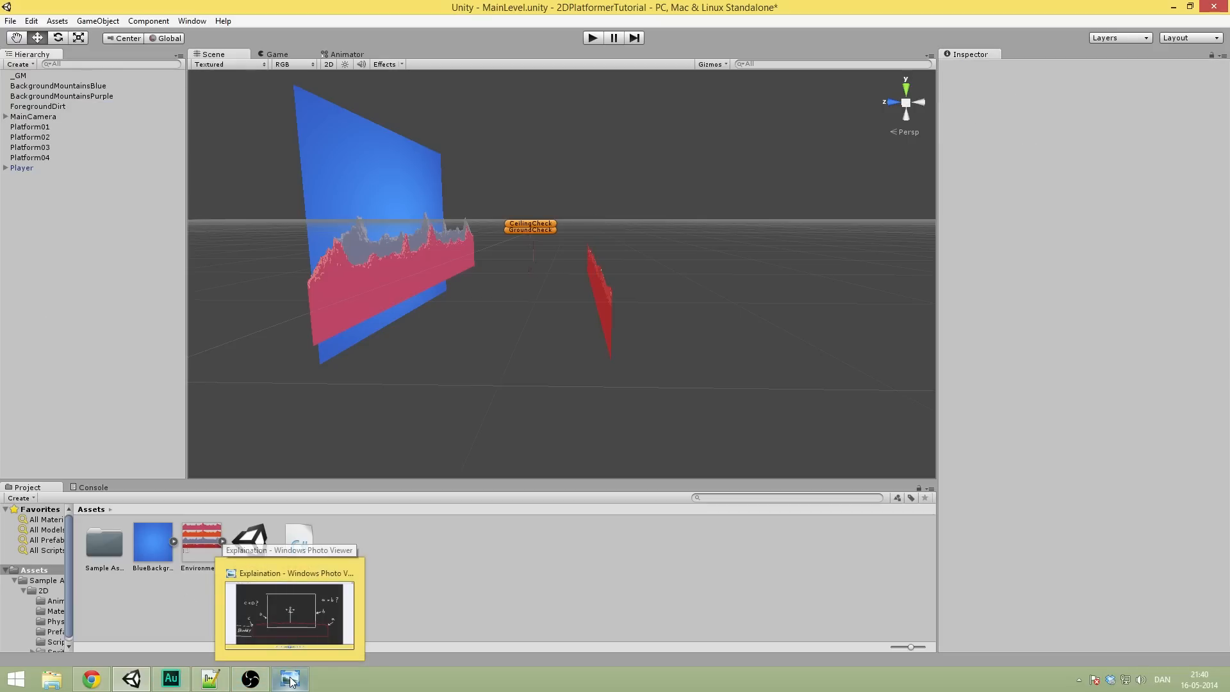
{"action": "mouse_move", "coordinate": [276, 675]}
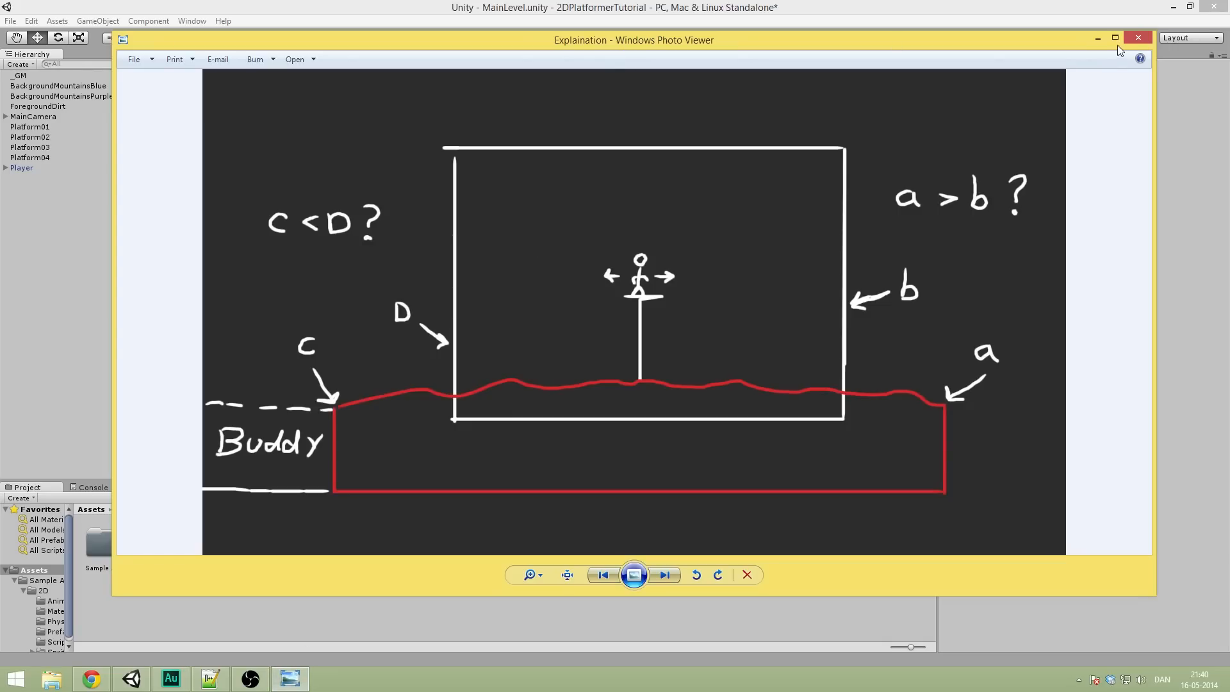
{"action": "mouse_move", "coordinate": [815, 265]}
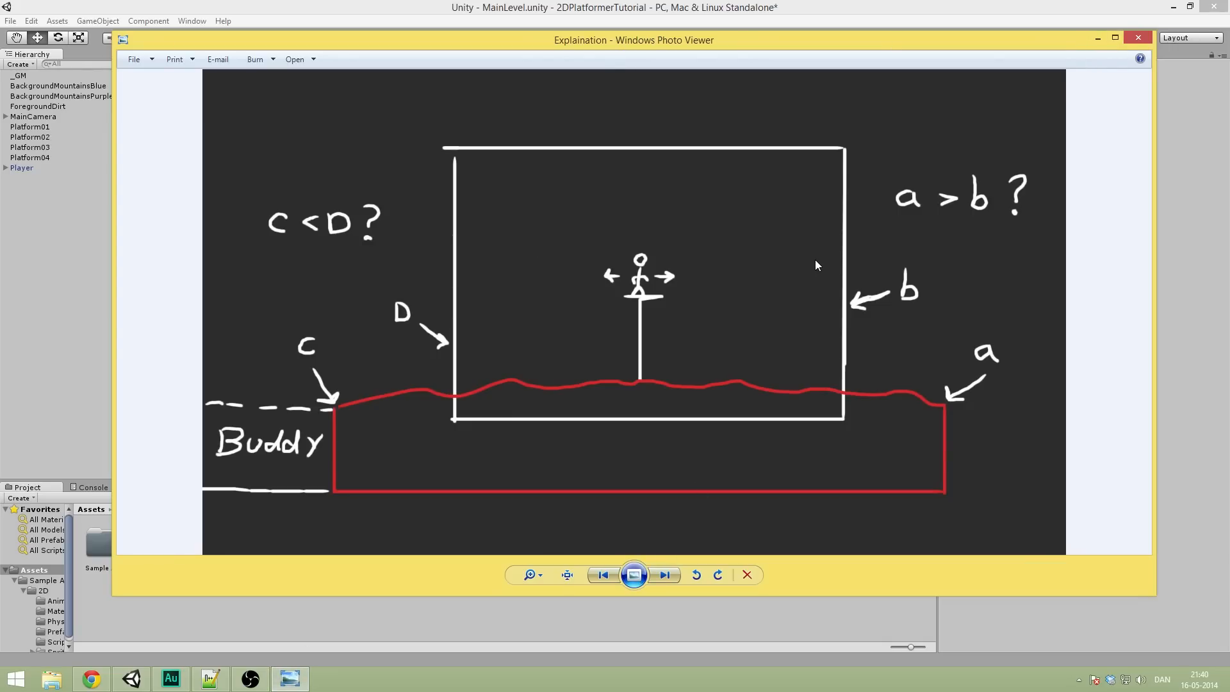
{"action": "mouse_move", "coordinate": [836, 363]}
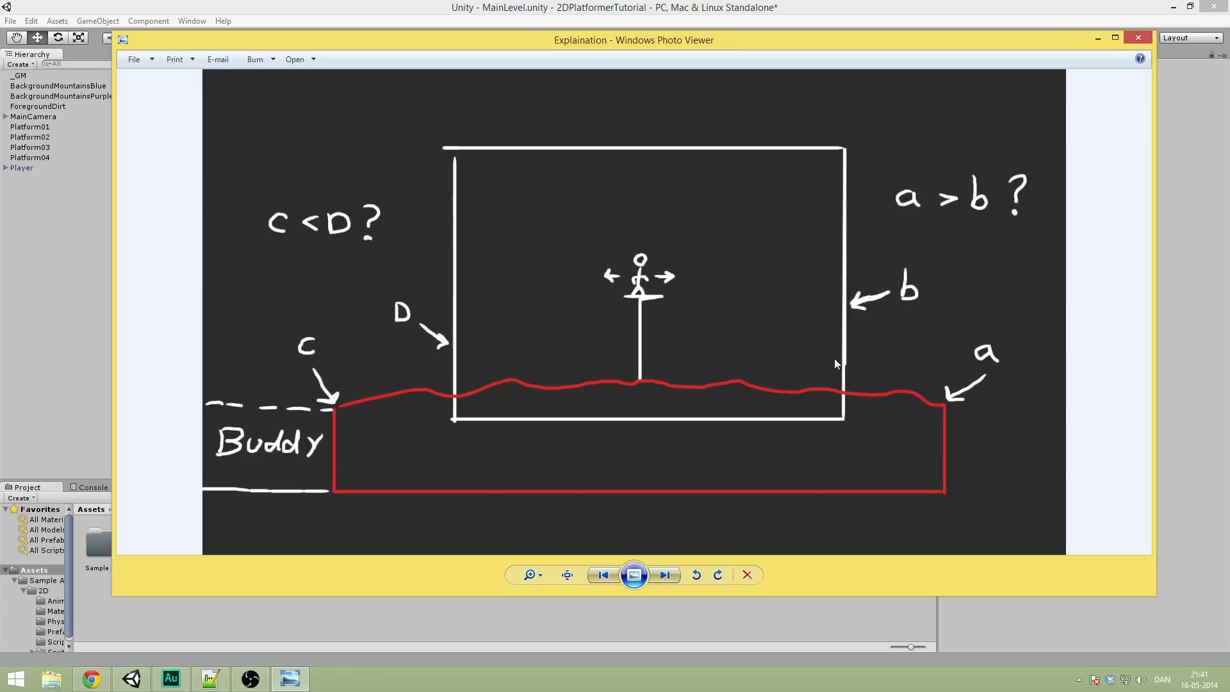
{"action": "mouse_move", "coordinate": [671, 331]}
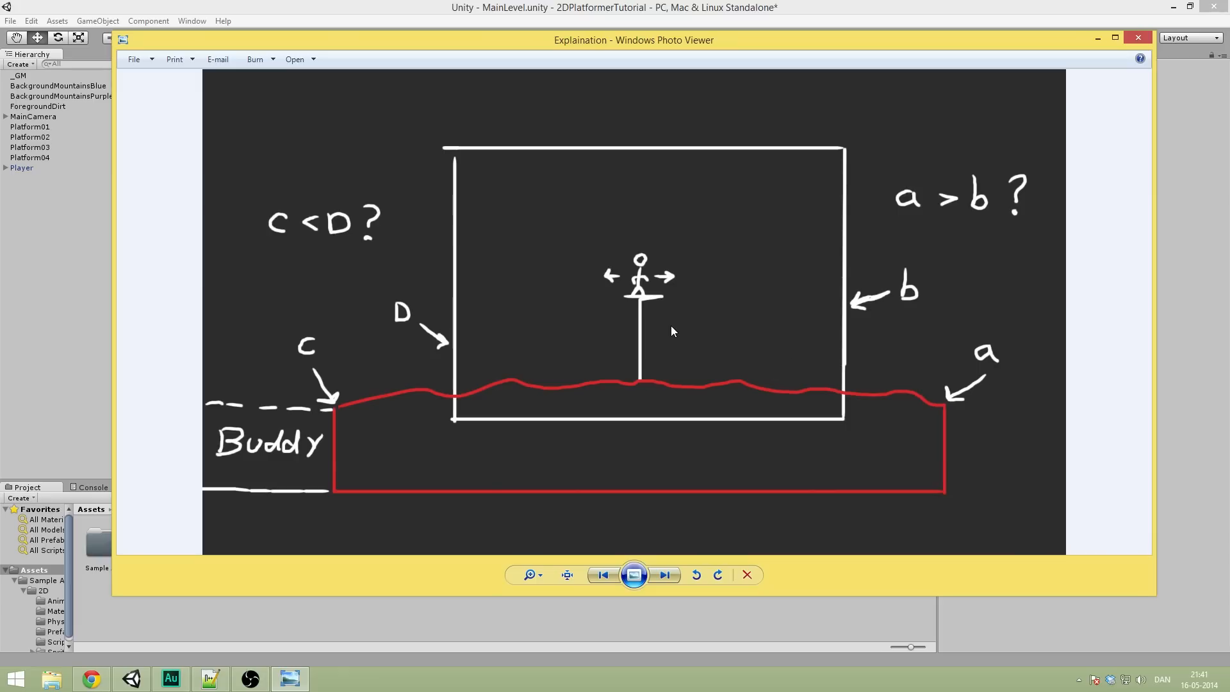
{"action": "mouse_move", "coordinate": [599, 307]}
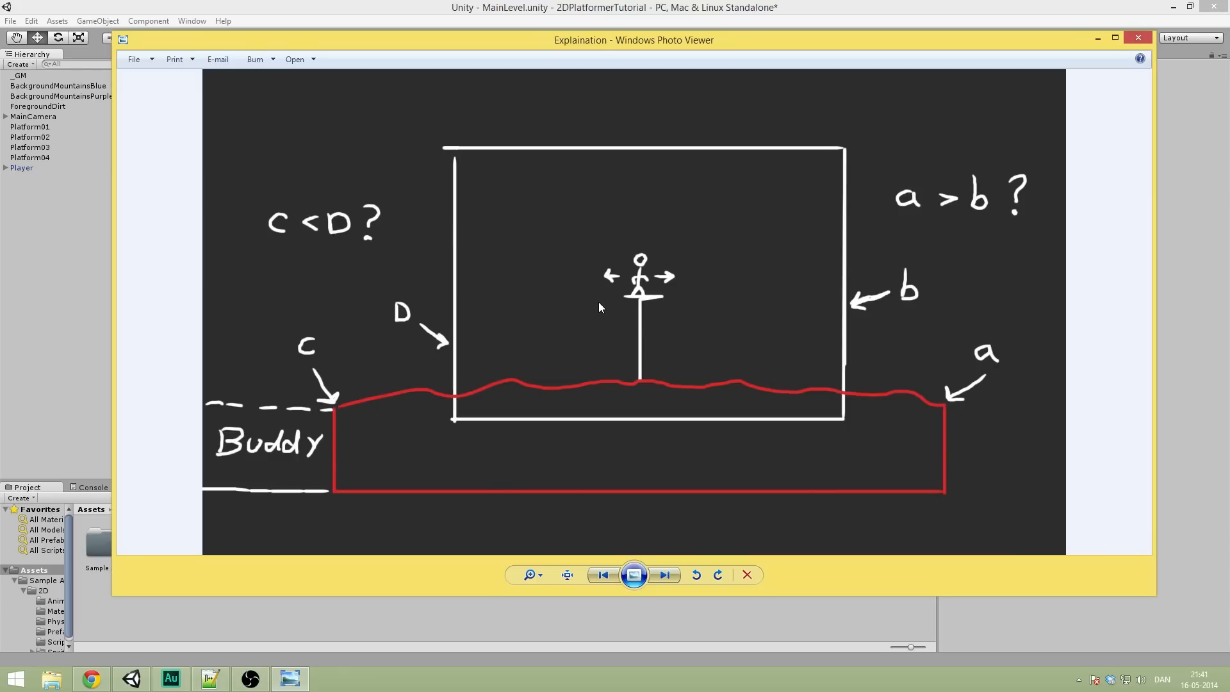
{"action": "mouse_move", "coordinate": [613, 292]}
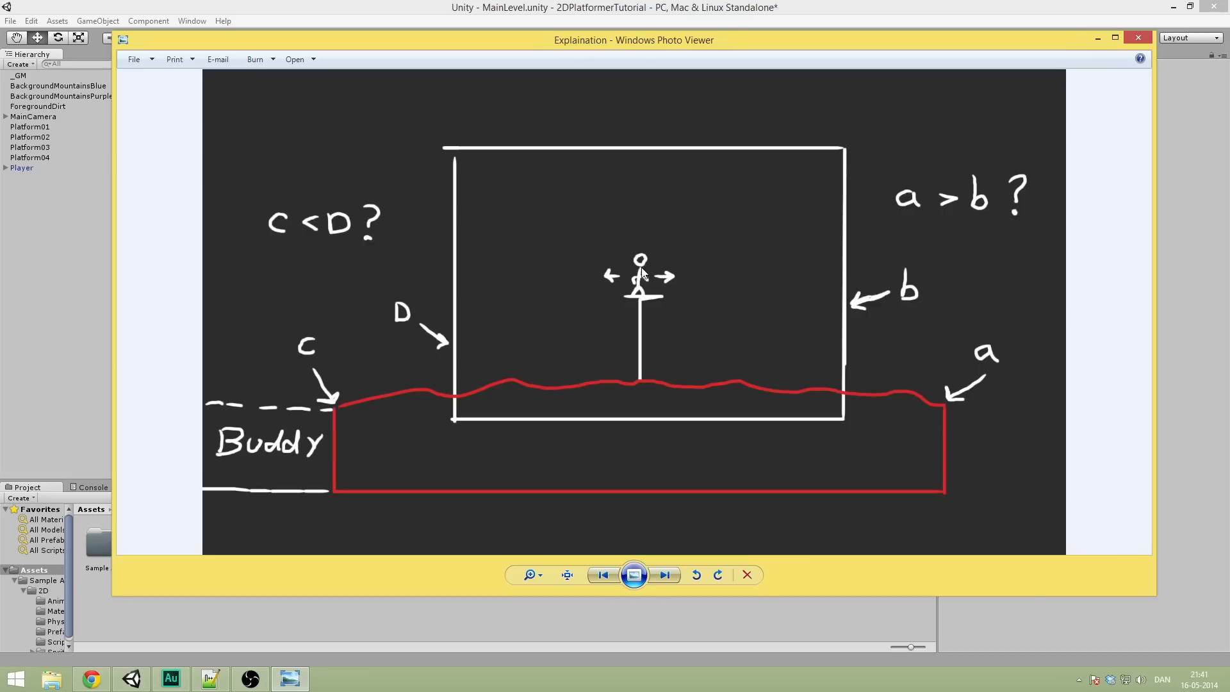
{"action": "mouse_move", "coordinate": [570, 277]}
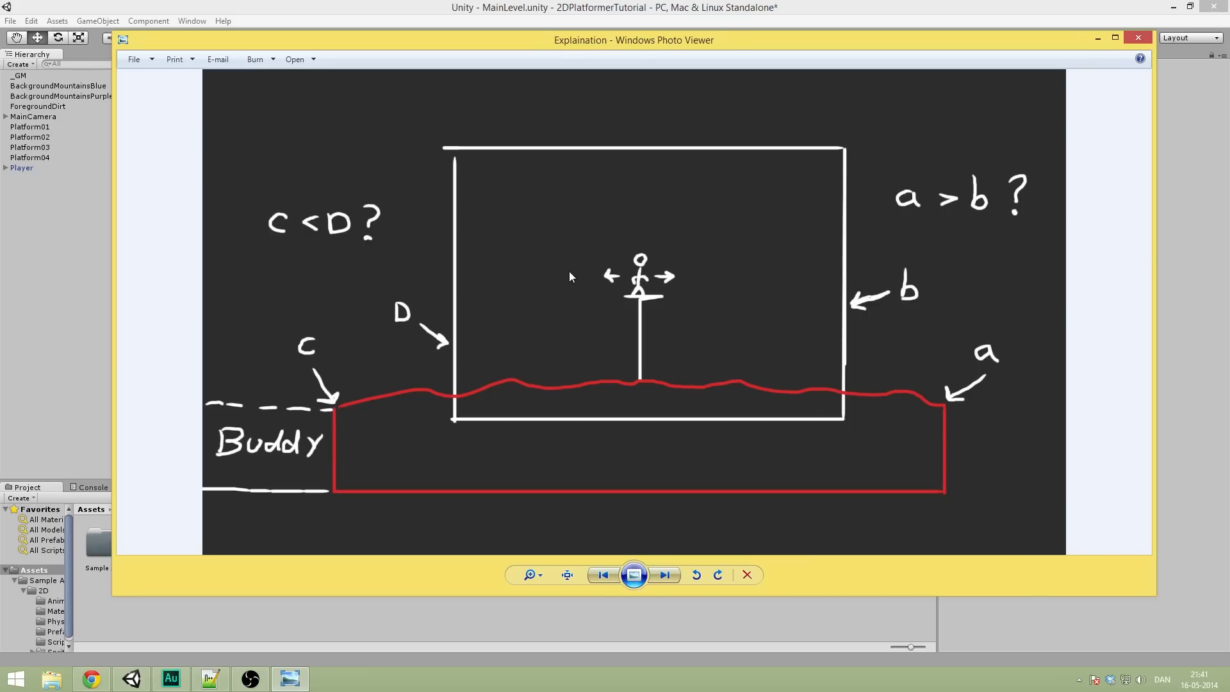
{"action": "mouse_move", "coordinate": [765, 282]}
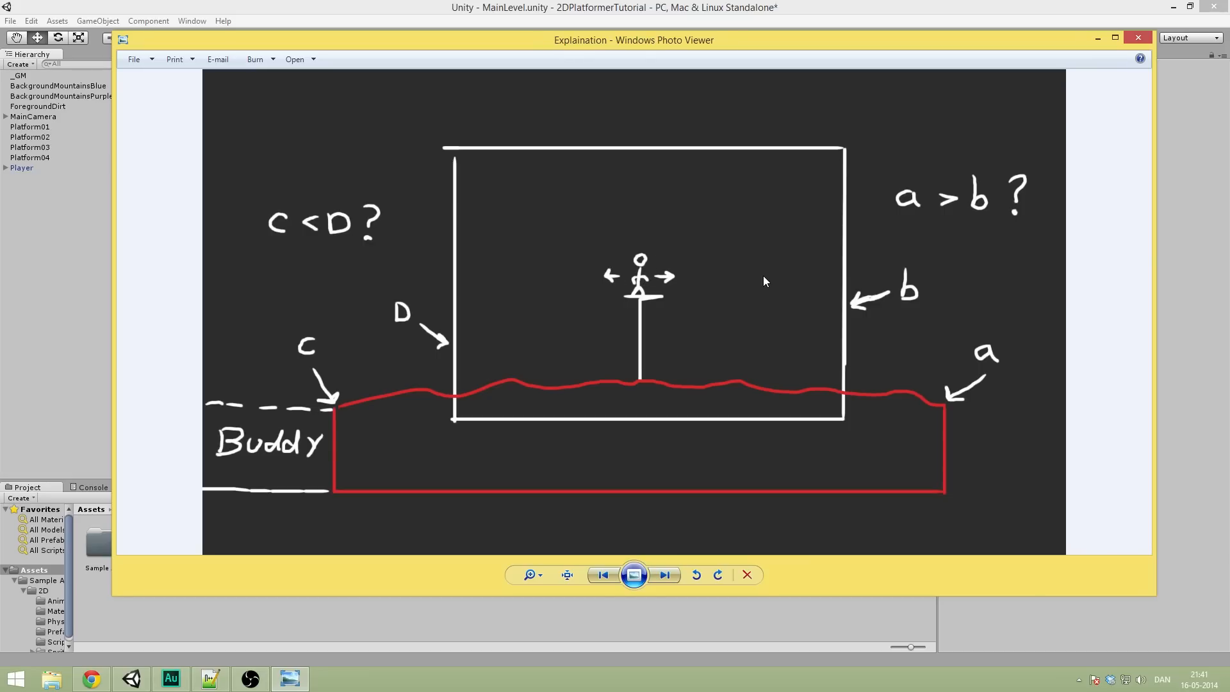
{"action": "mouse_move", "coordinate": [649, 326]}
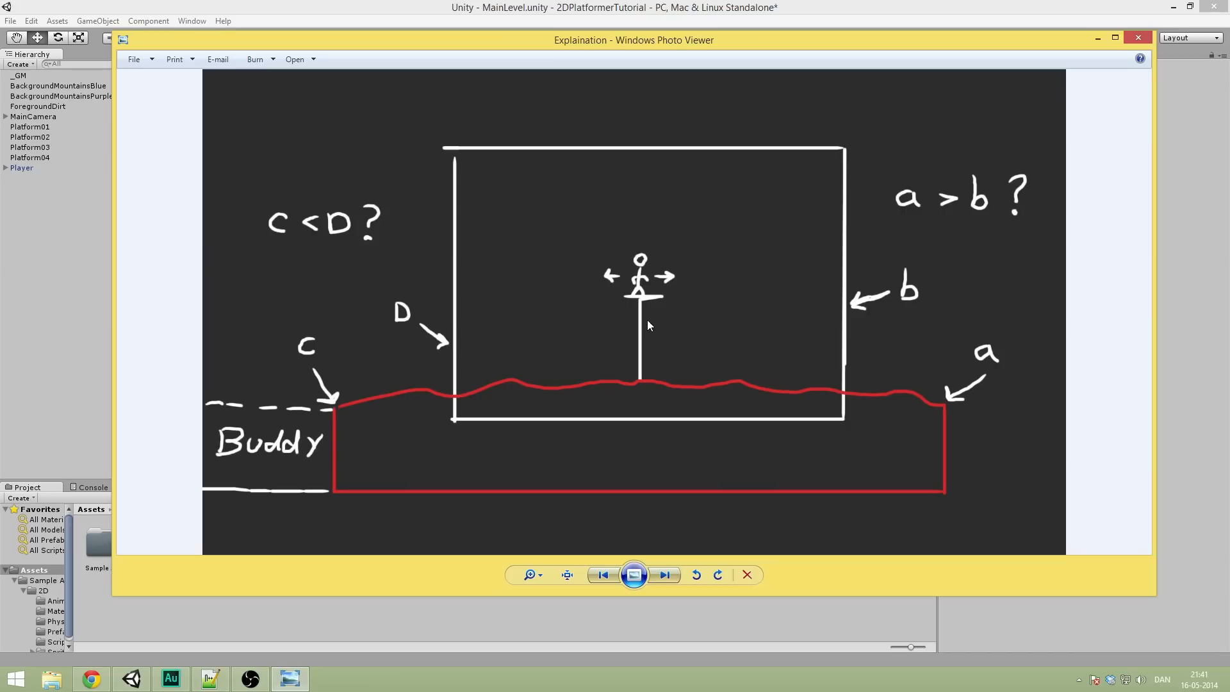
{"action": "mouse_move", "coordinate": [580, 328]}
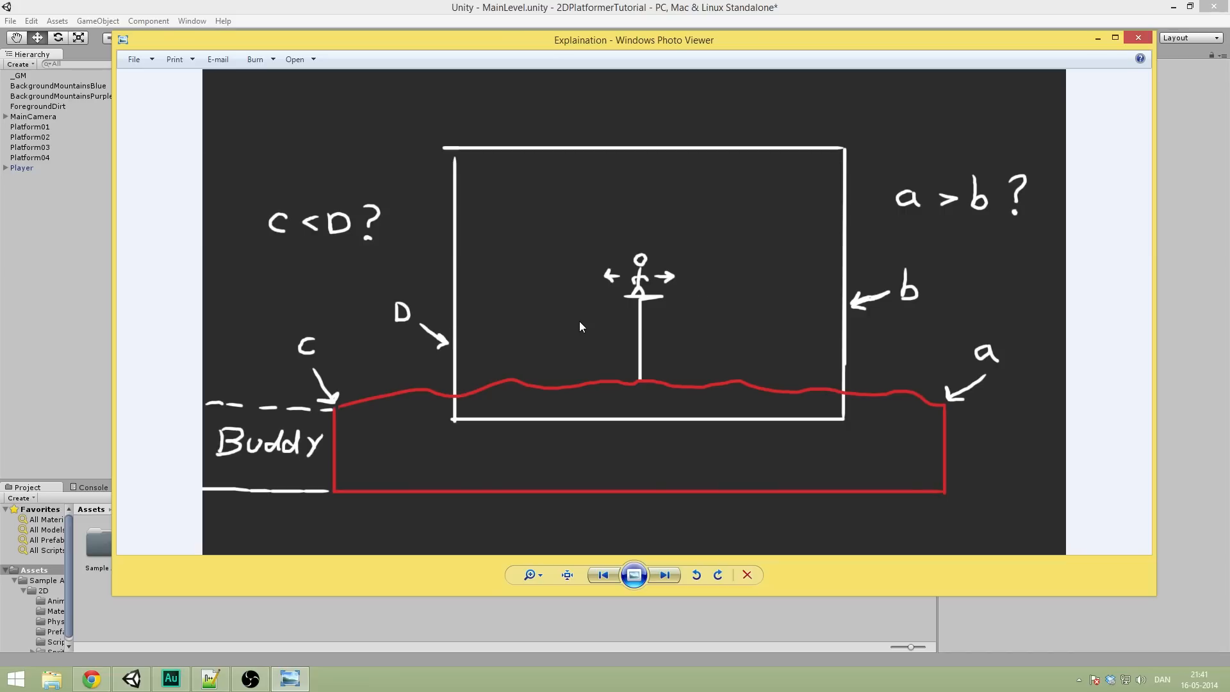
{"action": "mouse_move", "coordinate": [634, 279]}
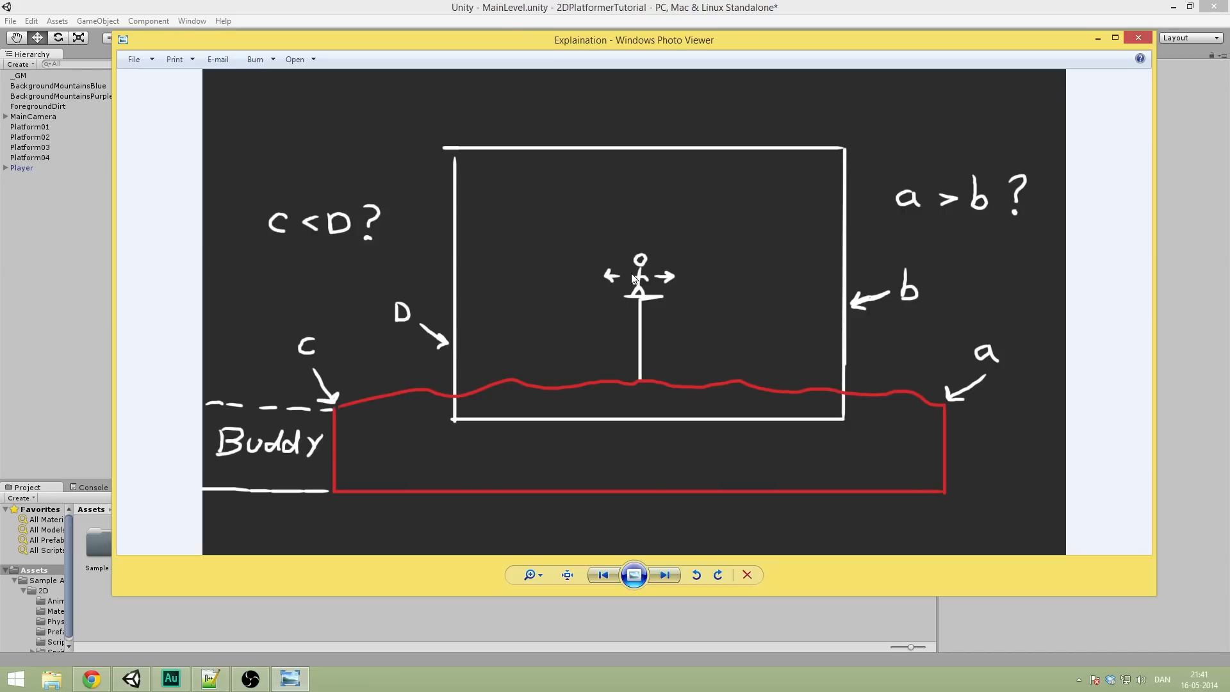
{"action": "mouse_move", "coordinate": [526, 424]}
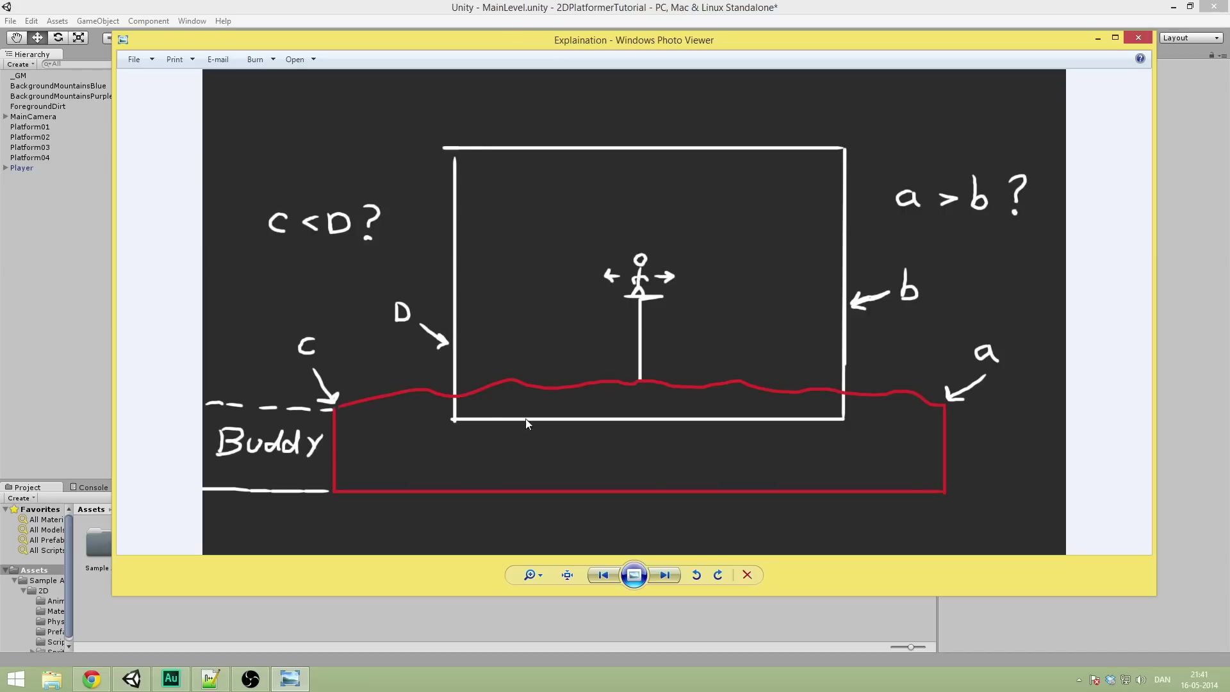
{"action": "mouse_move", "coordinate": [538, 174]}
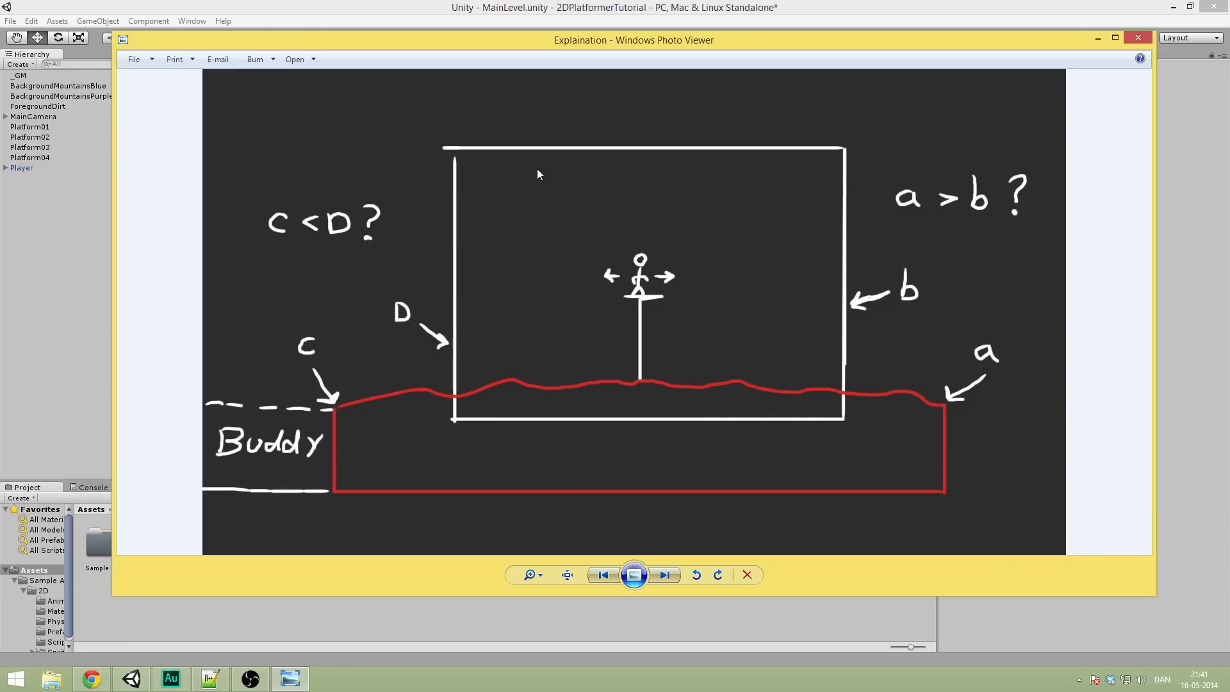
{"action": "mouse_move", "coordinate": [913, 437]}
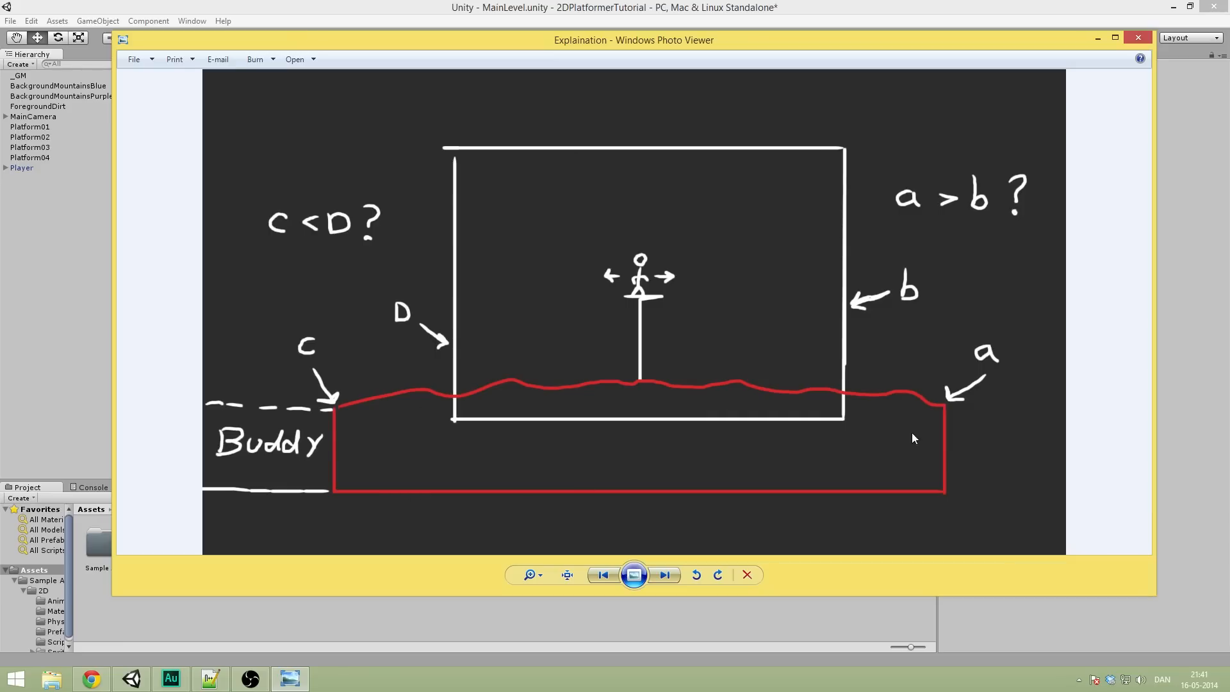
{"action": "mouse_move", "coordinate": [672, 461]}
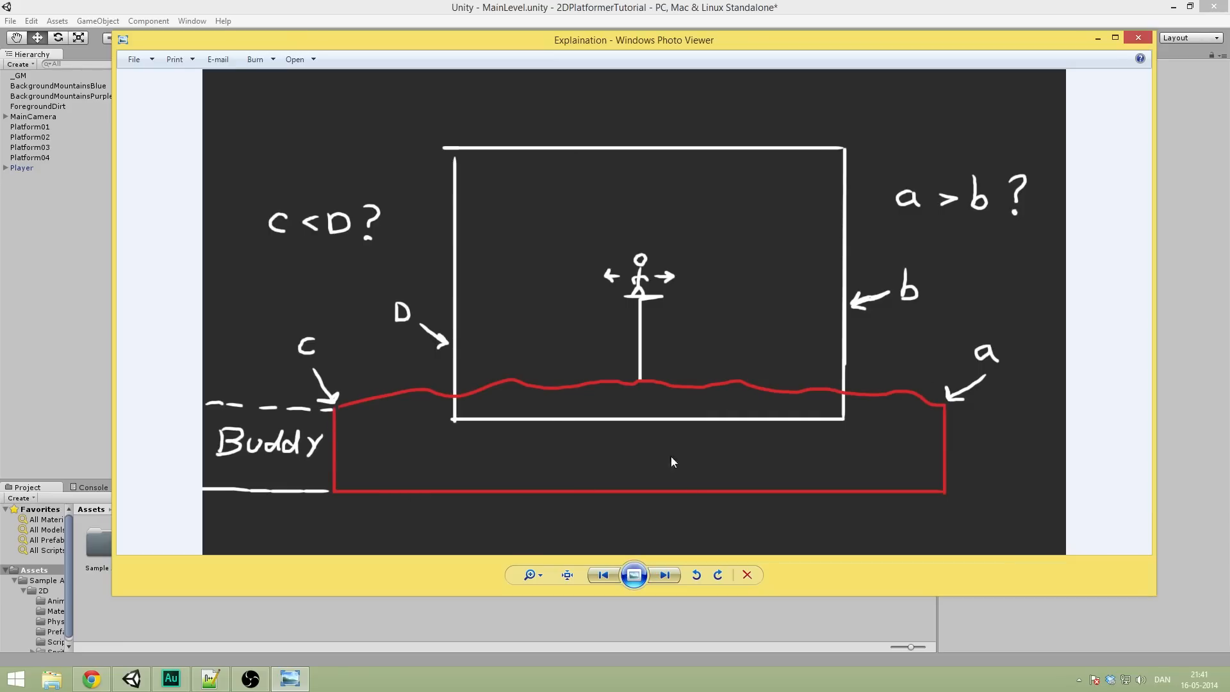
{"action": "mouse_move", "coordinate": [712, 421]}
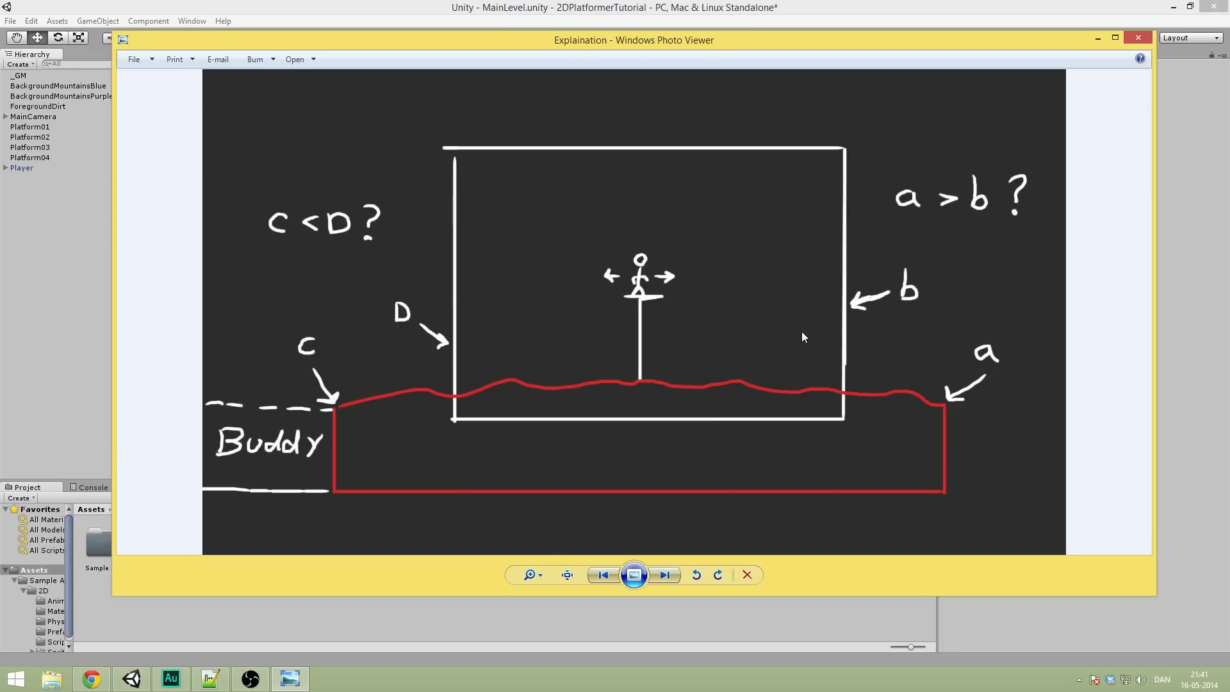
{"action": "mouse_move", "coordinate": [954, 406]}
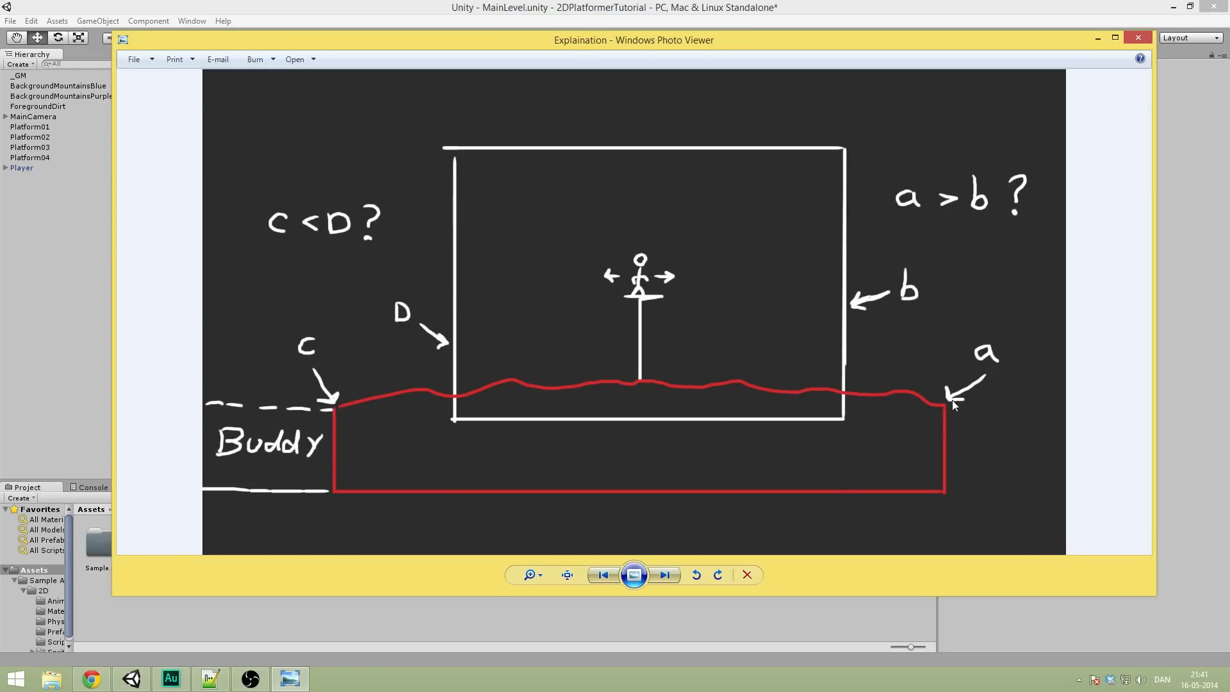
{"action": "mouse_move", "coordinate": [950, 405]}
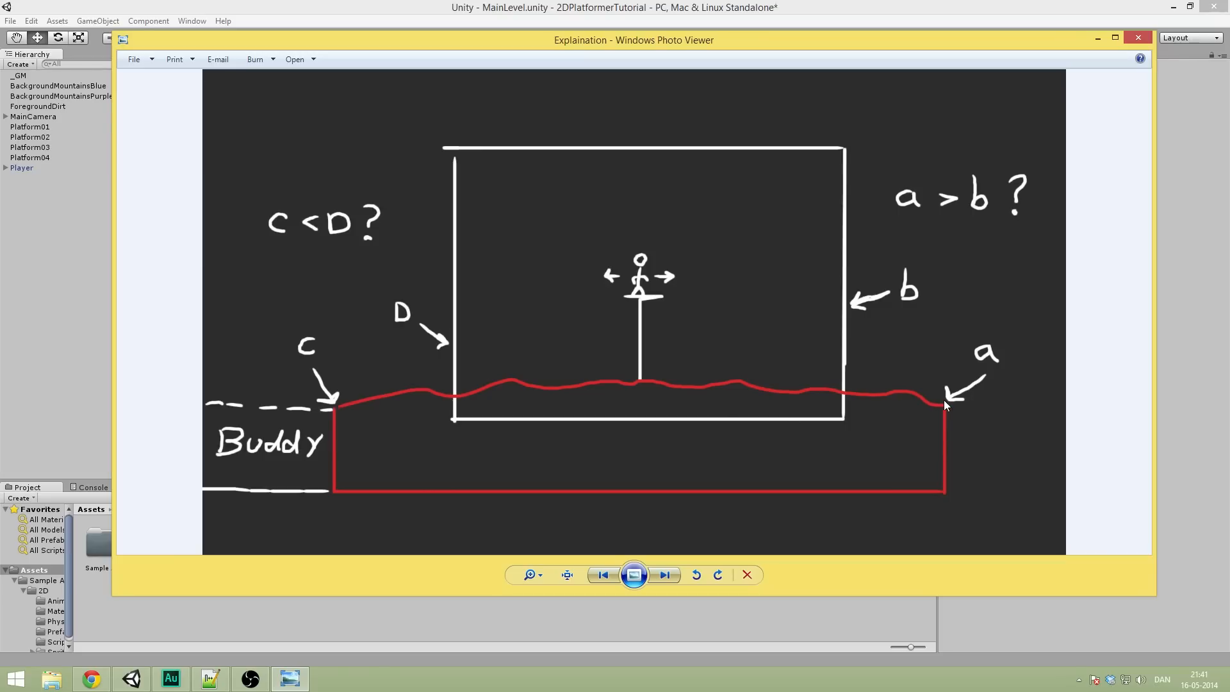
{"action": "mouse_move", "coordinate": [942, 414]}
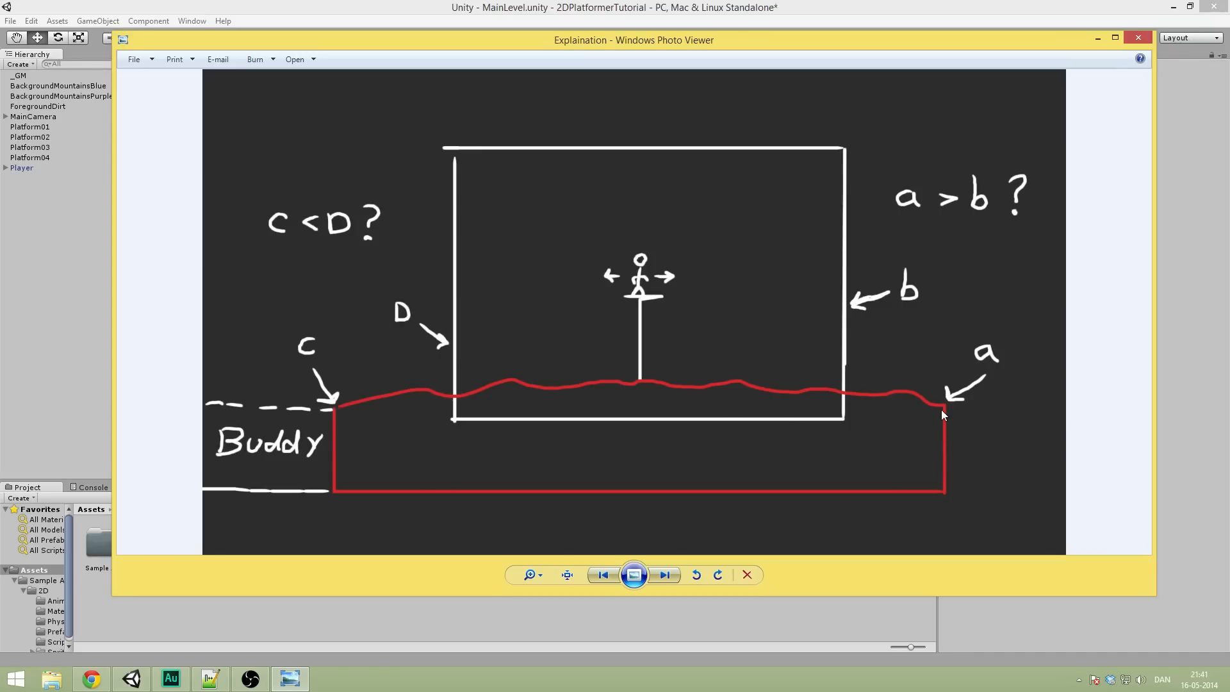
{"action": "mouse_move", "coordinate": [948, 416]}
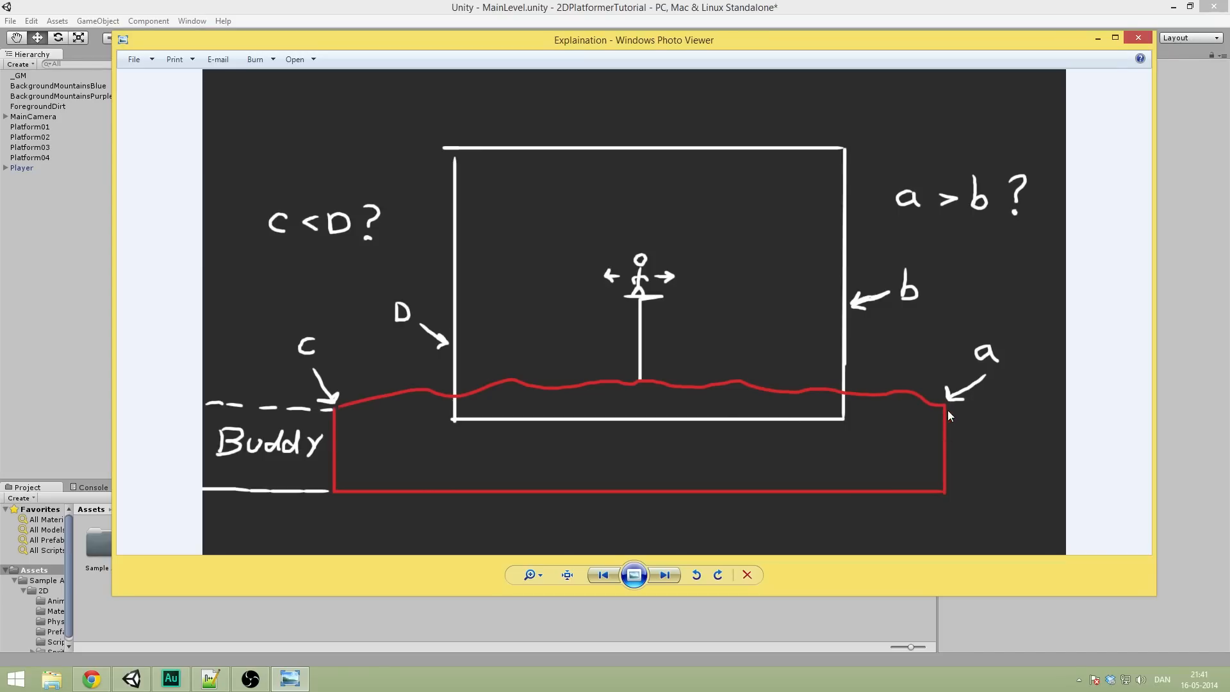
{"action": "mouse_move", "coordinate": [930, 411]}
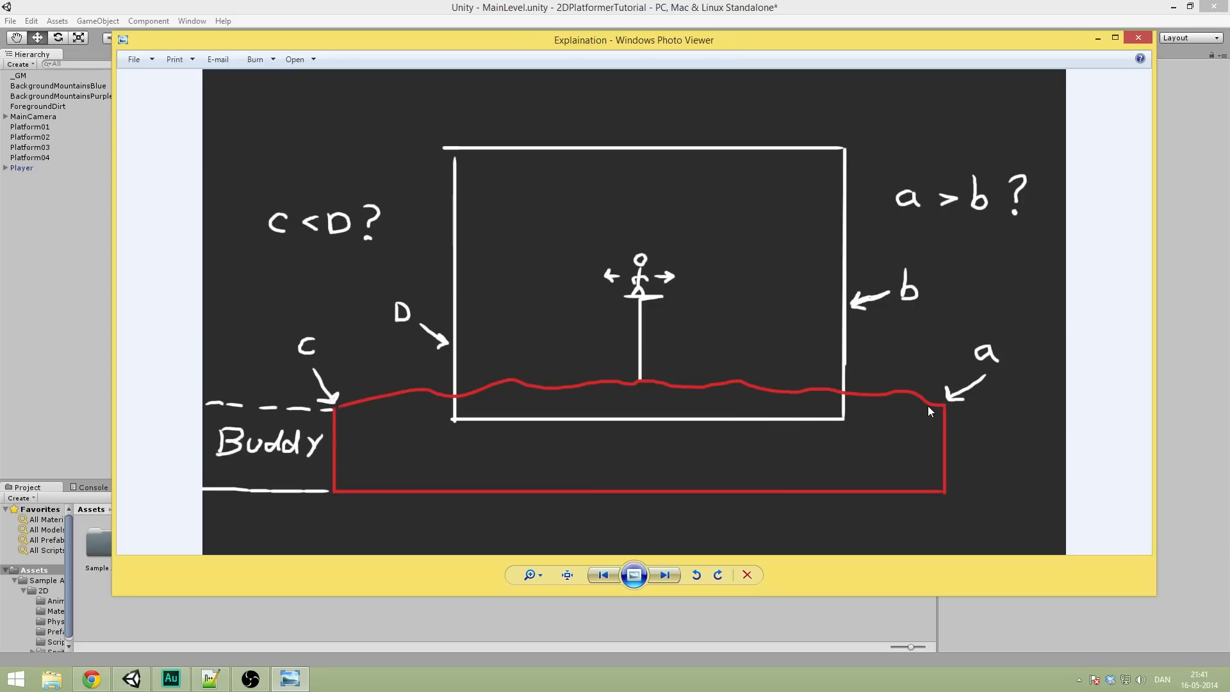
{"action": "mouse_move", "coordinate": [946, 411]}
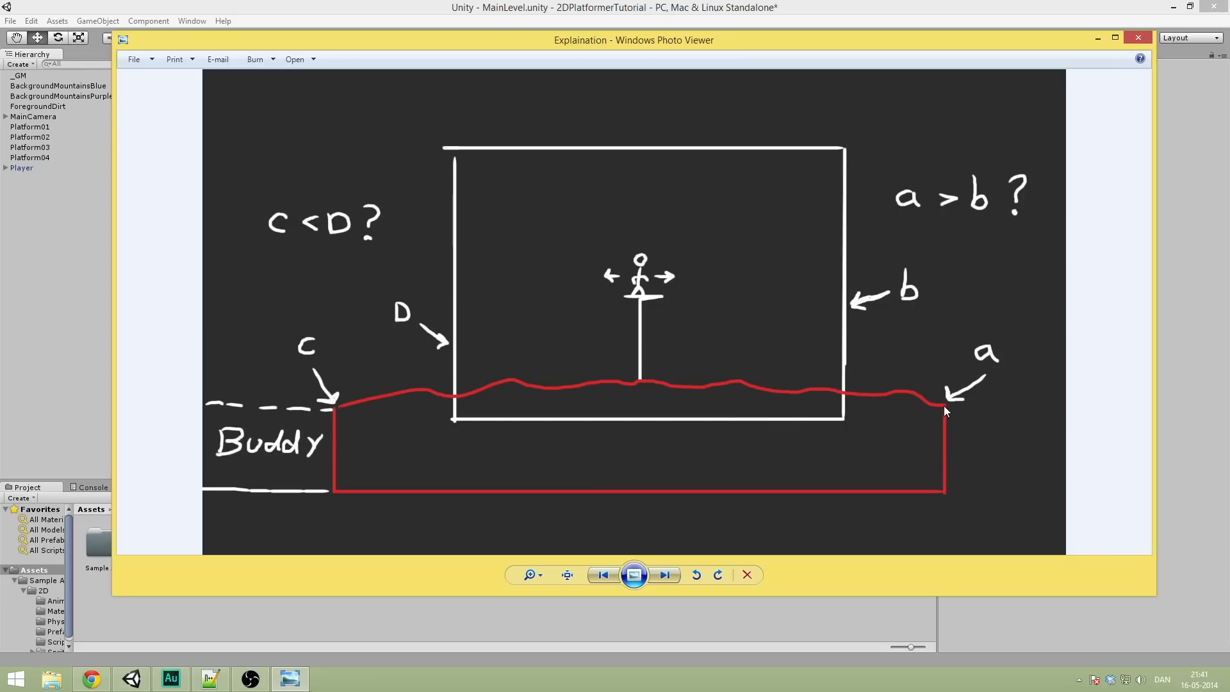
{"action": "mouse_move", "coordinate": [943, 411]}
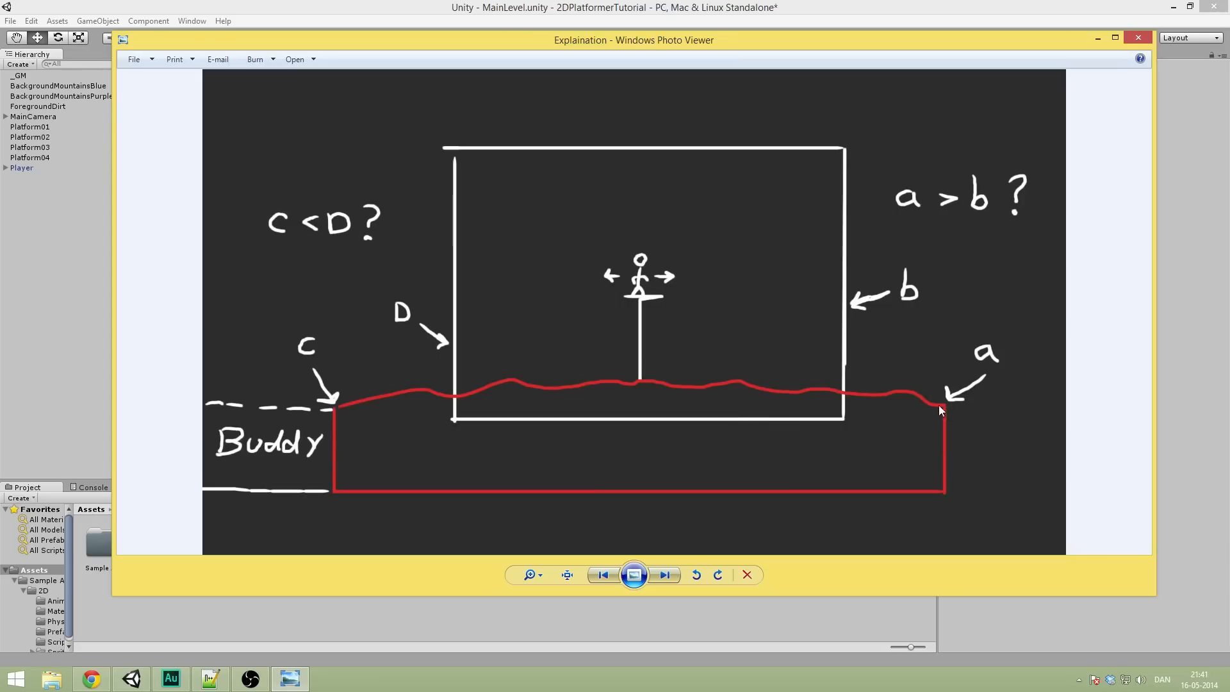
{"action": "mouse_move", "coordinate": [867, 297]}
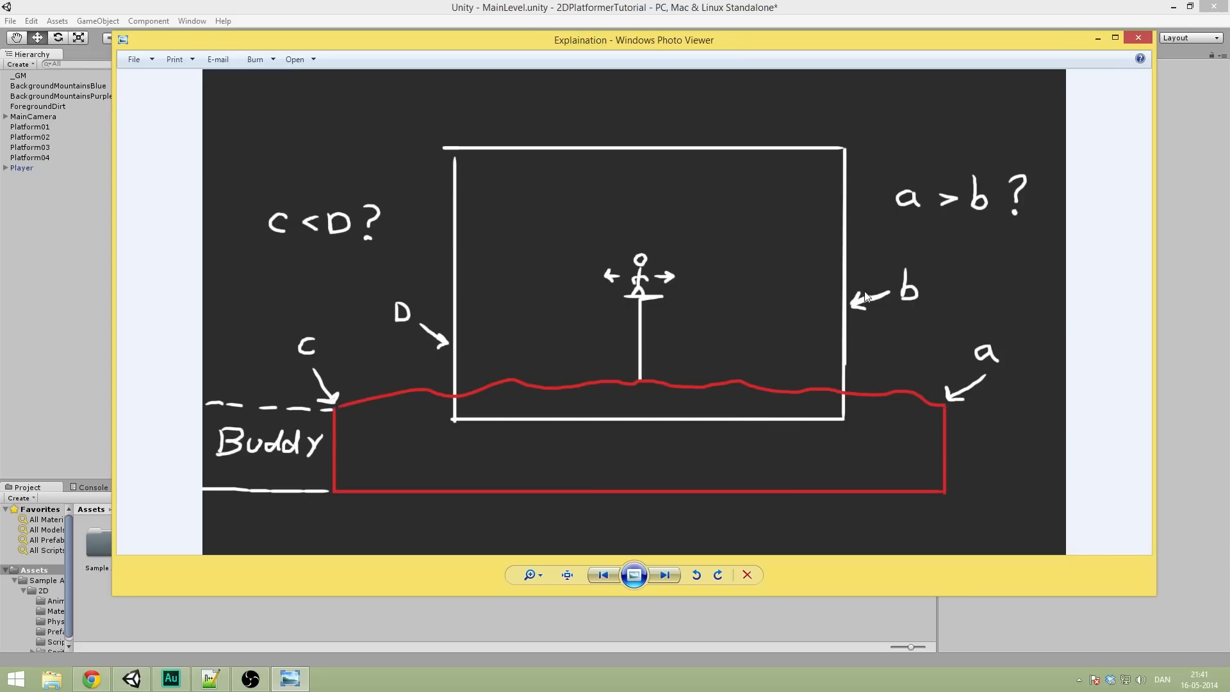
{"action": "mouse_move", "coordinate": [881, 269]}
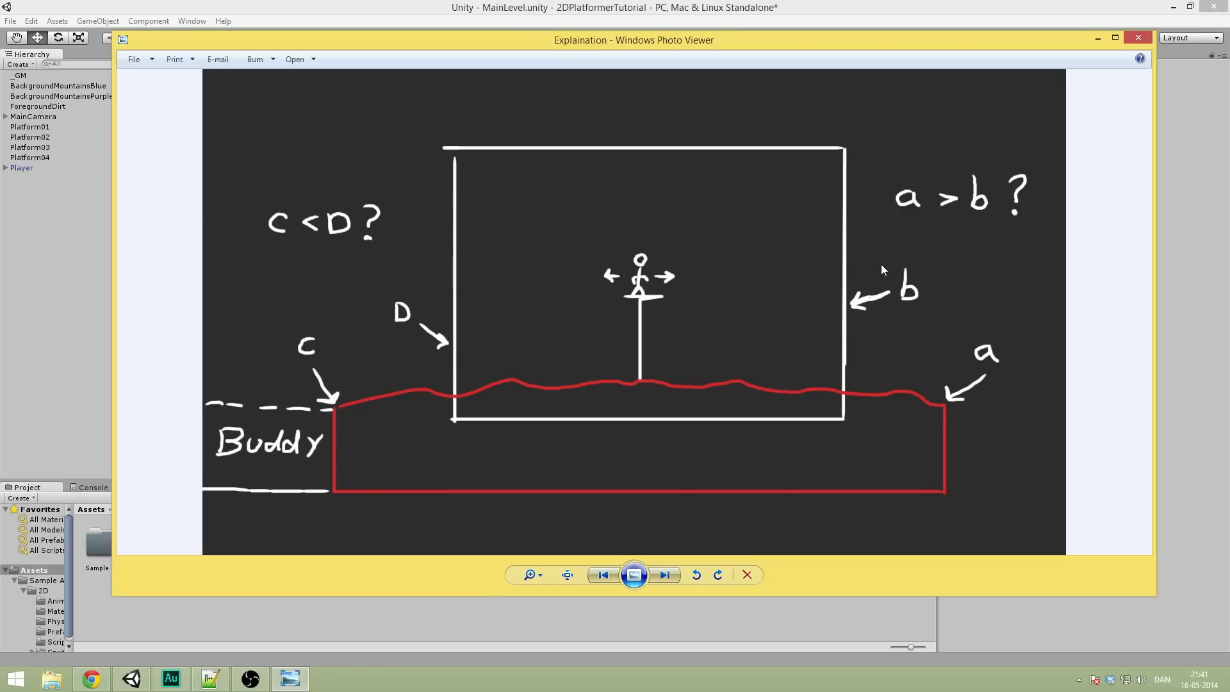
{"action": "mouse_move", "coordinate": [800, 286]}
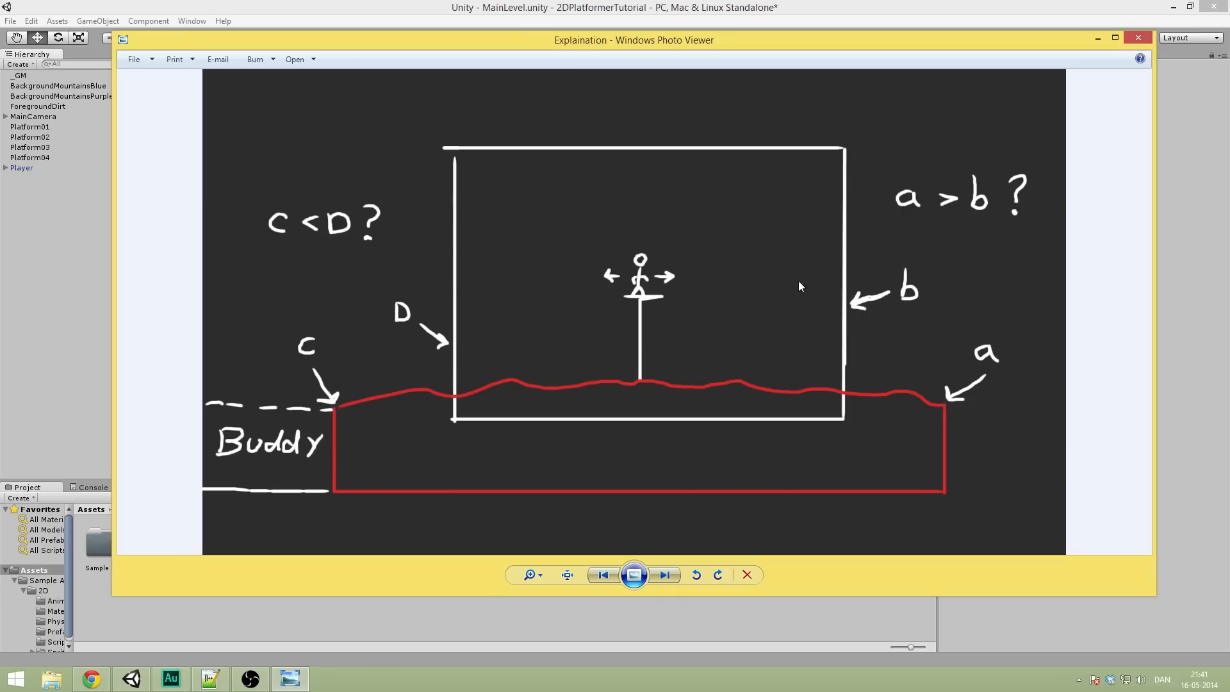
{"action": "mouse_move", "coordinate": [822, 306]}
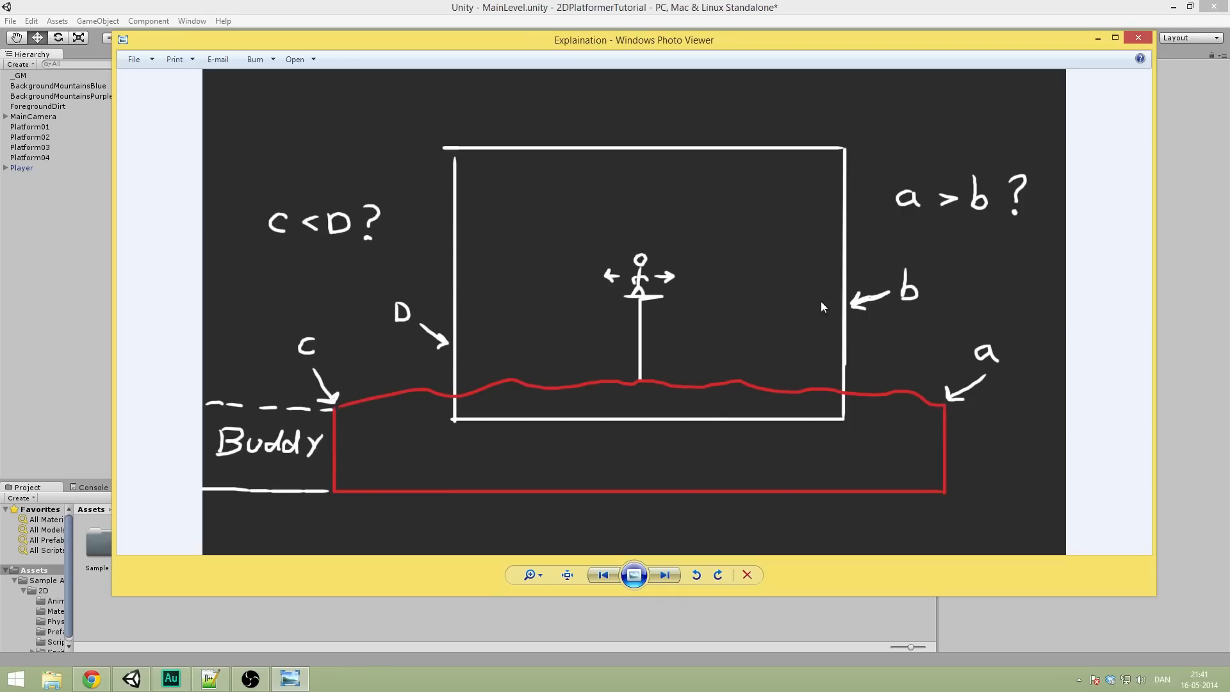
{"action": "mouse_move", "coordinate": [842, 304]}
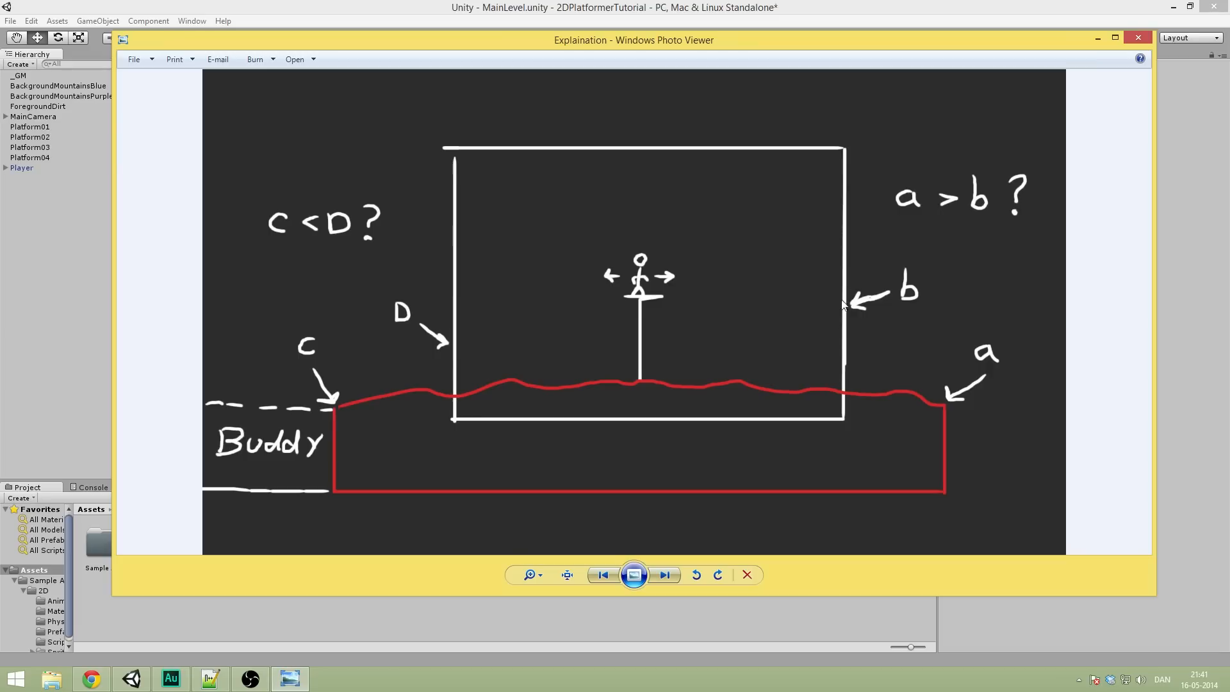
{"action": "mouse_move", "coordinate": [943, 378]}
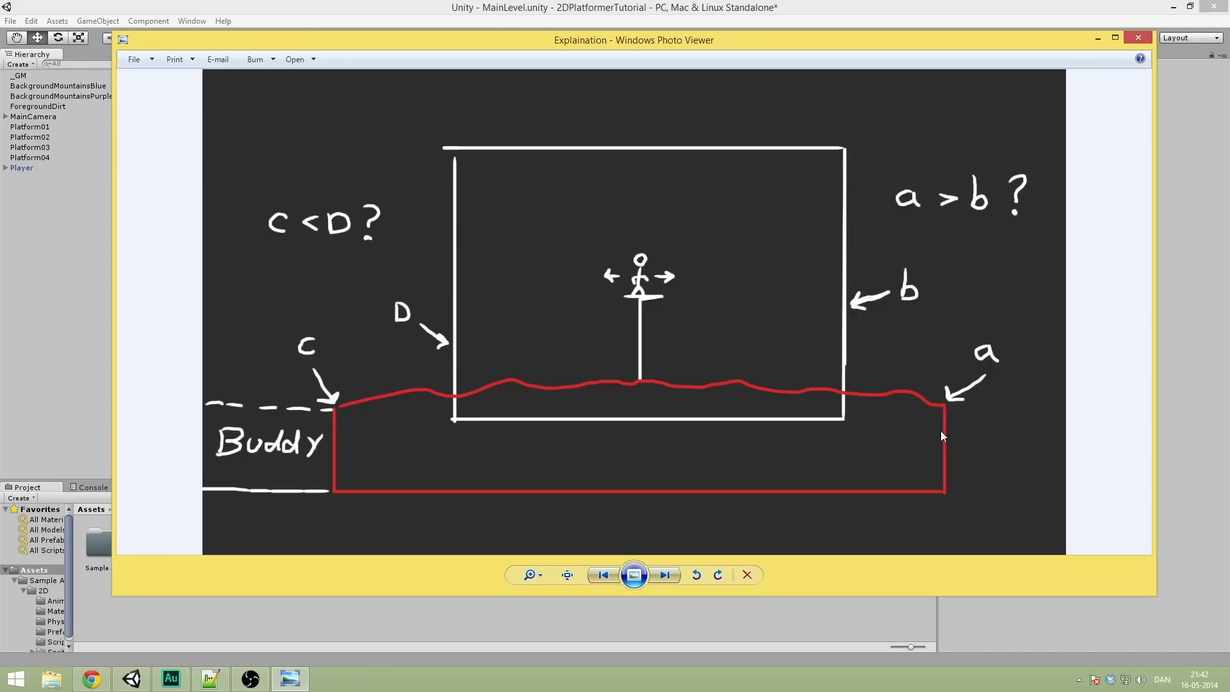
{"action": "mouse_move", "coordinate": [908, 414]}
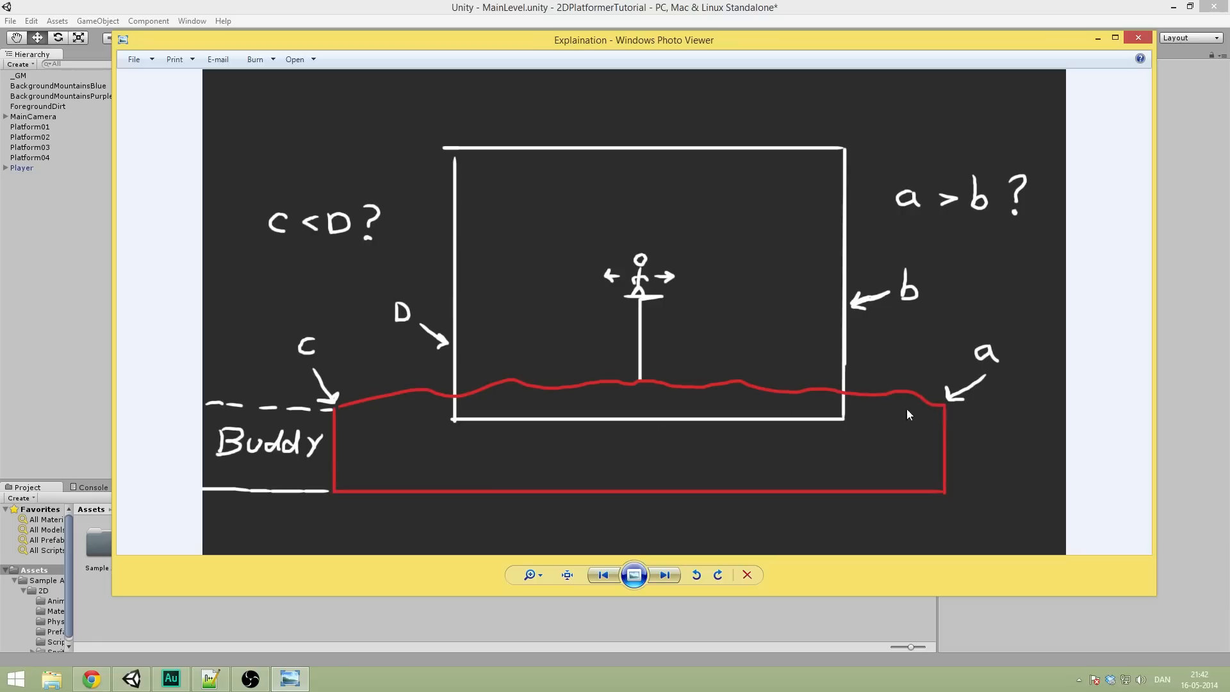
{"action": "mouse_move", "coordinate": [852, 360]}
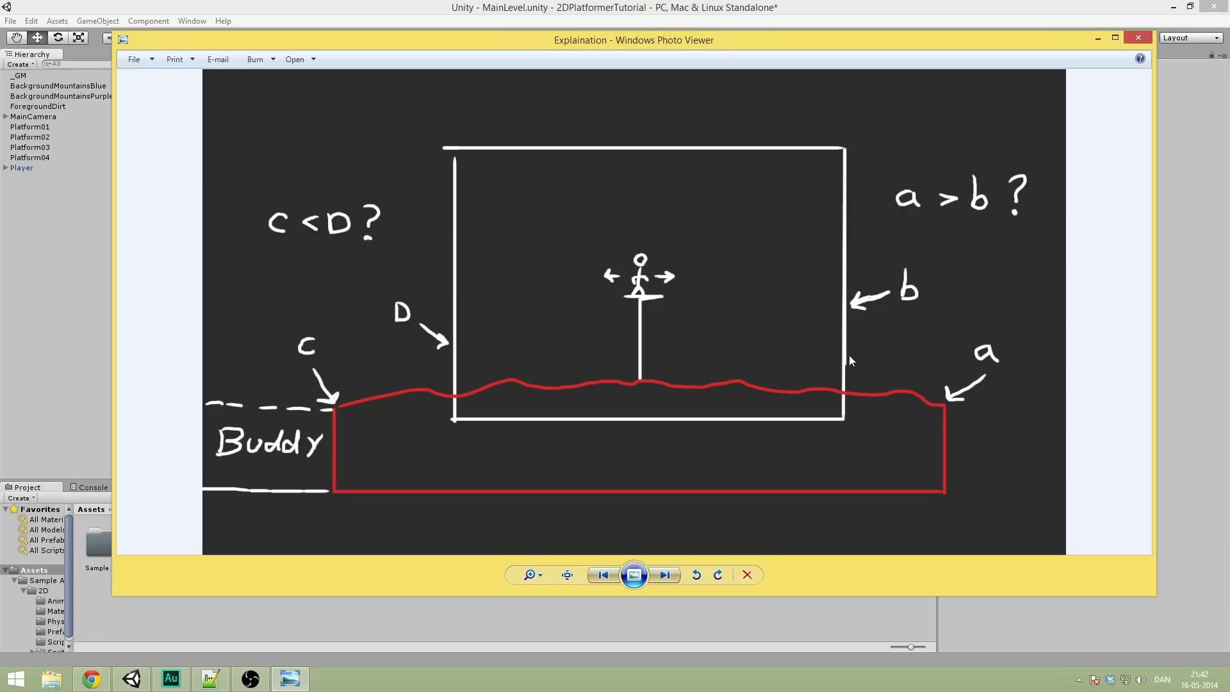
{"action": "mouse_move", "coordinate": [804, 314]}
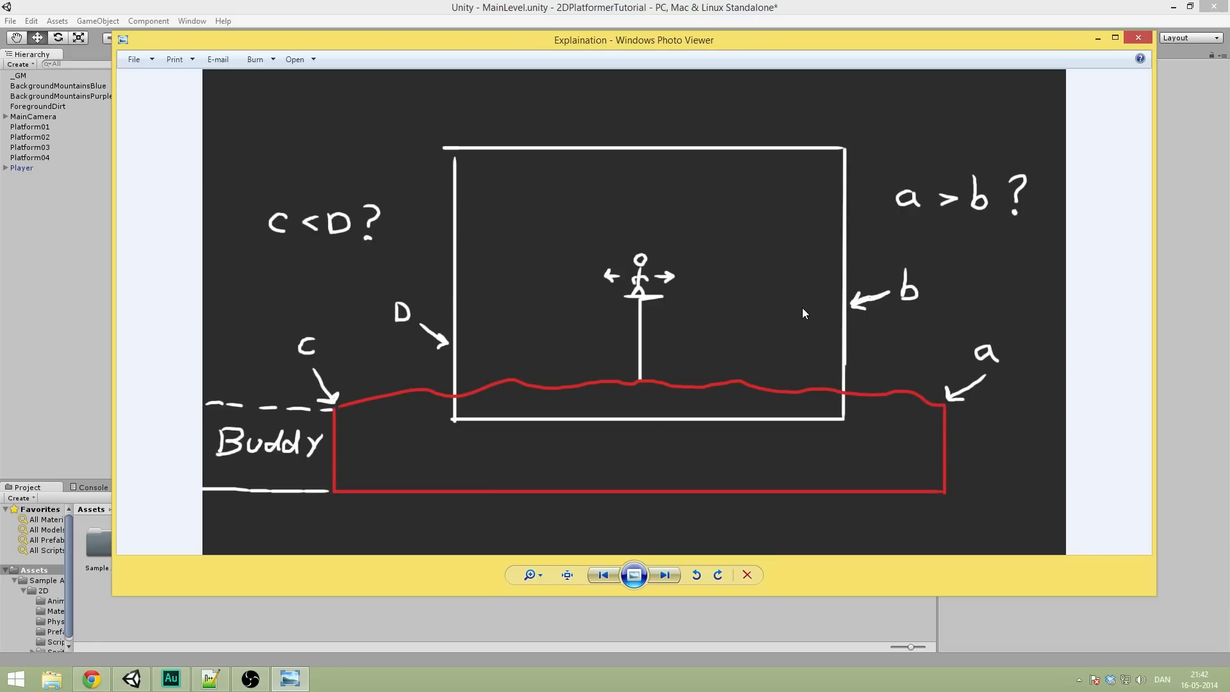
{"action": "mouse_move", "coordinate": [964, 423]}
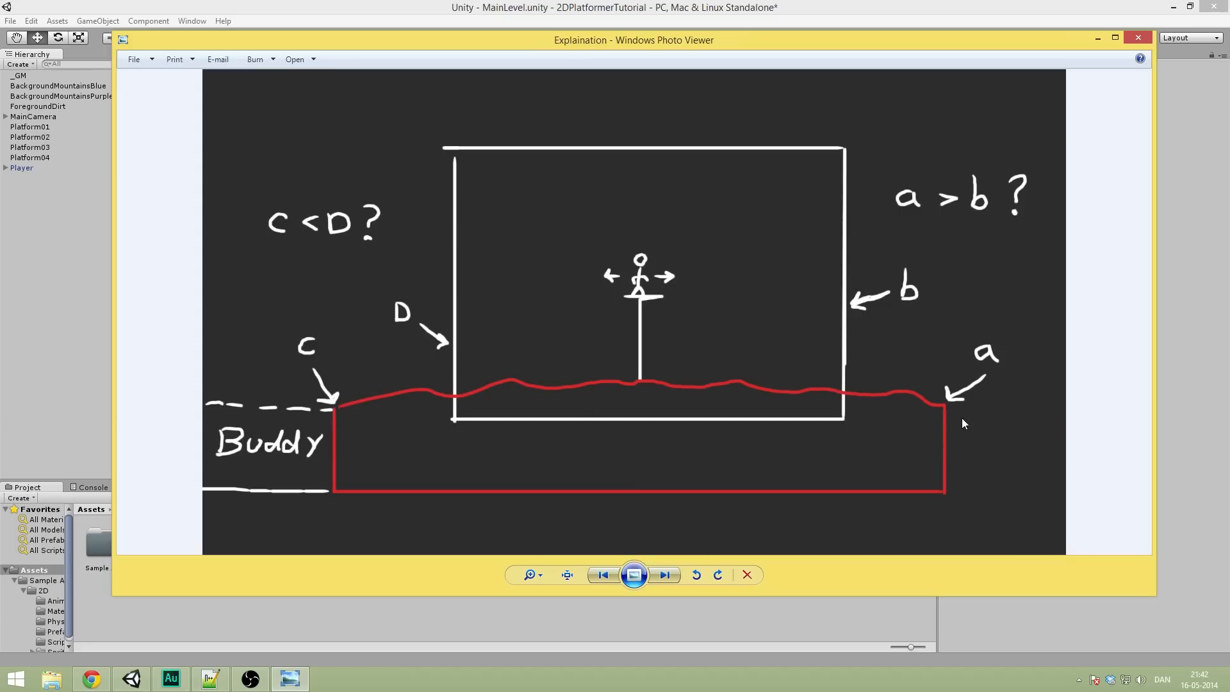
{"action": "mouse_move", "coordinate": [314, 186]}
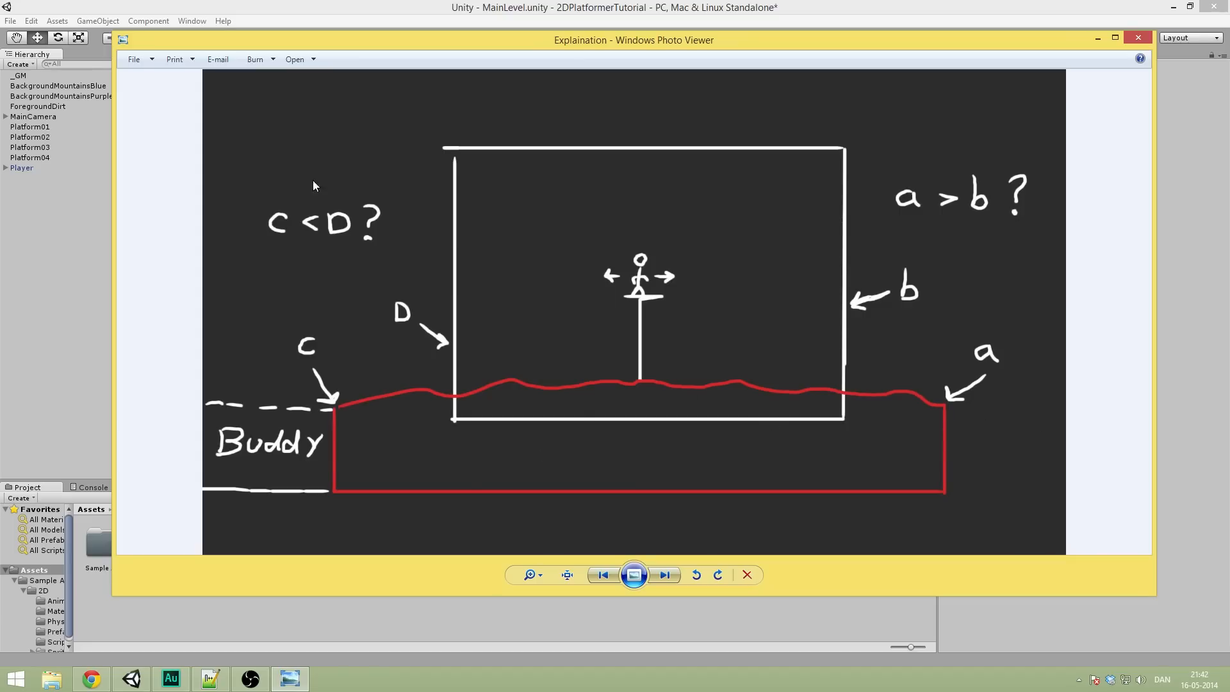
{"action": "mouse_move", "coordinate": [354, 278]}
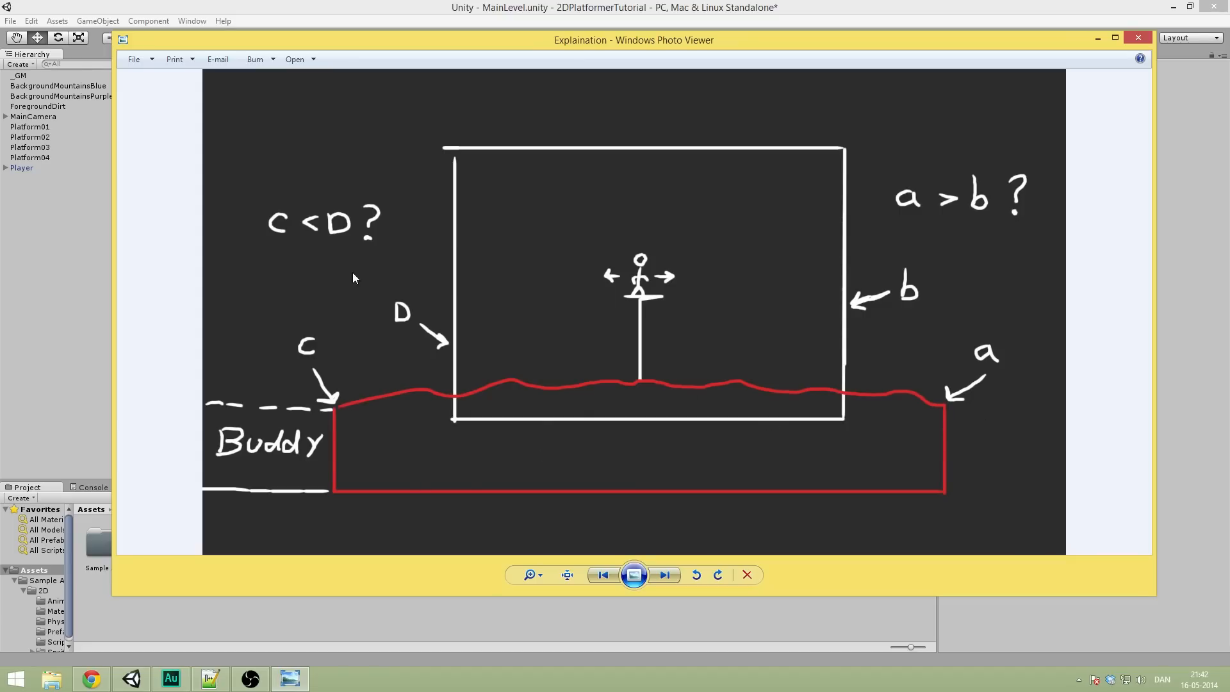
{"action": "mouse_move", "coordinate": [450, 314]}
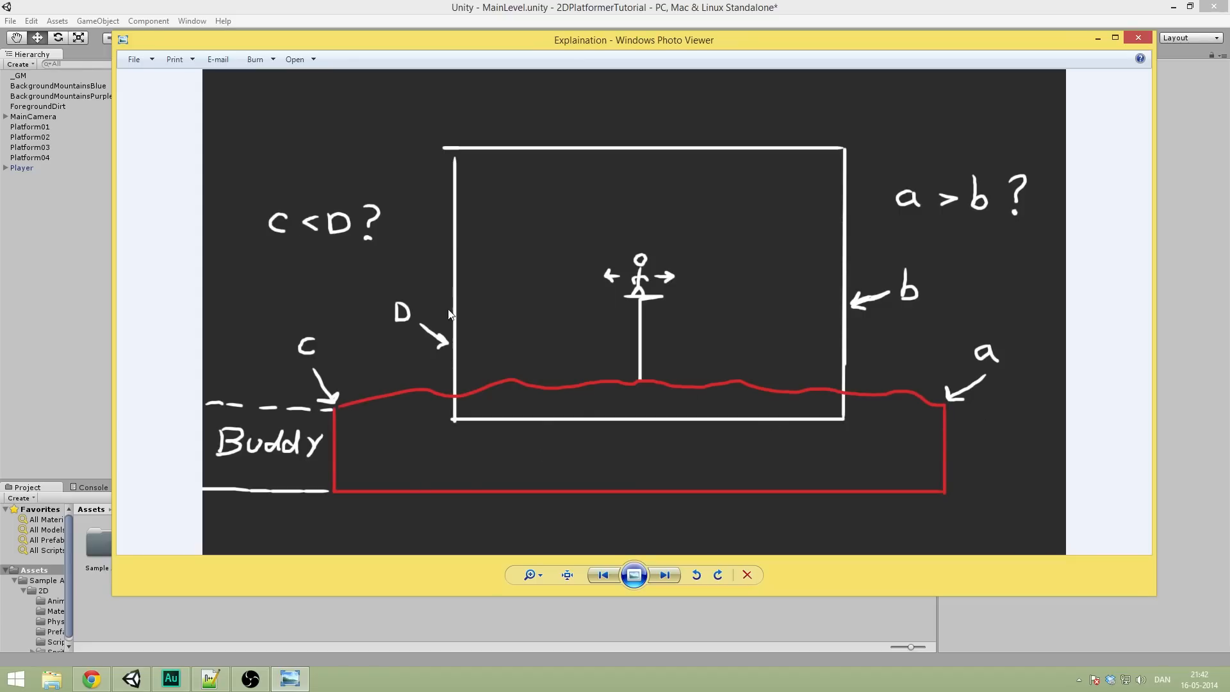
{"action": "mouse_move", "coordinate": [434, 394]}
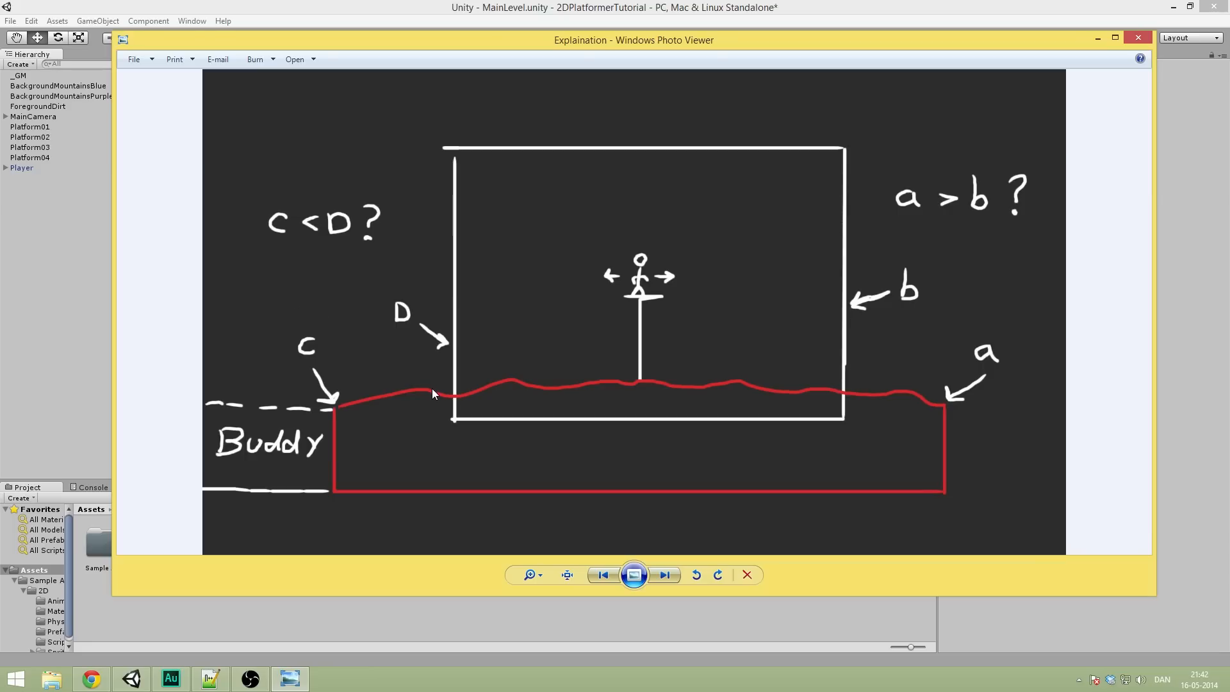
{"action": "mouse_move", "coordinate": [249, 444]}
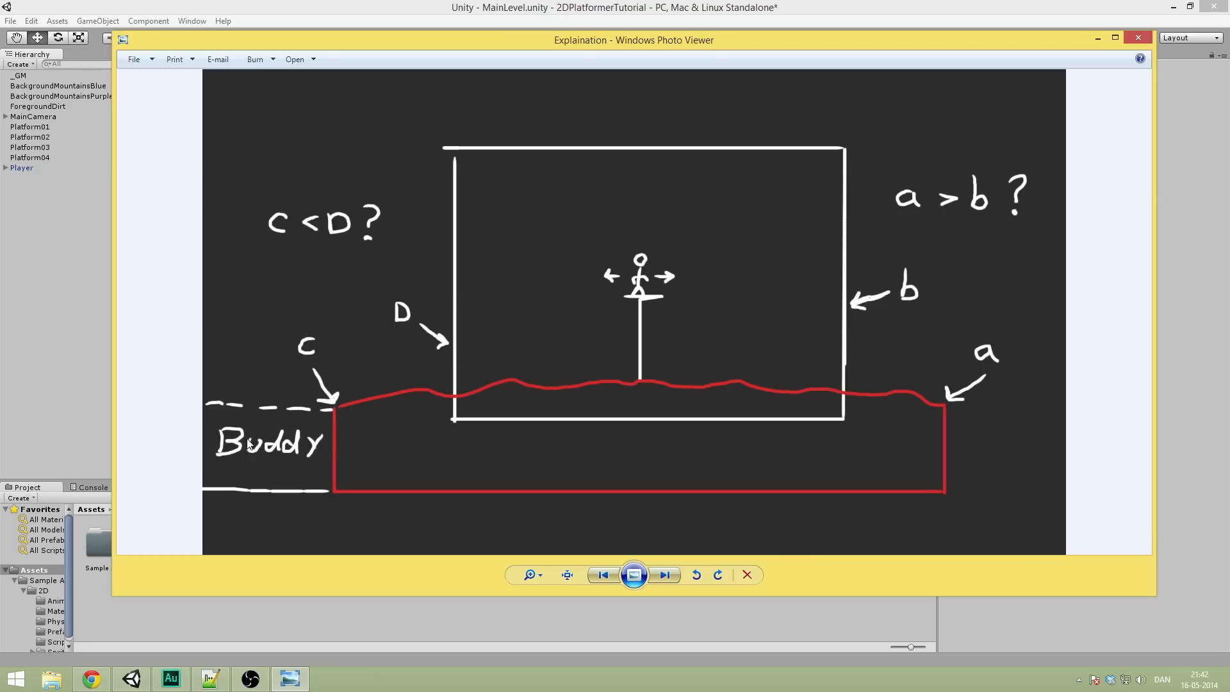
{"action": "mouse_move", "coordinate": [333, 443]}
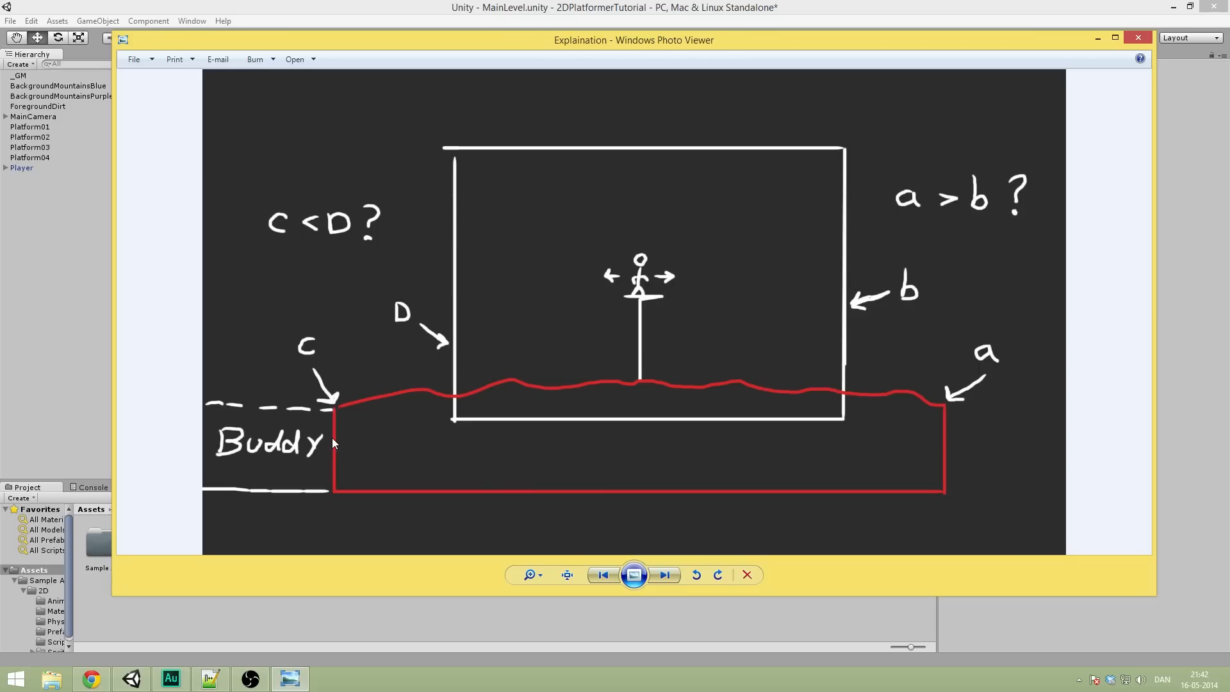
{"action": "mouse_move", "coordinate": [283, 447]}
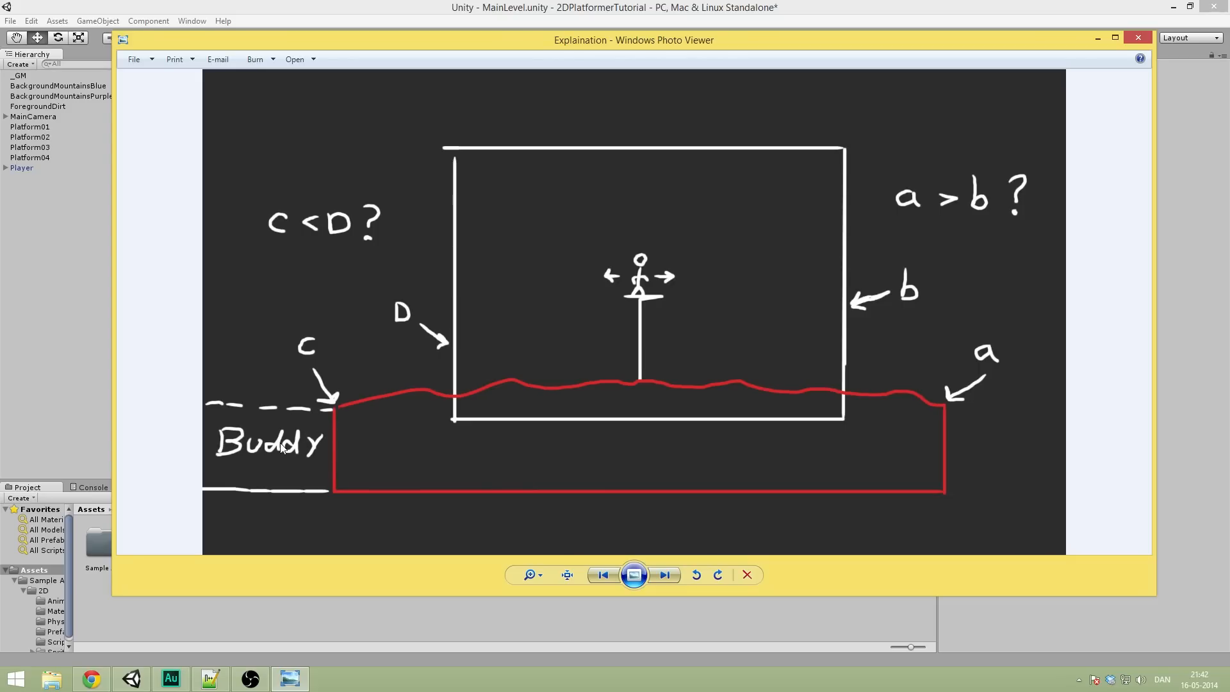
{"action": "mouse_move", "coordinate": [335, 451]}
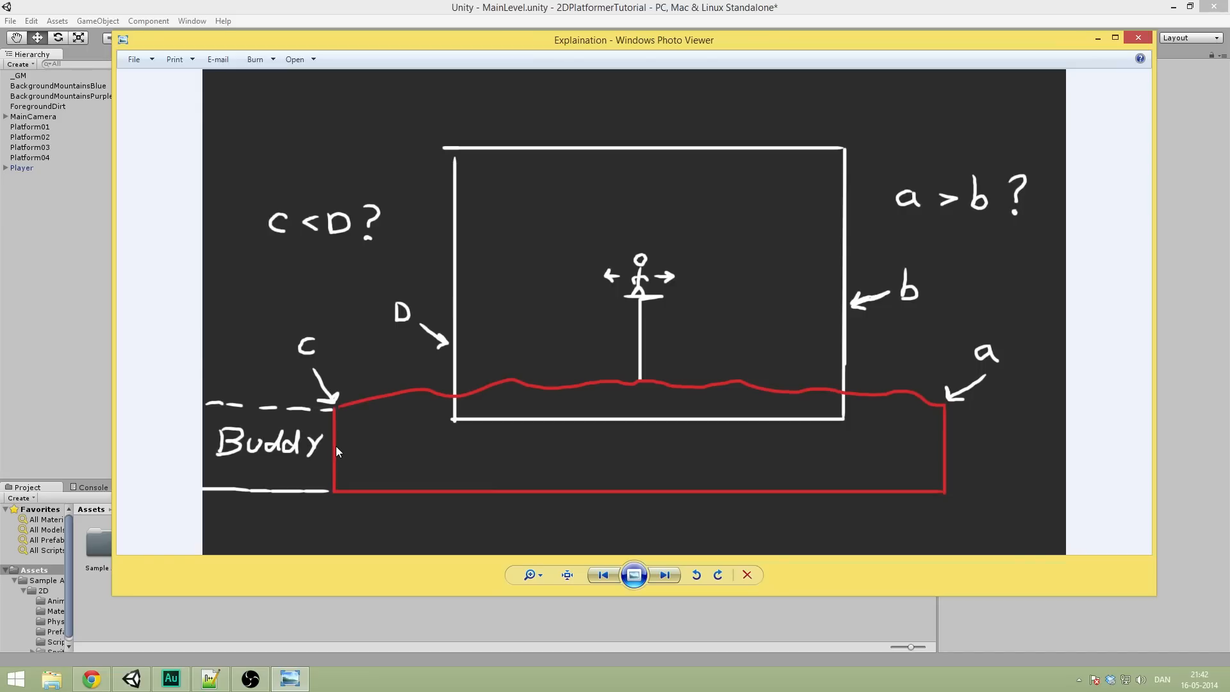
{"action": "mouse_move", "coordinate": [374, 478]}
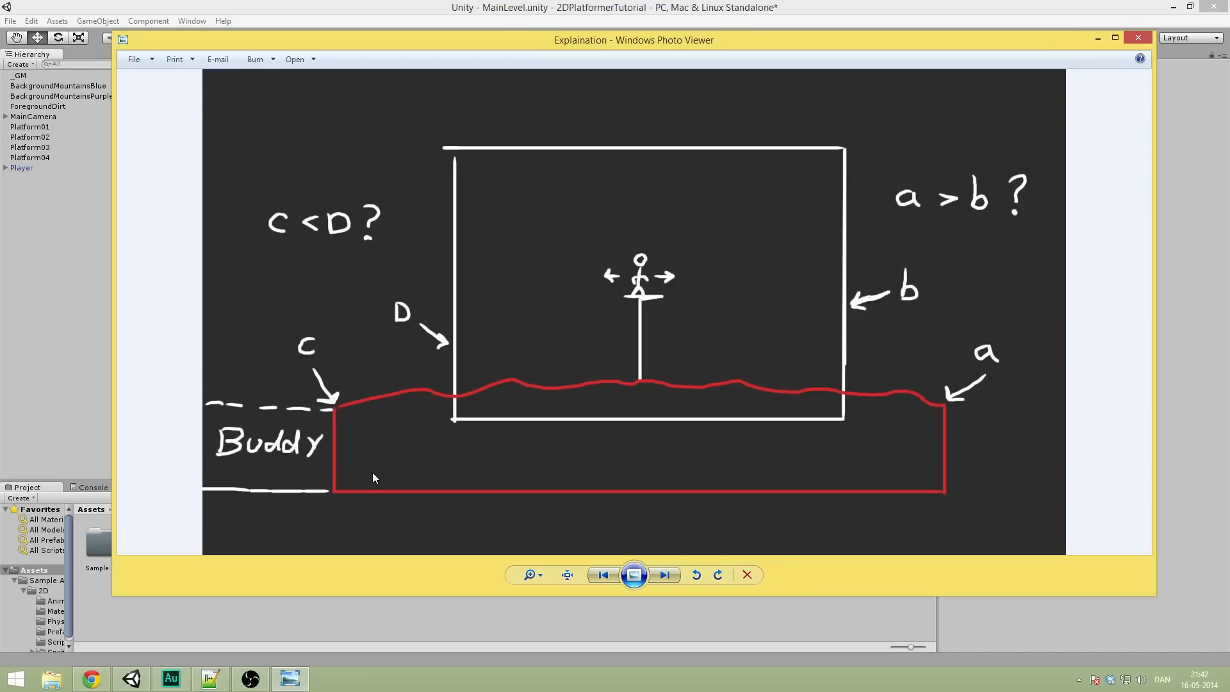
{"action": "mouse_move", "coordinate": [510, 422]}
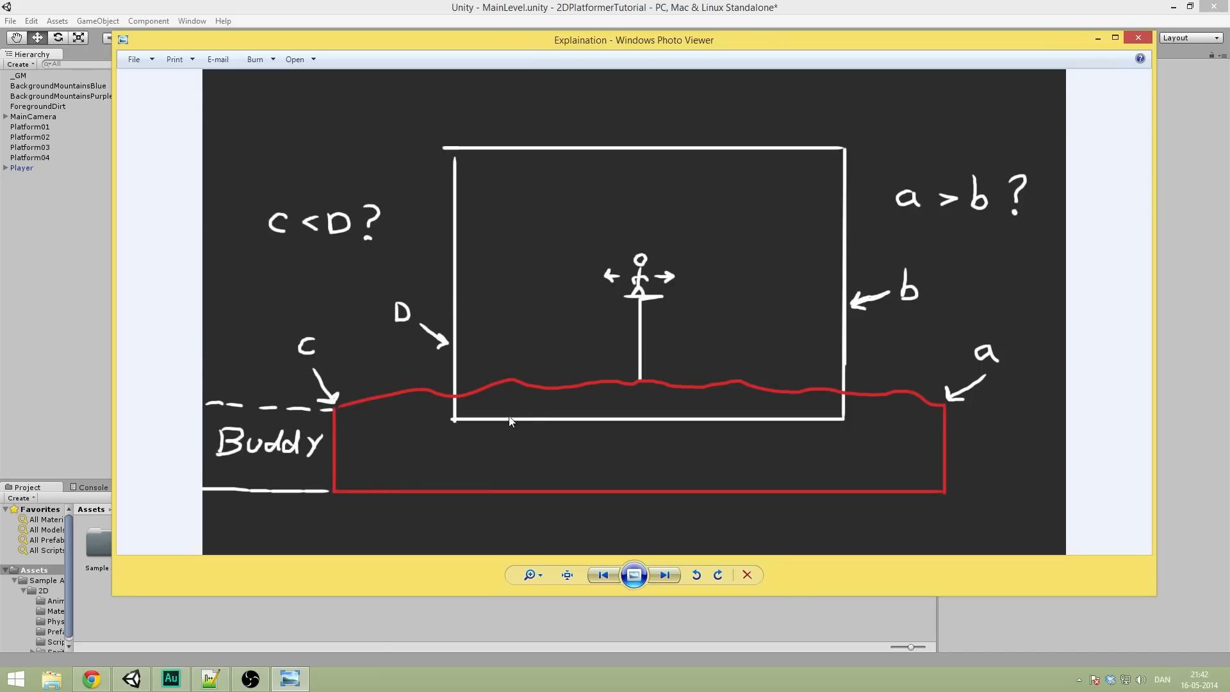
{"action": "mouse_move", "coordinate": [548, 475]}
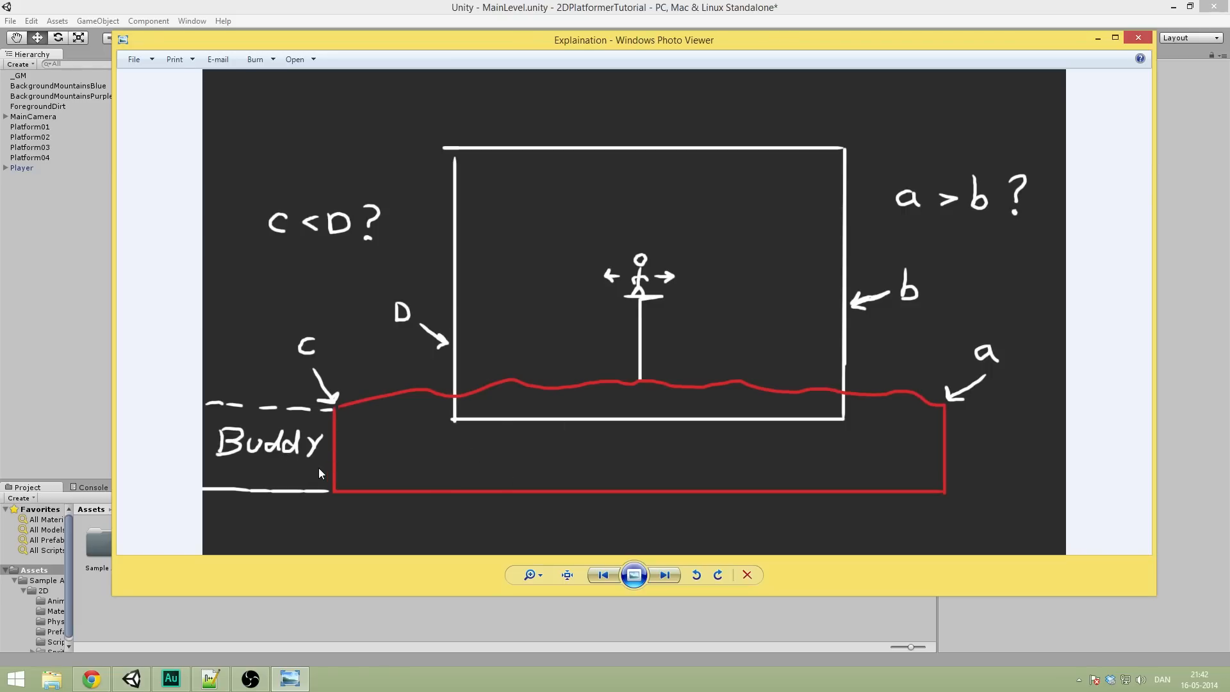
{"action": "mouse_move", "coordinate": [503, 487]}
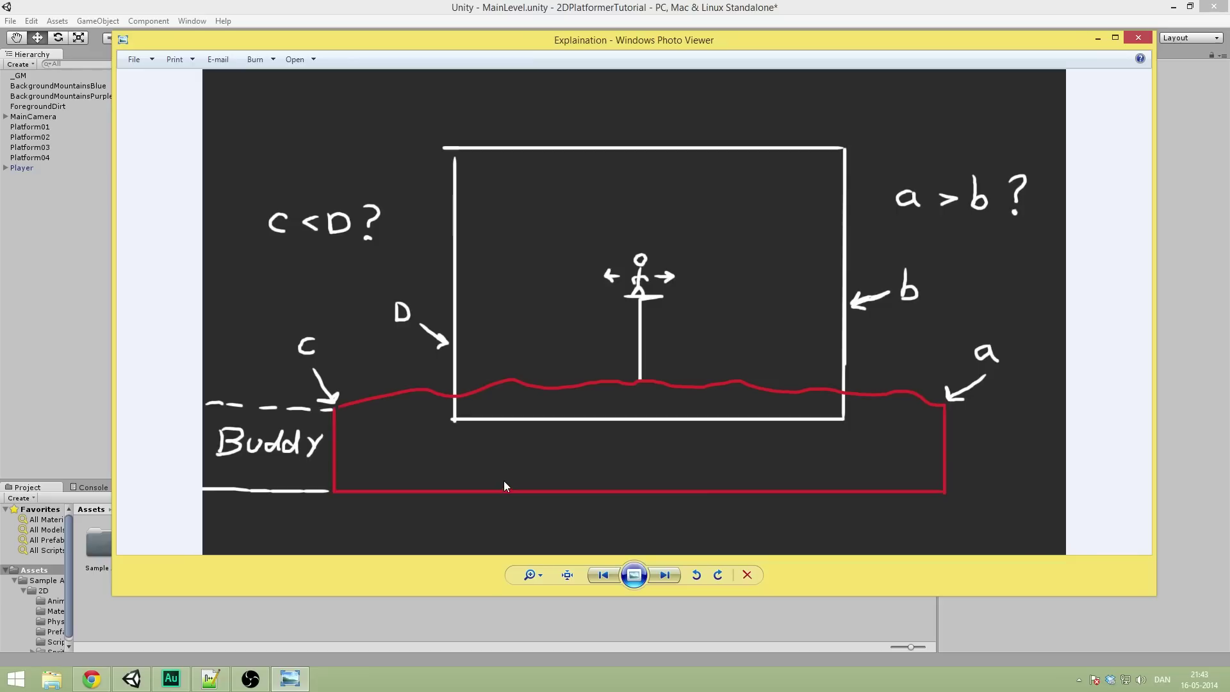
{"action": "mouse_move", "coordinate": [534, 461]}
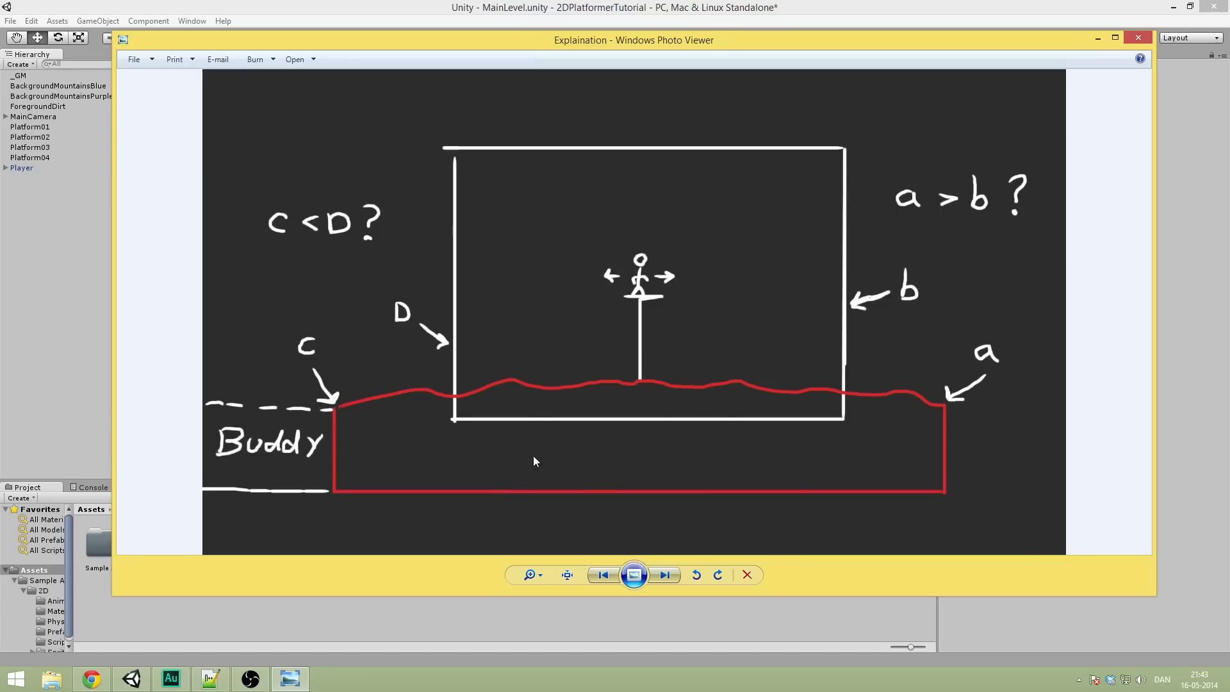
{"action": "mouse_move", "coordinate": [284, 468]}
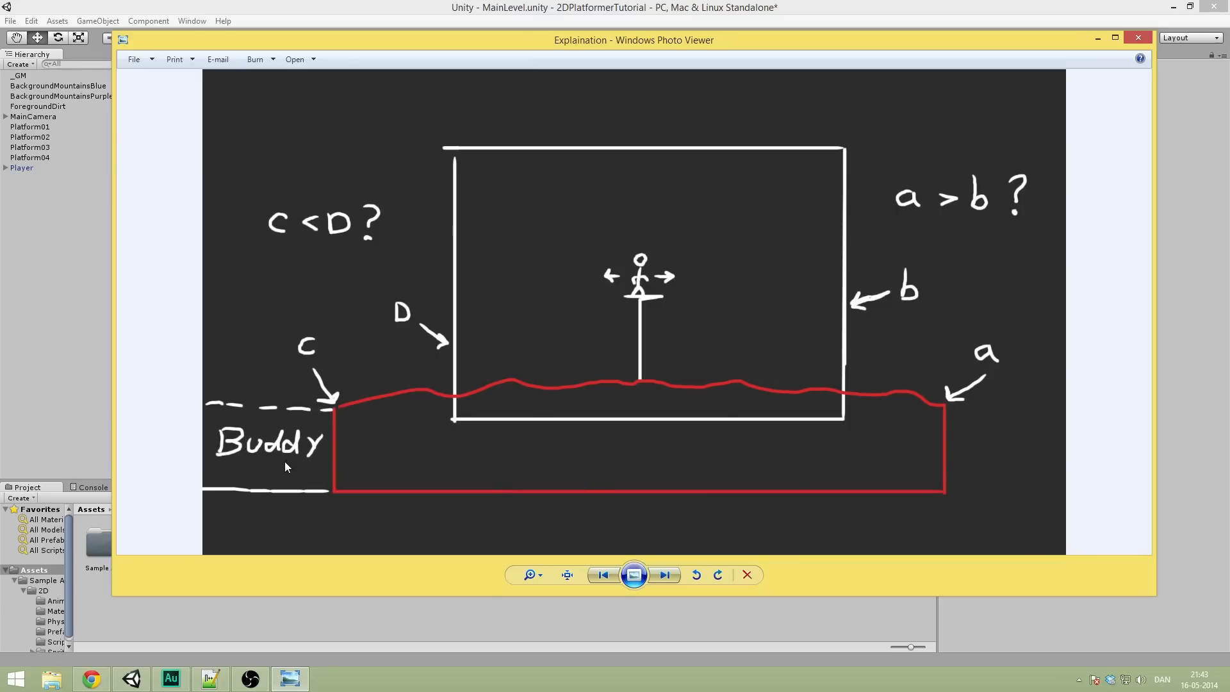
{"action": "mouse_move", "coordinate": [976, 477]}
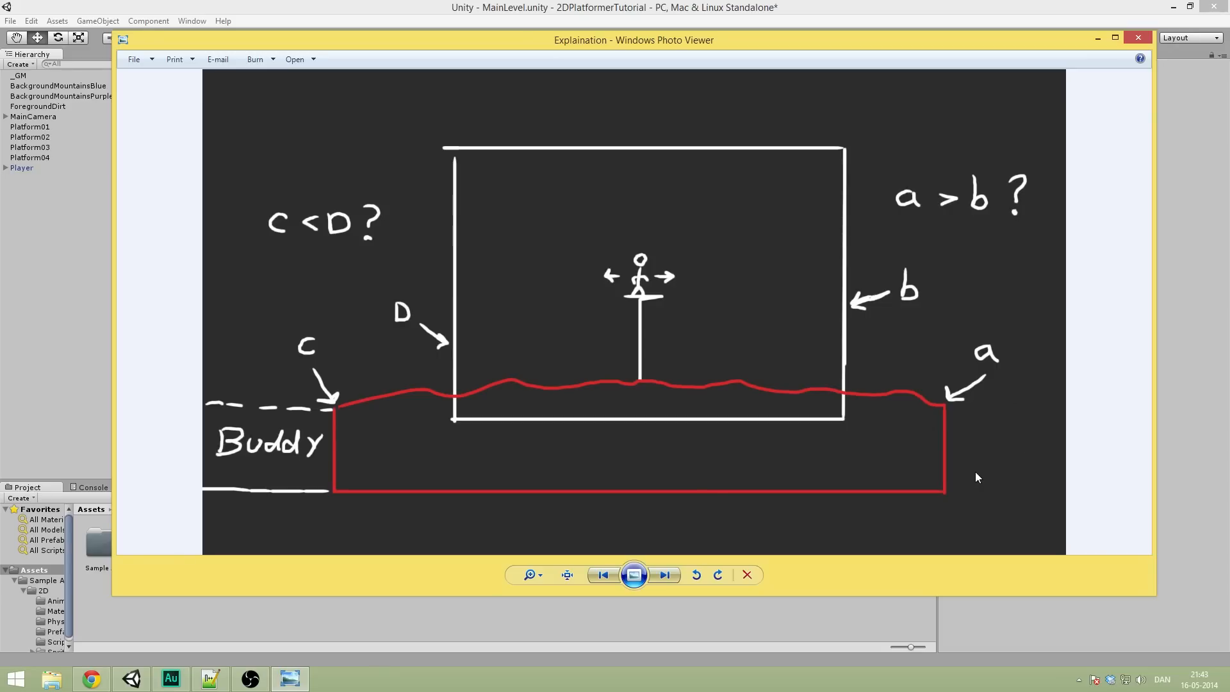
{"action": "mouse_move", "coordinate": [851, 496]}
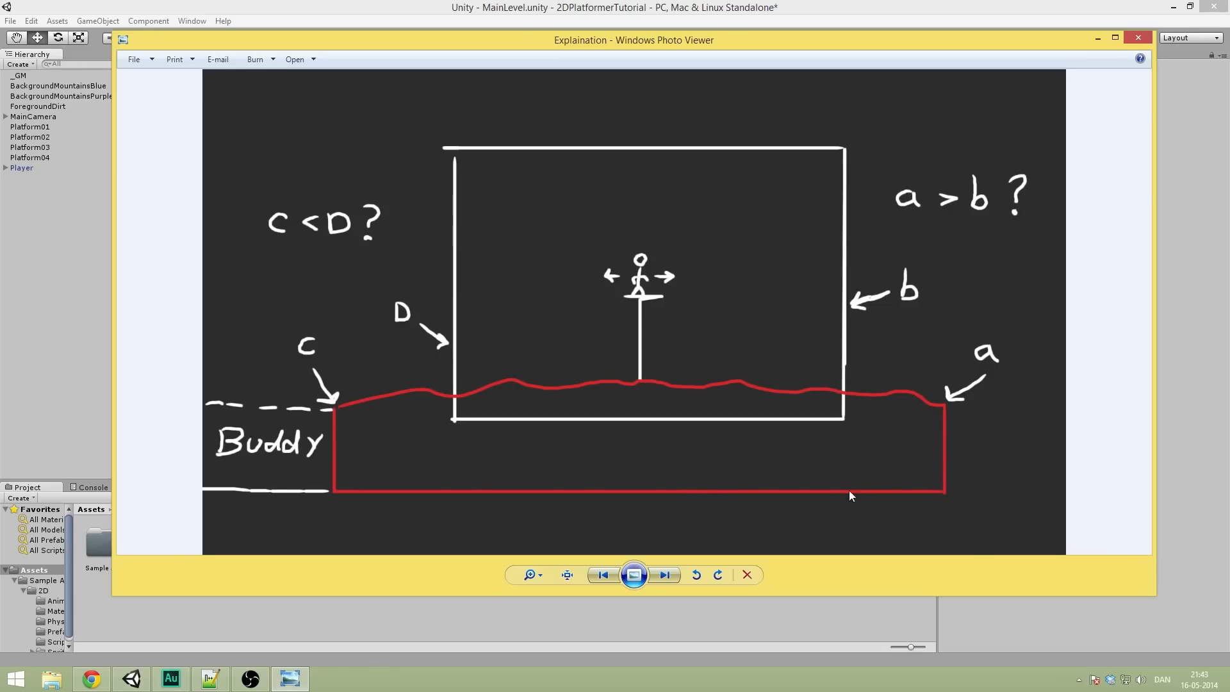
{"action": "mouse_move", "coordinate": [422, 482]}
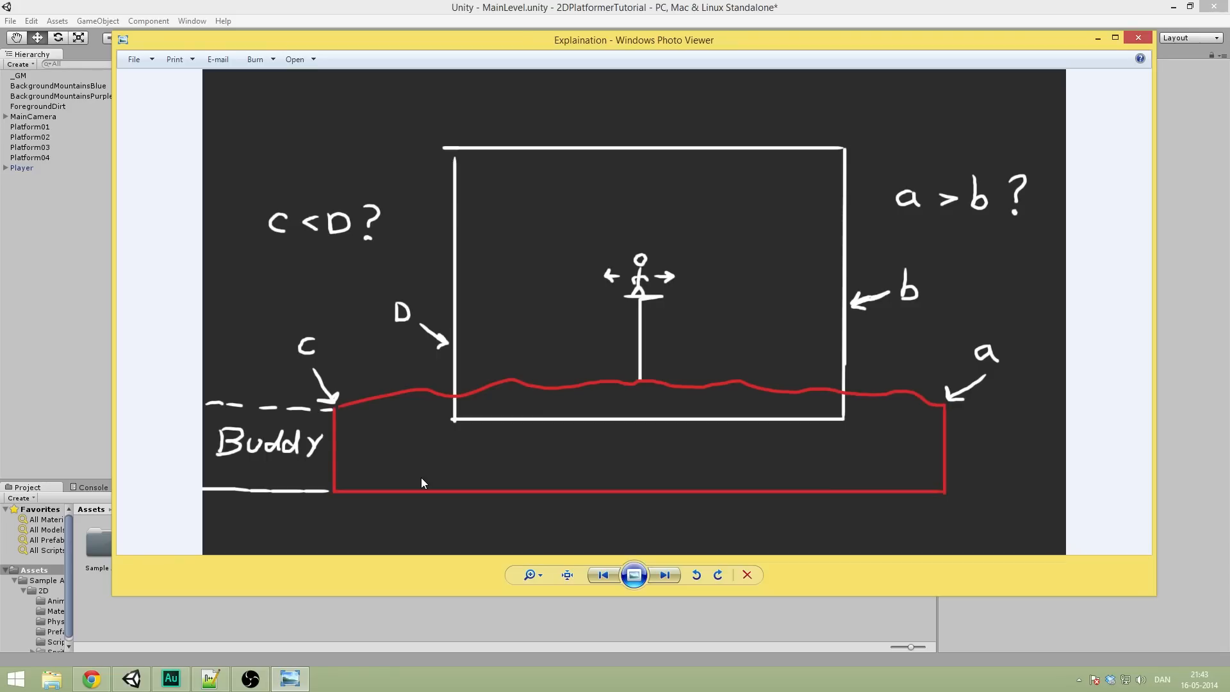
{"action": "mouse_move", "coordinate": [966, 130]}
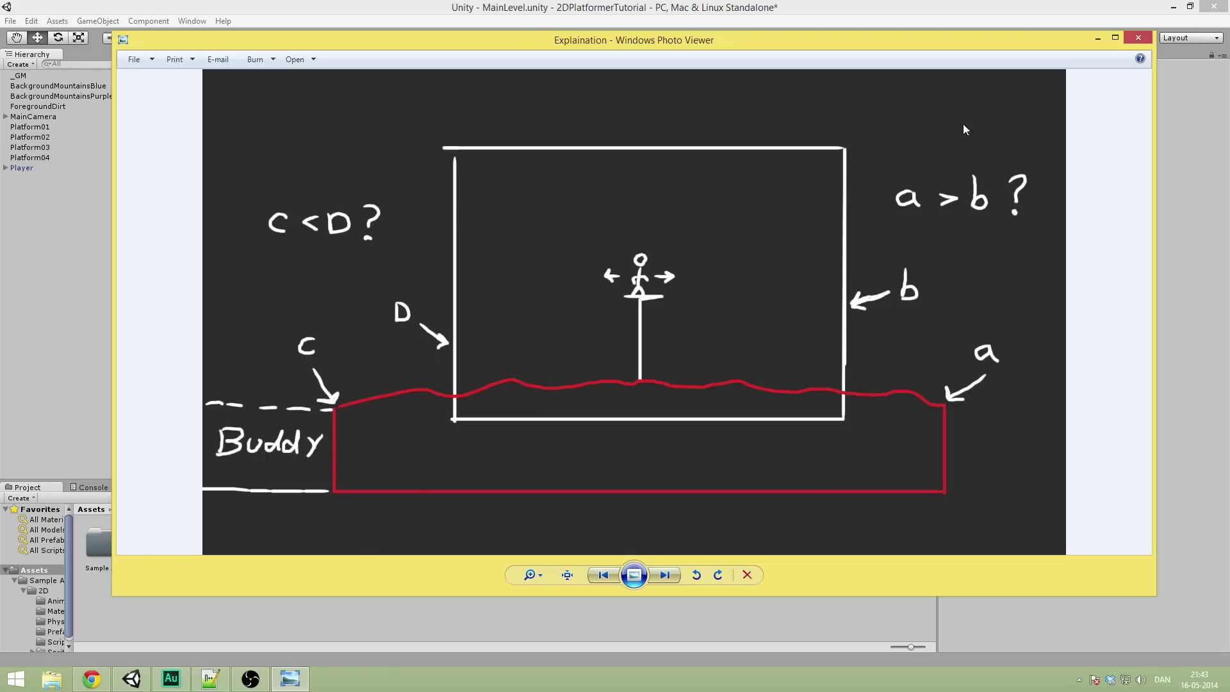
{"action": "mouse_move", "coordinate": [1098, 38]}
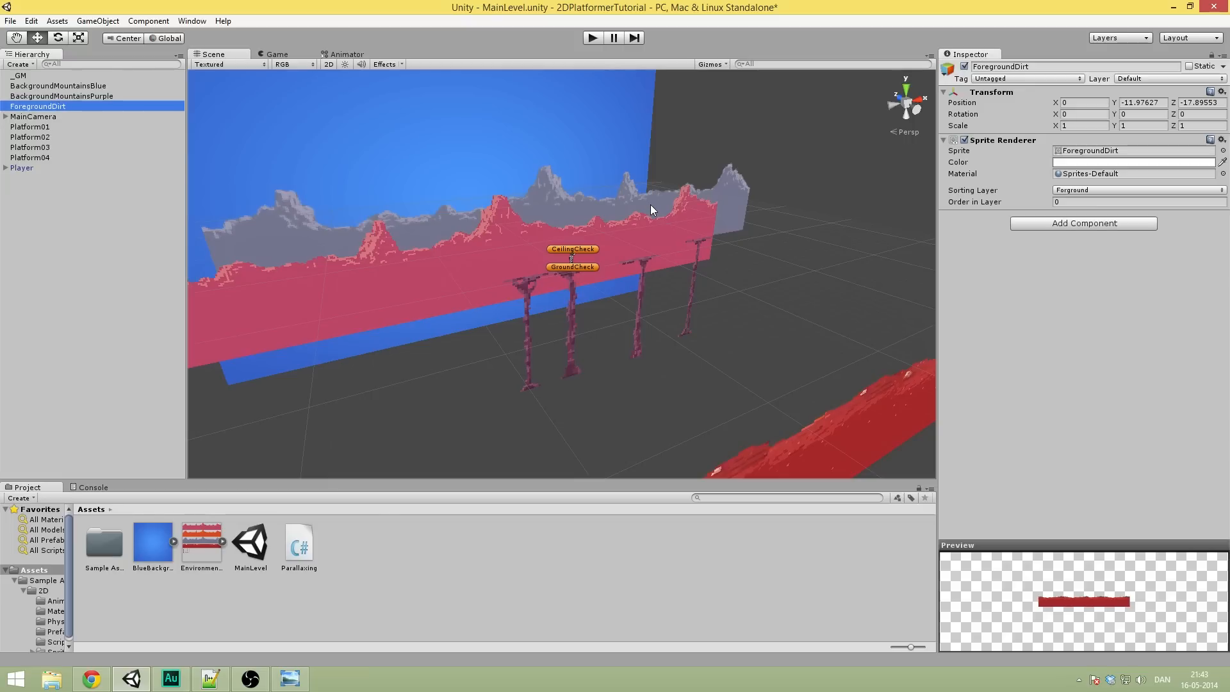
{"action": "mouse_move", "coordinate": [1139, 220]}
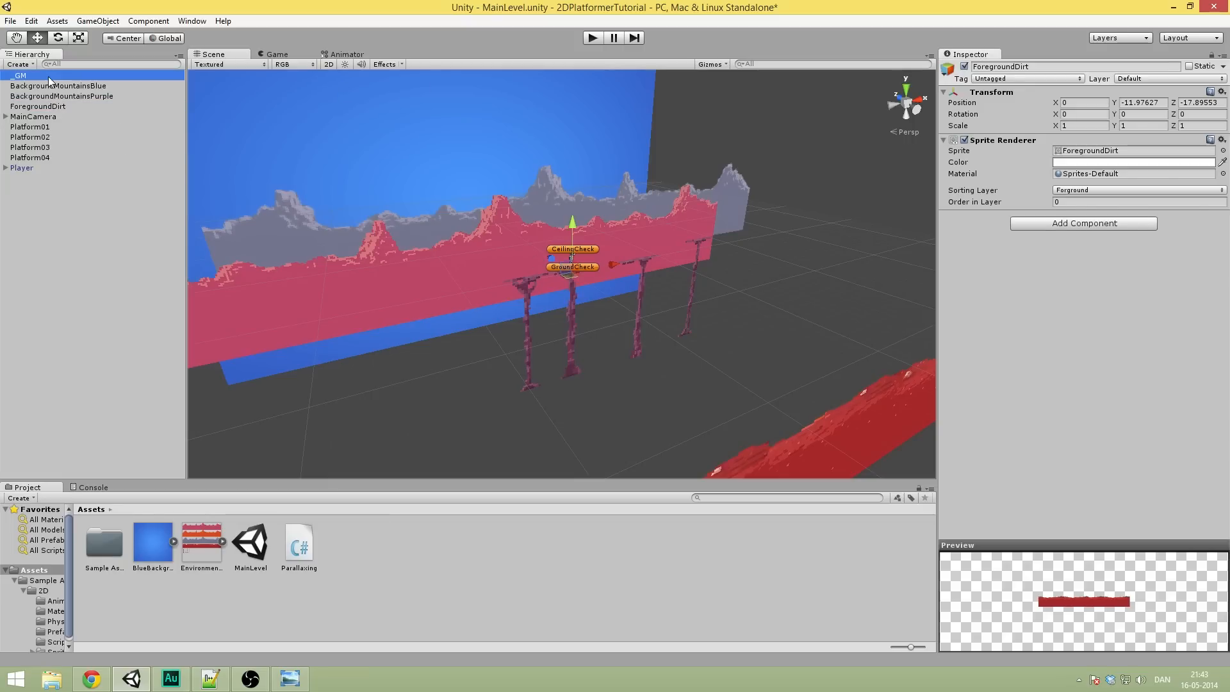
Step: Inspect _GM's Parallaxing settings and BackgroundMountainsPurple, then select ForegroundDirt
{"action": "left_click", "coordinate": [20, 75]}
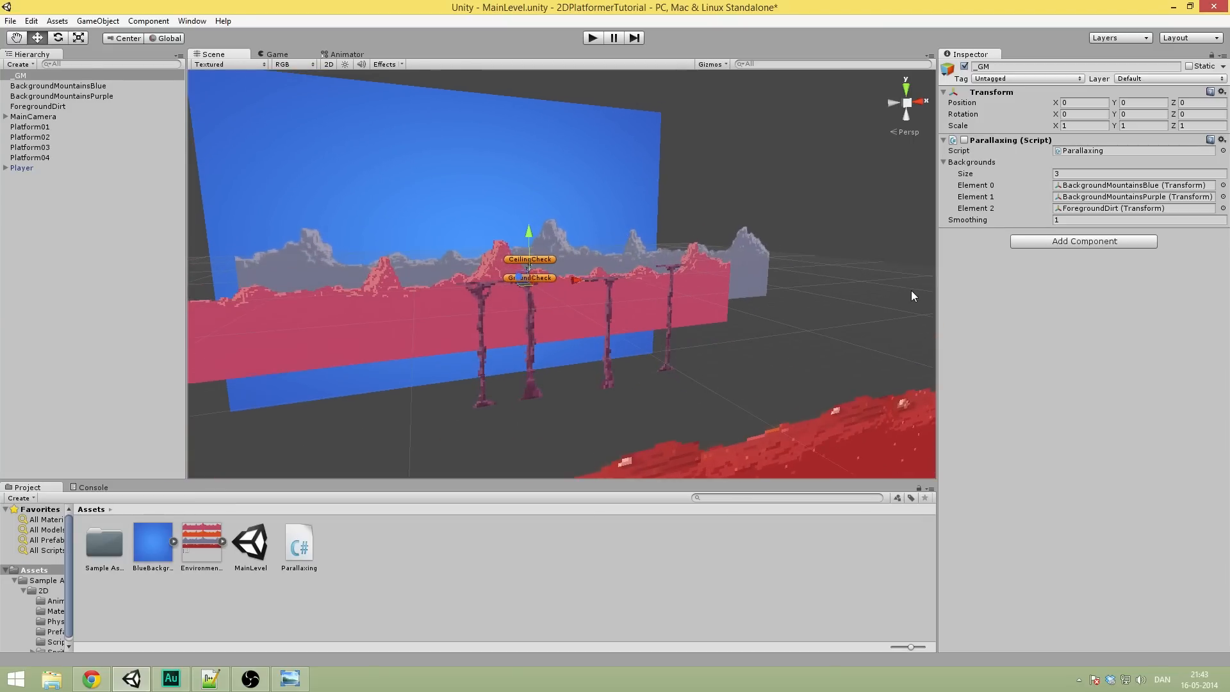
{"action": "mouse_move", "coordinate": [489, 195]}
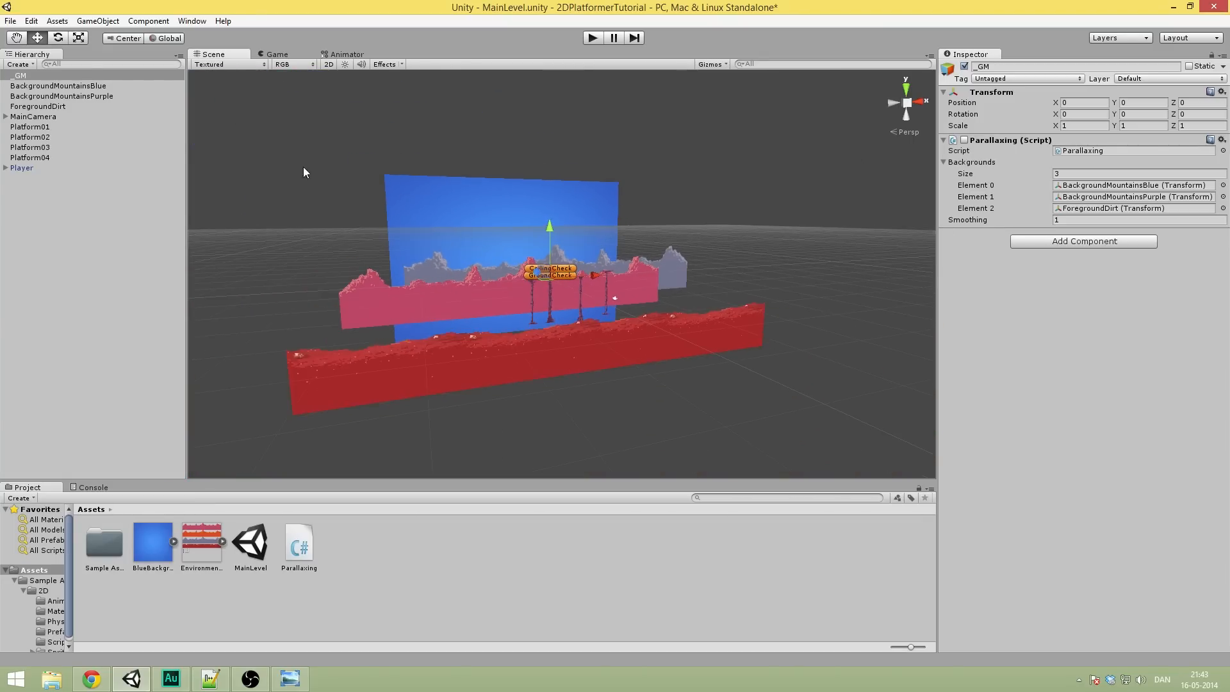
{"action": "left_click", "coordinate": [62, 95]}
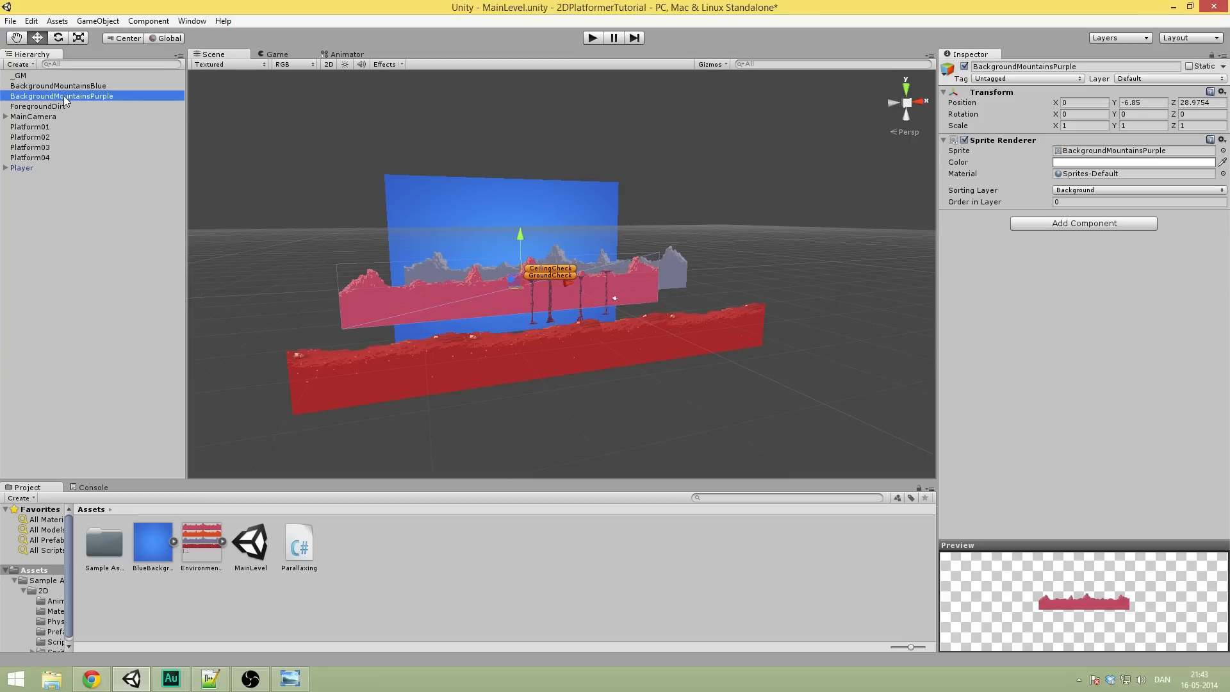
{"action": "left_click", "coordinate": [38, 106]}
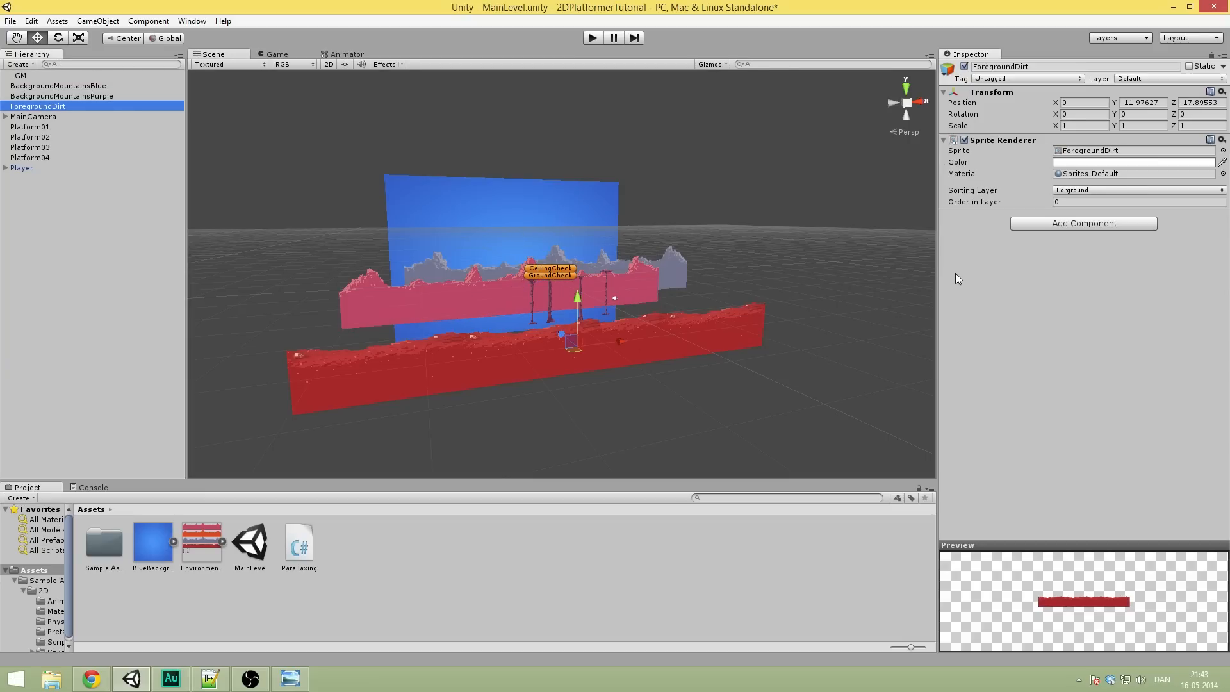
Step: Attach a new C# script named Tiling to ForegroundDirt via Add Component
{"action": "left_click", "coordinate": [1083, 223]}
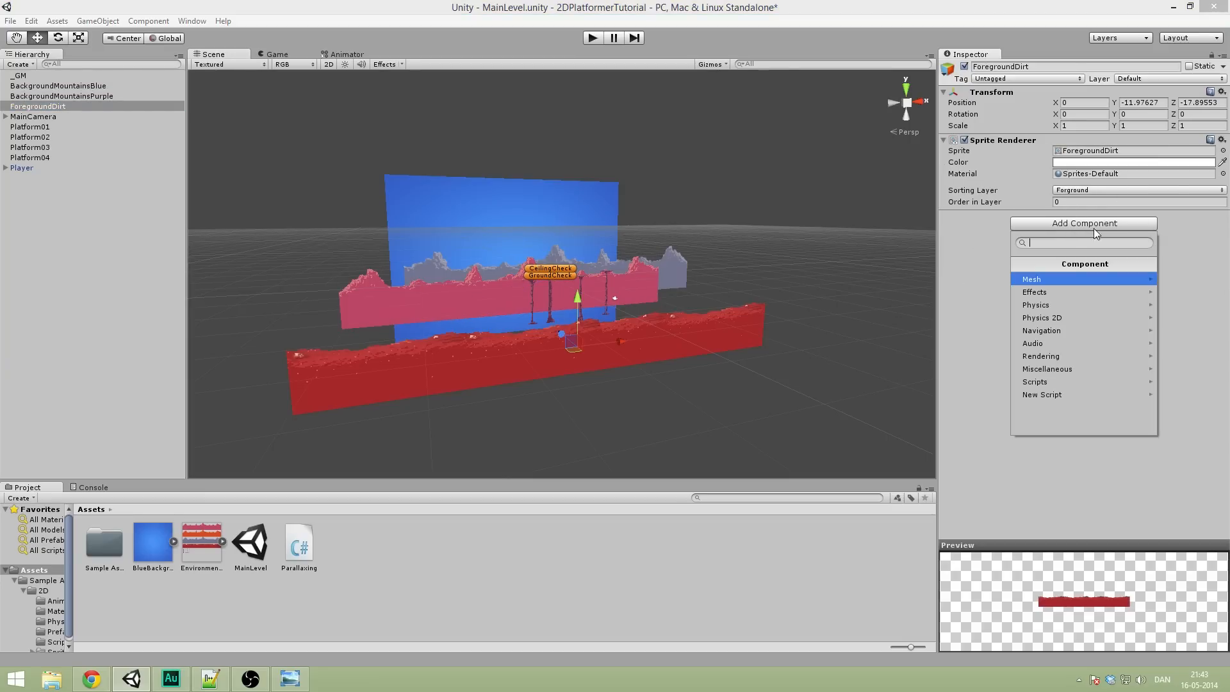
{"action": "left_click", "coordinate": [1042, 394]}
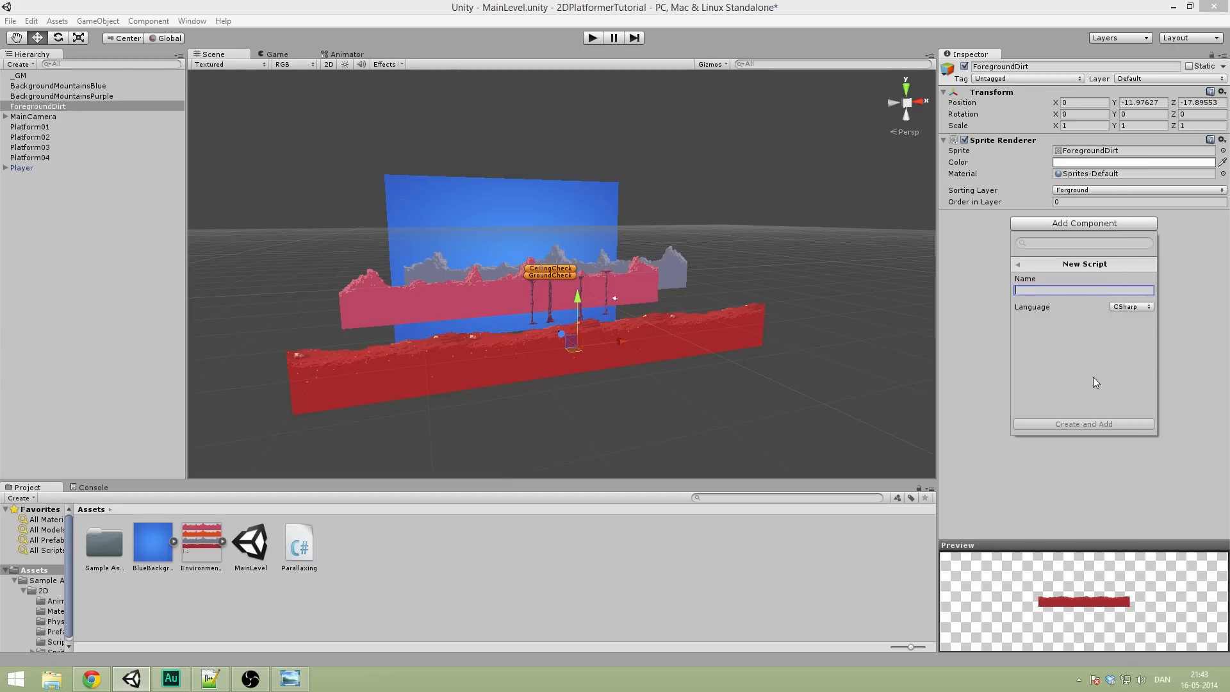
{"action": "type", "text": "T"}
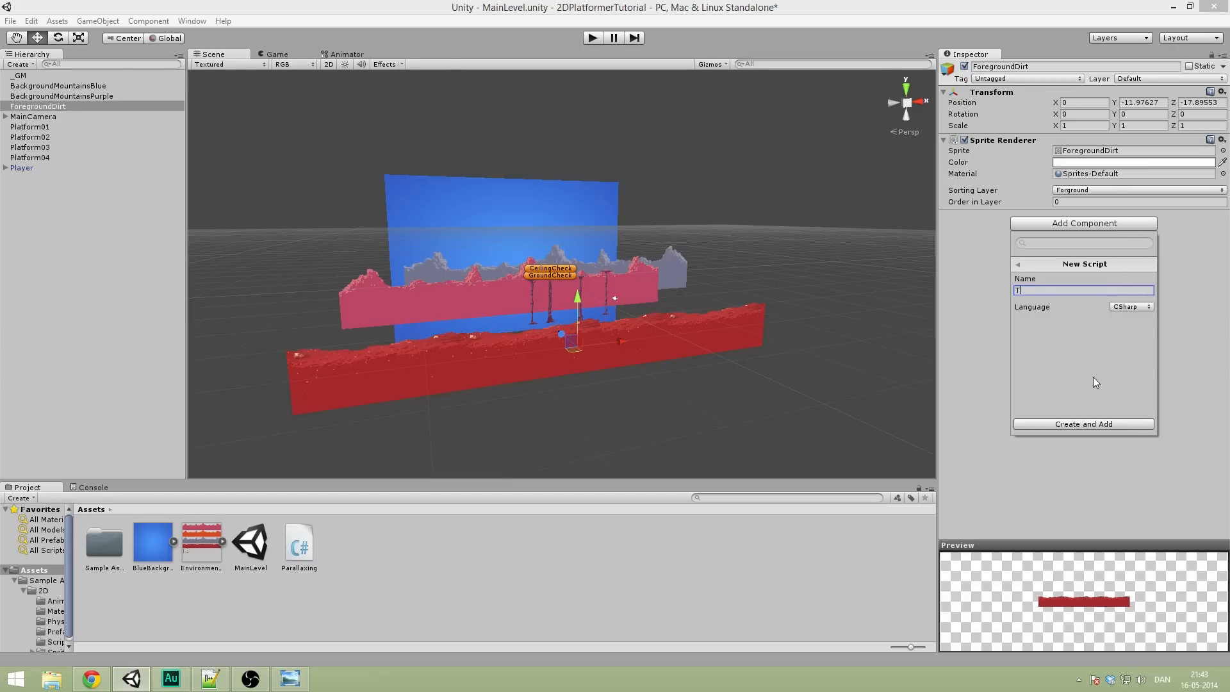
{"action": "left_click", "coordinate": [1083, 424]}
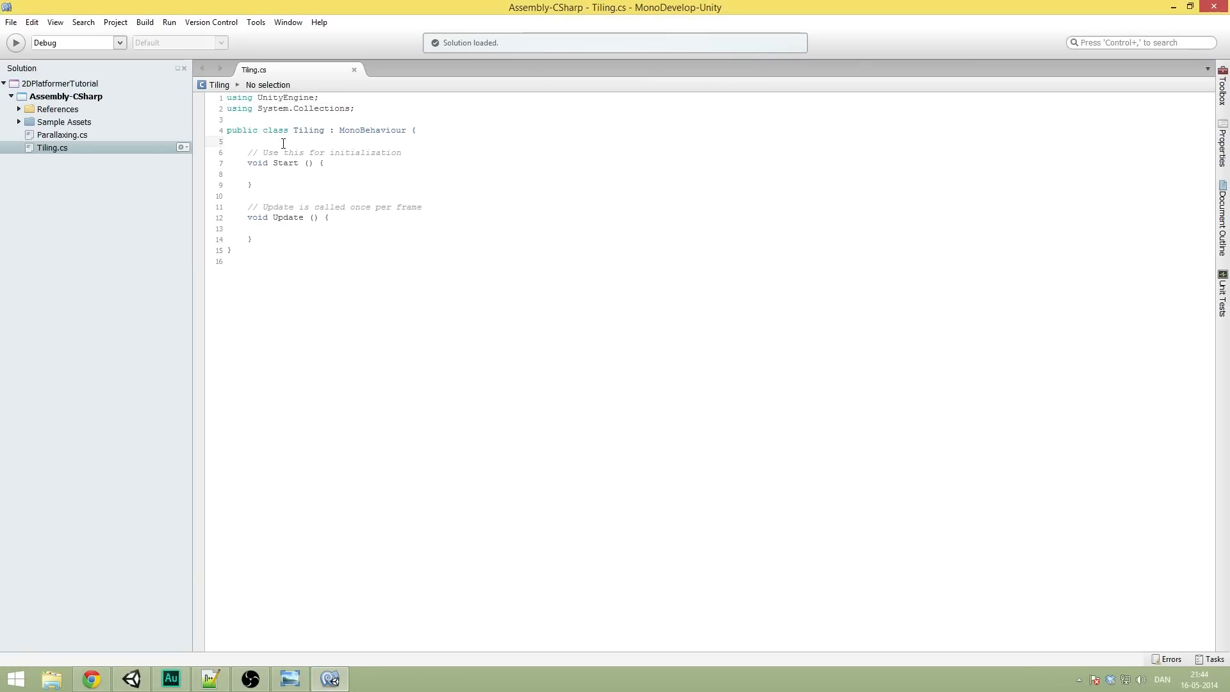
Step: Add [RequireComponent(typeof(SpriteRenderer))] above the Tiling class declaration
{"action": "left_click", "coordinate": [248, 141]}
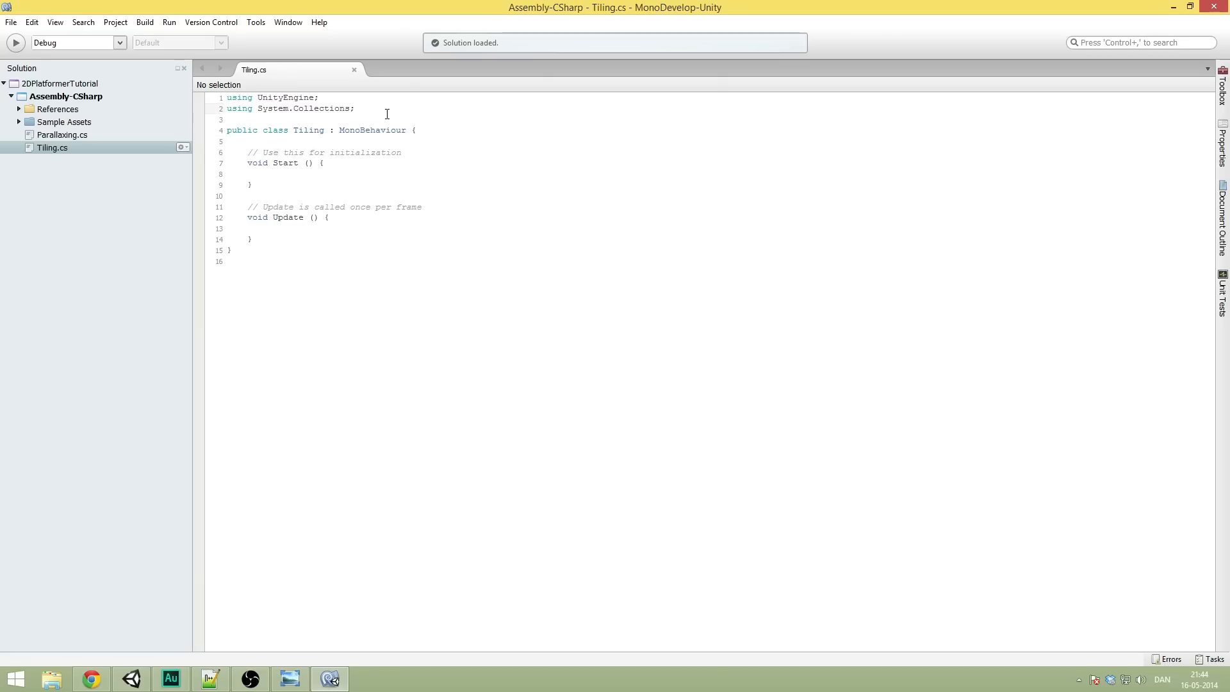
{"action": "key", "text": "Return"}
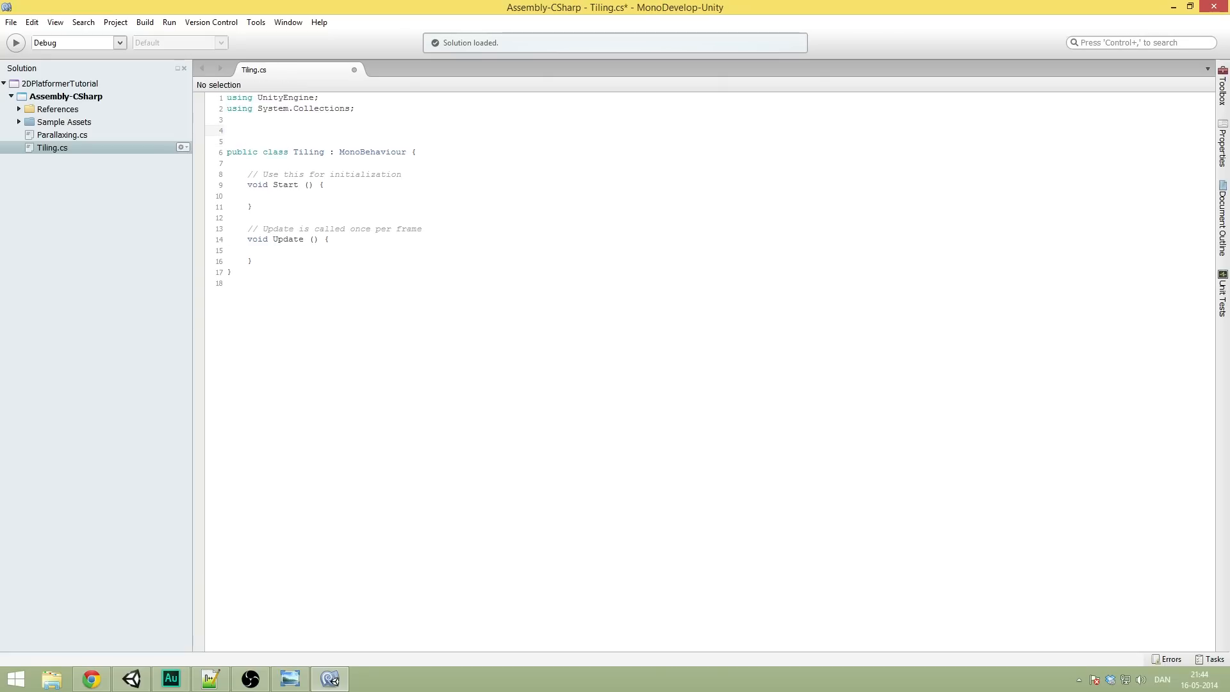
{"action": "left_click", "coordinate": [228, 130]}
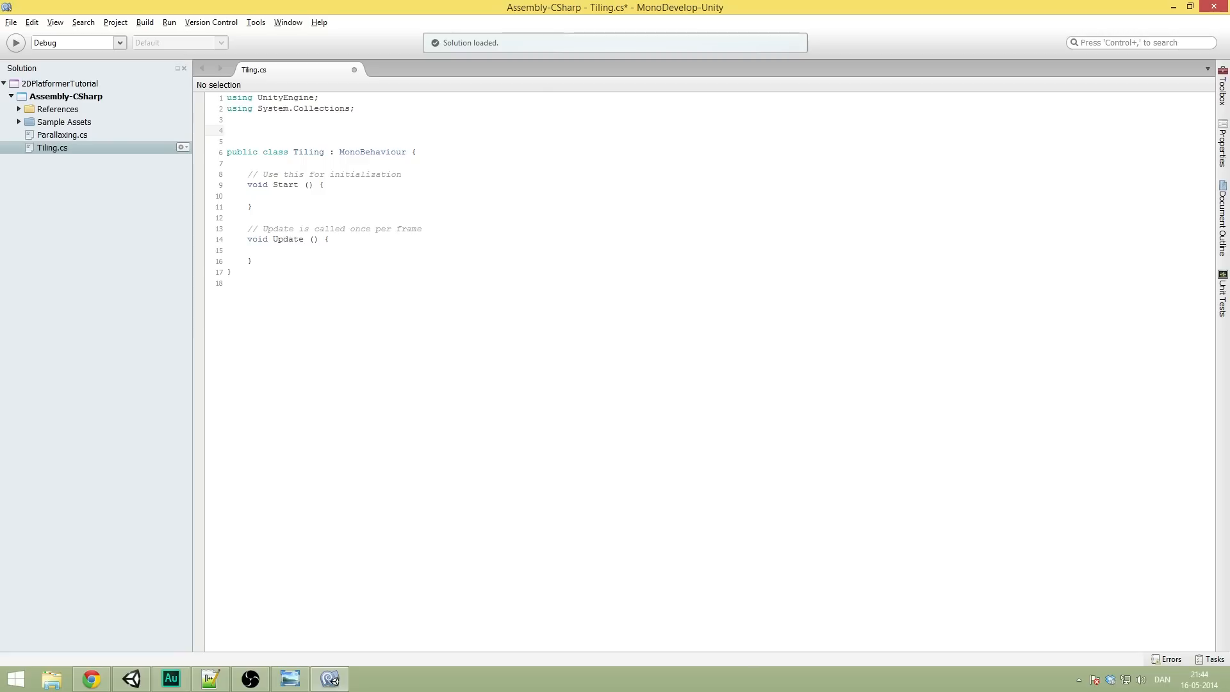
{"action": "type", "text": "[]"}
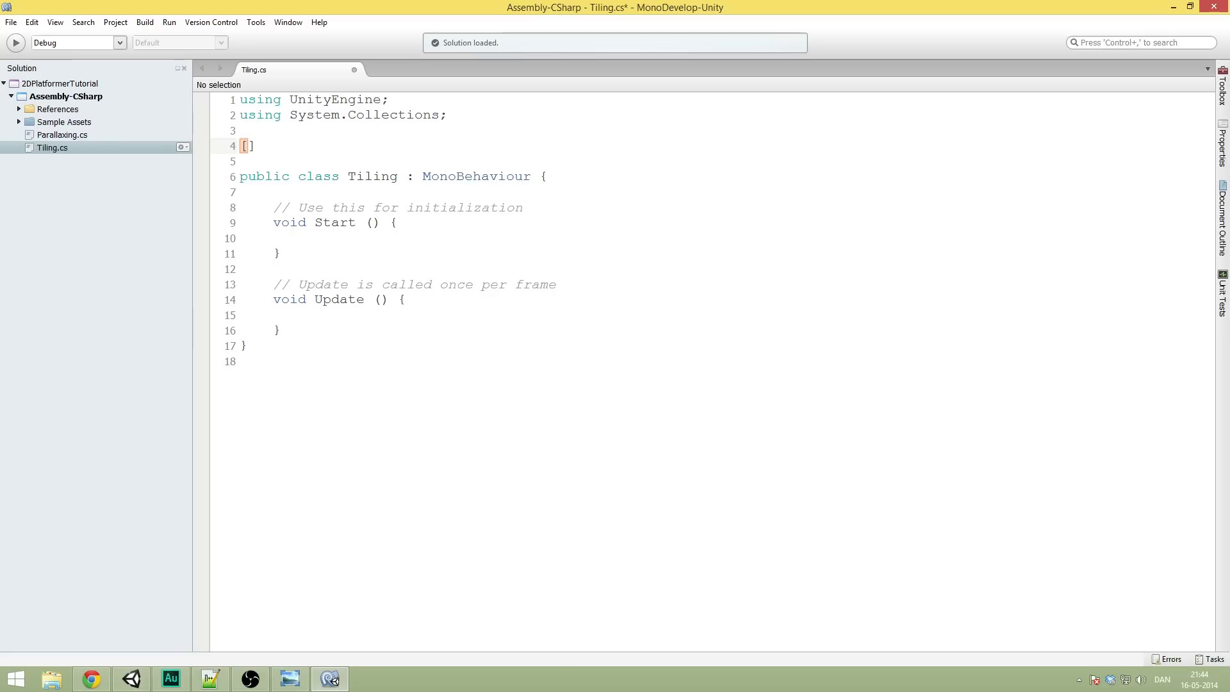
{"action": "mouse_move", "coordinate": [472, 266]}
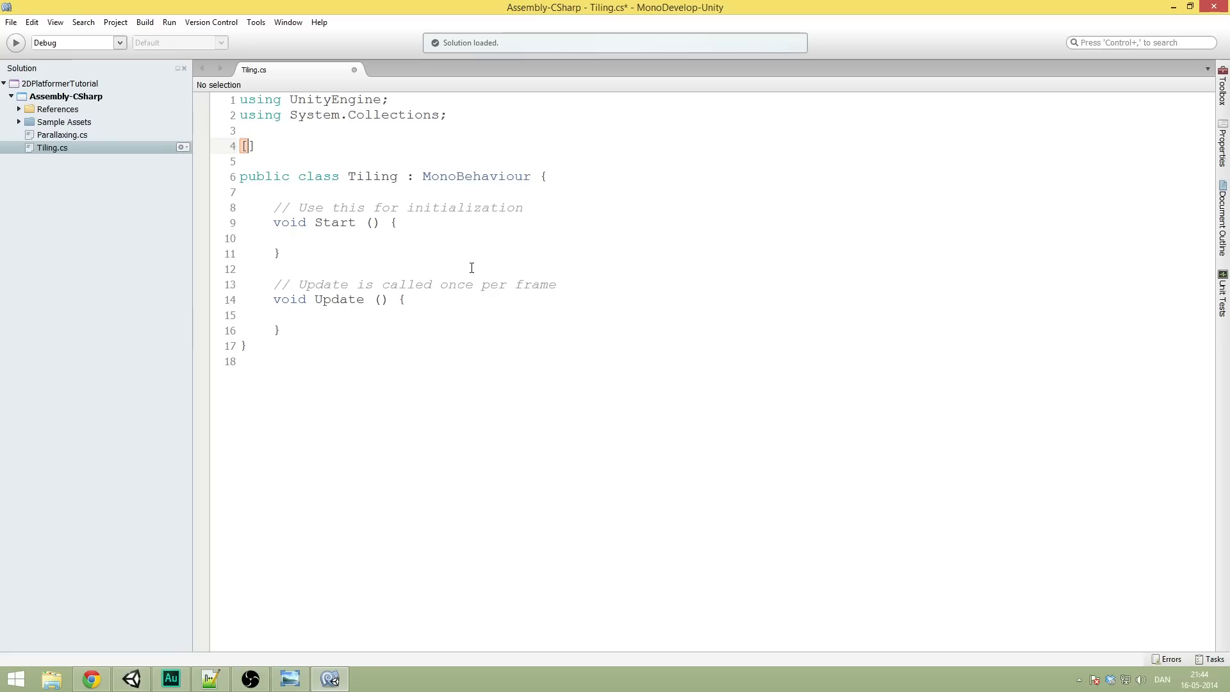
{"action": "mouse_move", "coordinate": [521, 239]}
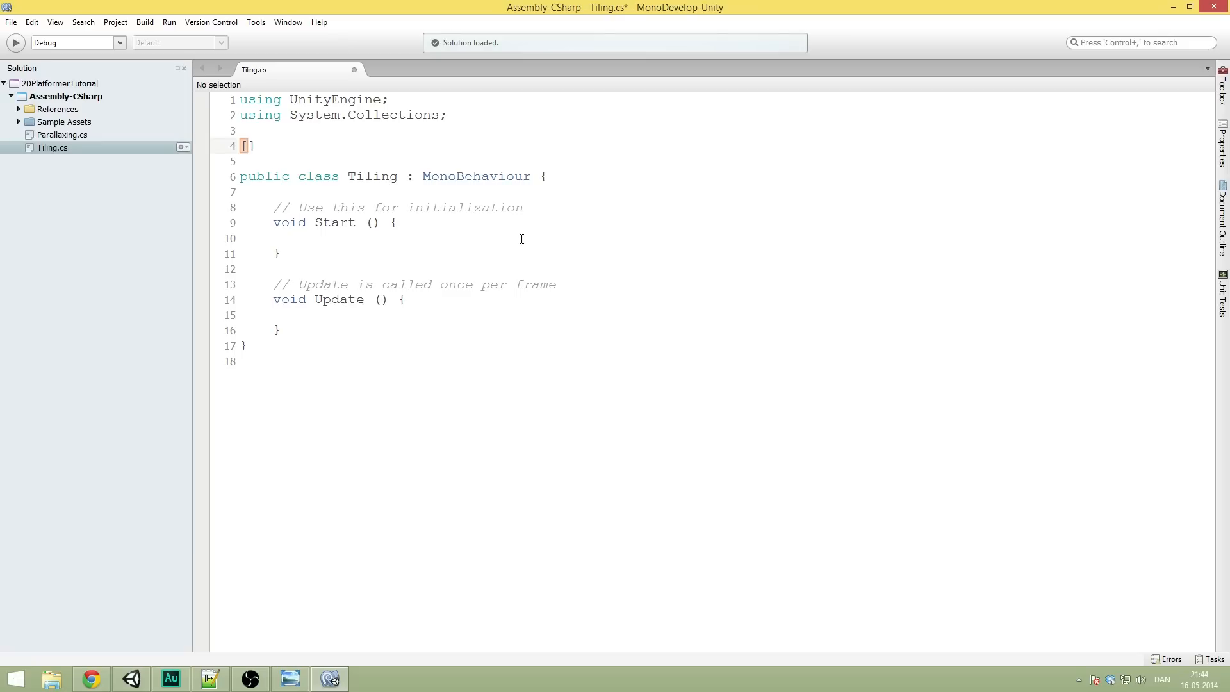
{"action": "type", "text": "RequireComponent ("}
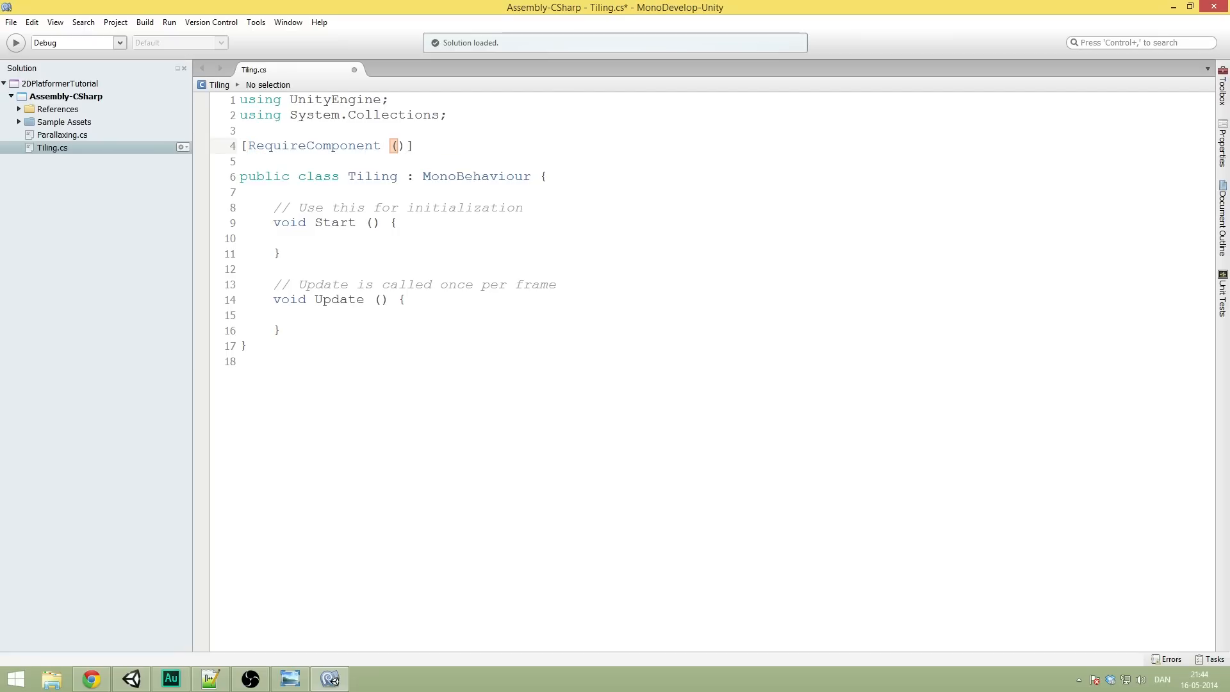
{"action": "type", "text": "typeof("}
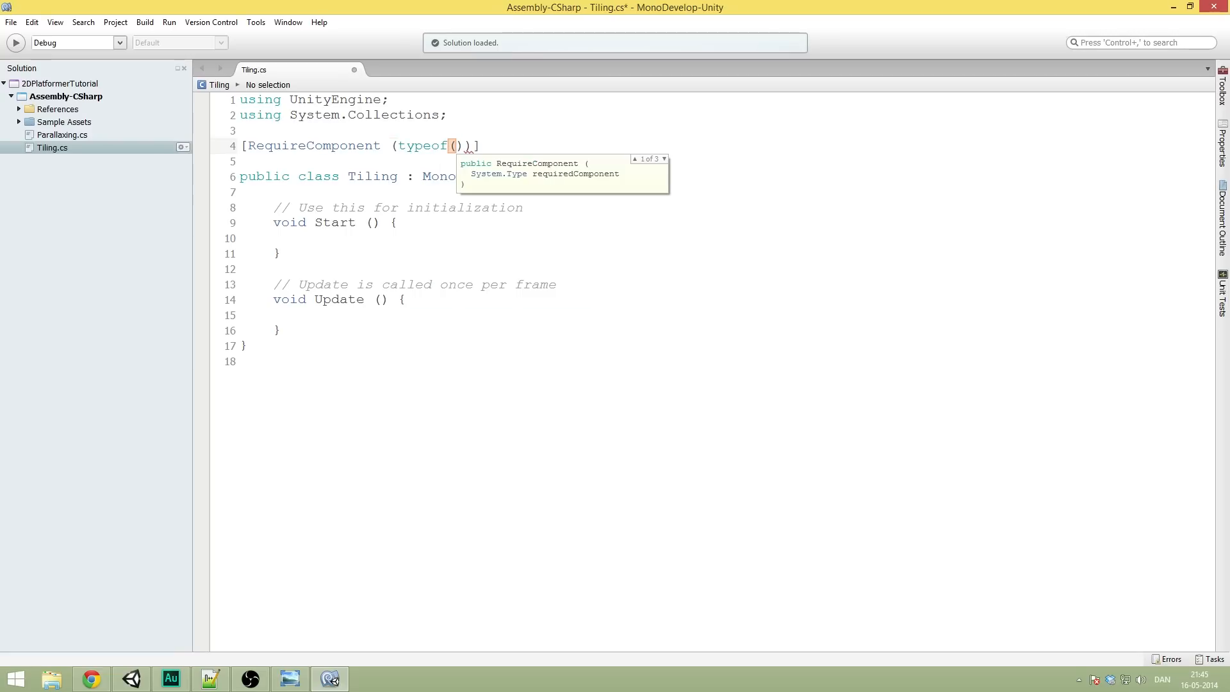
{"action": "type", "text": "SpriteRenderer"}
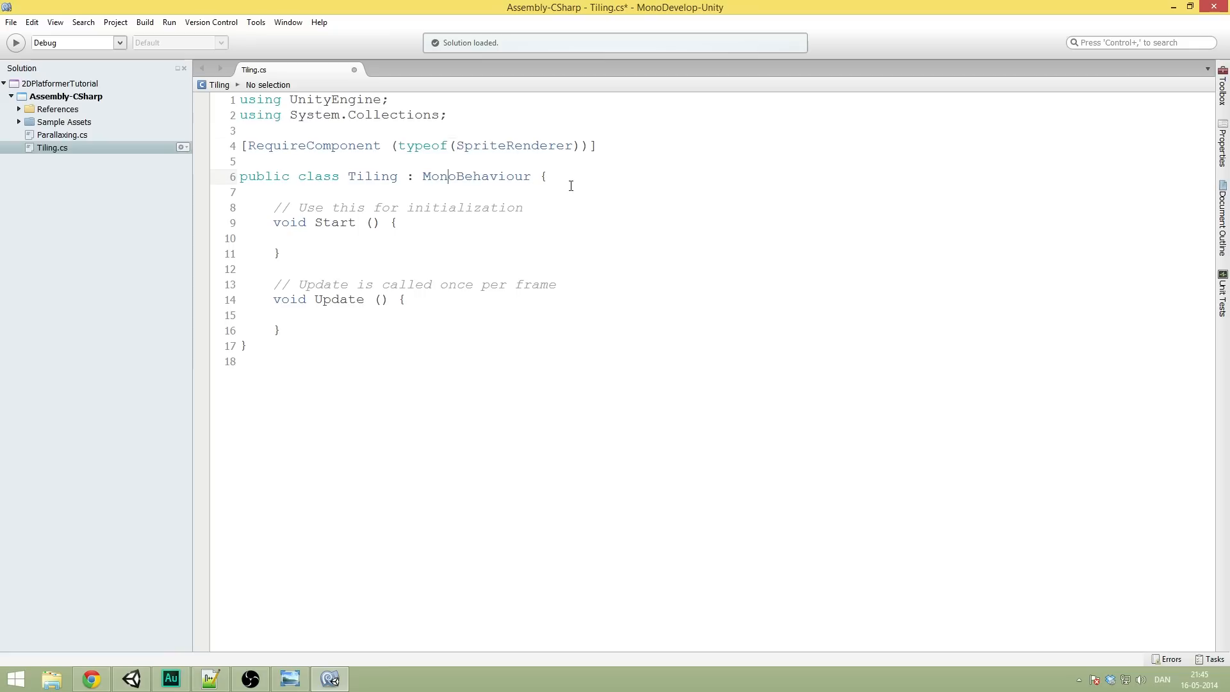
Step: Begin a public int field inside the Tiling class and show the explanation diagram
{"action": "left_click", "coordinate": [313, 192]}
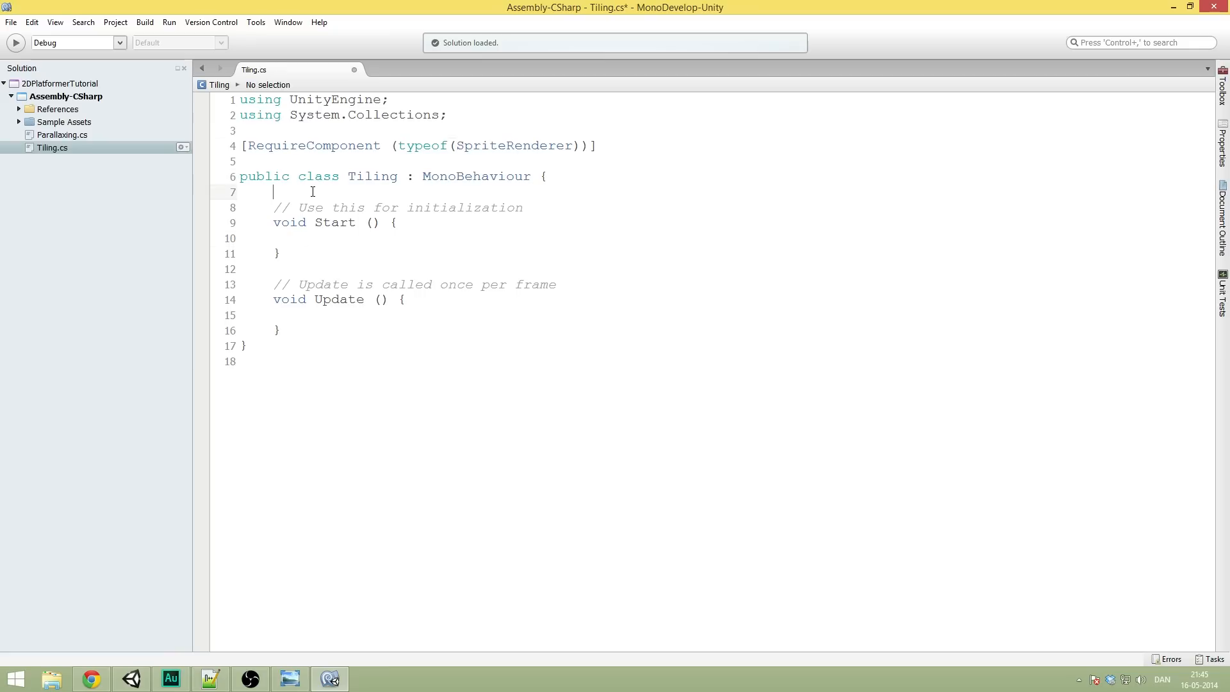
{"action": "mouse_move", "coordinate": [374, 216]}
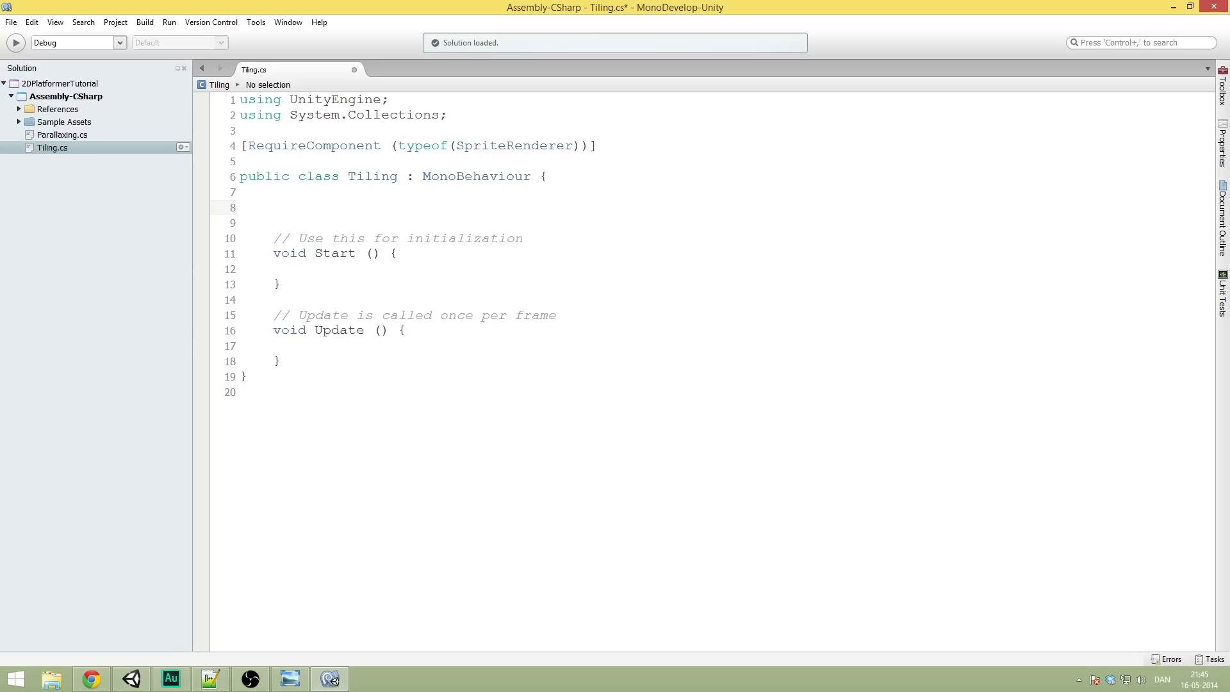
{"action": "left_click", "coordinate": [273, 207]}
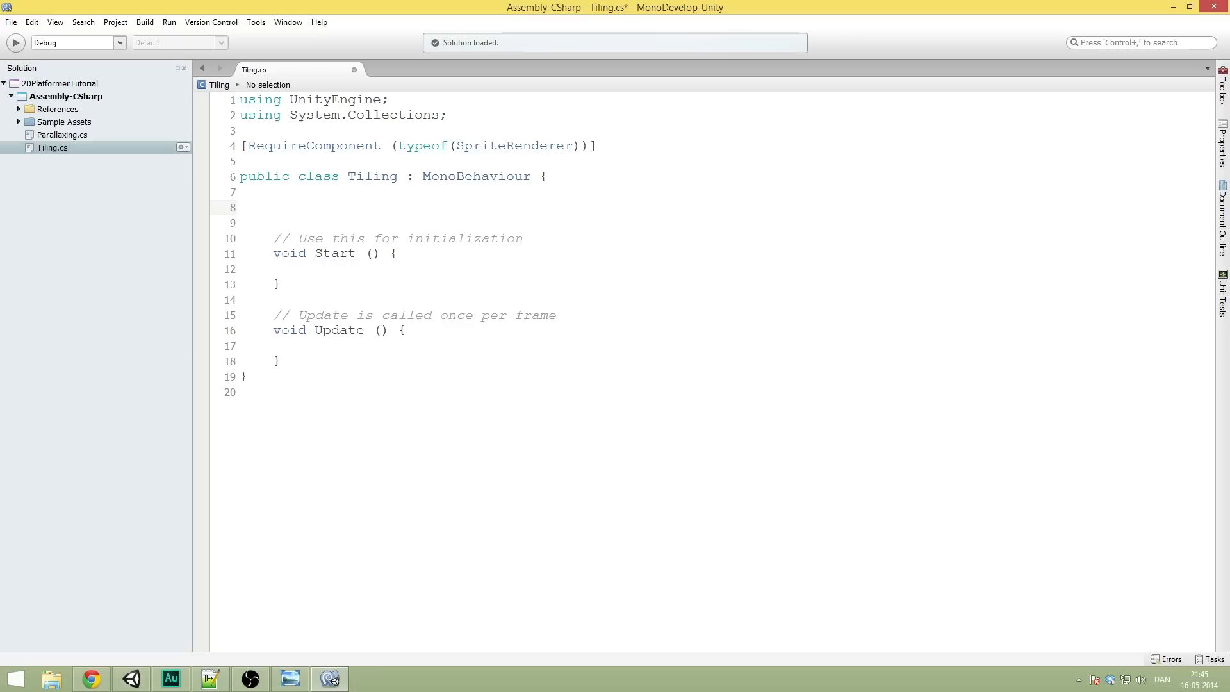
{"action": "type", "text": "public int"}
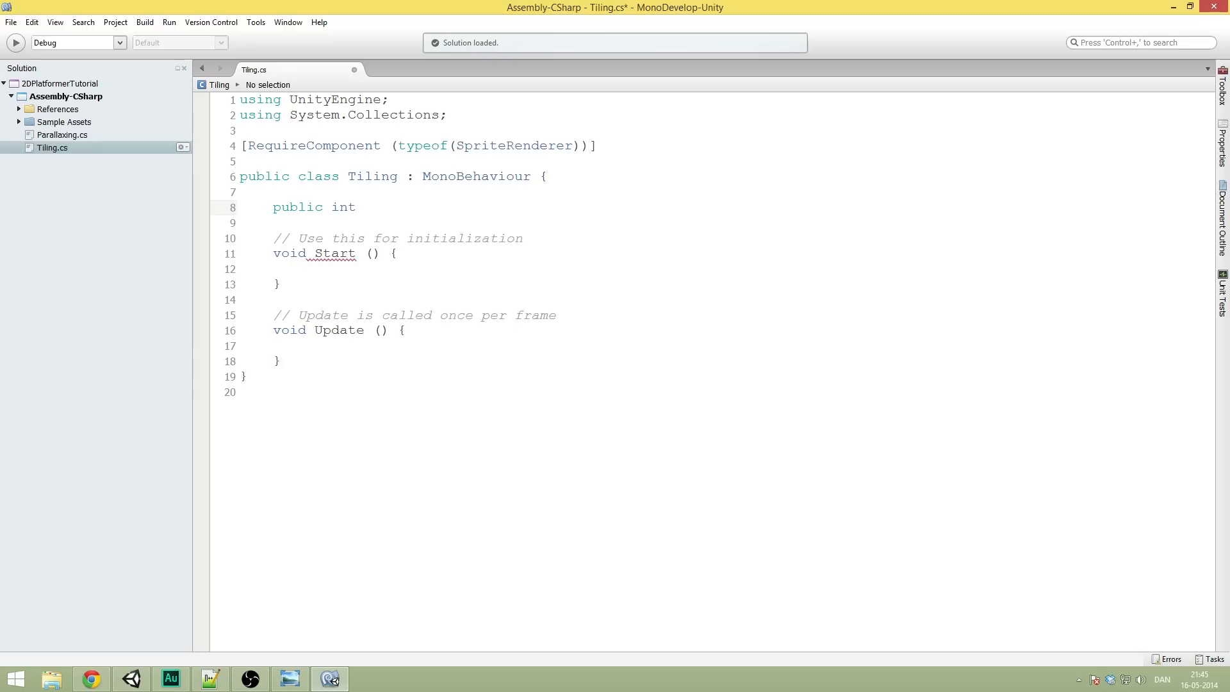
{"action": "left_click", "coordinate": [289, 679]}
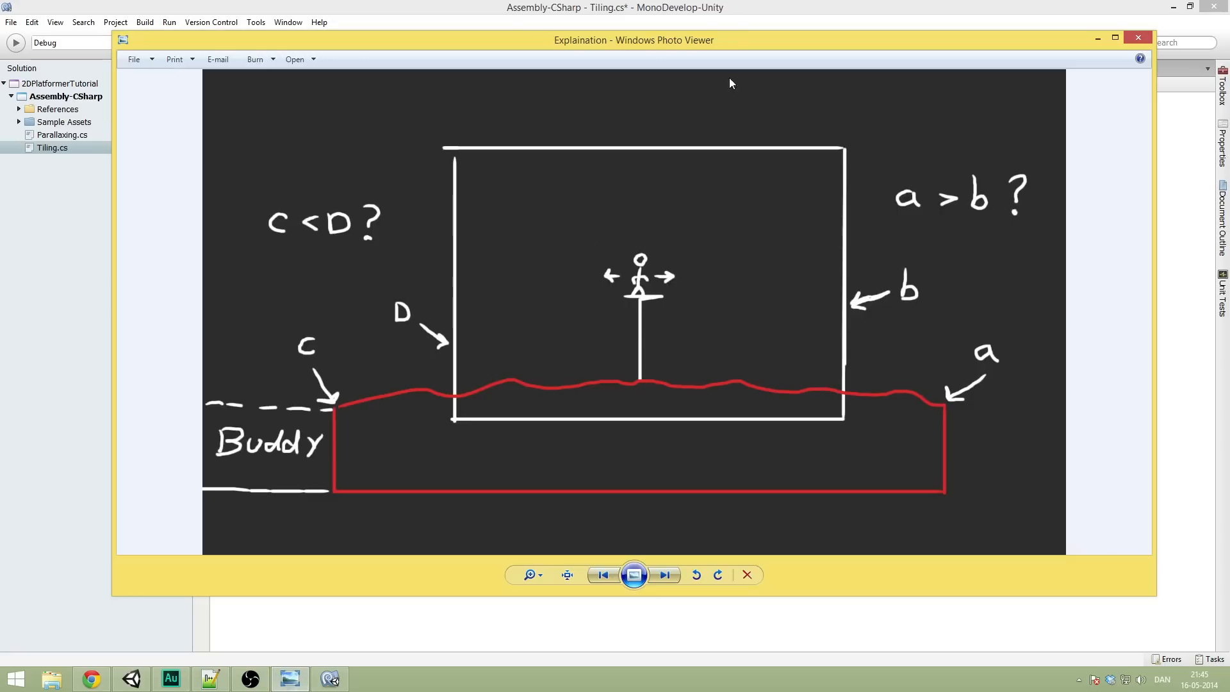
{"action": "mouse_move", "coordinate": [845, 160]}
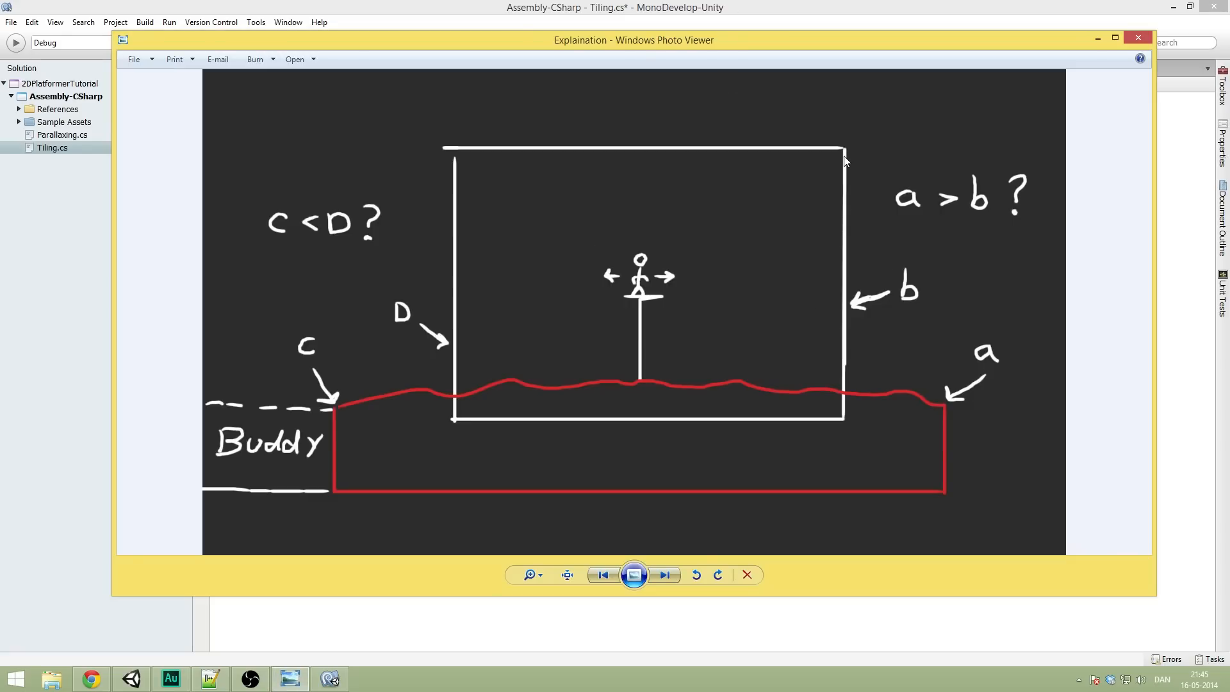
{"action": "mouse_move", "coordinate": [782, 143]}
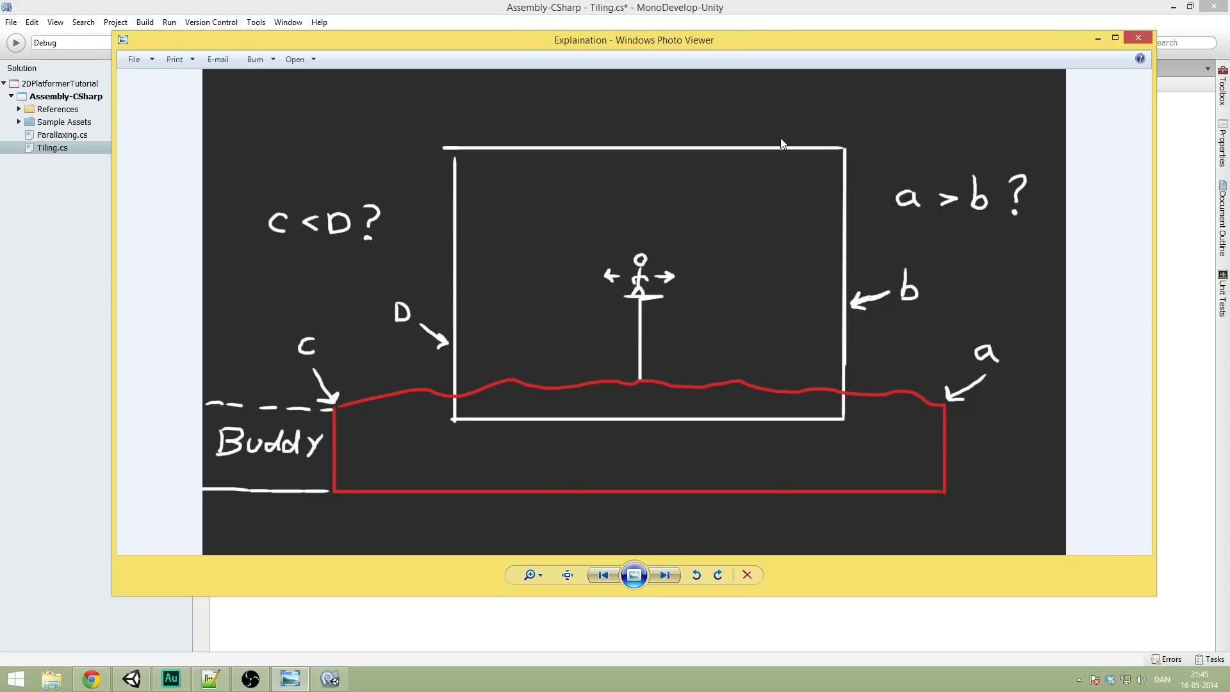
{"action": "mouse_move", "coordinate": [852, 217]}
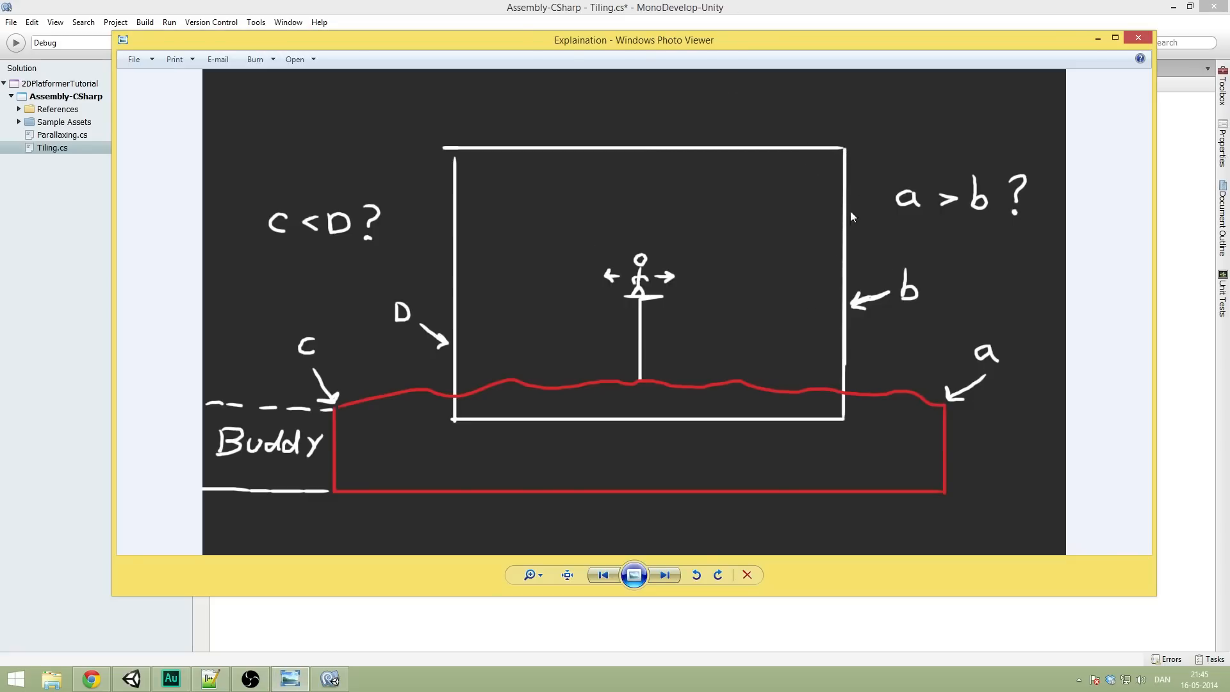
{"action": "mouse_move", "coordinate": [971, 401]}
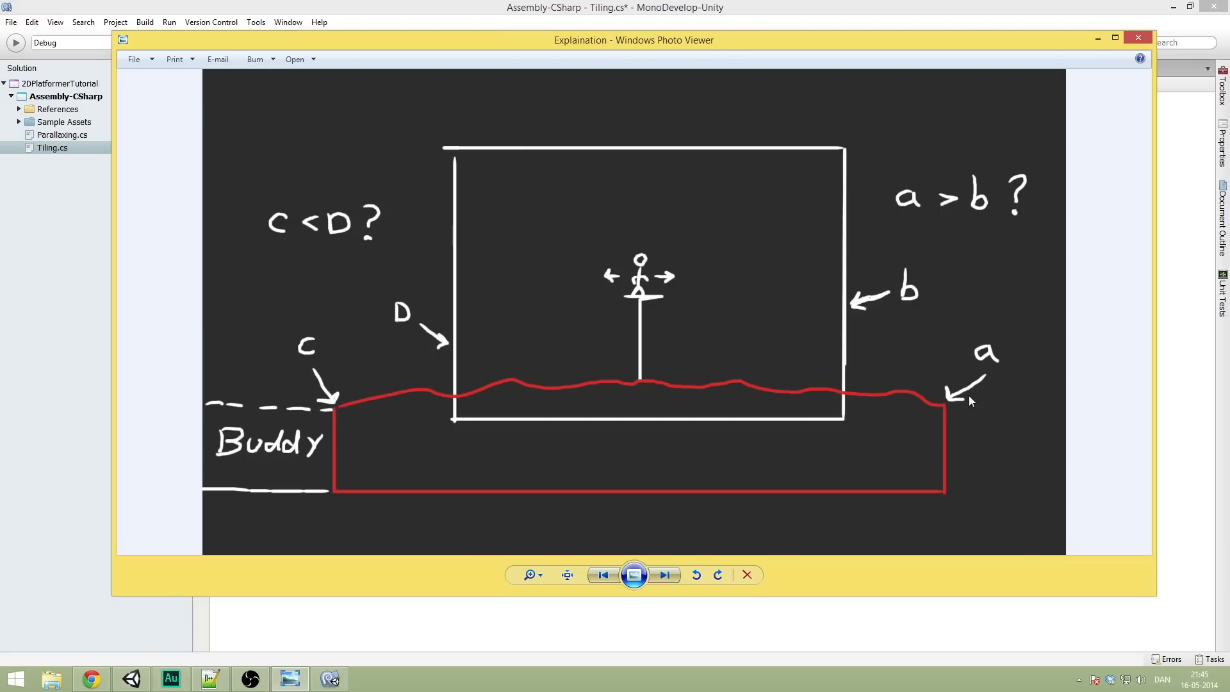
{"action": "mouse_move", "coordinate": [940, 307]}
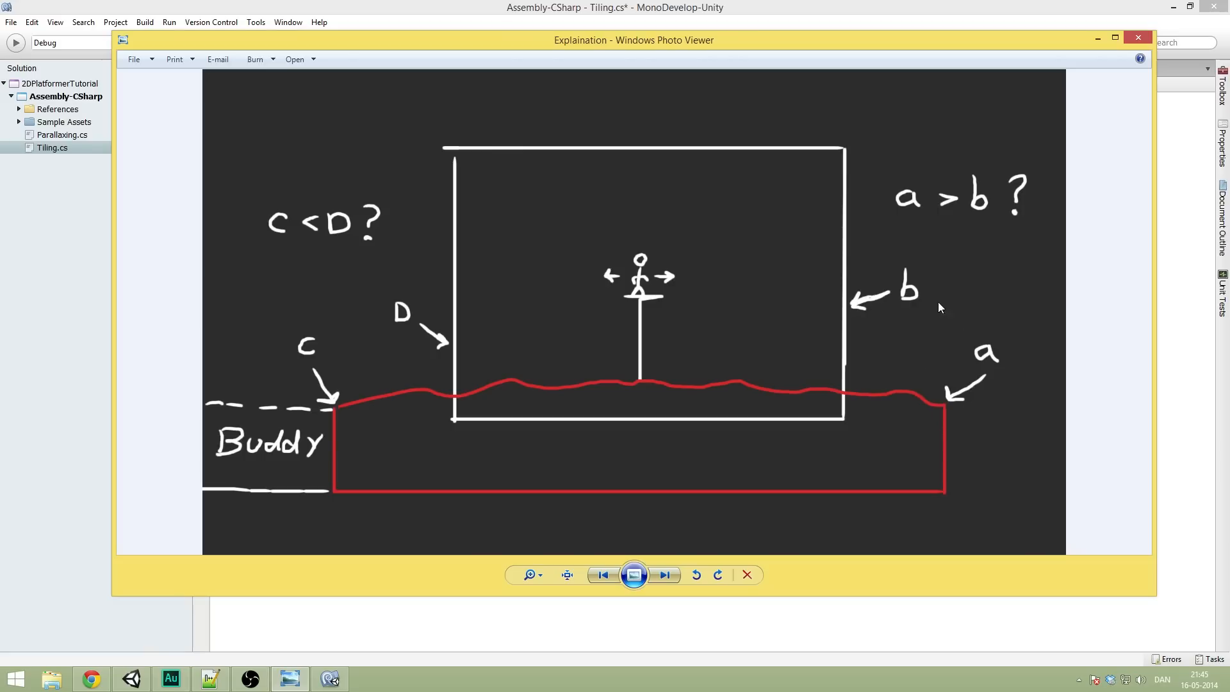
{"action": "mouse_move", "coordinate": [922, 427]}
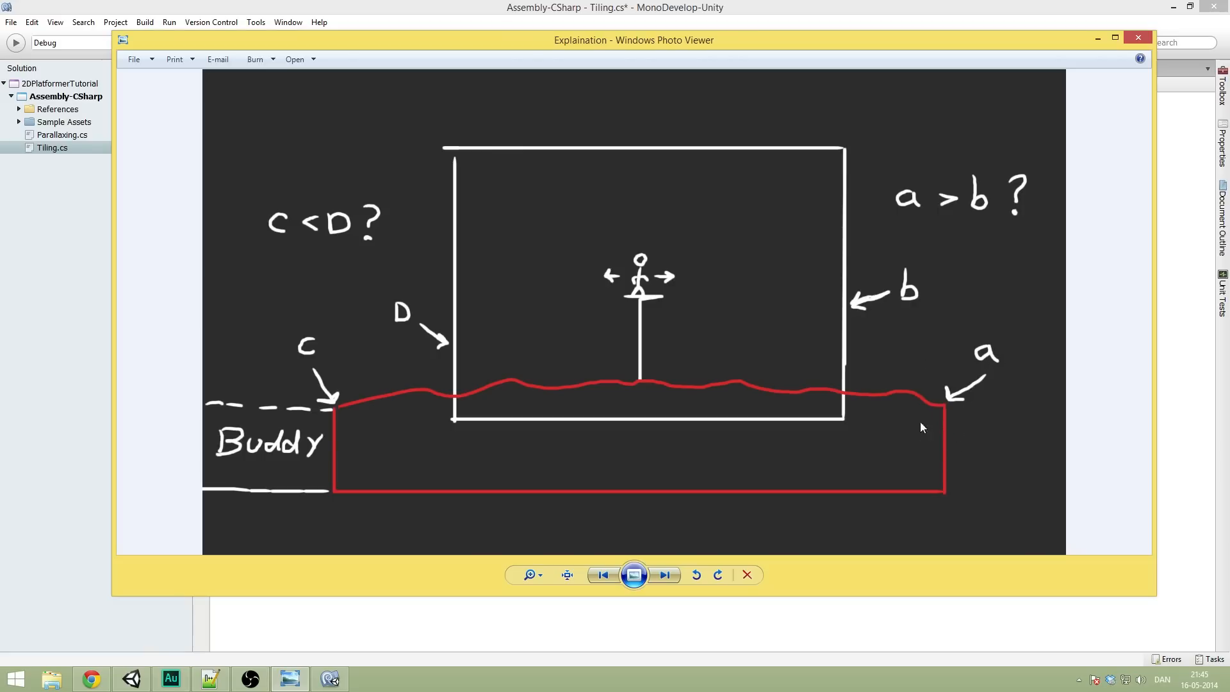
{"action": "mouse_move", "coordinate": [949, 417]}
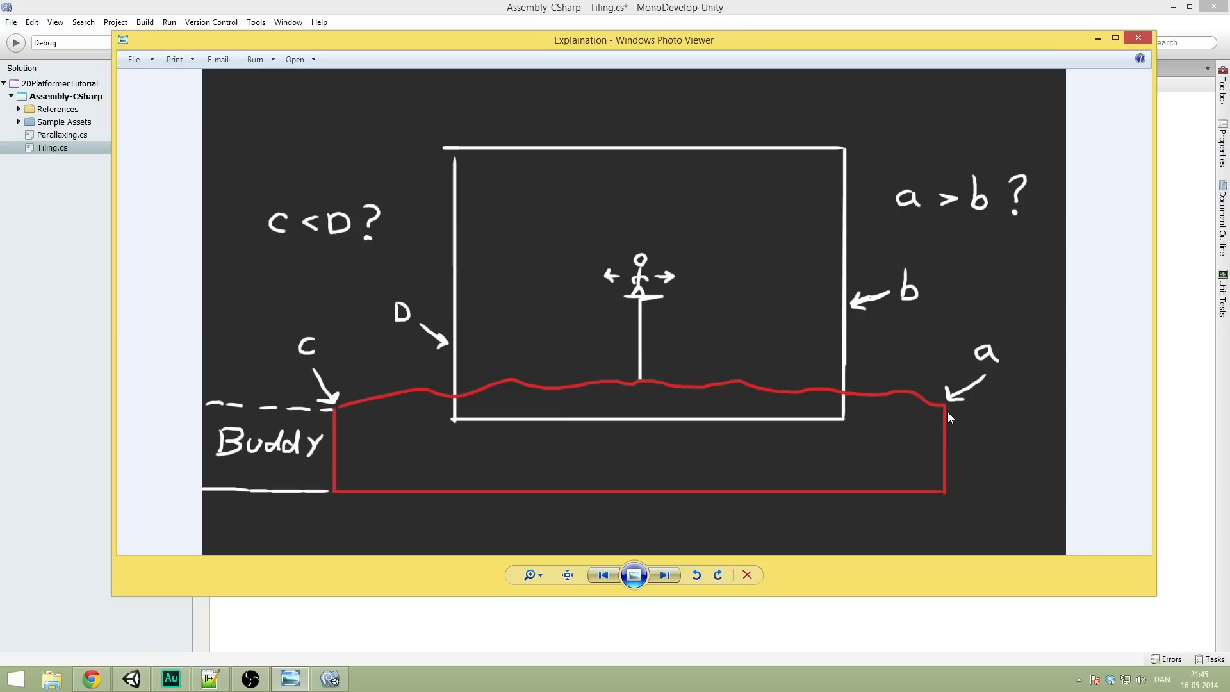
{"action": "mouse_move", "coordinate": [845, 302]}
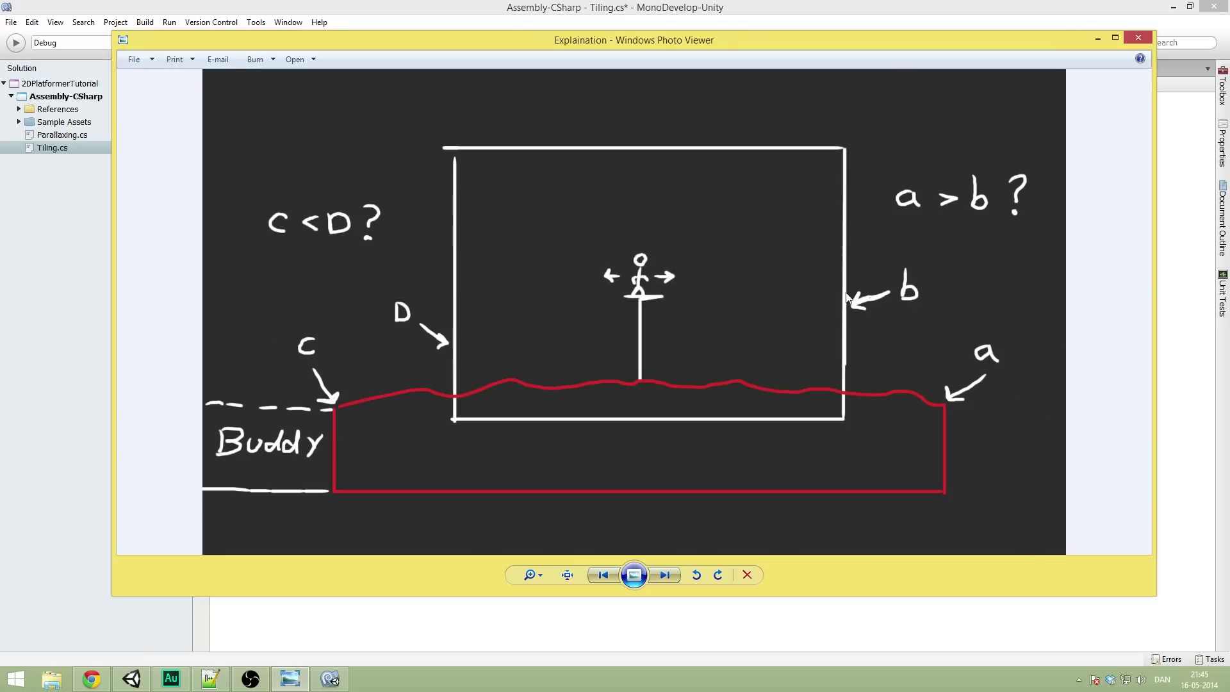
{"action": "mouse_move", "coordinate": [846, 308]}
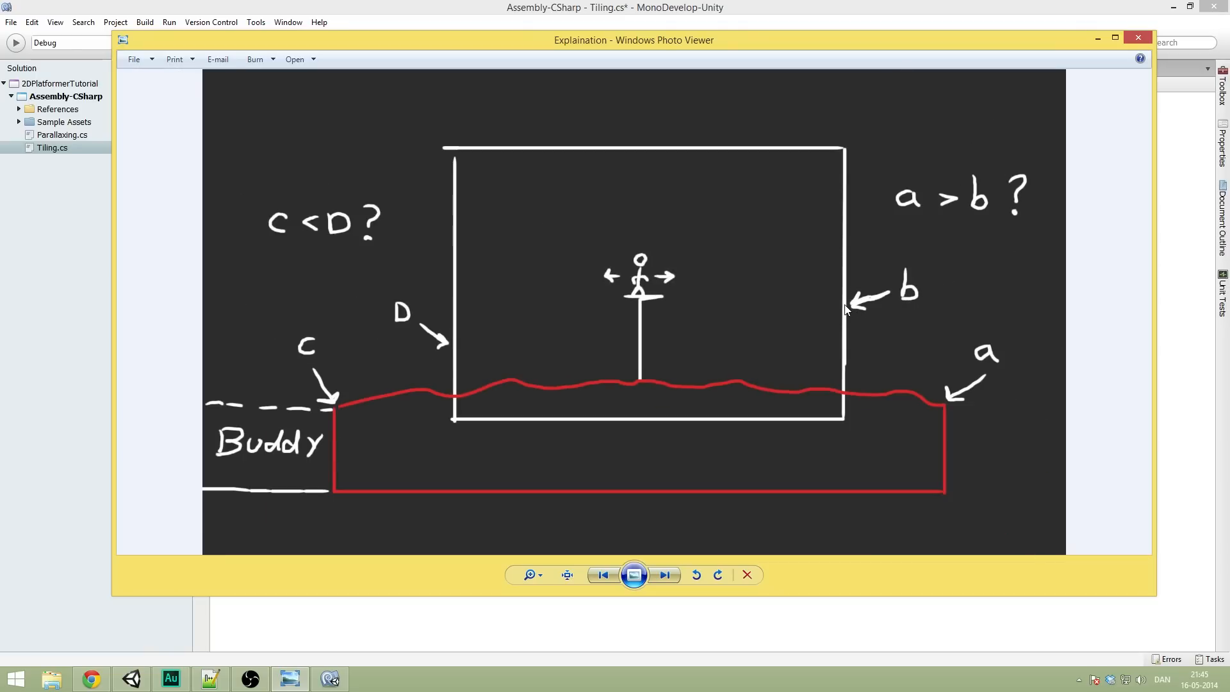
{"action": "mouse_move", "coordinate": [976, 430]}
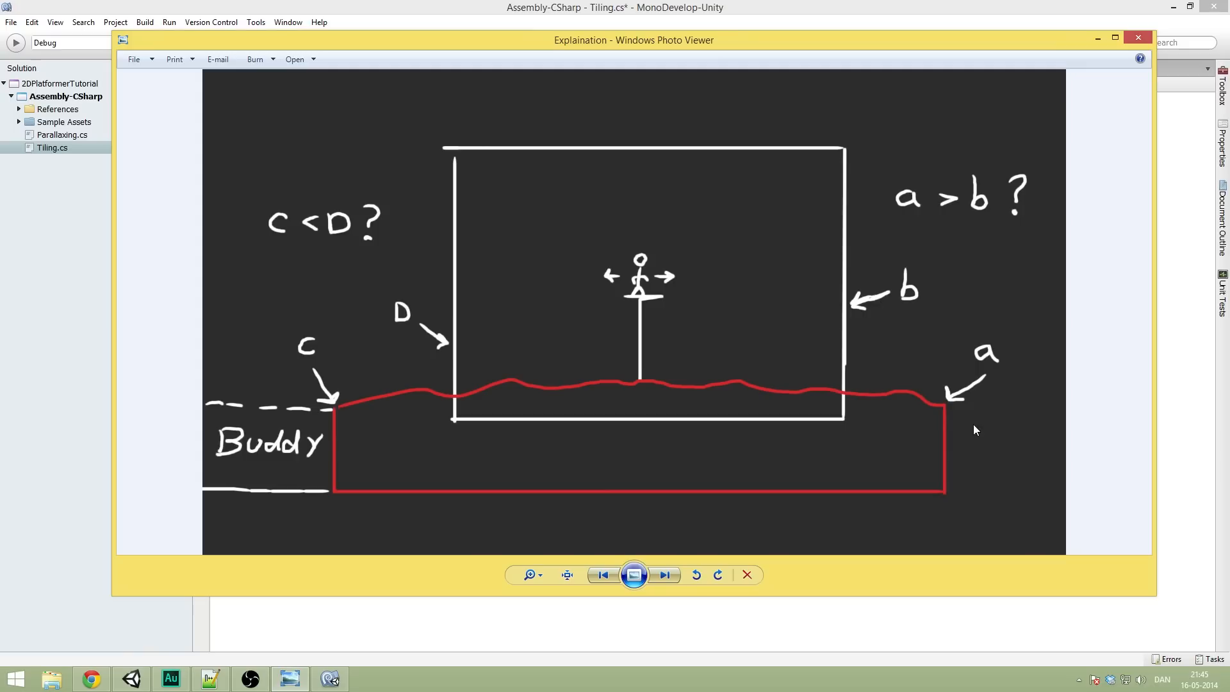
{"action": "mouse_move", "coordinate": [868, 314]}
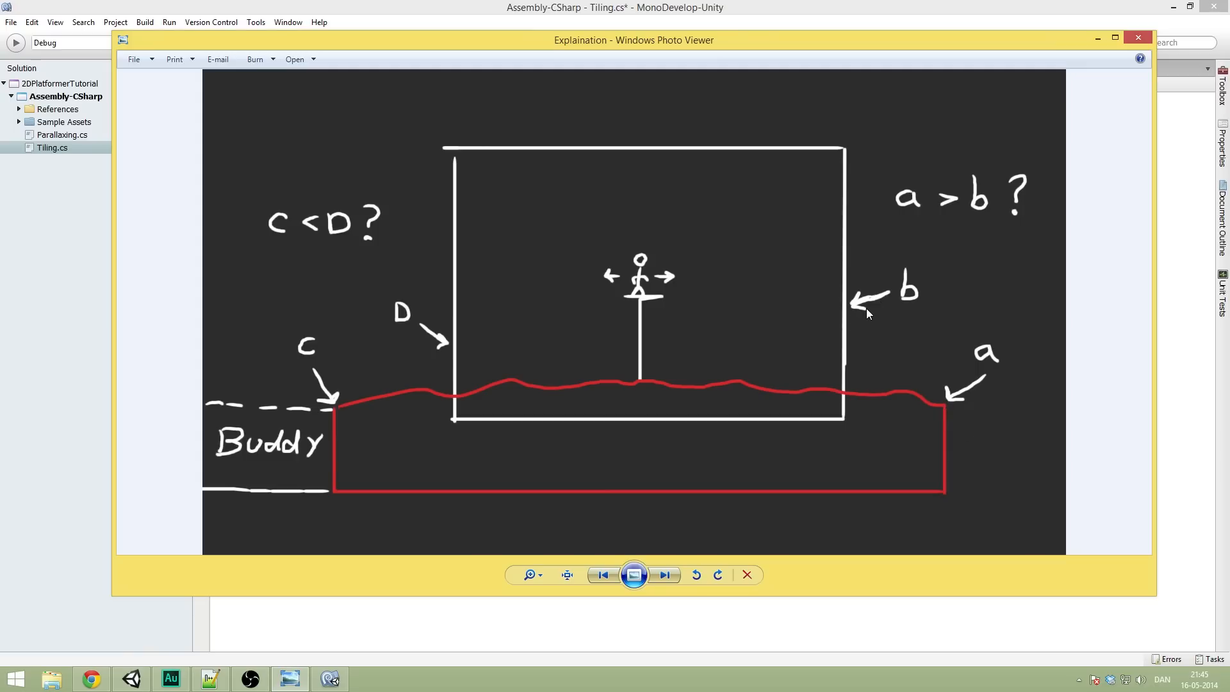
{"action": "mouse_move", "coordinate": [901, 468]}
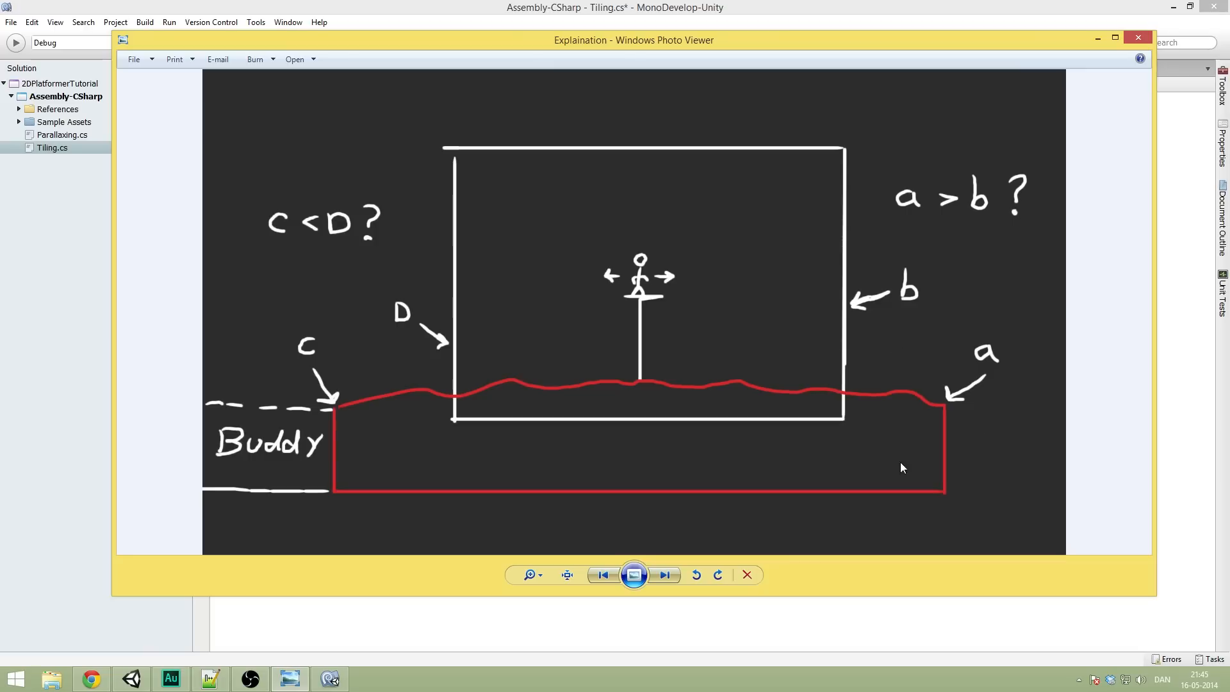
{"action": "mouse_move", "coordinate": [971, 428]}
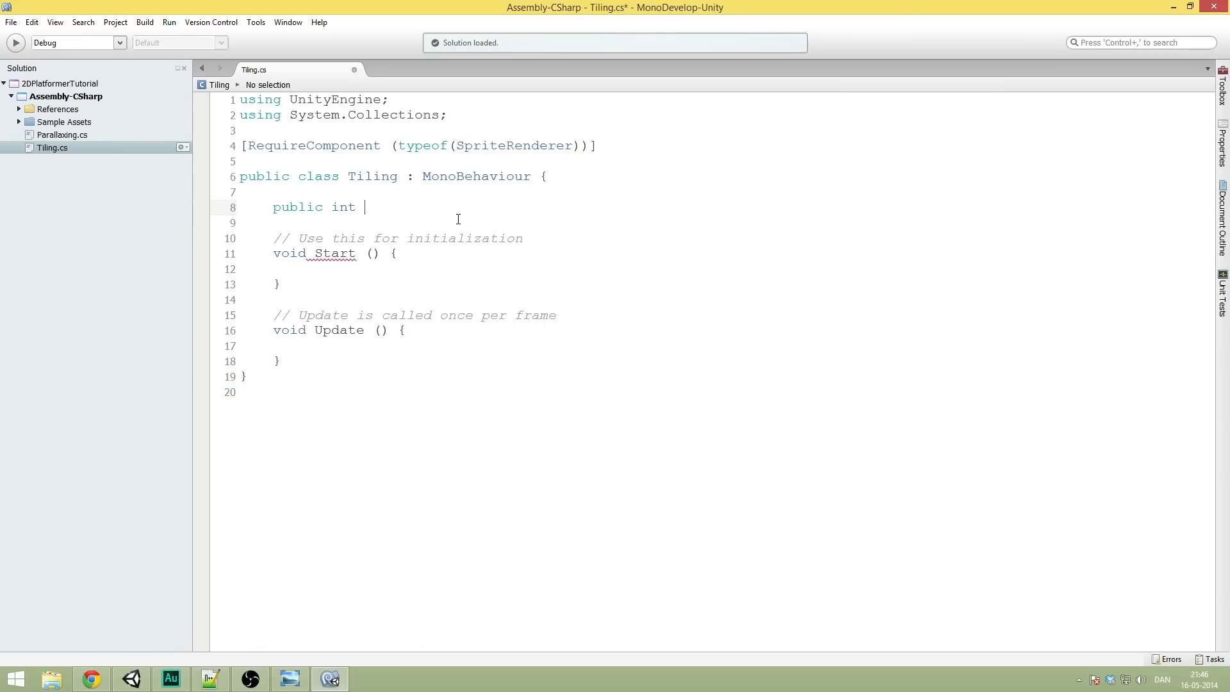
Step: Declare offsetX = 2 plus bools hasARightBuddy and hasALeftBuddy set to false
{"action": "type", "text": "of"}
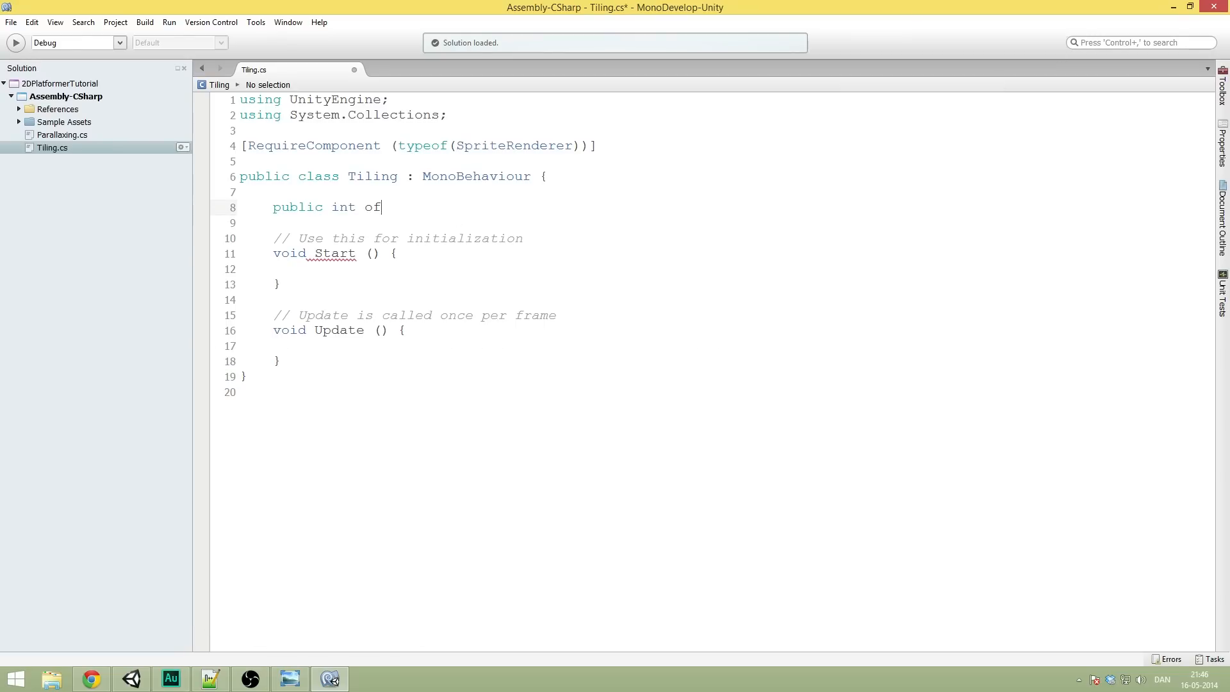
{"action": "type", "text": "fsetX"}
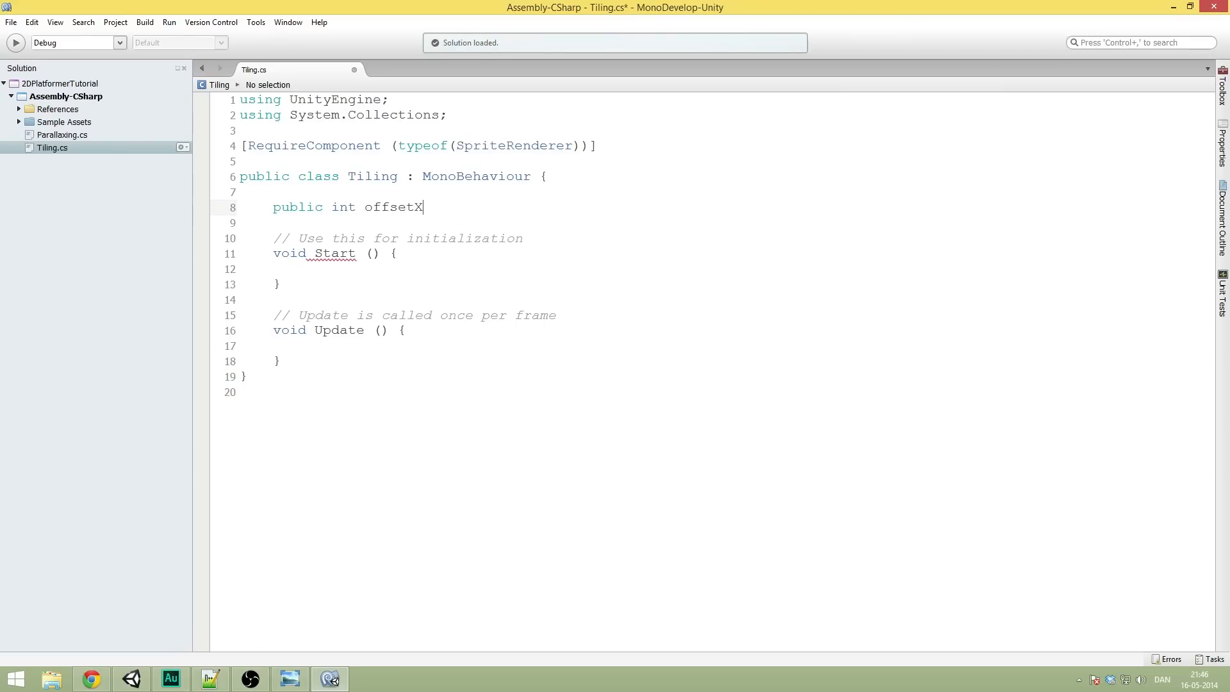
{"action": "type", "text": "= 2;"}
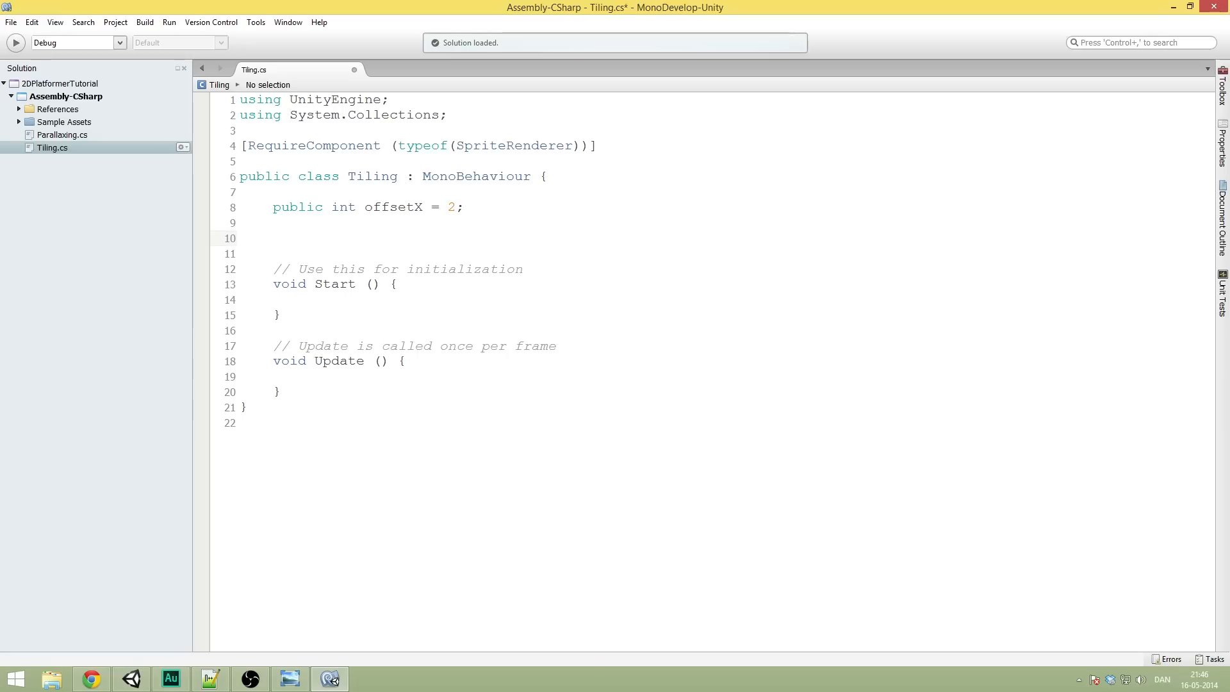
{"action": "type", "text": "public vool"}
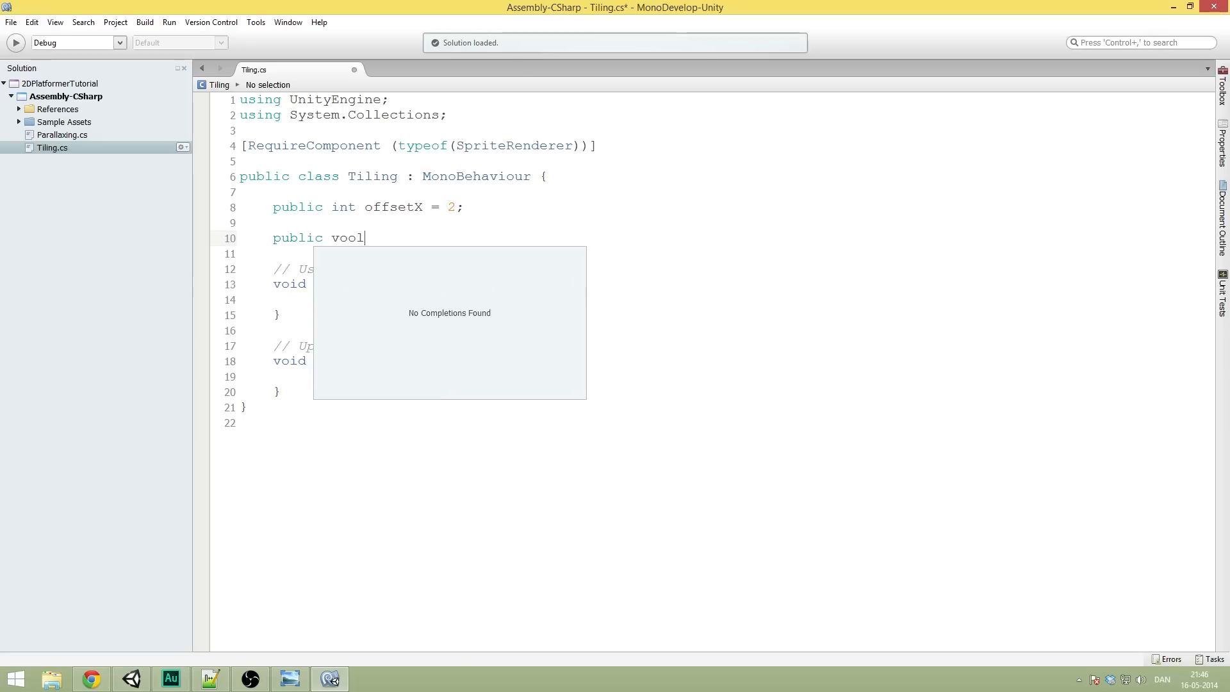
{"action": "type", "text": "bool"}
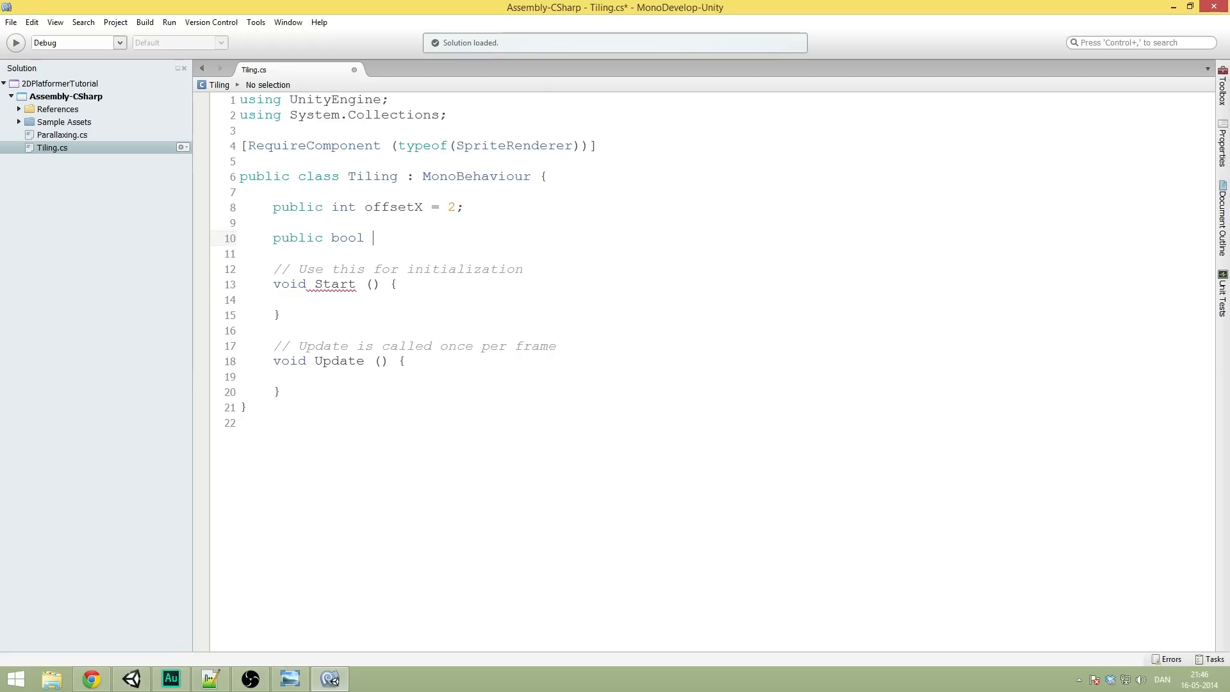
{"action": "type", "text": "has"}
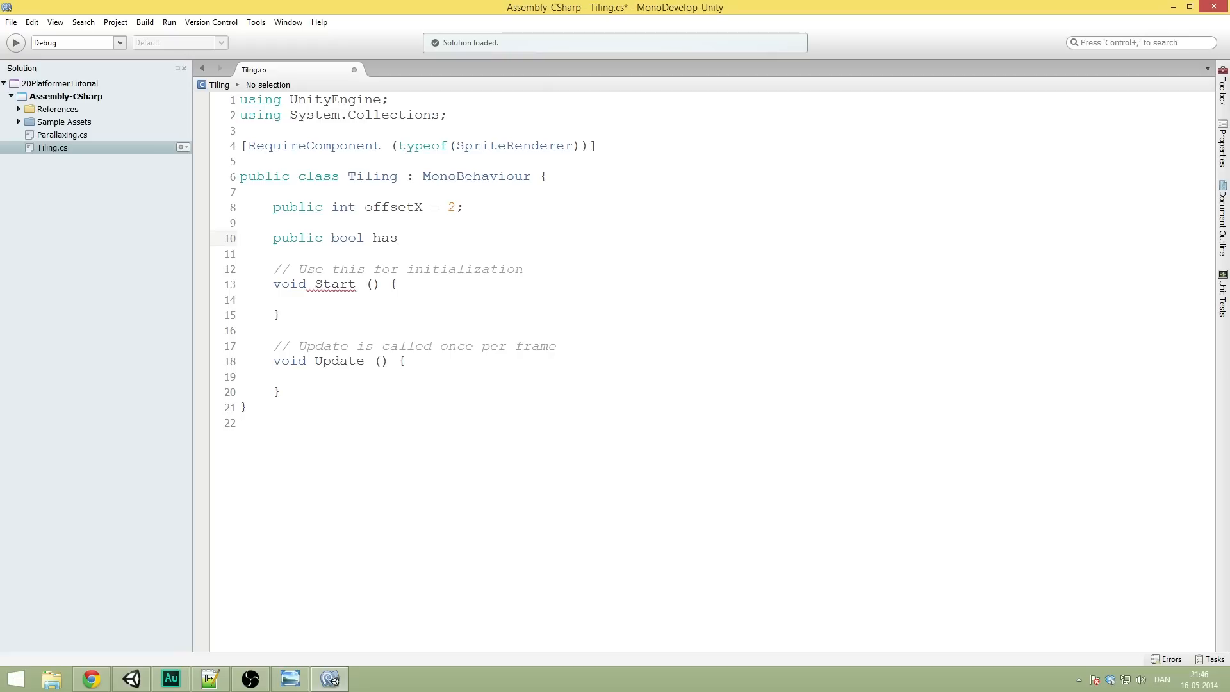
{"action": "type", "text": "ARightBuddy"}
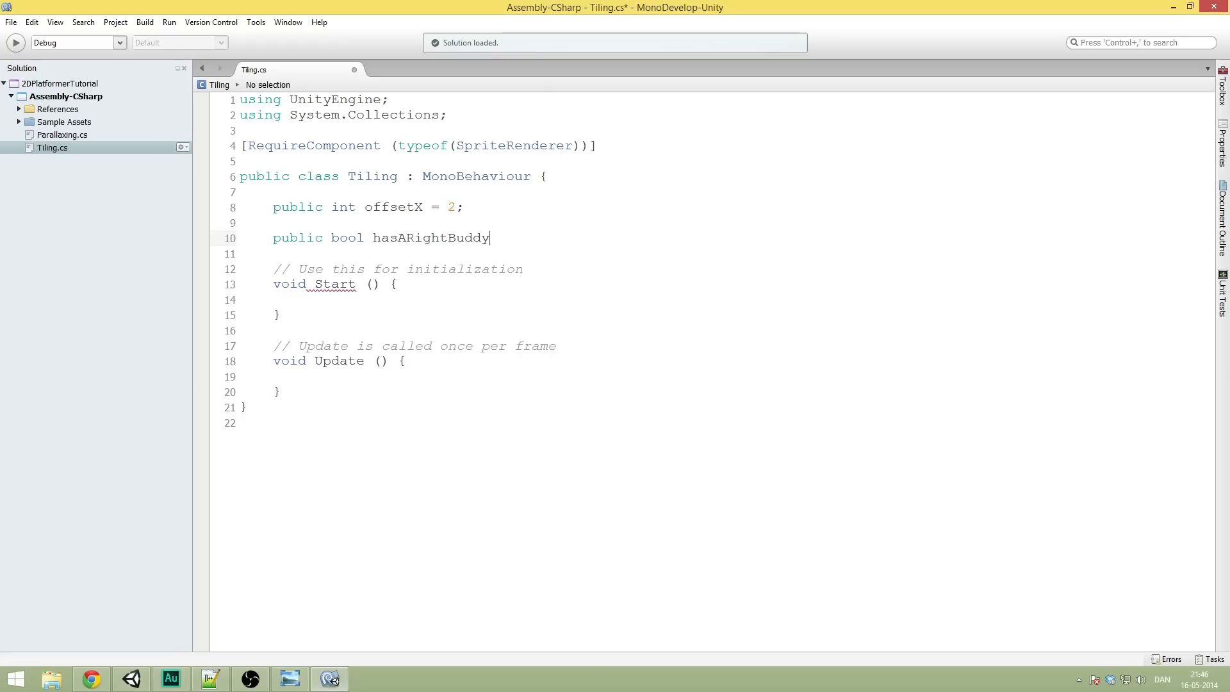
{"action": "type", "text": "= false;"}
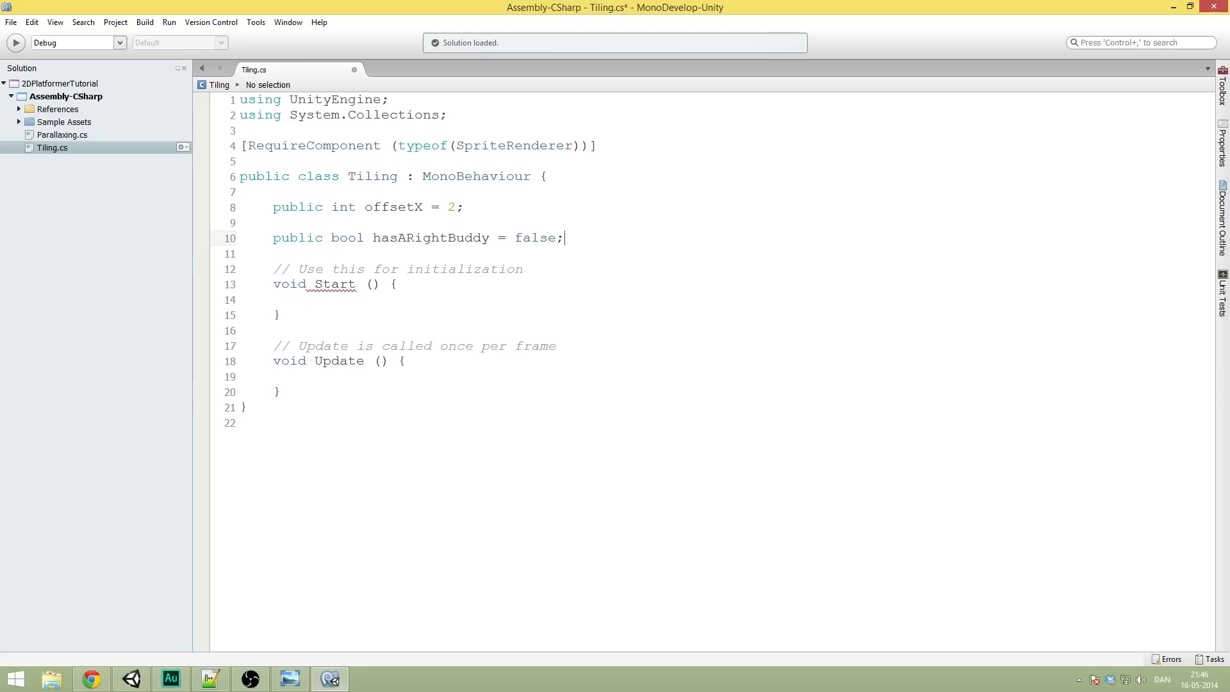
{"action": "type", "text": "bub"}
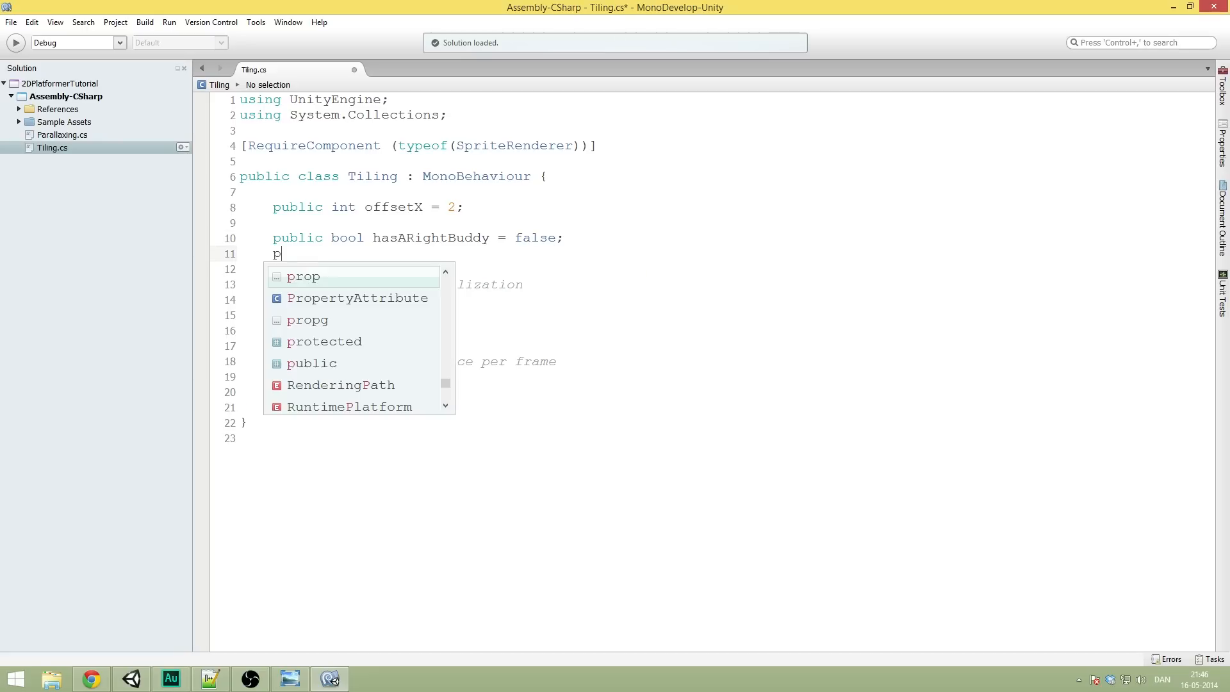
{"action": "type", "text": "ublic bool hasAR"}
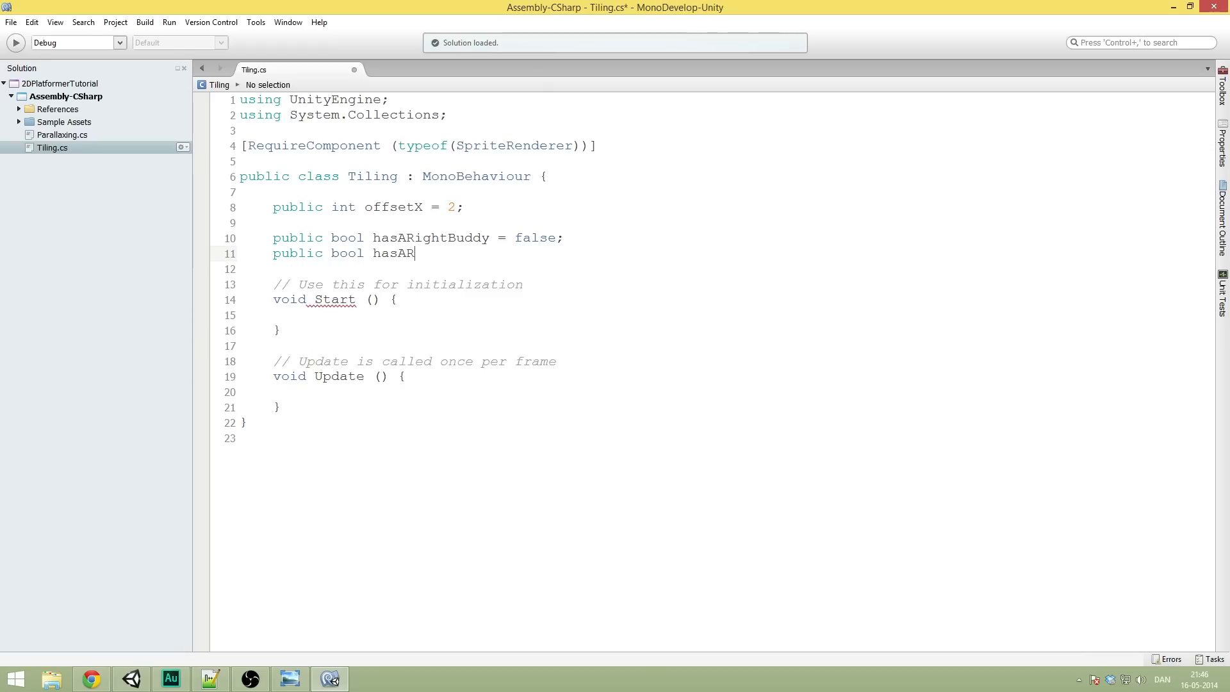
{"action": "type", "text": "LeftB"}
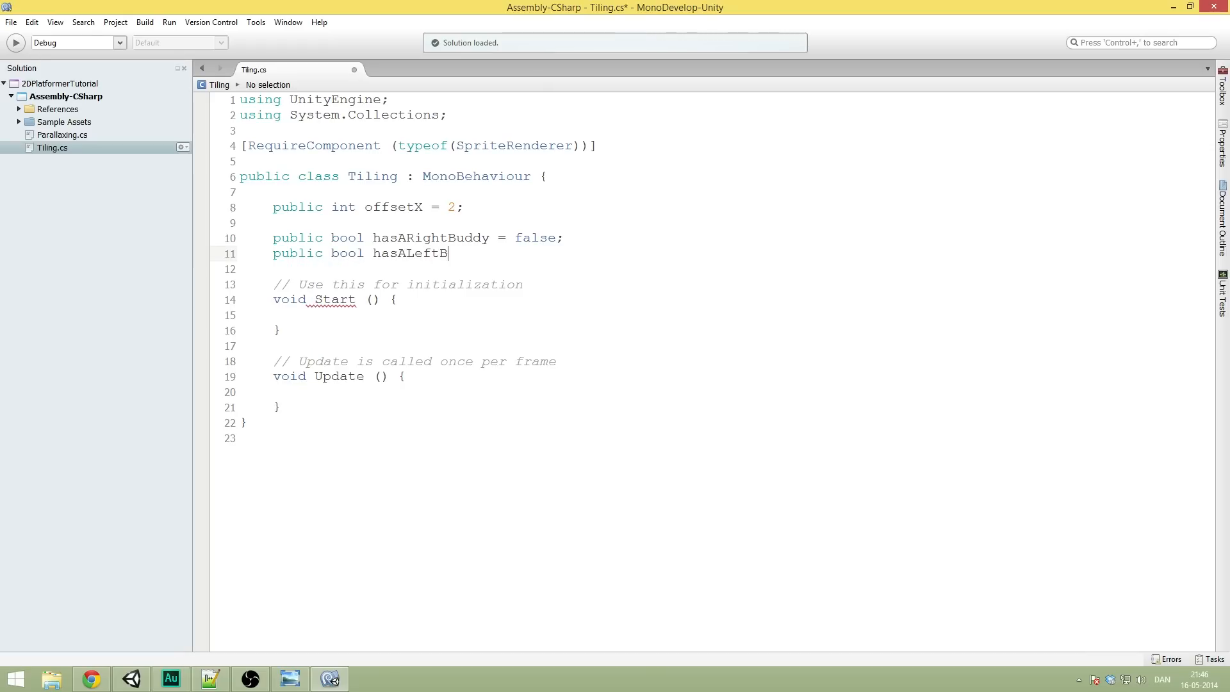
{"action": "type", "text": "uddy = false;"}
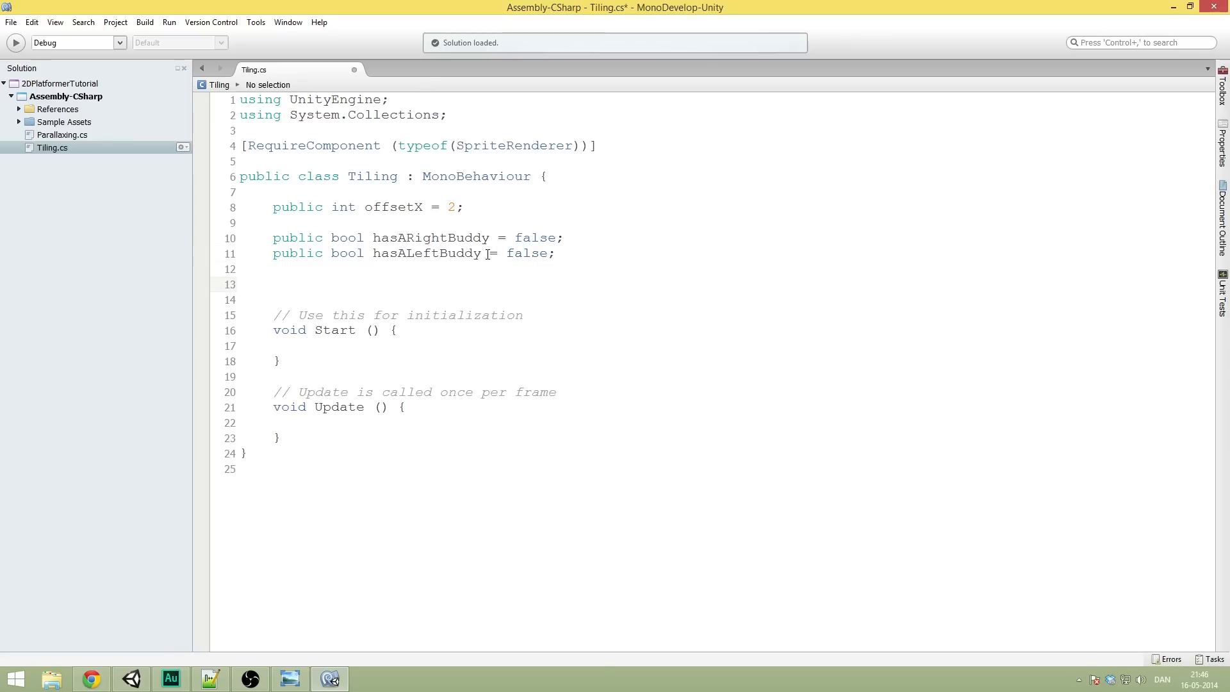
Step: Add the field 'public bool reverseScale = false;'
{"action": "left_click", "coordinate": [273, 284]}
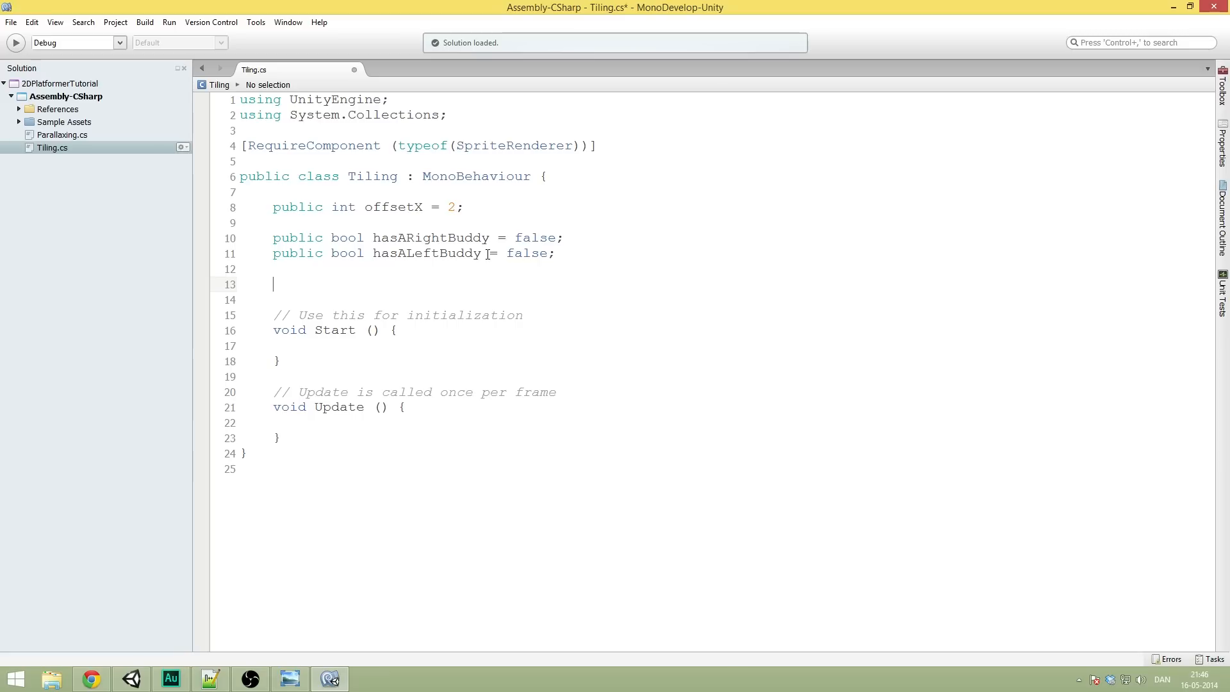
{"action": "type", "text": "p"}
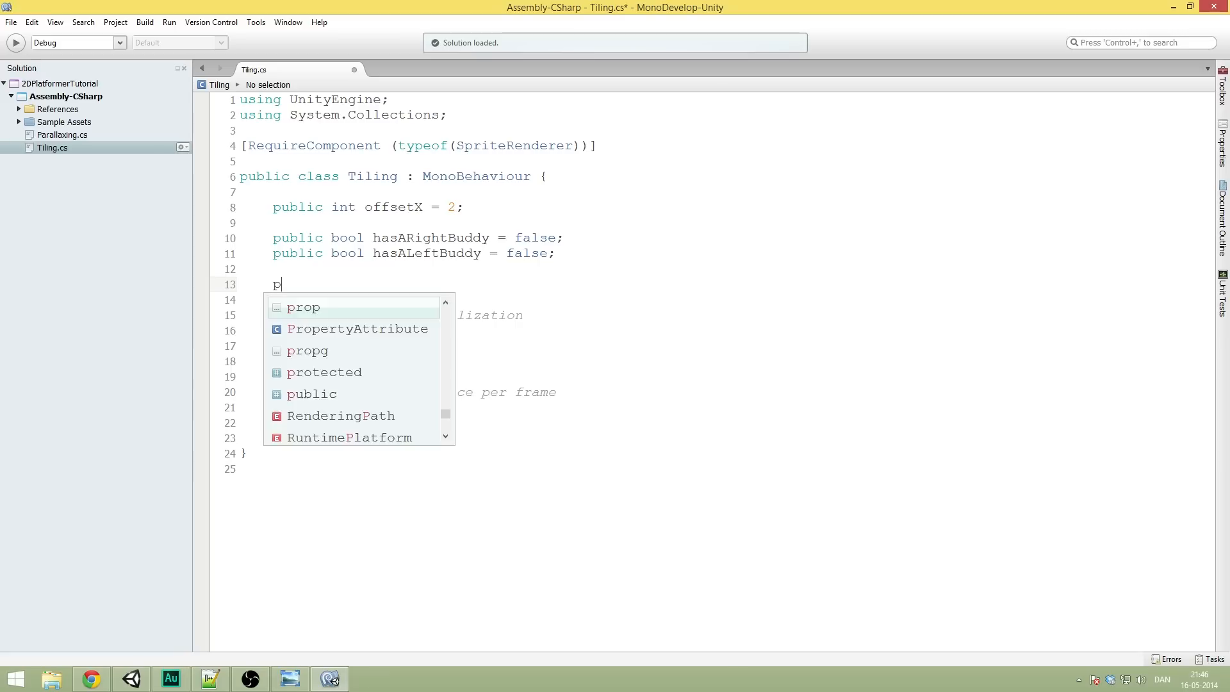
{"action": "type", "text": "ublic bool"}
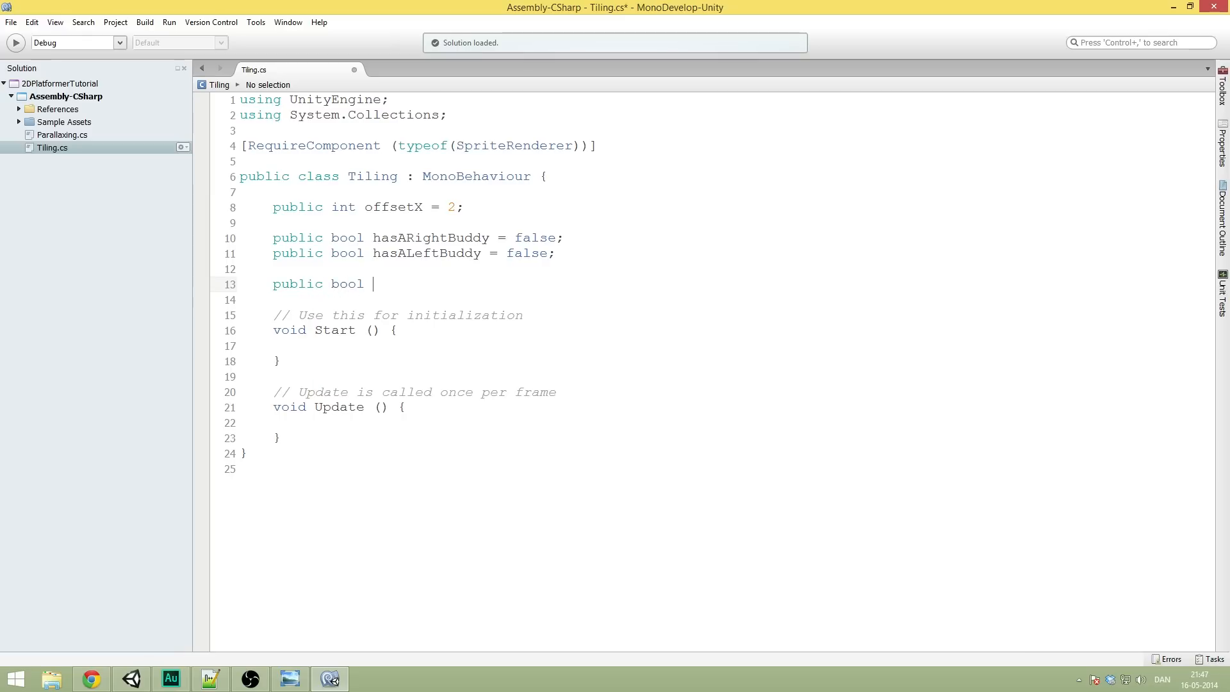
{"action": "type", "text": "reverseCa"}
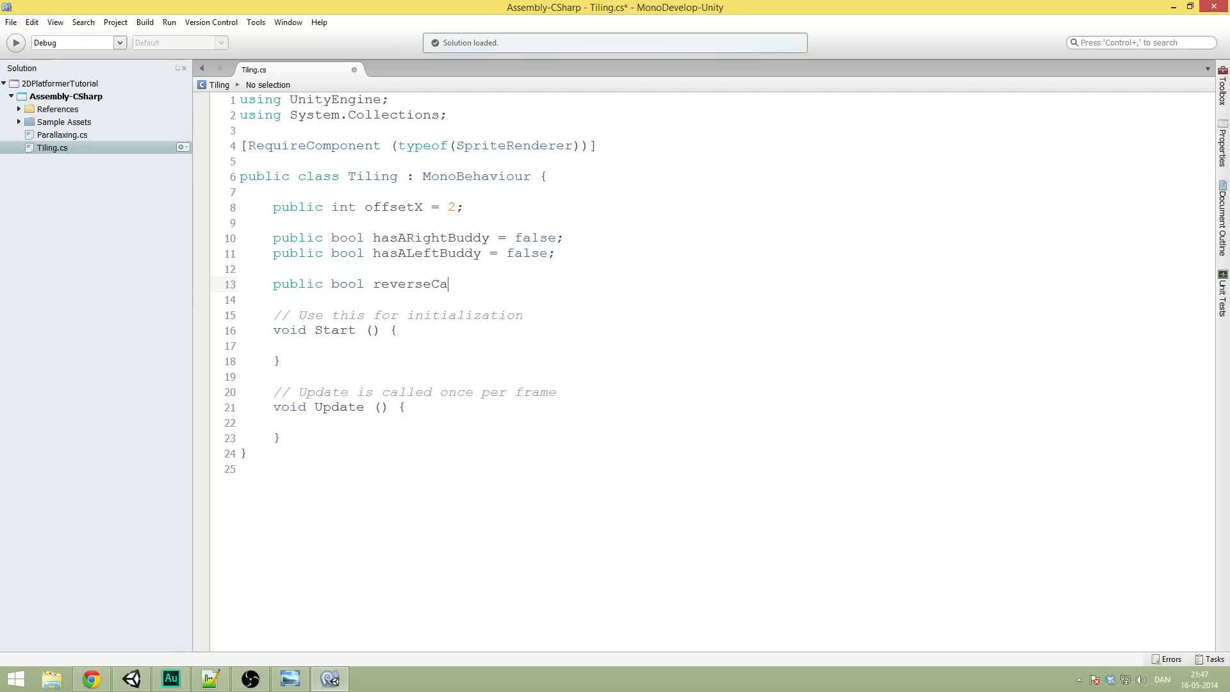
{"action": "type", "text": "le"}
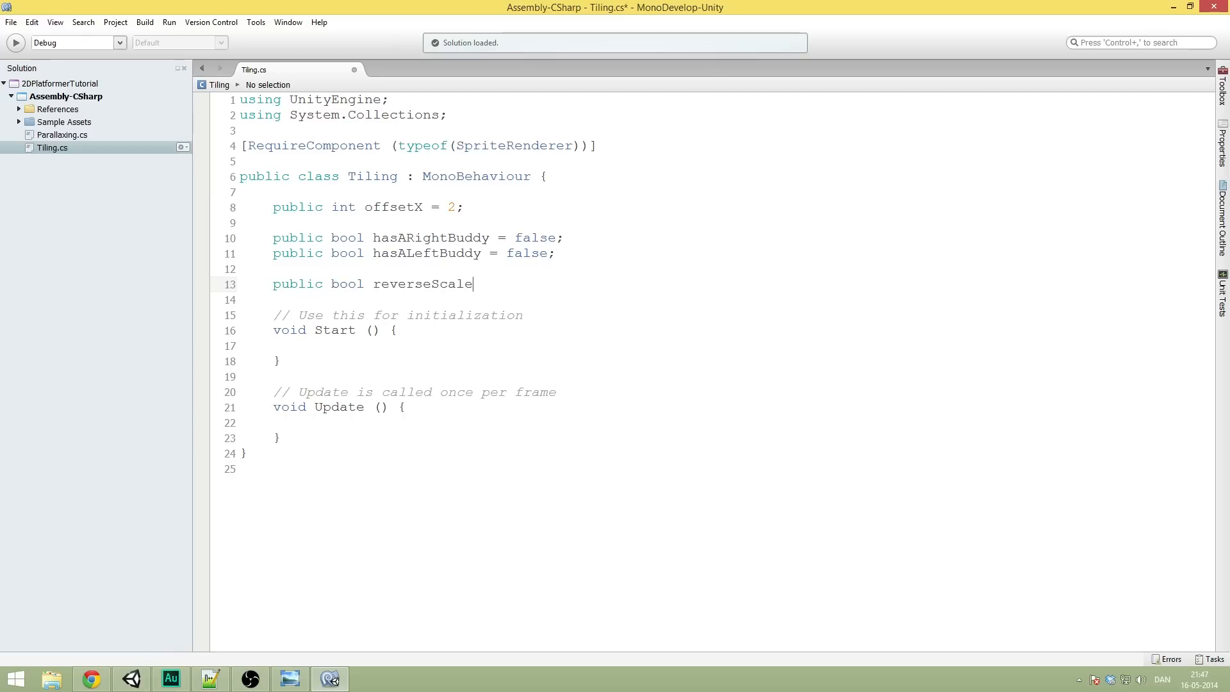
{"action": "type", "text": "= false;"}
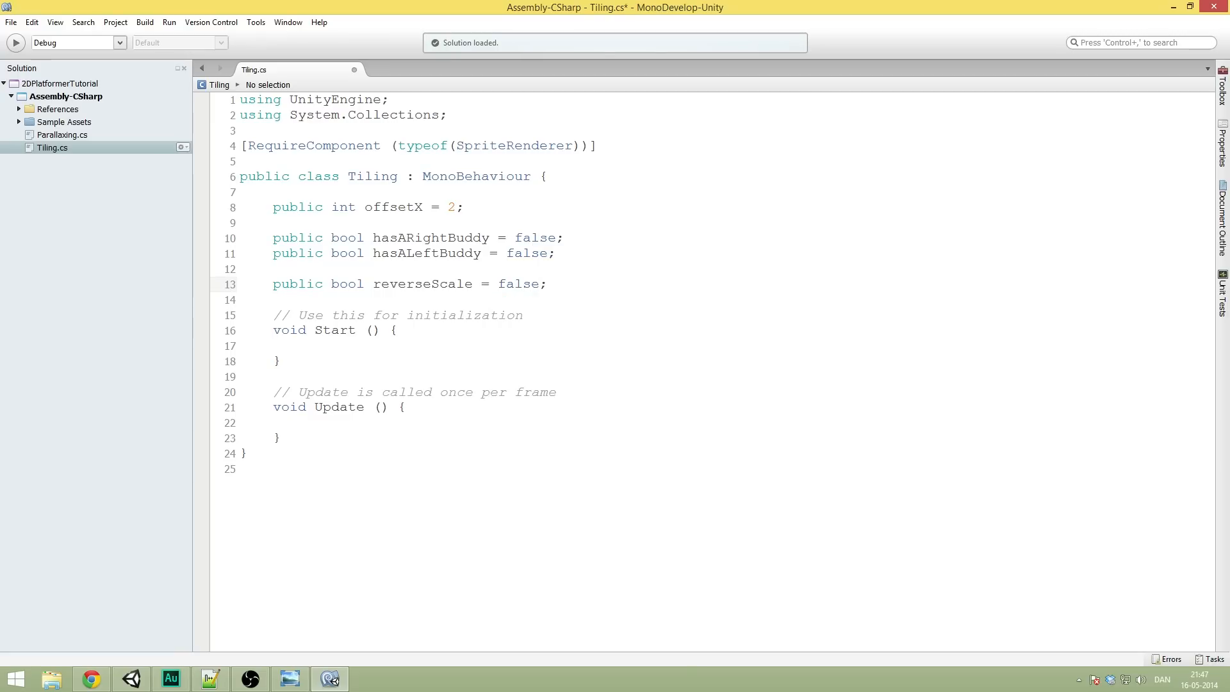
Step: Start a private float field on a new line and briefly view the buddy-edge drawing
{"action": "left_click", "coordinate": [548, 284]}
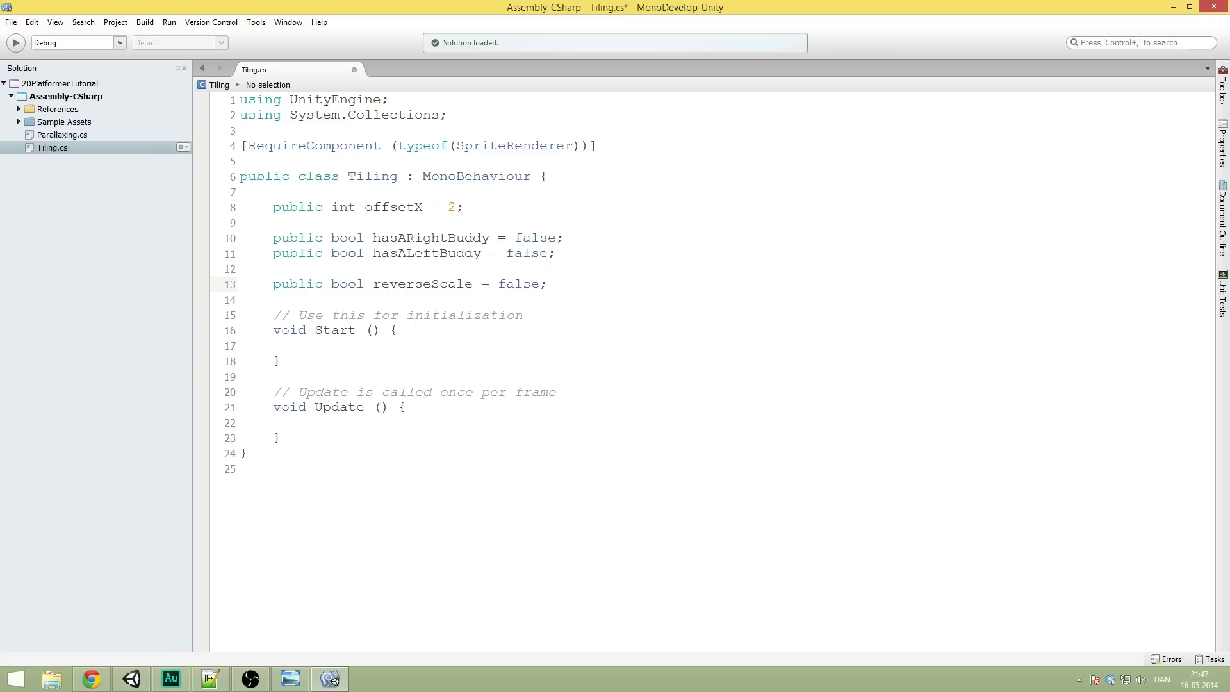
{"action": "type", "text": "private float"}
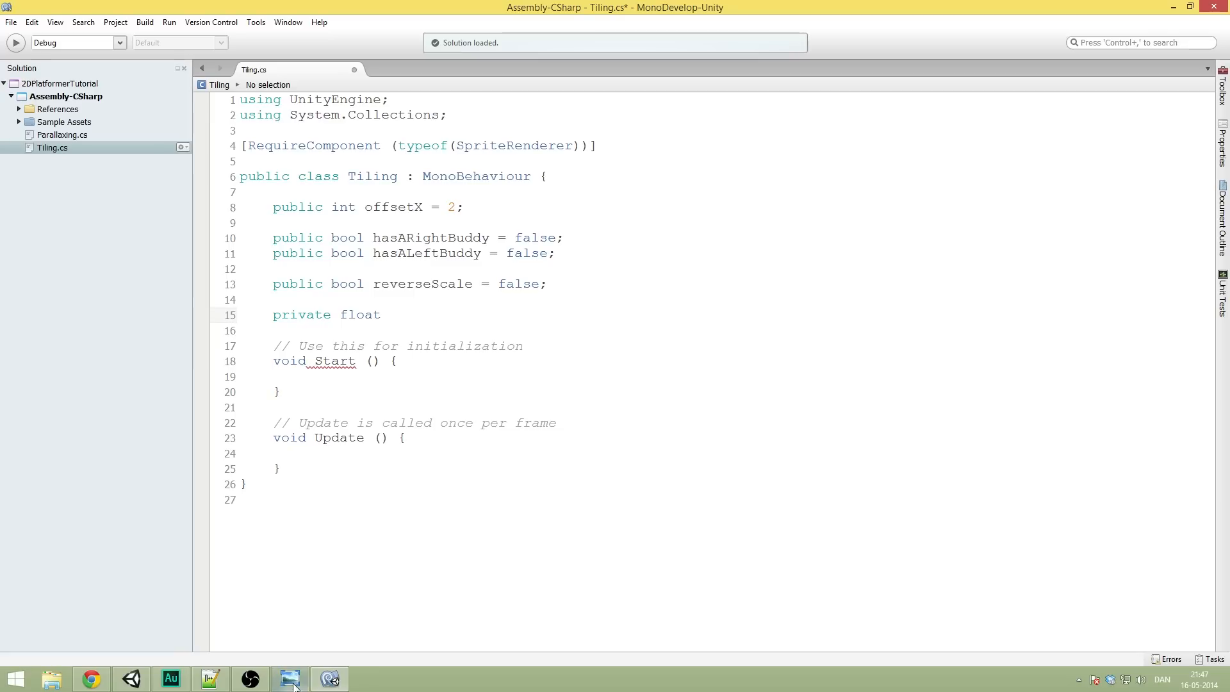
{"action": "left_click", "coordinate": [290, 679]}
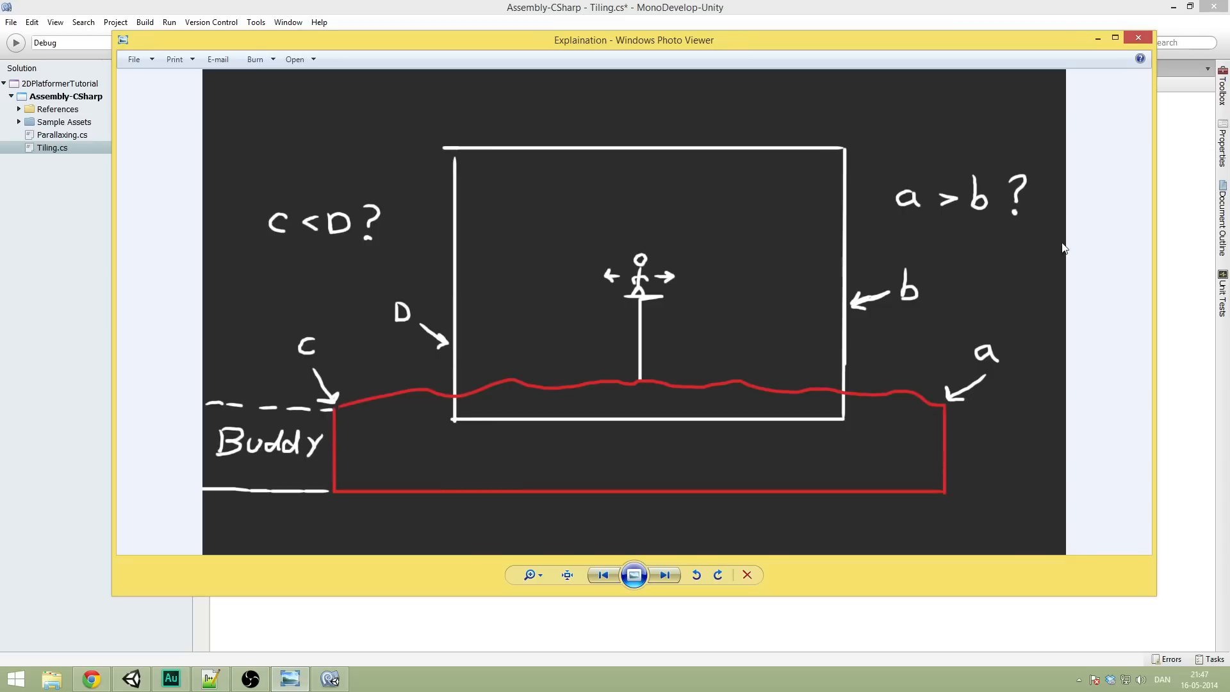
{"action": "left_click", "coordinate": [1138, 37]}
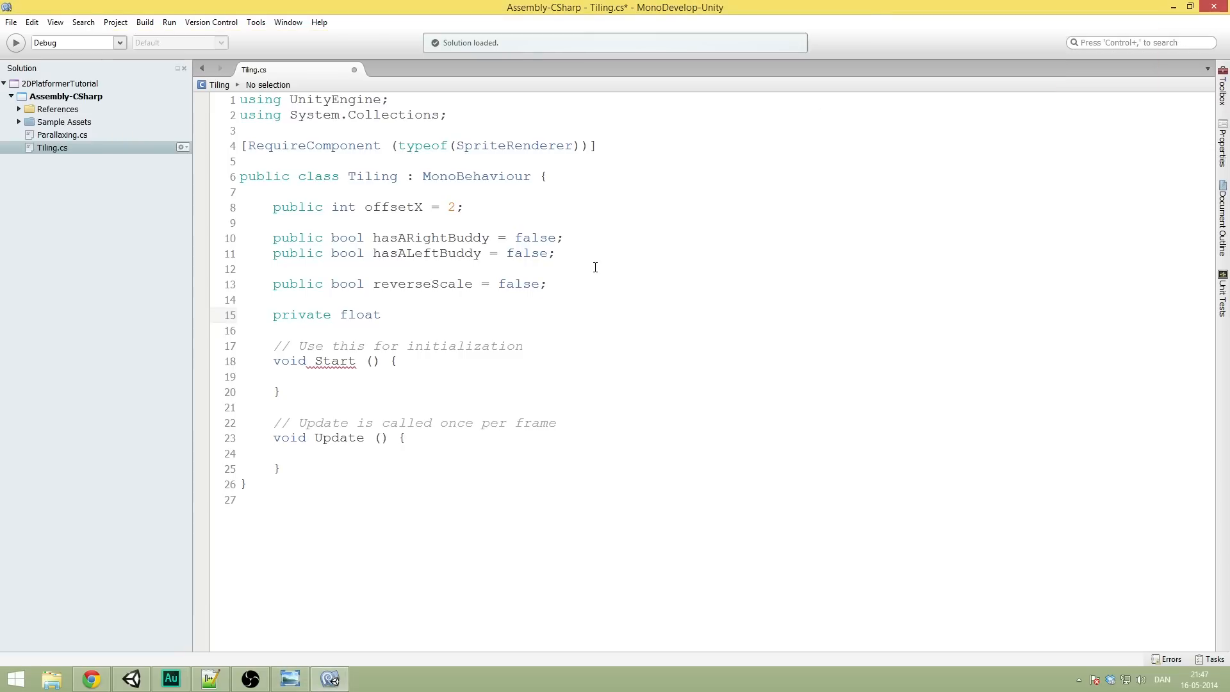
Step: Finish 'private float spriteWidth = 0f;' and start a '//' comment after offsetX
{"action": "type", "text": "sprite"}
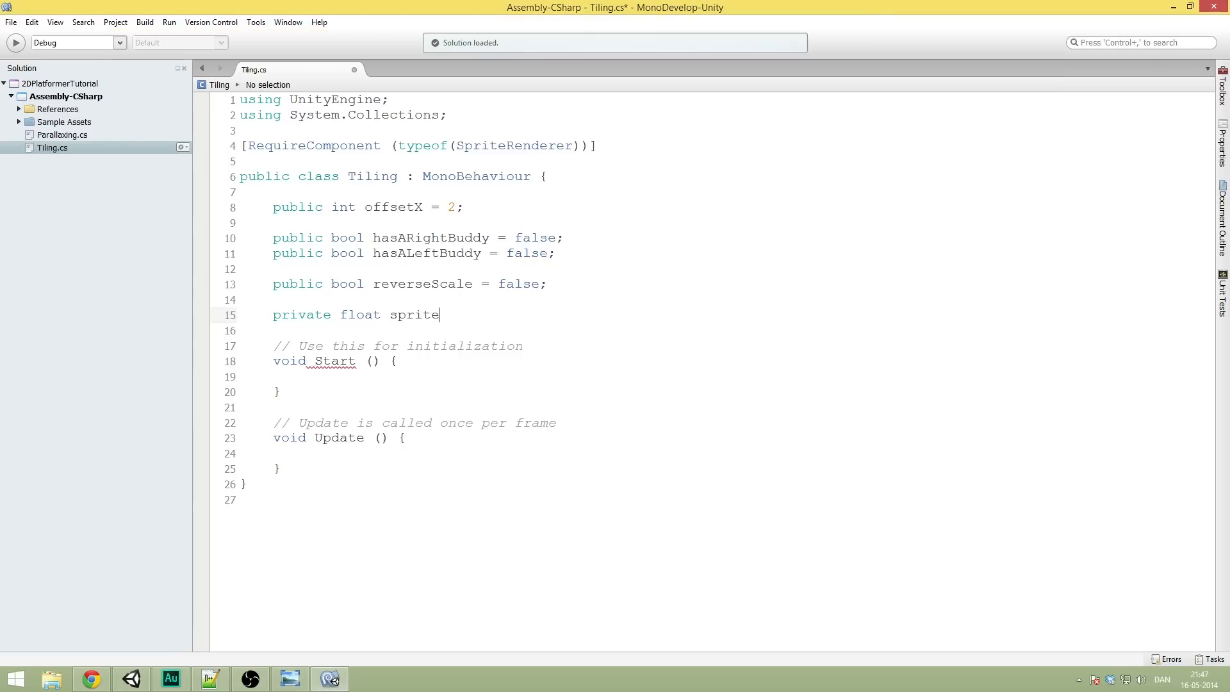
{"action": "type", "text": "Width ="}
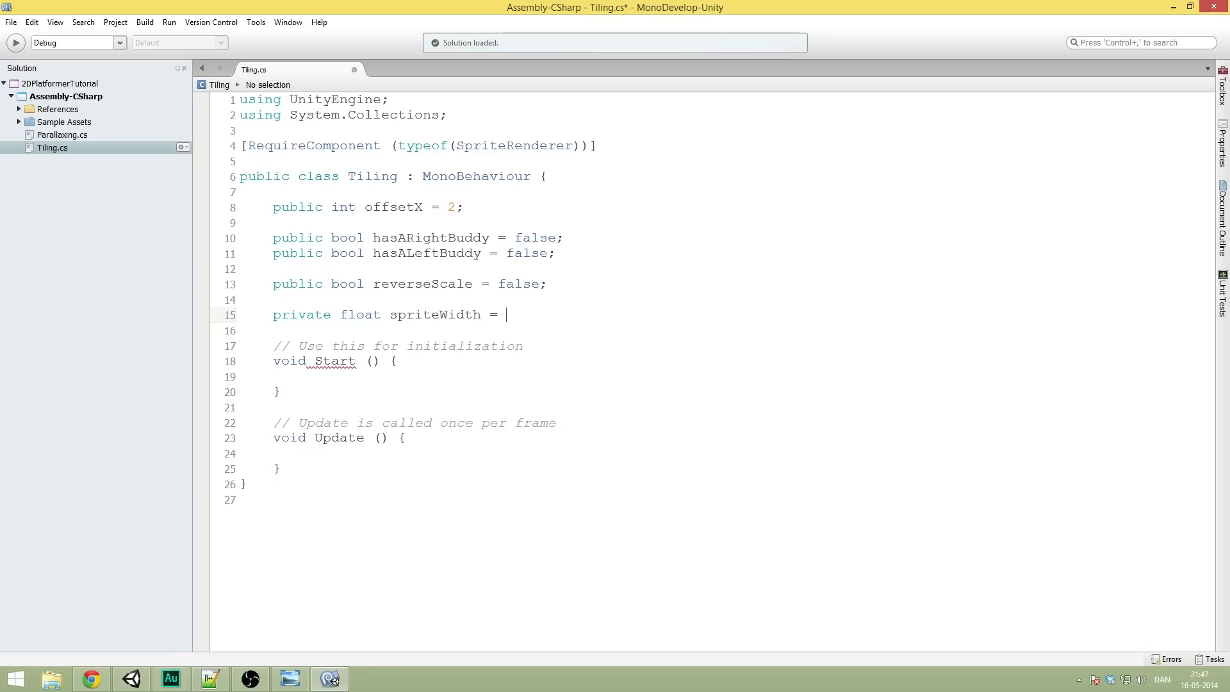
{"action": "type", "text": "0f;"}
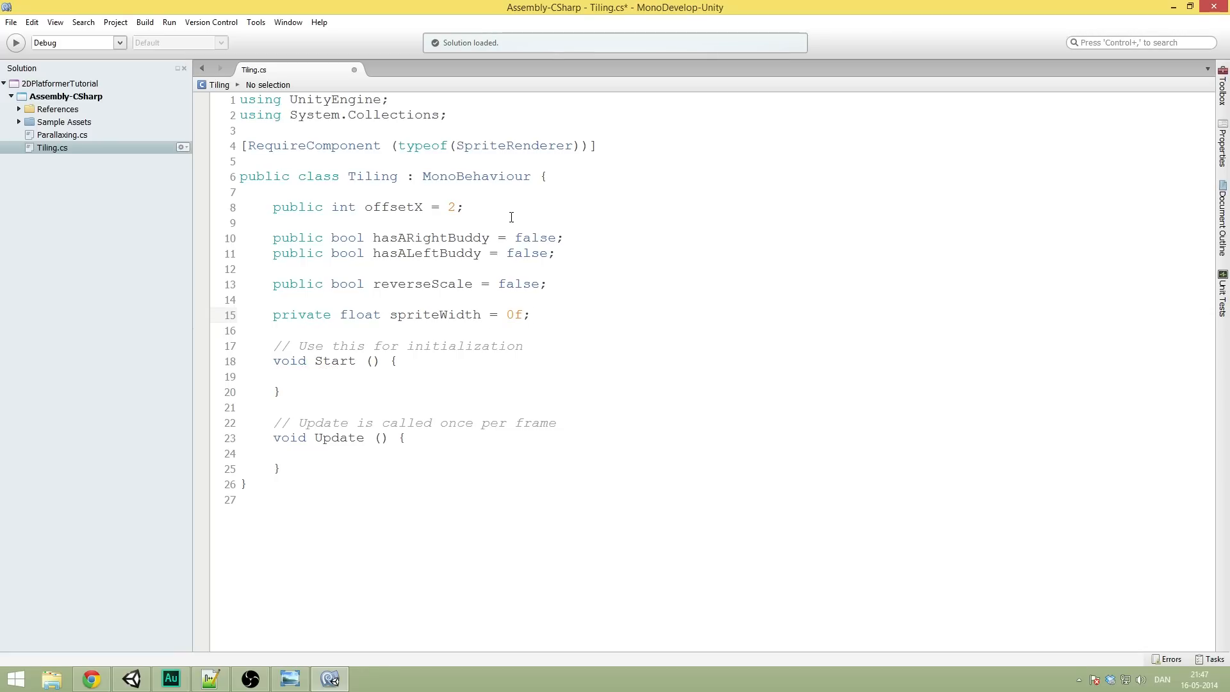
{"action": "left_click", "coordinate": [472, 207]}
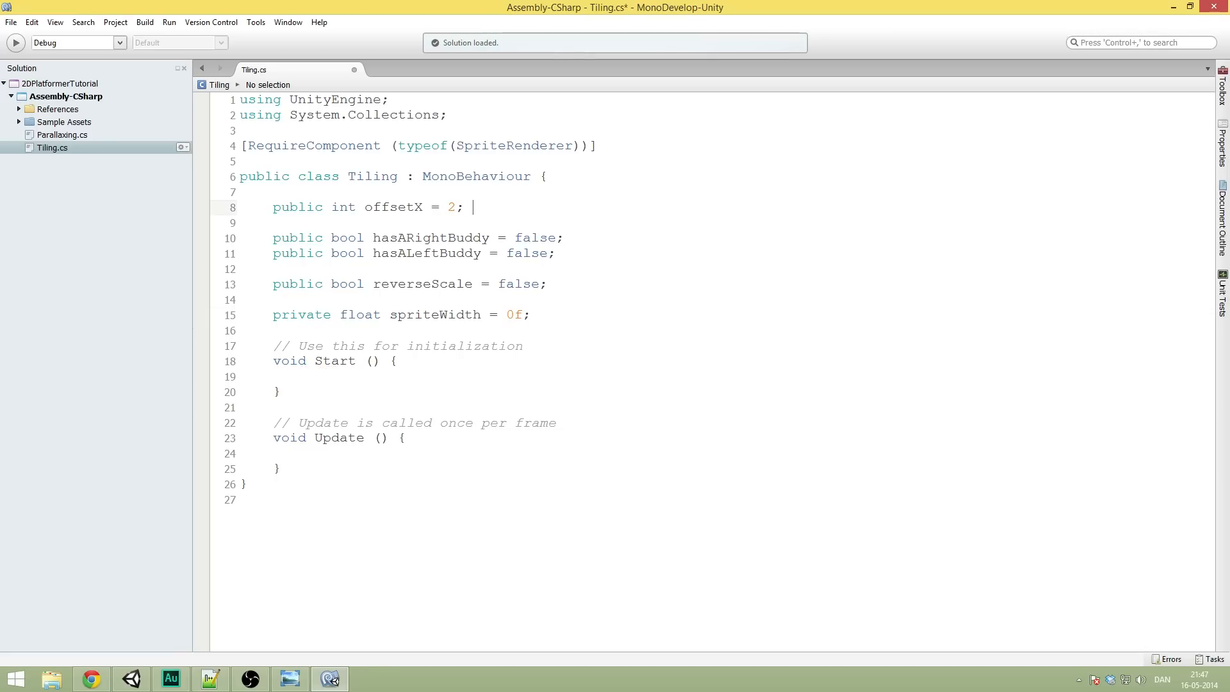
{"action": "type", "text": "//"}
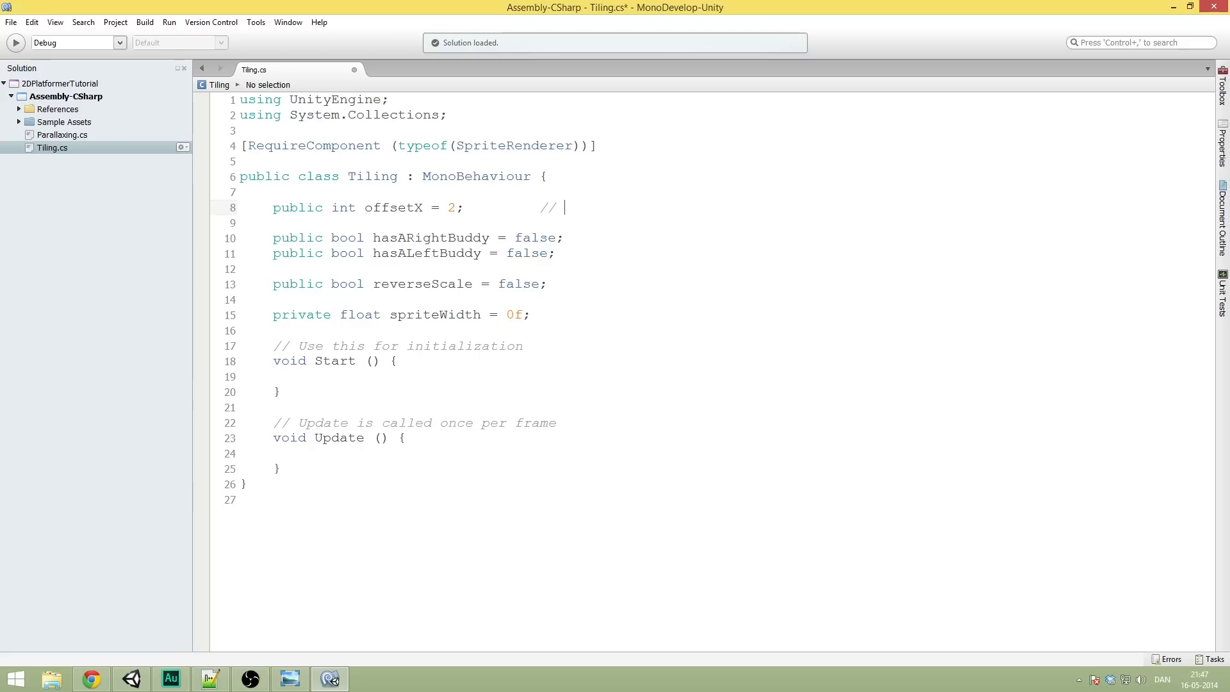
Step: Comment offsetX as avoiding weird errors and the buddy bools as checking whether to instantiate stuff
{"action": "type", "text": "the offset so that we don't"}
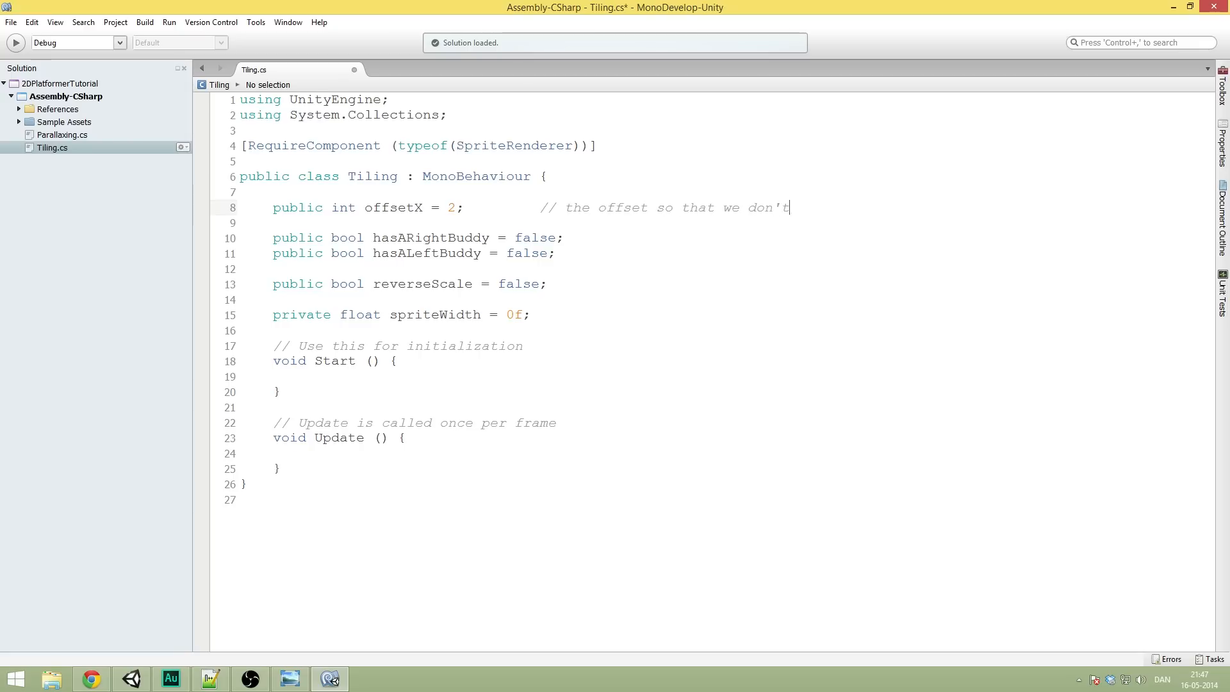
{"action": "type", "text": "get any"}
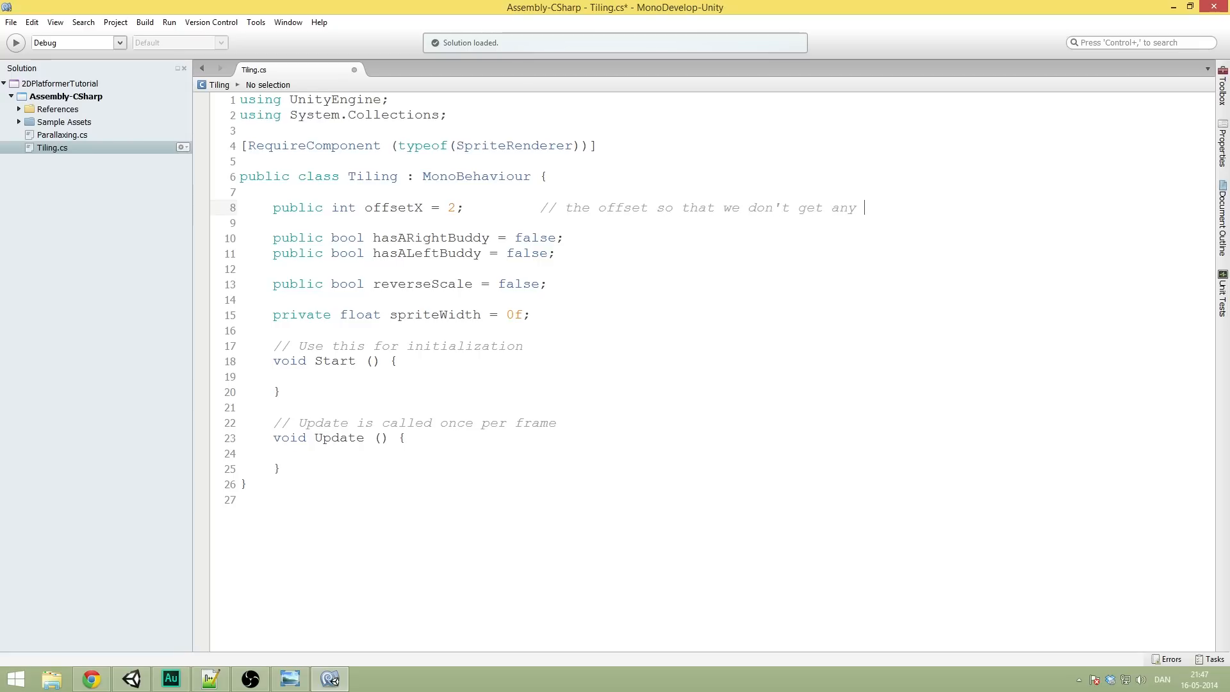
{"action": "type", "text": "weird errors"}
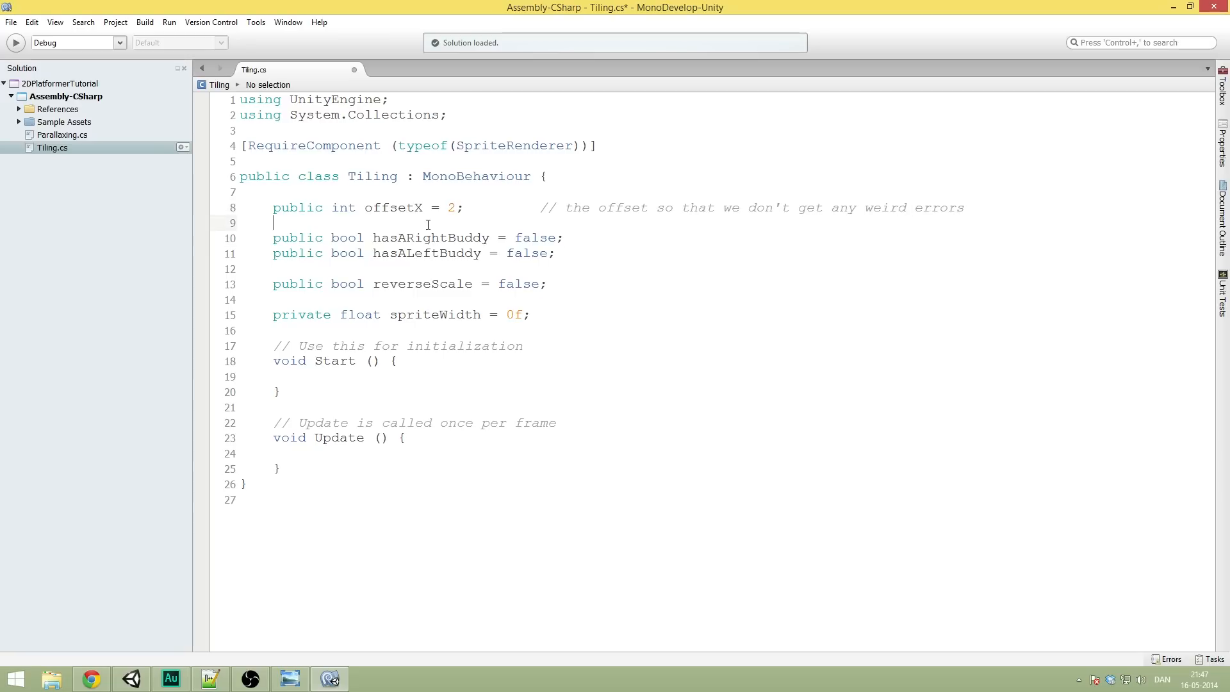
{"action": "type", "text": "// t"}
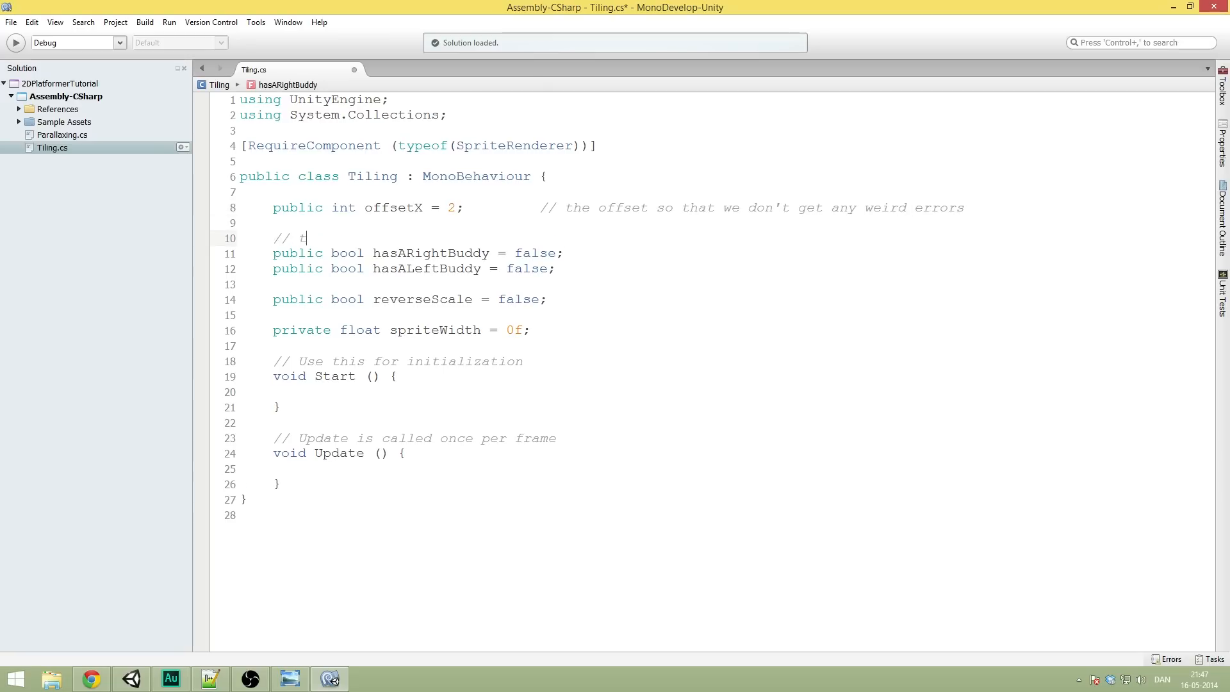
{"action": "type", "text": "hese are used for"}
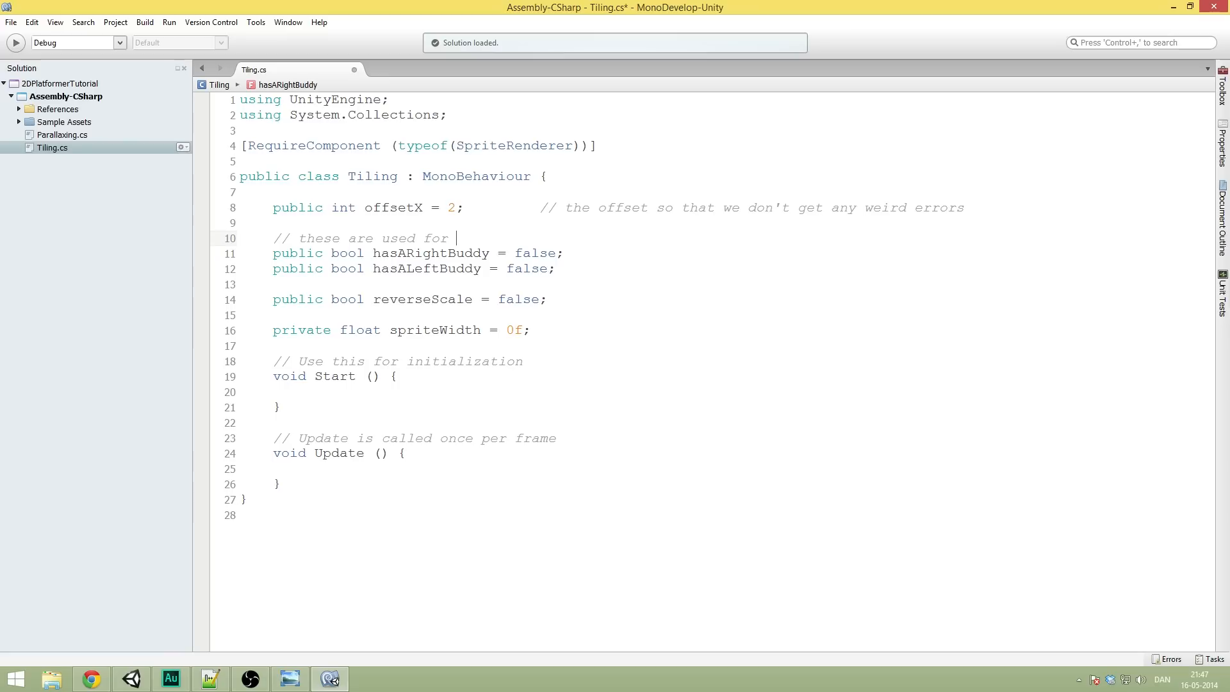
{"action": "type", "text": "chec"}
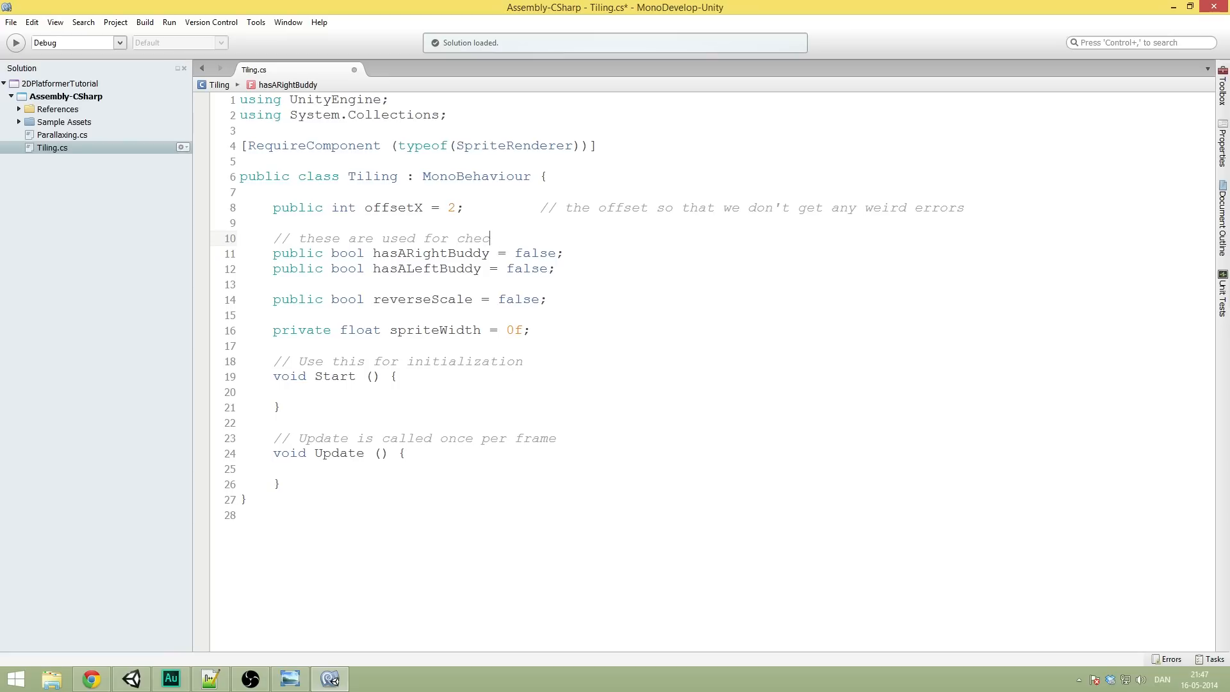
{"action": "type", "text": "king if we need to instantiate"}
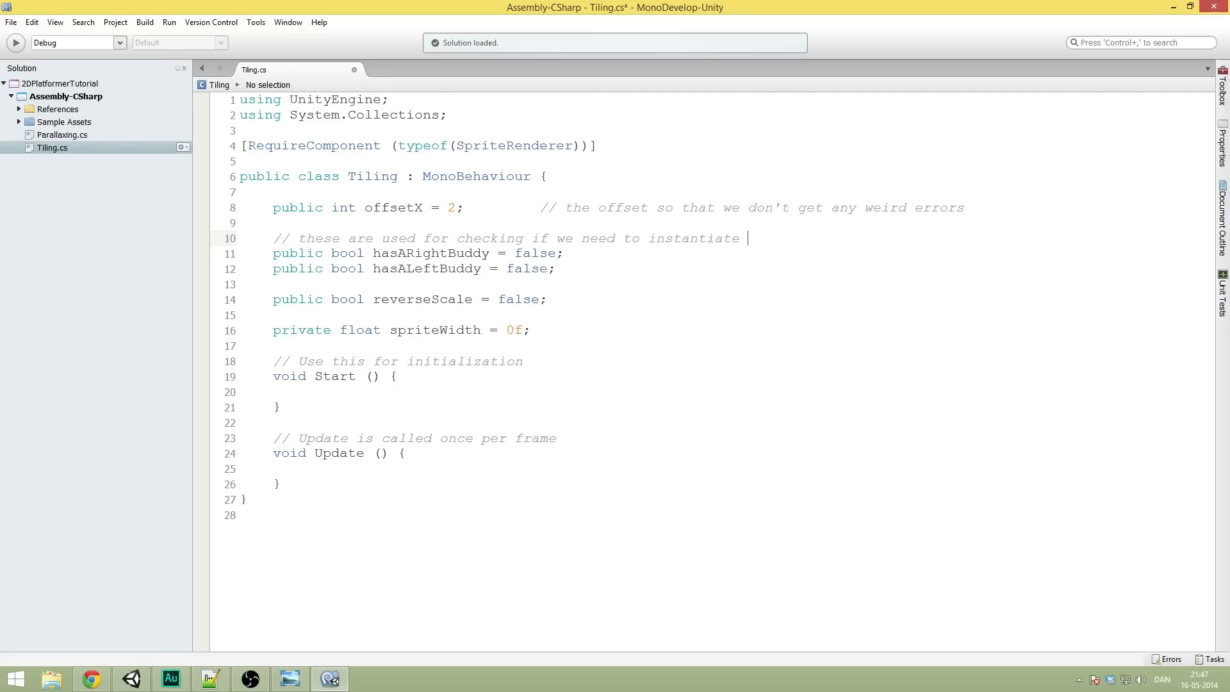
{"action": "type", "text": "stuff"}
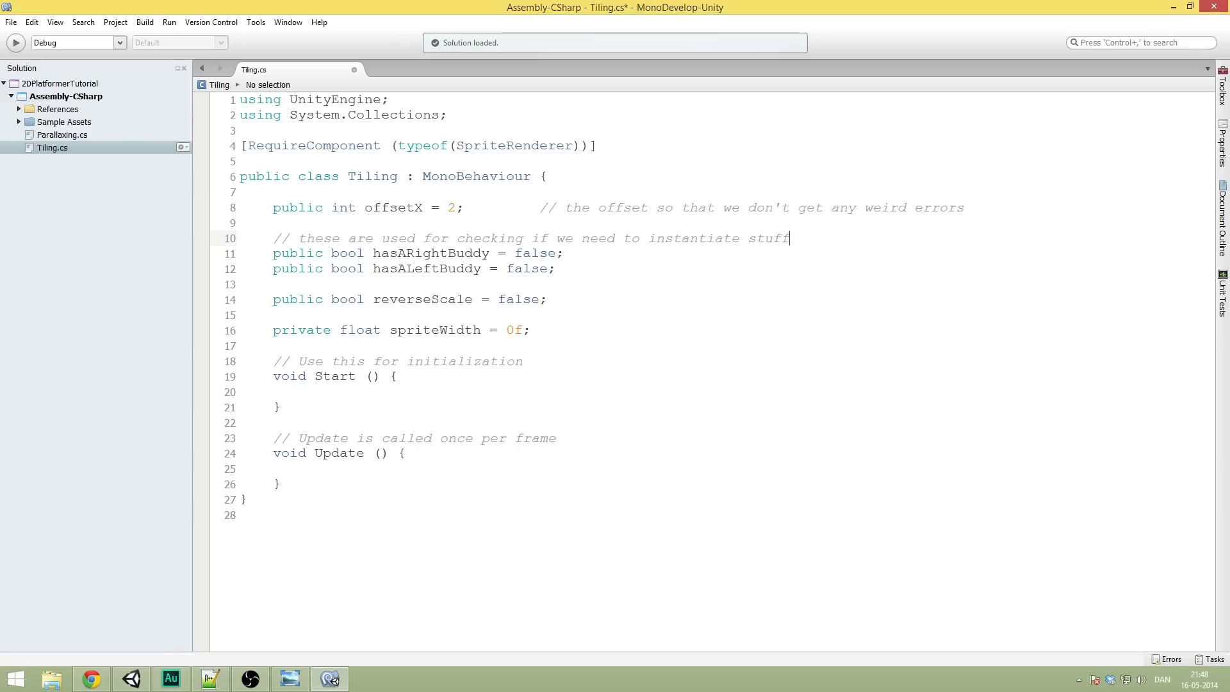
Step: Comment reverseScale 'used if the object is not tilable' and spriteWidth 'the width of our element'
{"action": "left_click", "coordinate": [547, 299]}
{"action": "type", "text": "   //"}
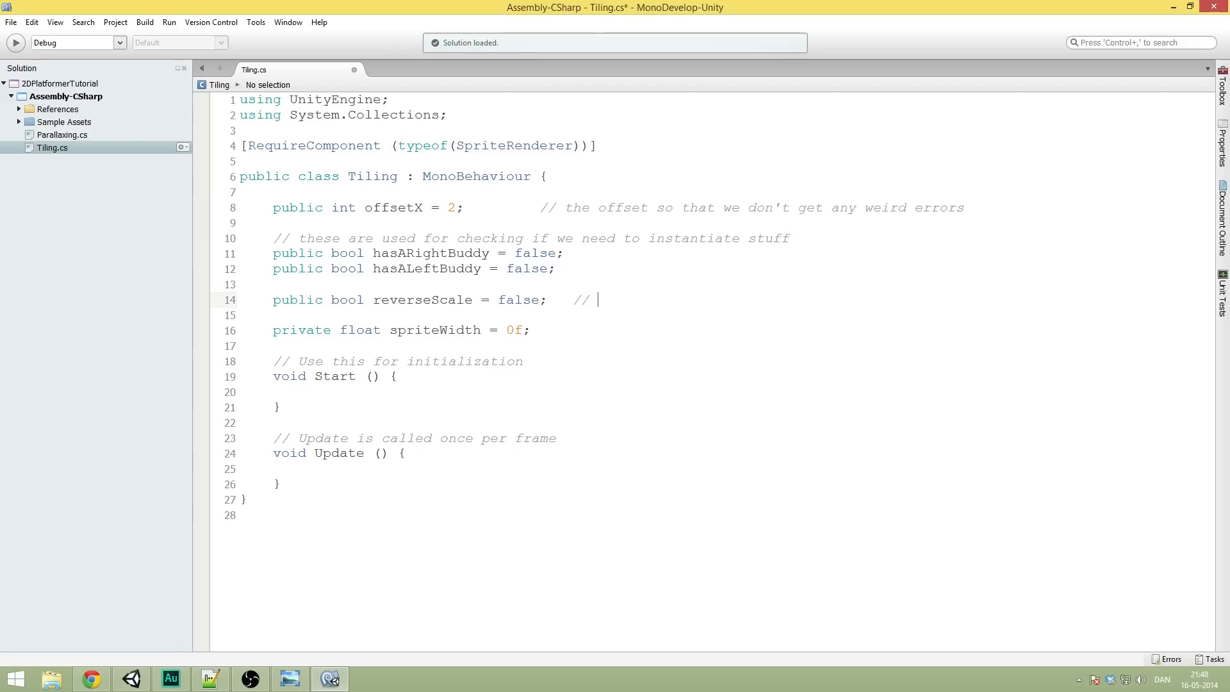
{"action": "type", "text": "used i"}
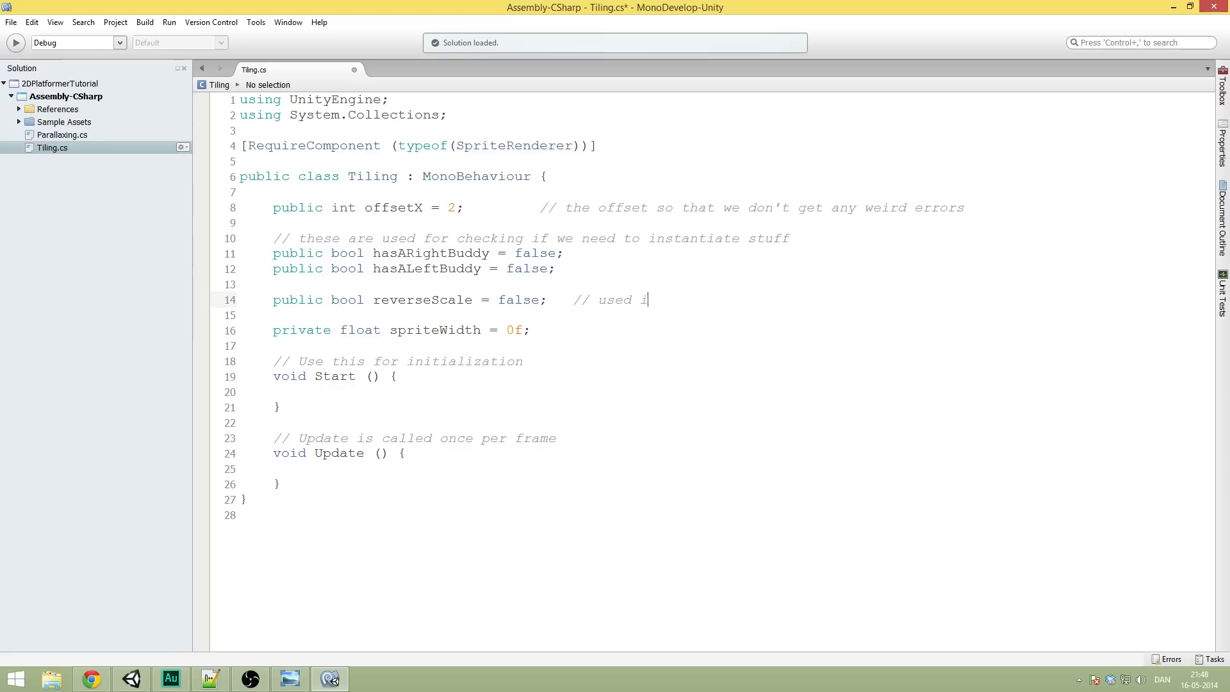
{"action": "type", "text": "f t"}
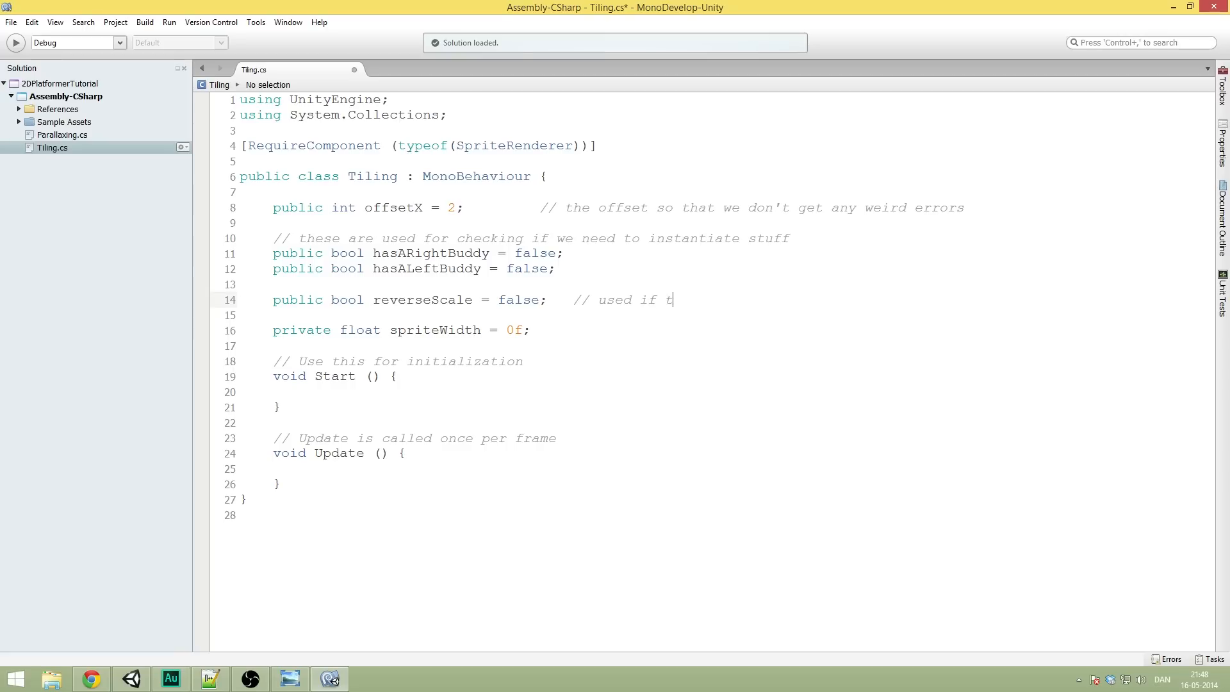
{"action": "type", "text": "he object is not"}
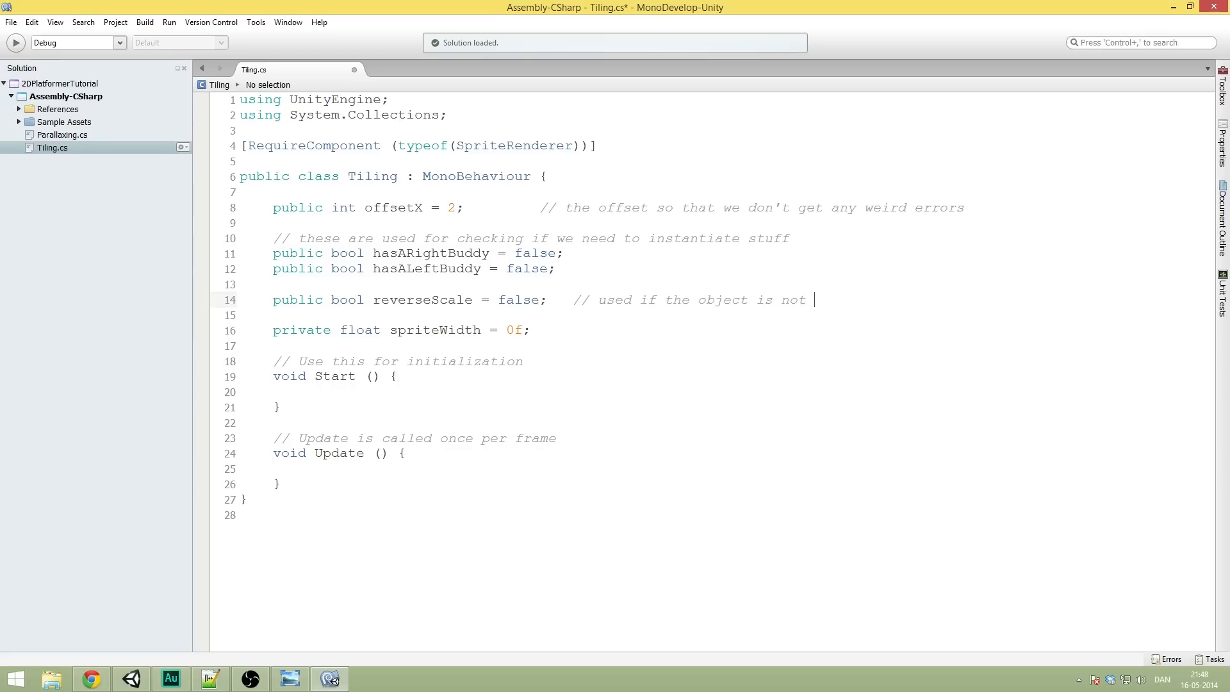
{"action": "type", "text": "tilable"}
{"action": "left_click", "coordinate": [728, 330]}
{"action": "type", "text": "     //"}
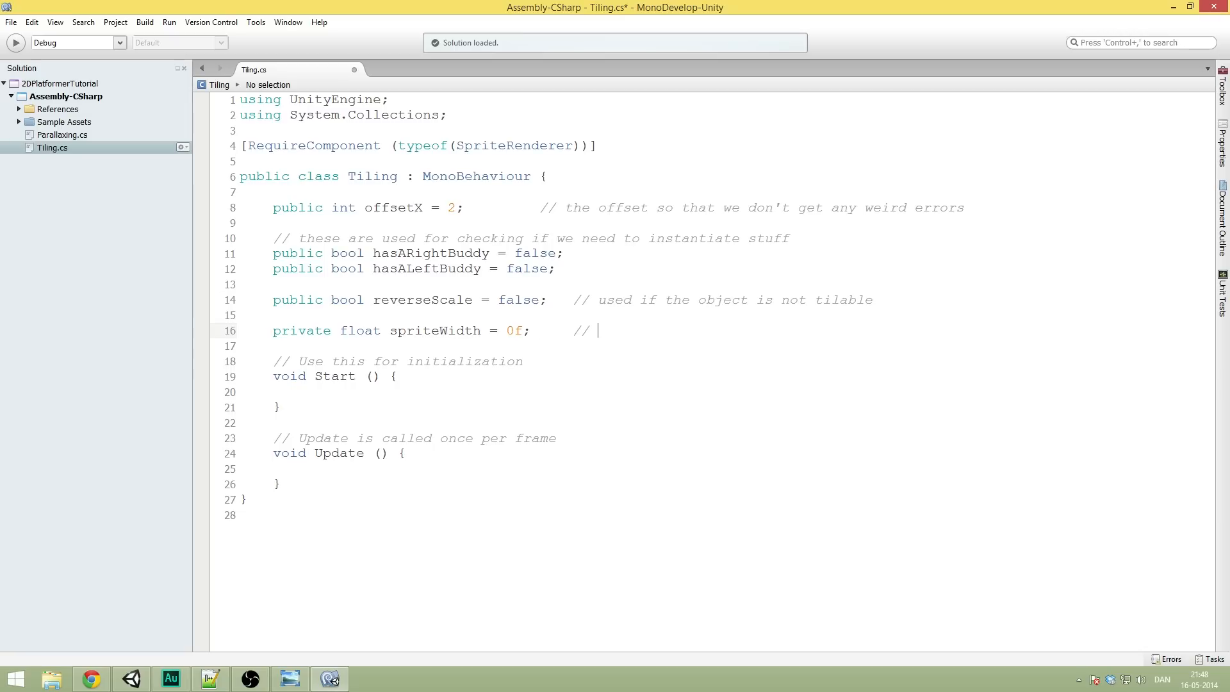
{"action": "type", "text": "the wi"}
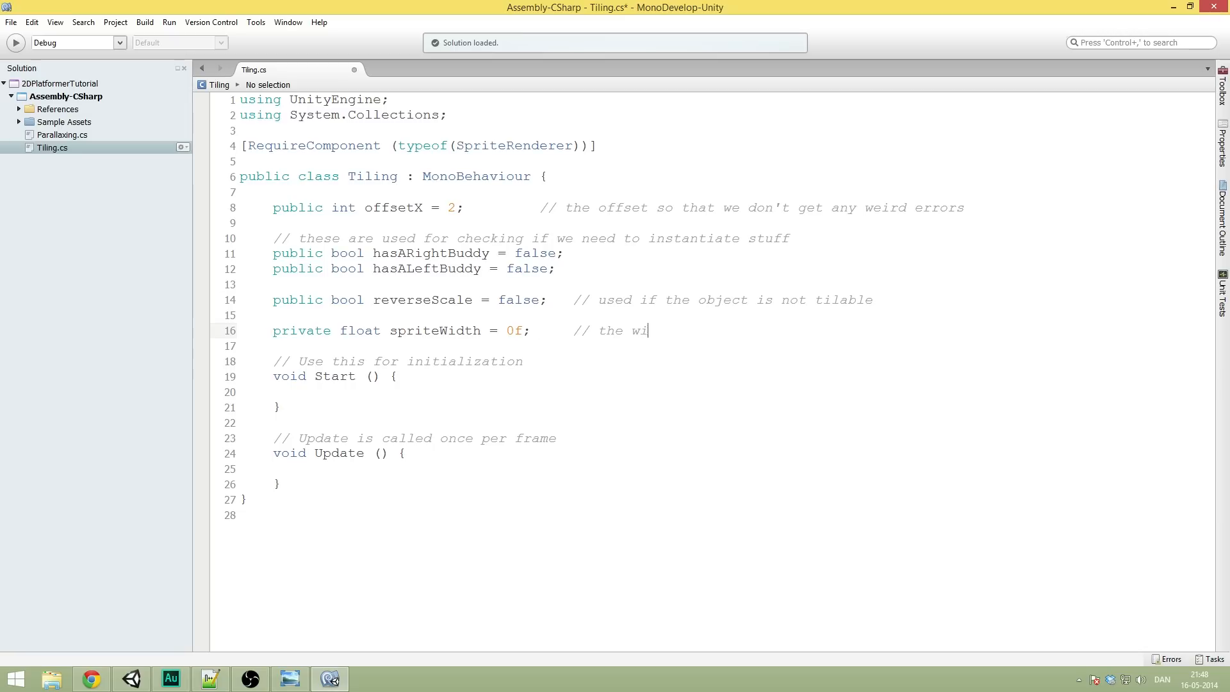
{"action": "type", "text": "dth of out"}
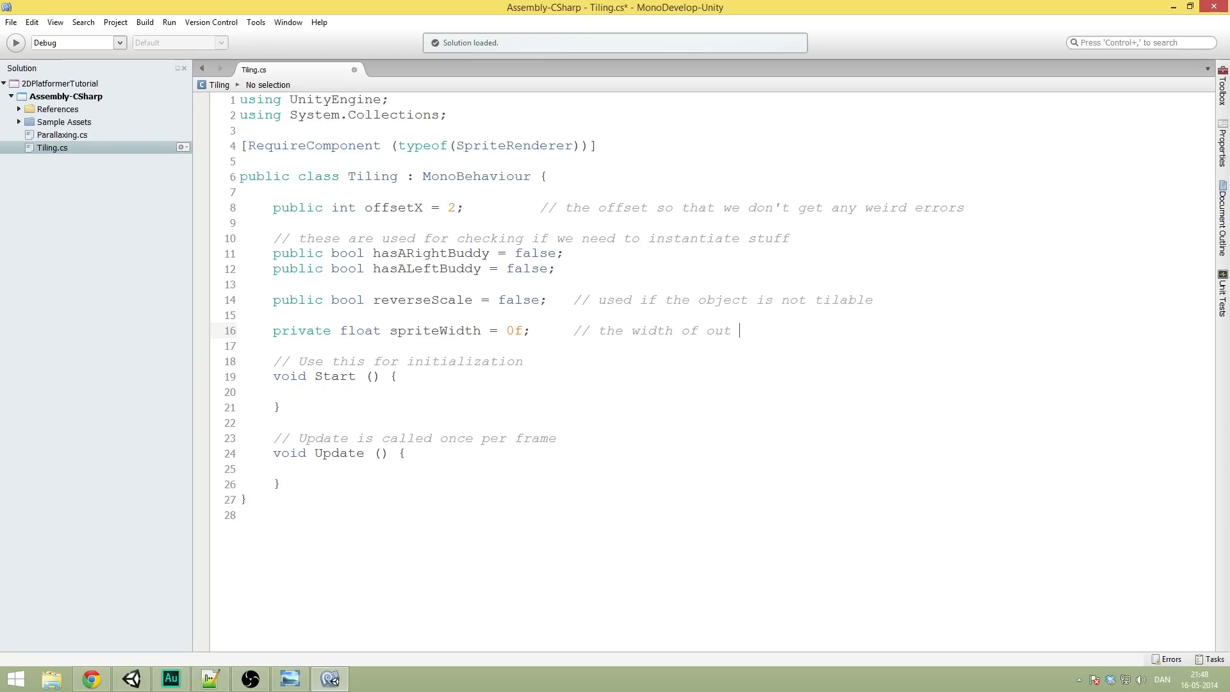
{"action": "type", "text": "texture"}
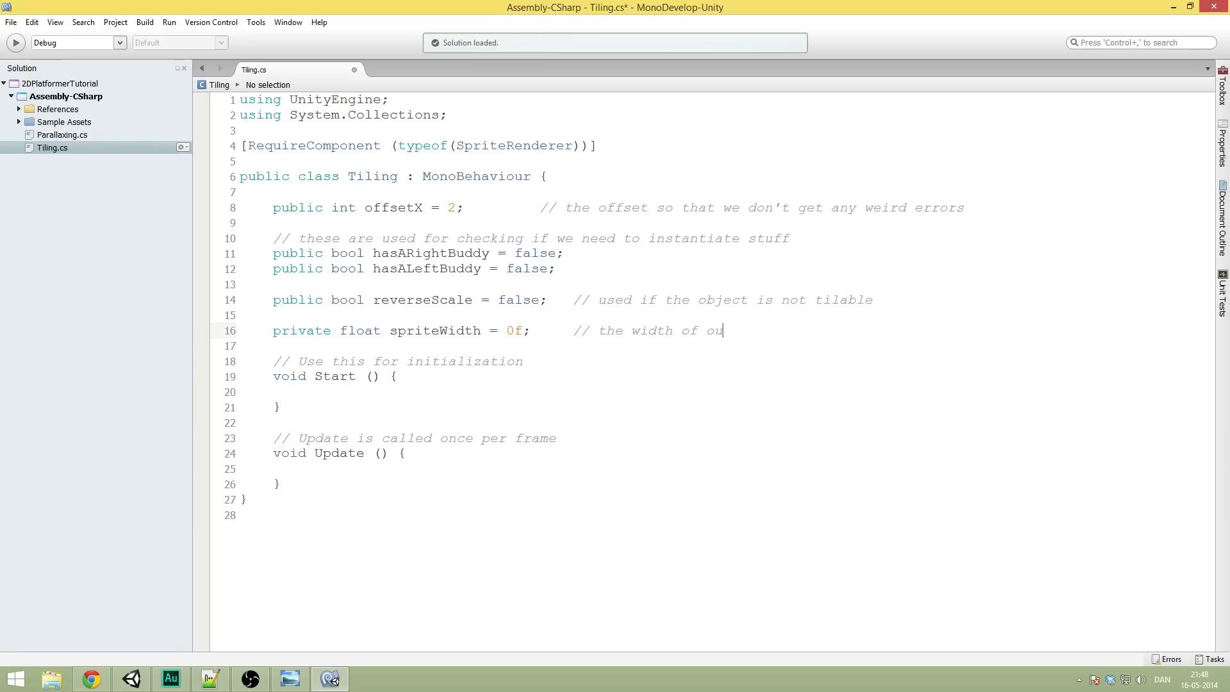
{"action": "type", "text": "r element"}
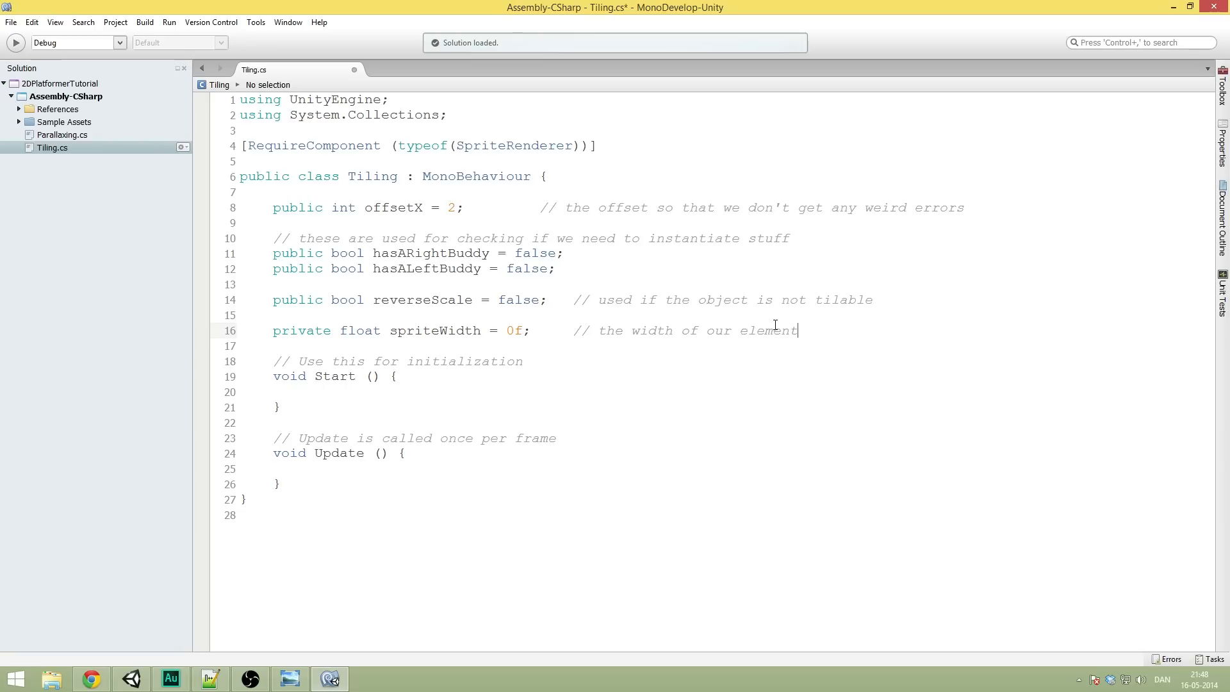
{"action": "key", "text": "Return"}
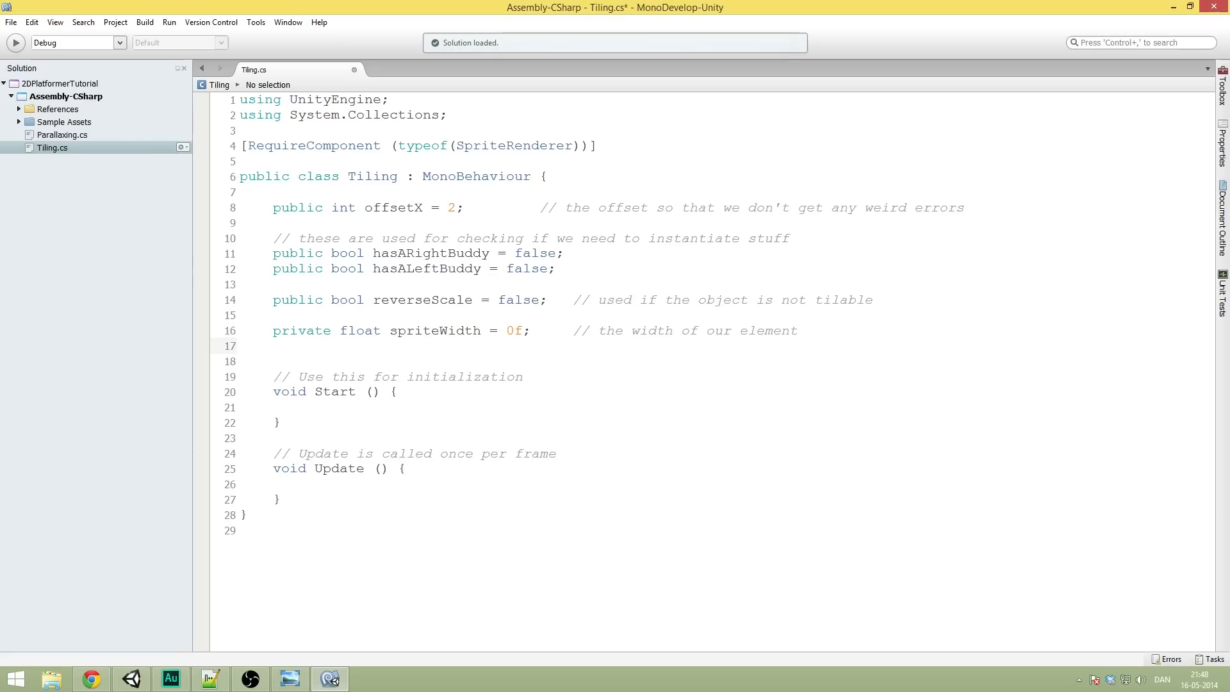
Step: Write 'private Camera cam;' and 'private Transform myTransform;' on separate lines with autocomplete
{"action": "type", "text": "private Camera"}
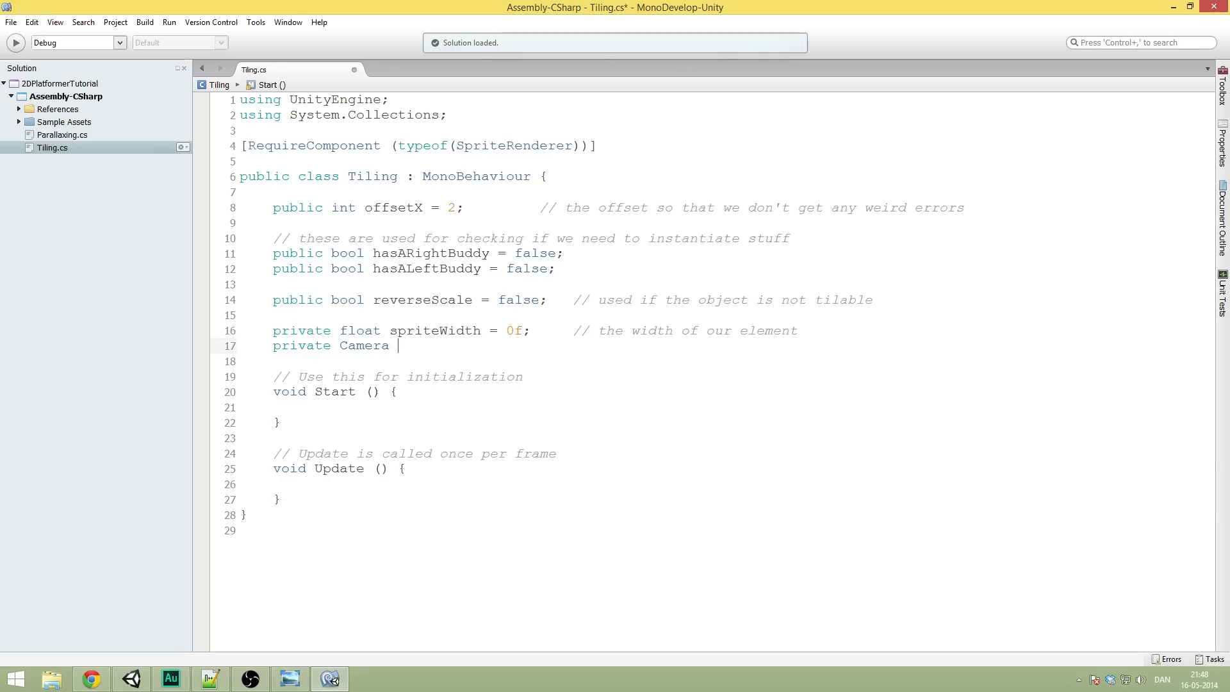
{"action": "type", "text": "cam;"}
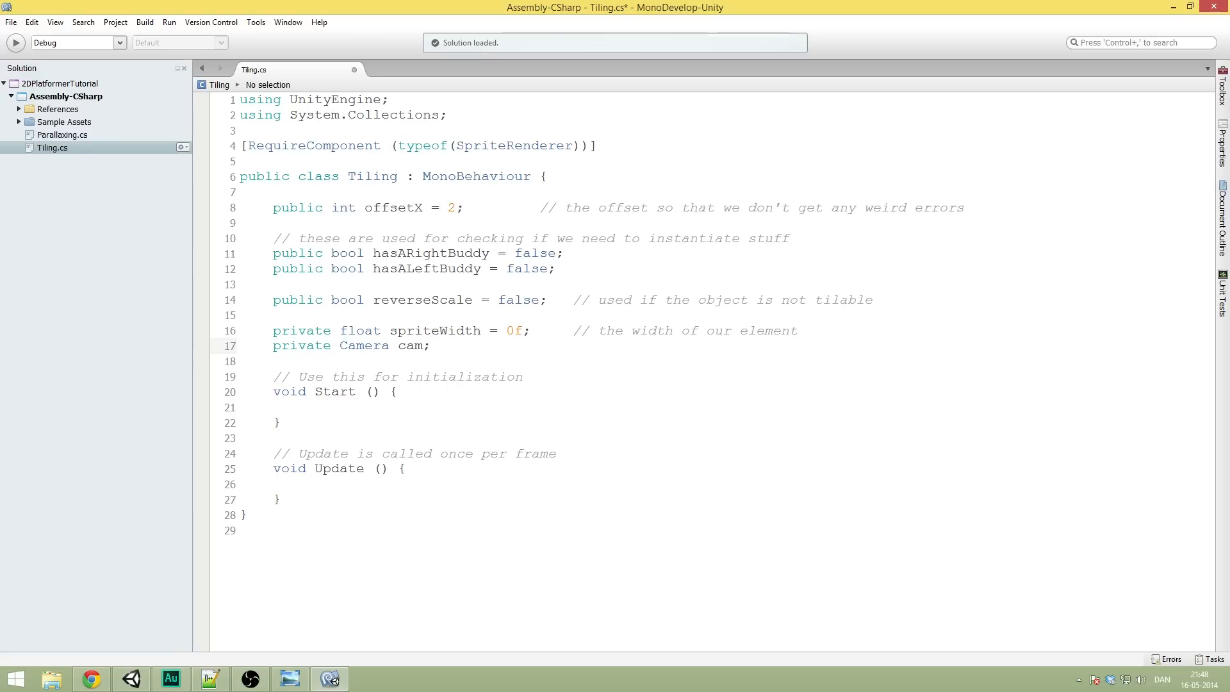
{"action": "key", "text": "Return"}
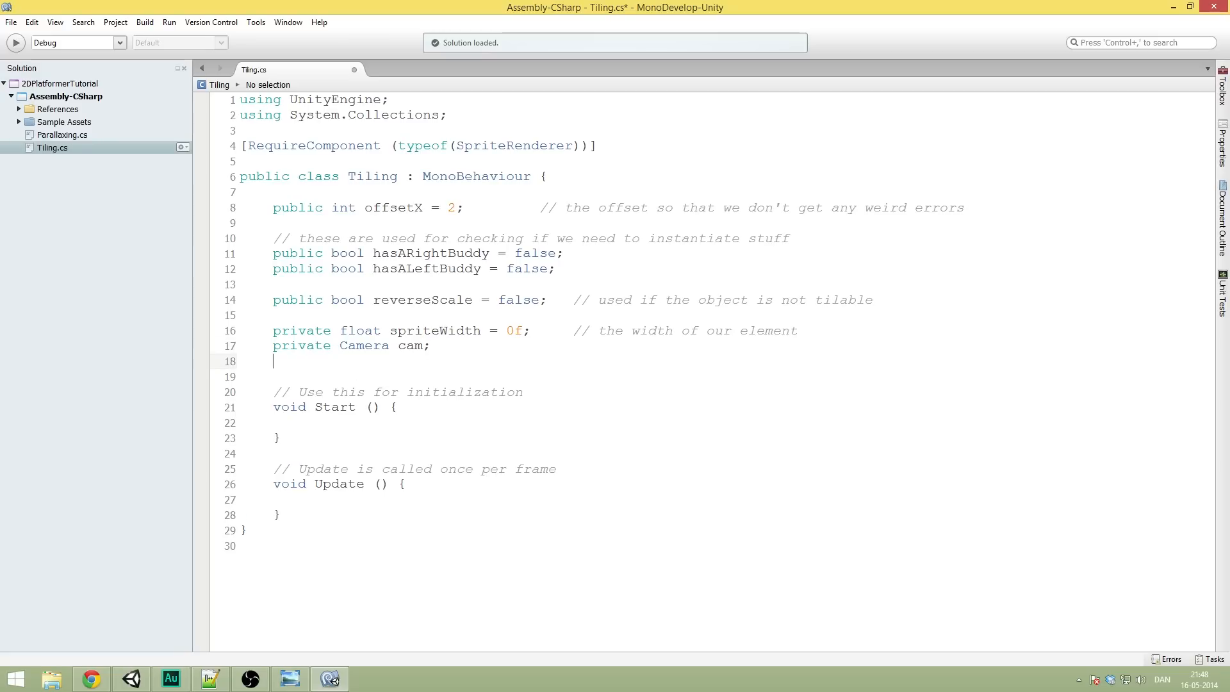
{"action": "type", "text": "private"}
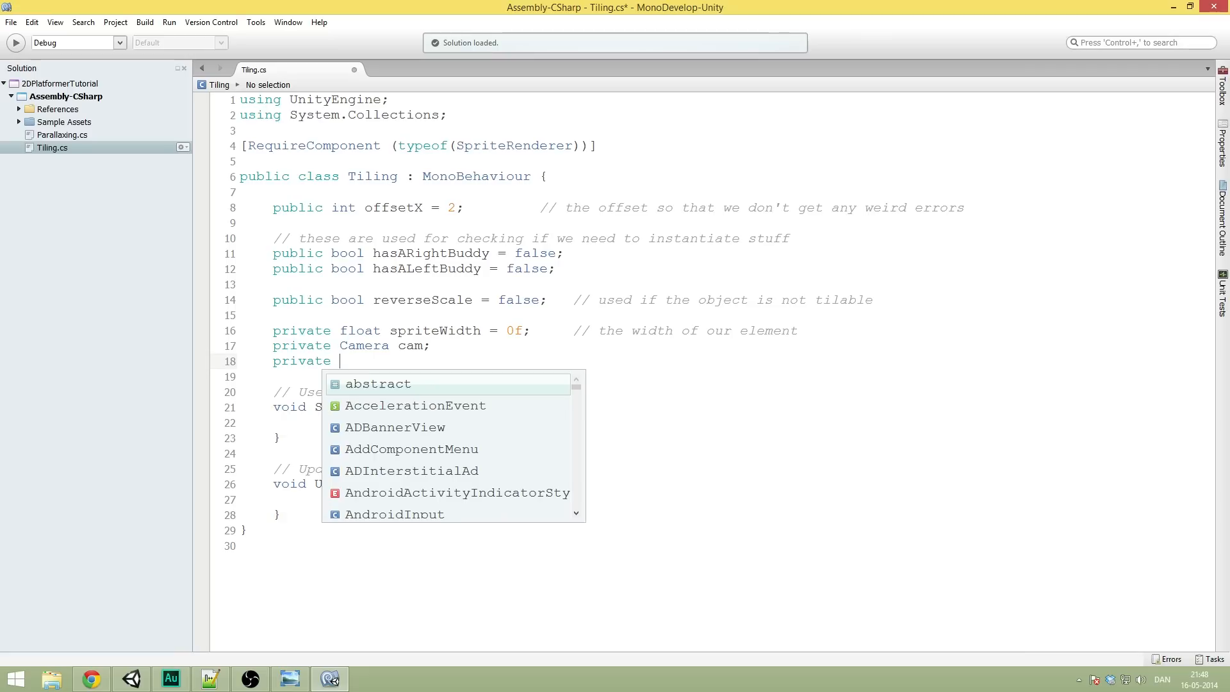
{"action": "type", "text": "Transform myTra"}
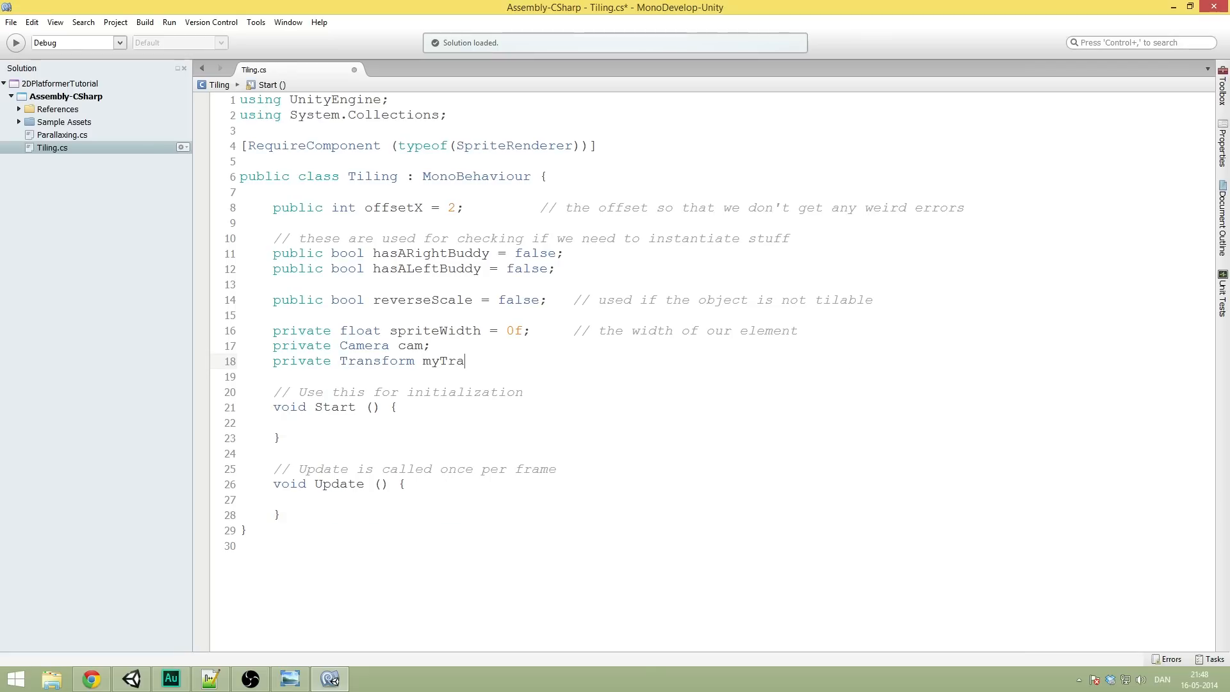
{"action": "type", "text": "nsform;"}
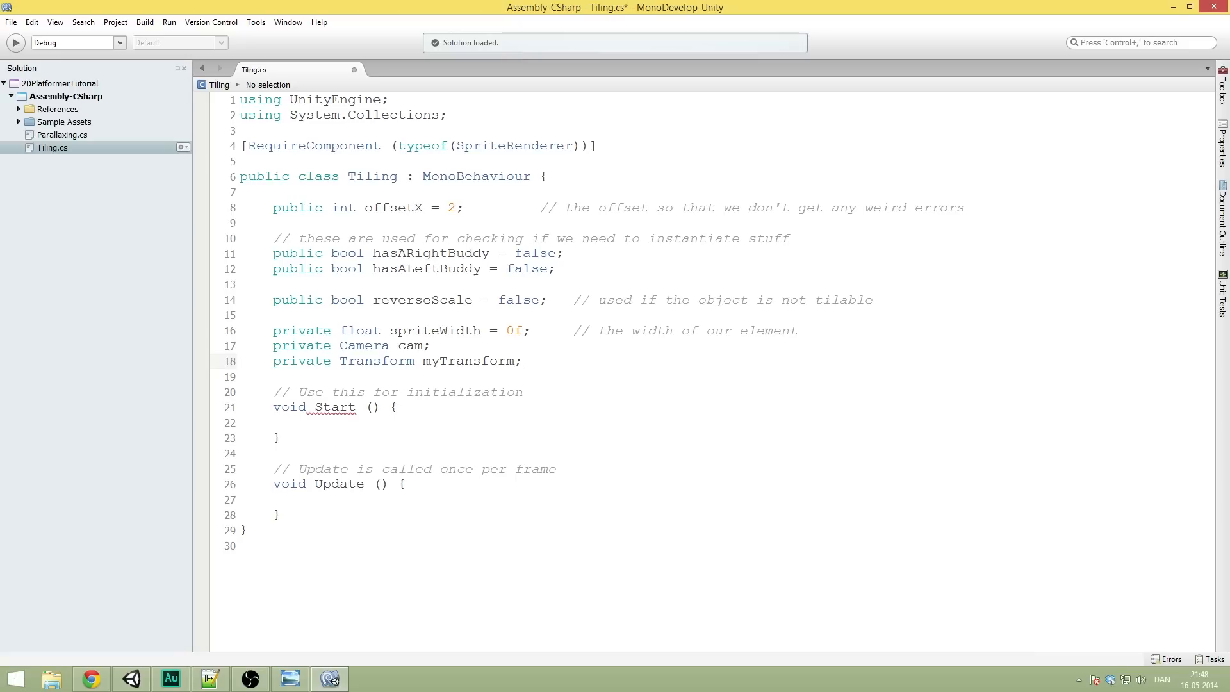
{"action": "double_click", "coordinate": [377, 360]}
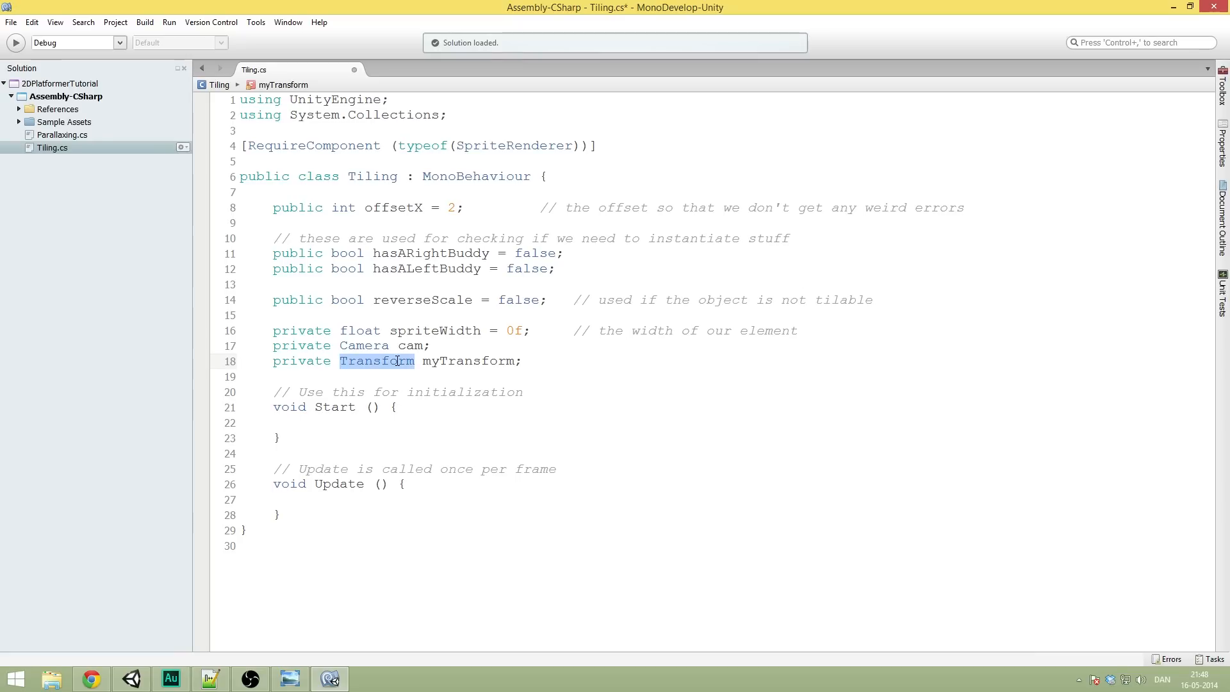
{"action": "double_click", "coordinate": [468, 360]}
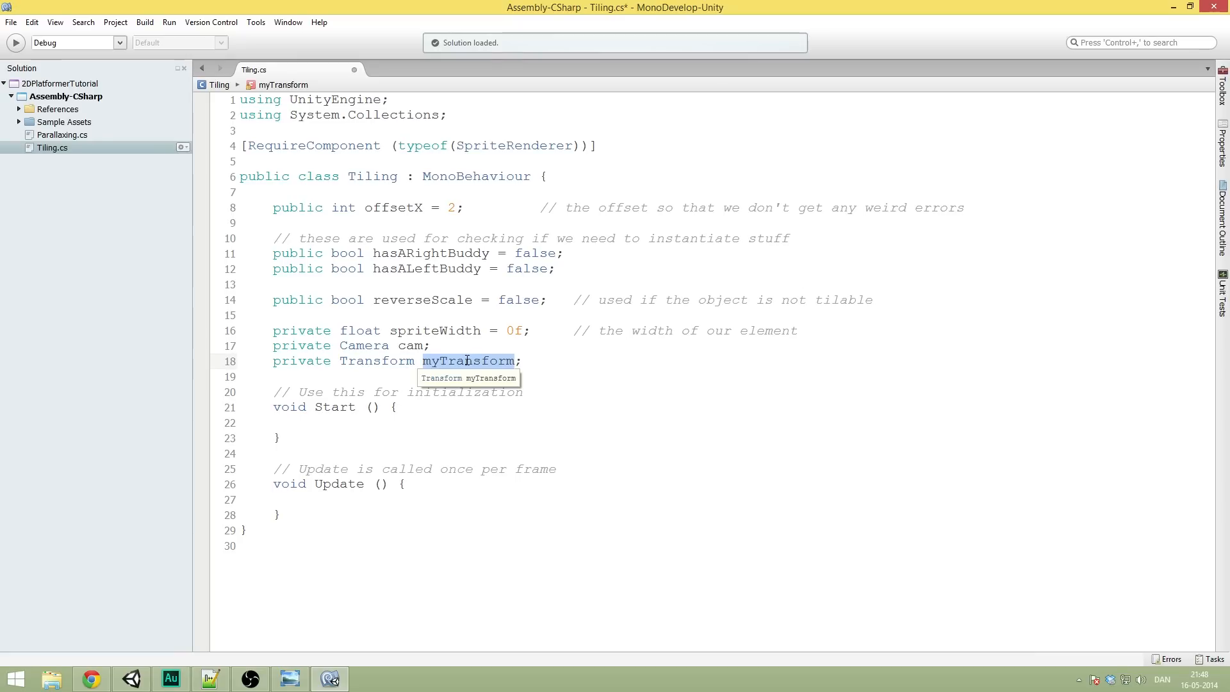
{"action": "left_click", "coordinate": [528, 361]}
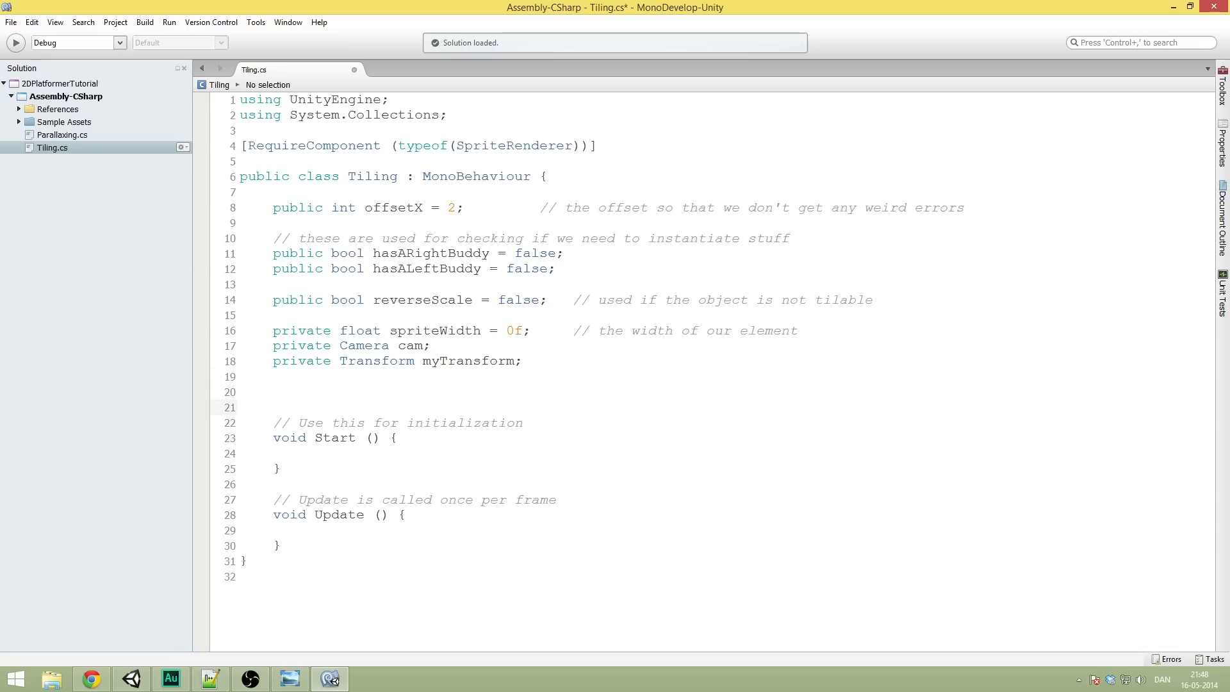
Step: Add void Awake() setting cam = Camera.main and myTransform = transform
{"action": "type", "text": "void Awake () {"}
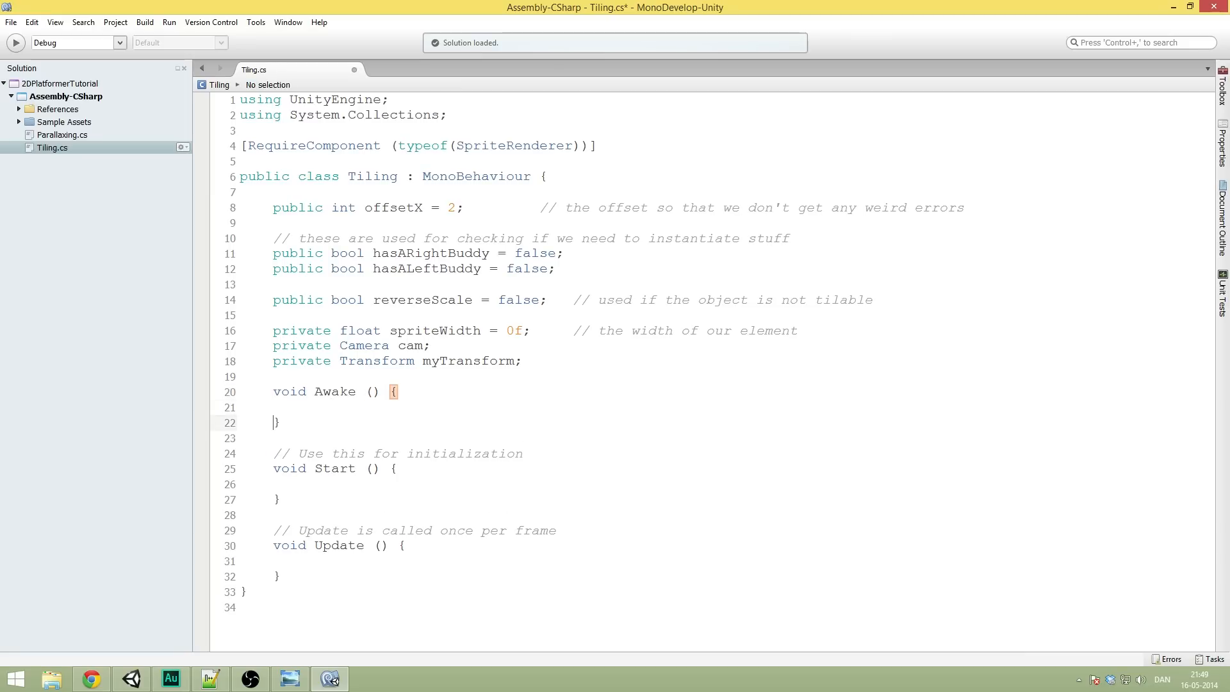
{"action": "left_click", "coordinate": [307, 408]}
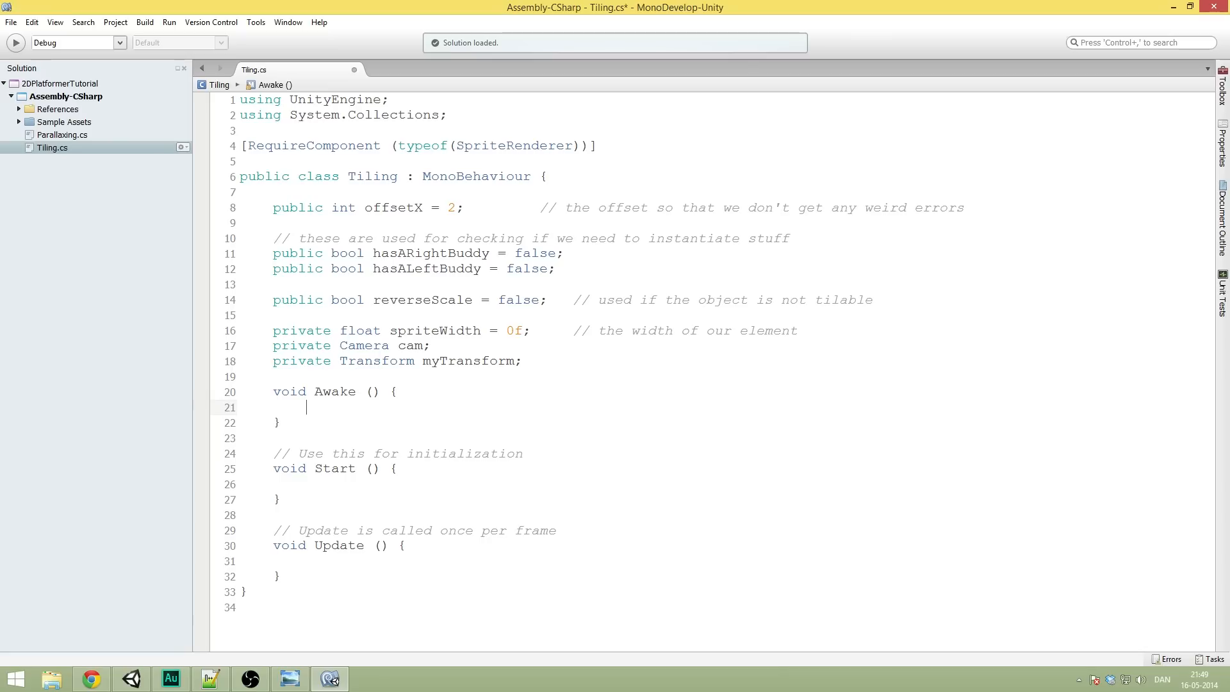
{"action": "type", "text": "cam ="}
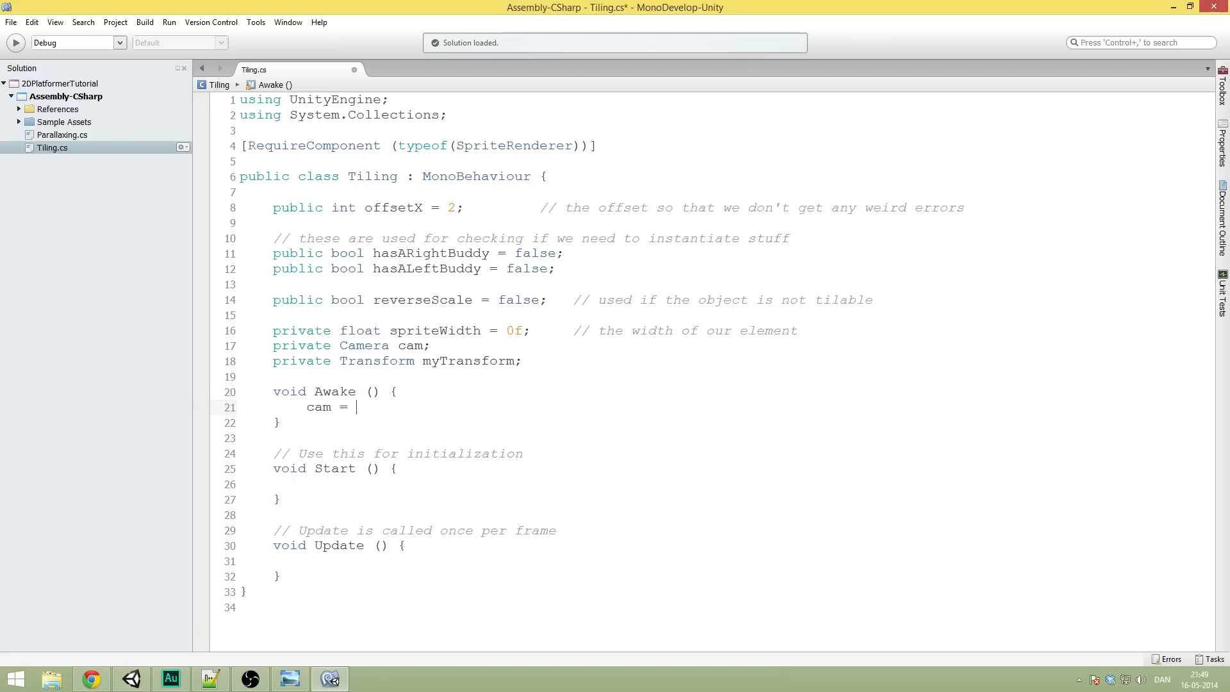
{"action": "type", "text": "Camera.main;"}
{"action": "type", "text": "myTransform = transform;"}
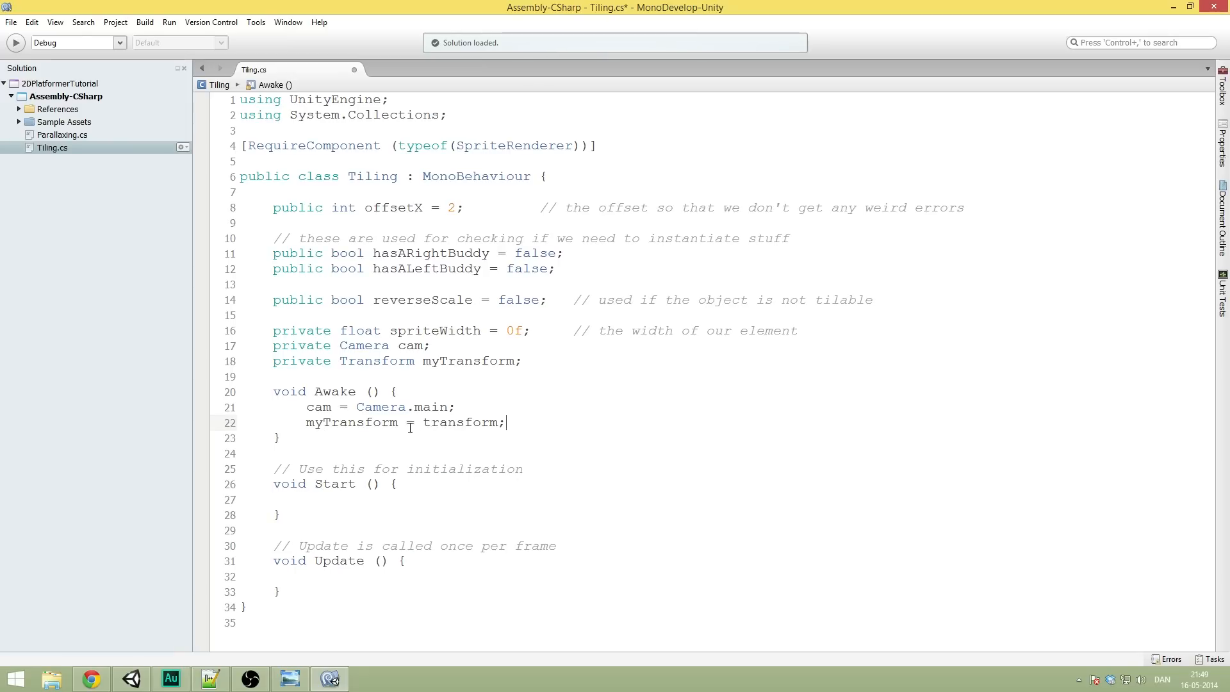
{"action": "left_click", "coordinate": [341, 484]}
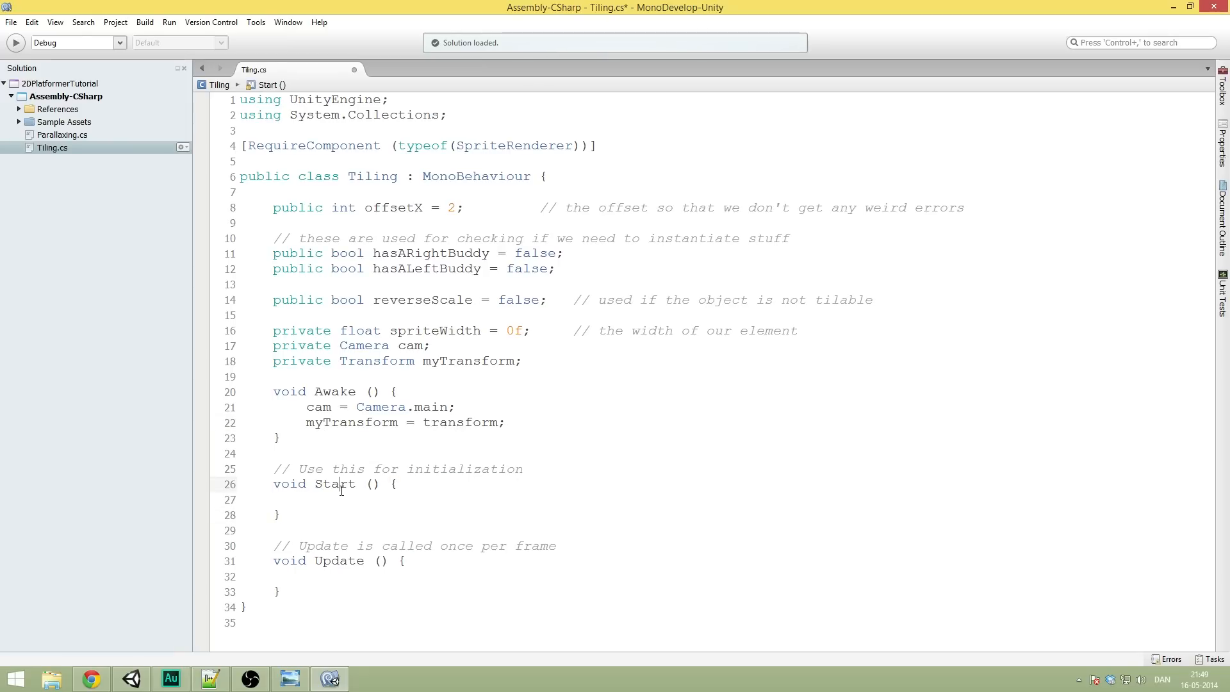
Step: In Start, declare SpriteRenderer sRenderer = GetComponent<SpriteRenderer>();
{"action": "left_click", "coordinate": [307, 500]}
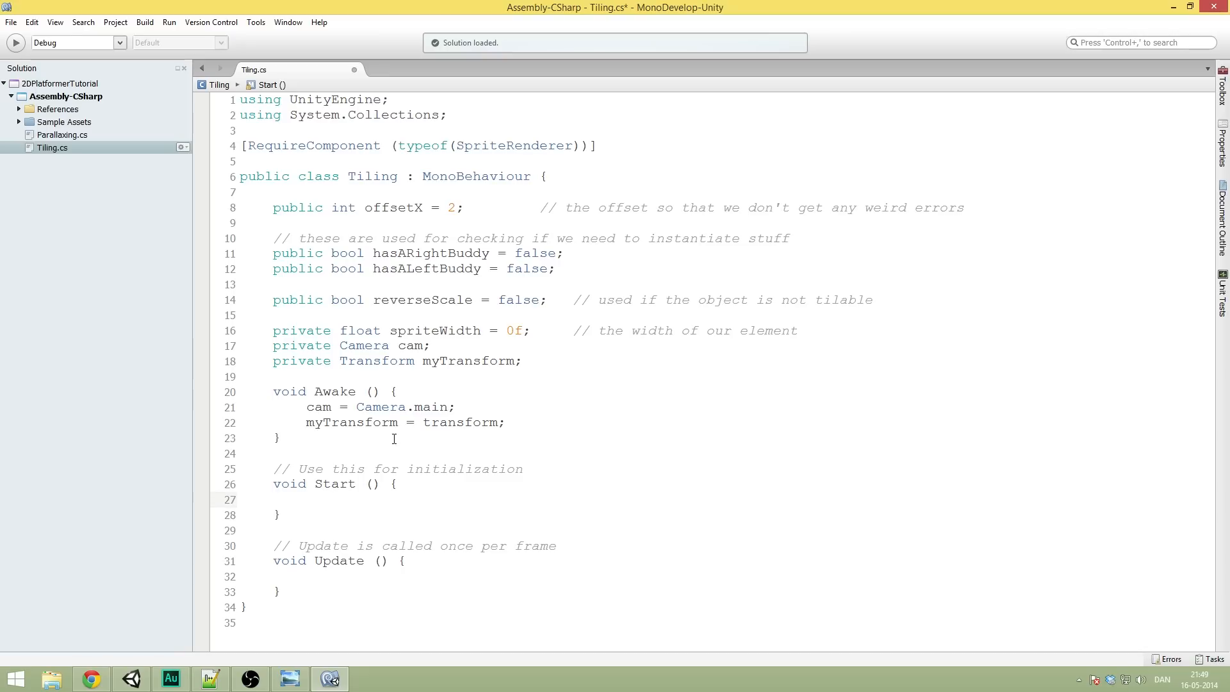
{"action": "type", "text": "SpriteRenderer"}
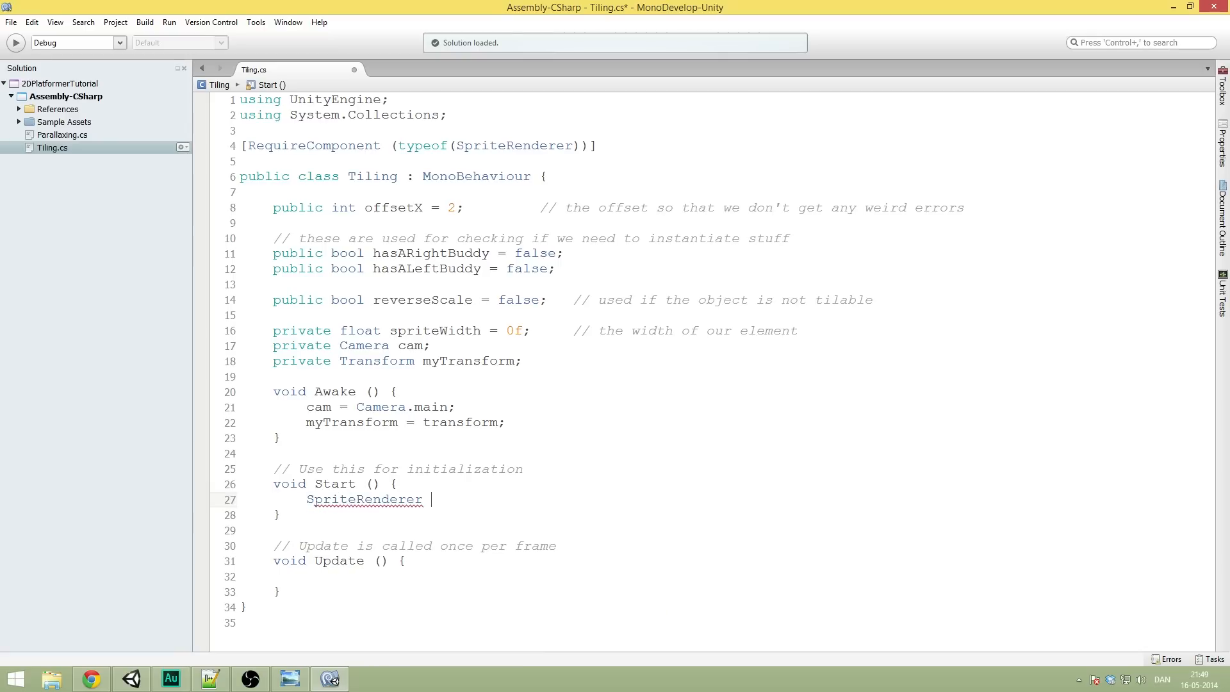
{"action": "type", "text": "sRenderer"}
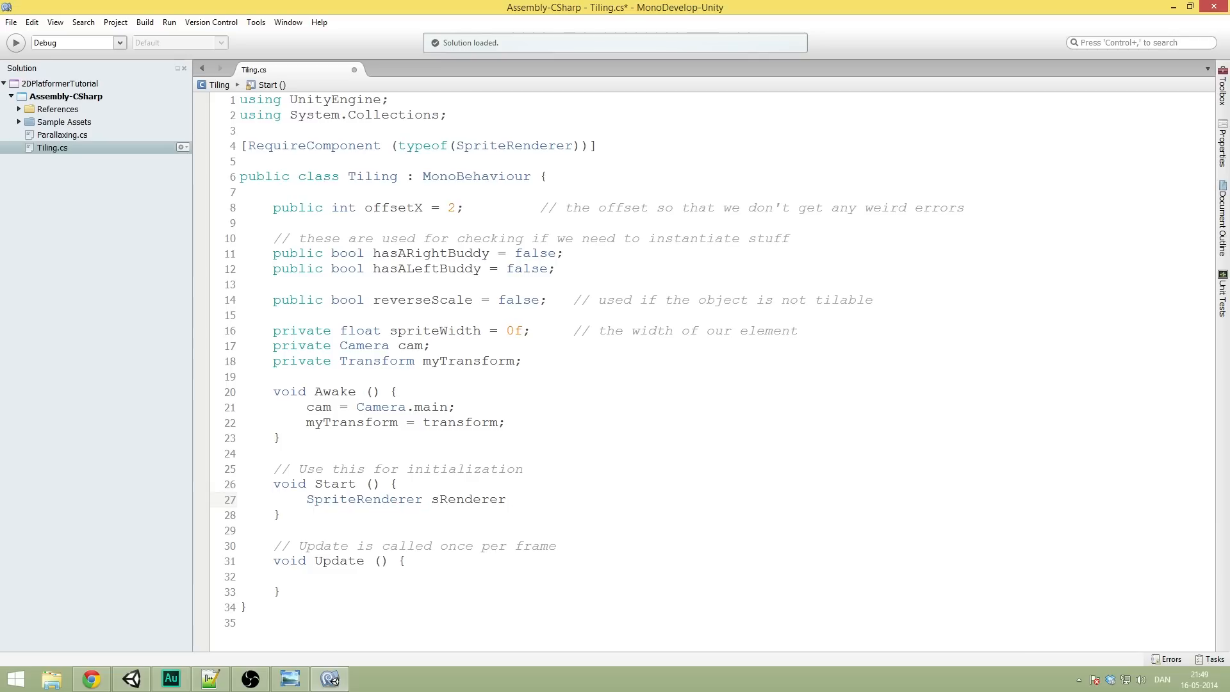
{"action": "type", "text": "= GetCo"}
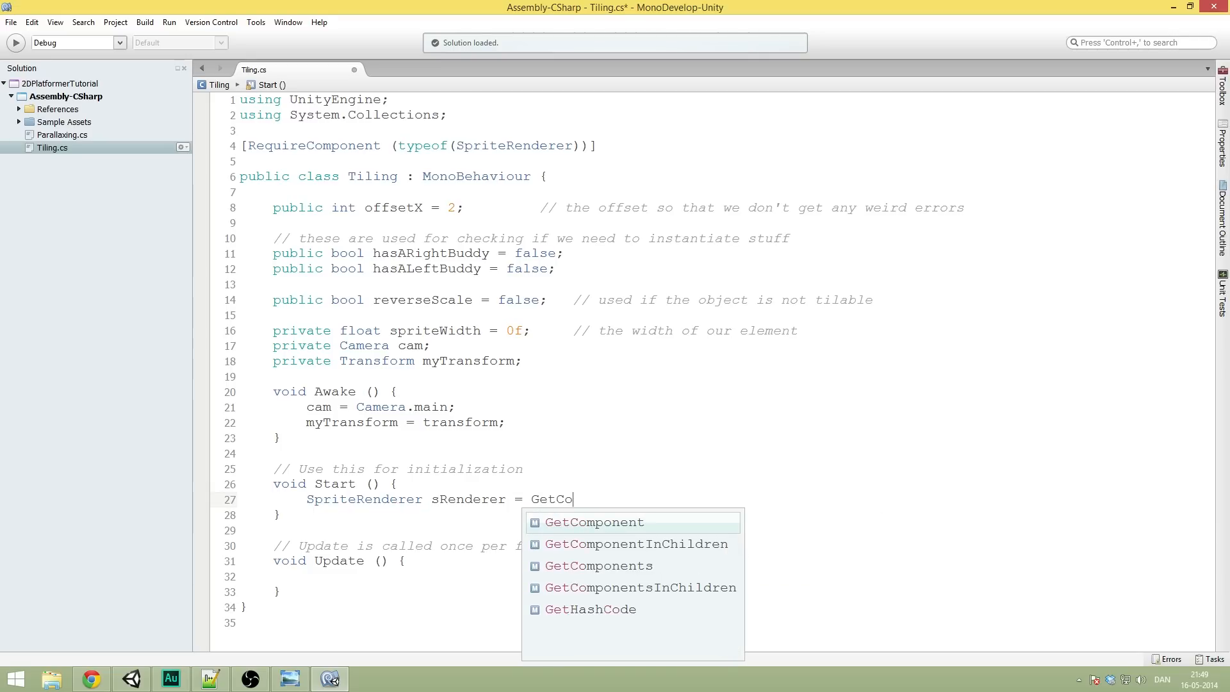
{"action": "left_click", "coordinate": [593, 521]}
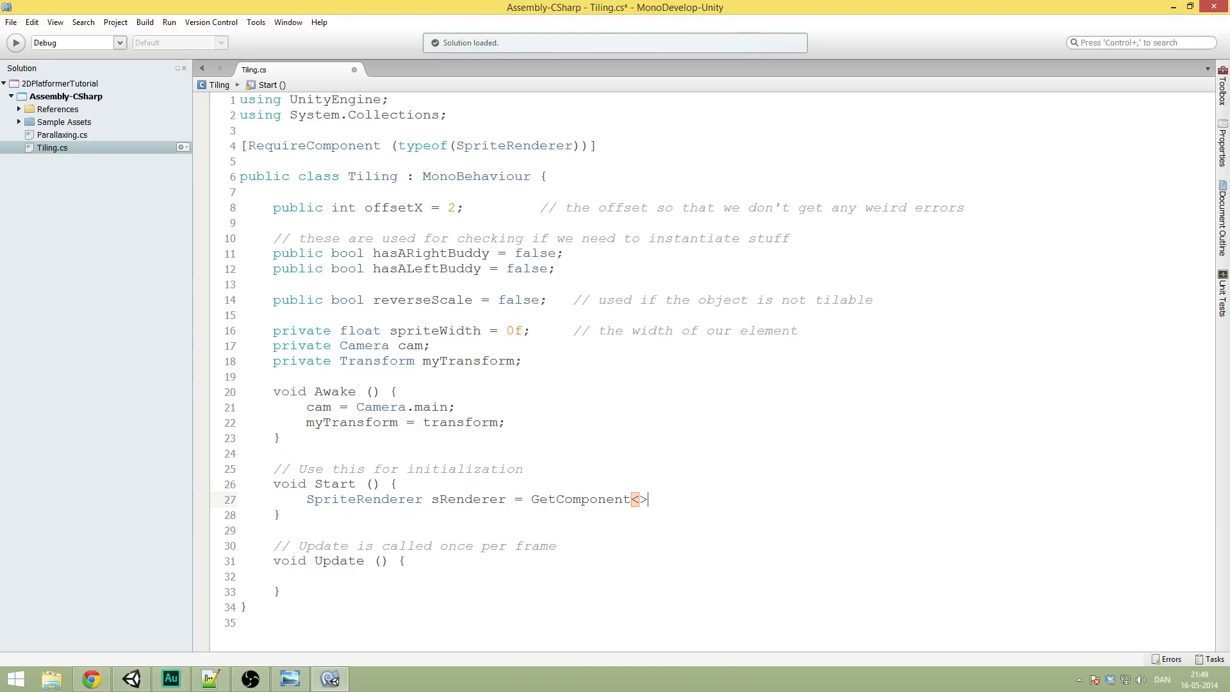
{"action": "type", "text": "();"}
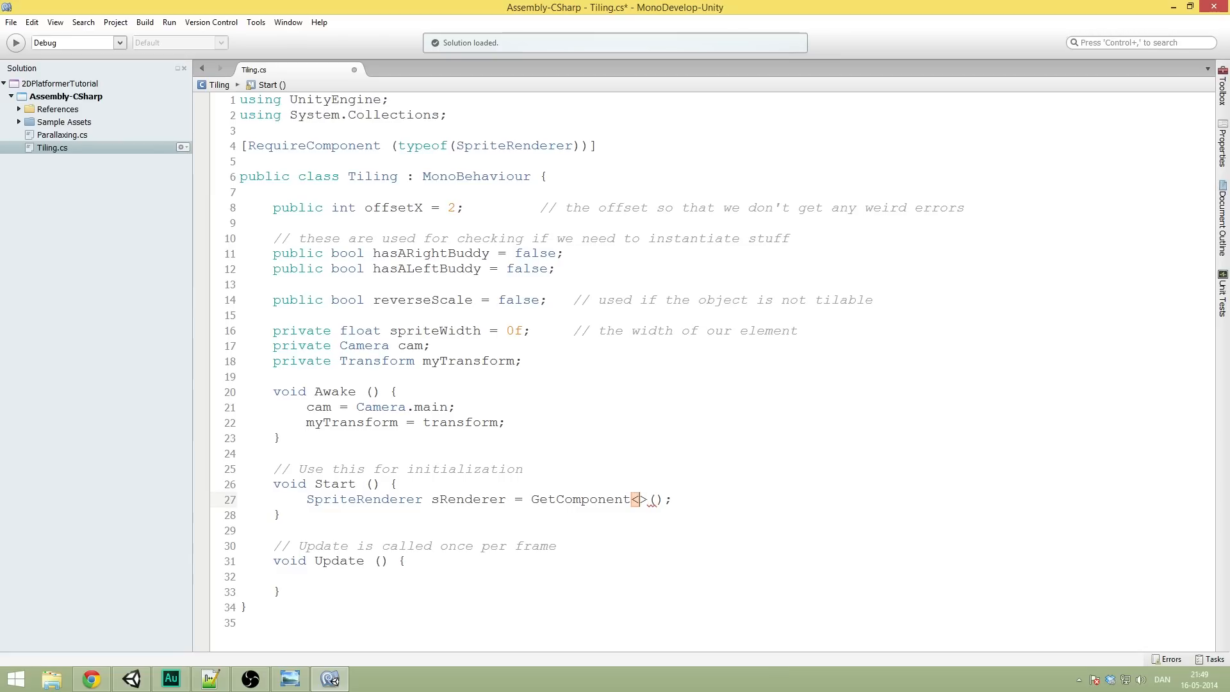
{"action": "type", "text": "S"}
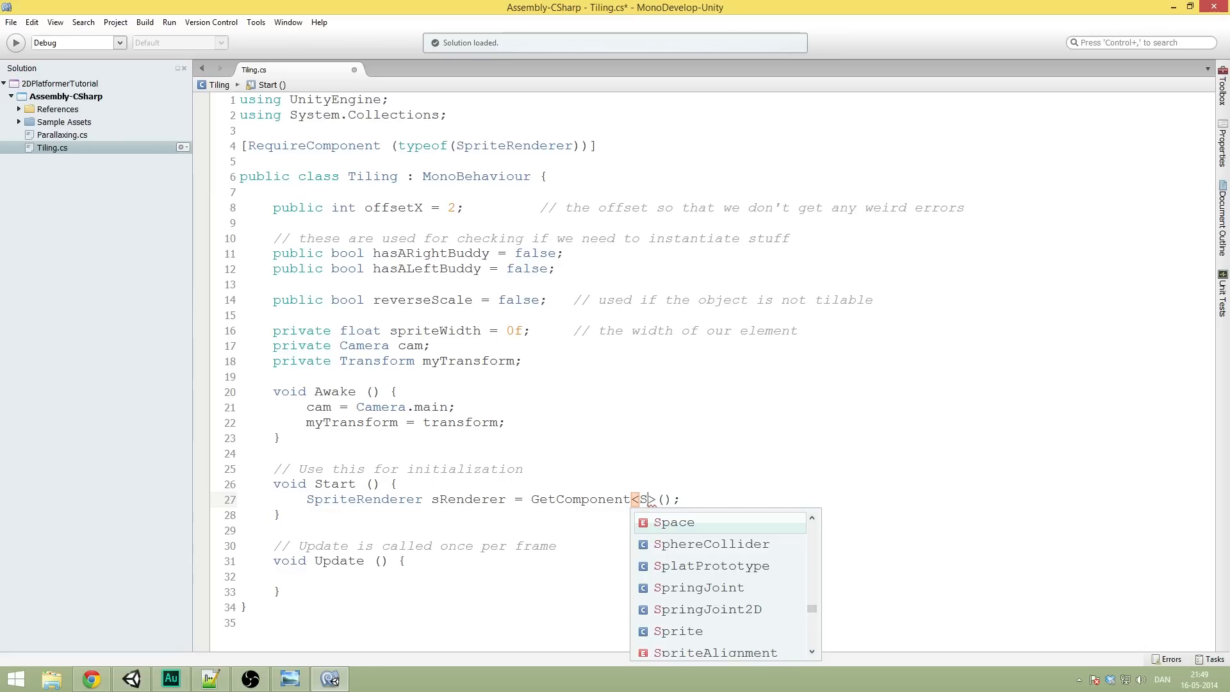
{"action": "type", "text": "priteRenderer"}
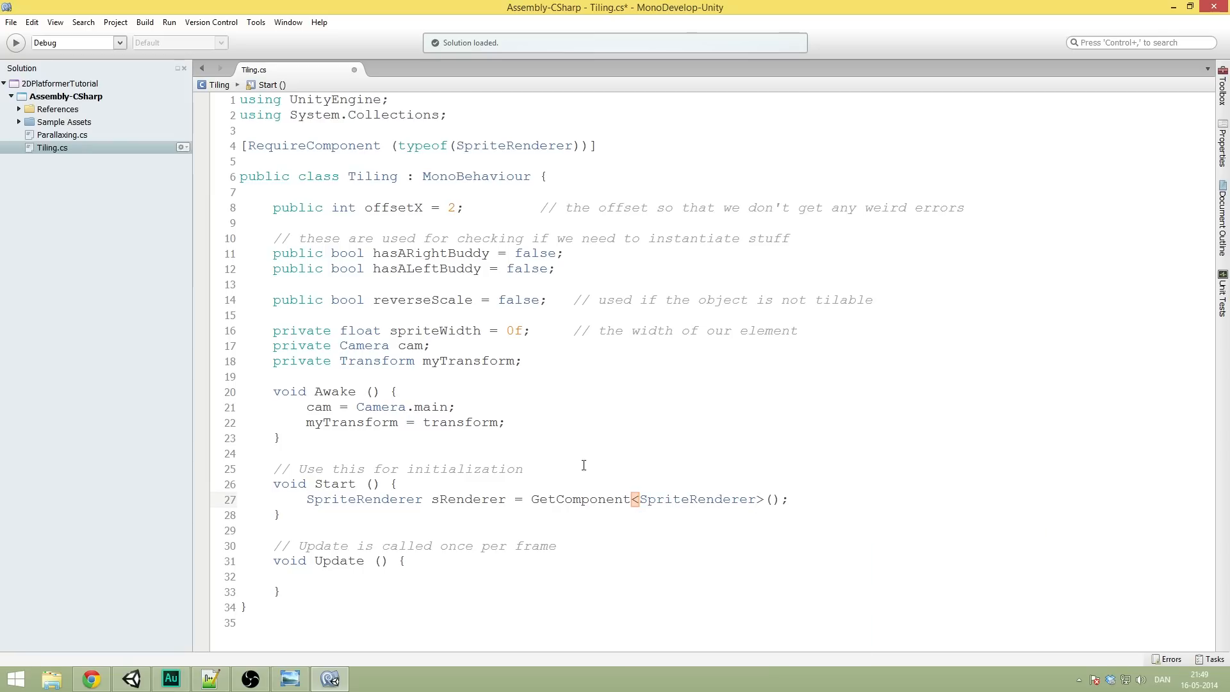
{"action": "left_click", "coordinate": [720, 531]}
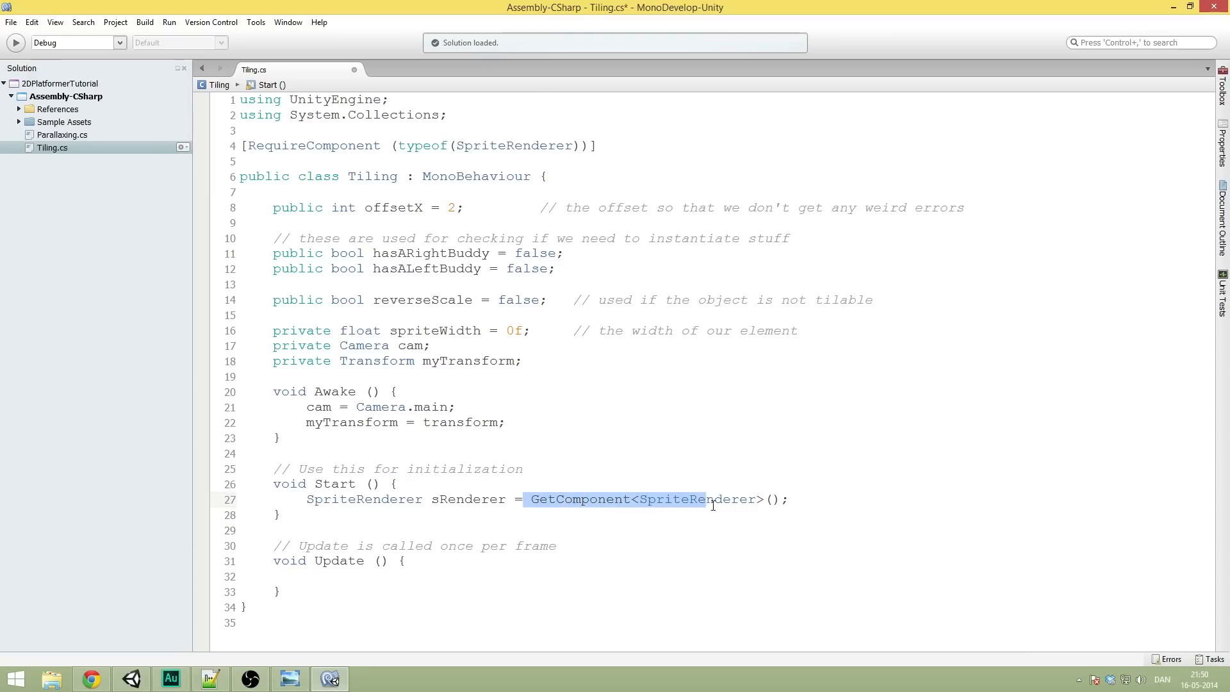
{"action": "double_click", "coordinate": [694, 499]}
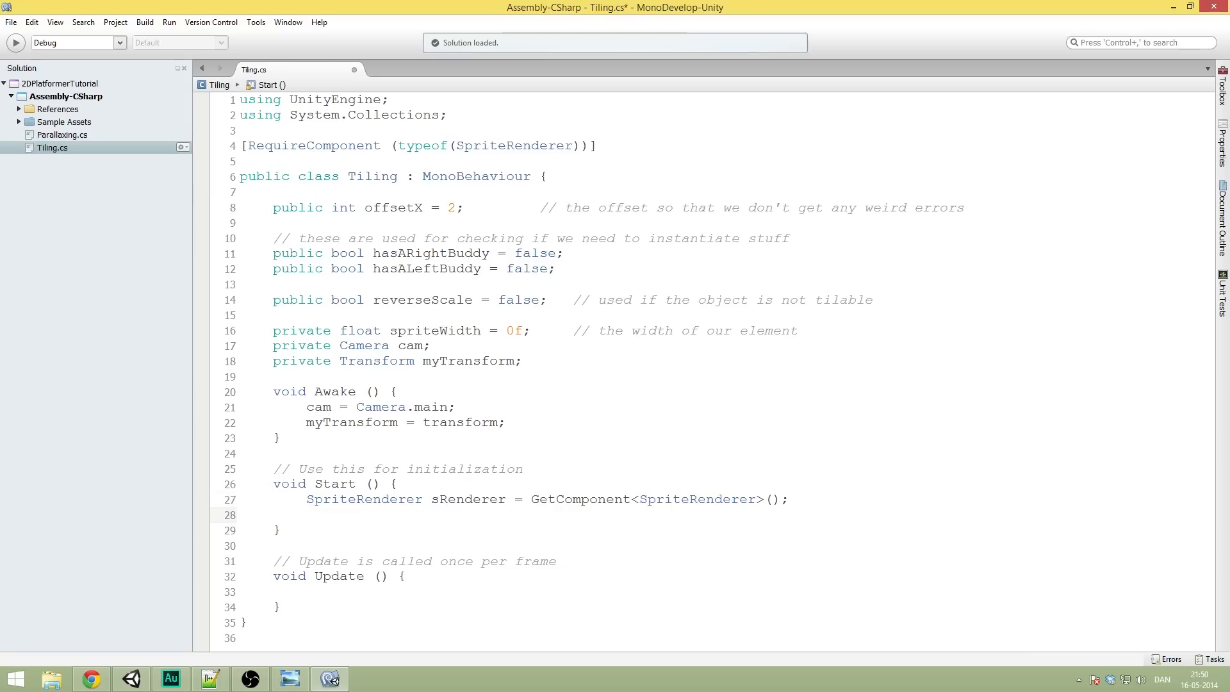
{"action": "left_click", "coordinate": [307, 515]}
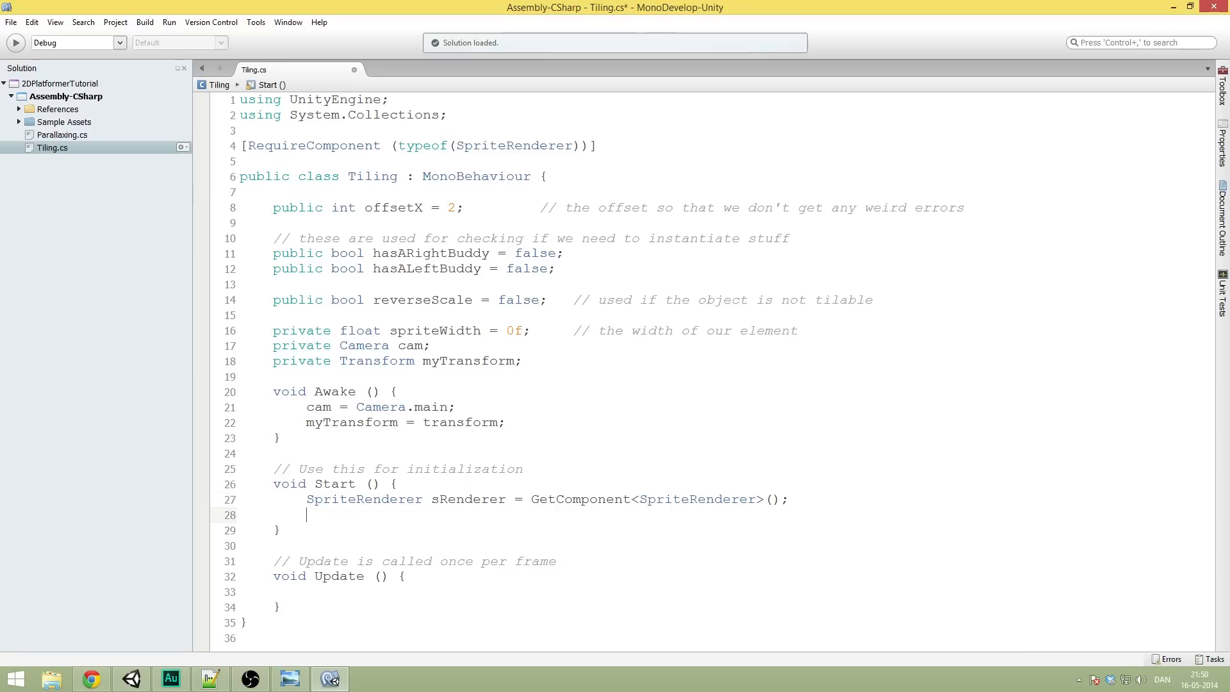
{"action": "type", "text": "spriteWidth ="}
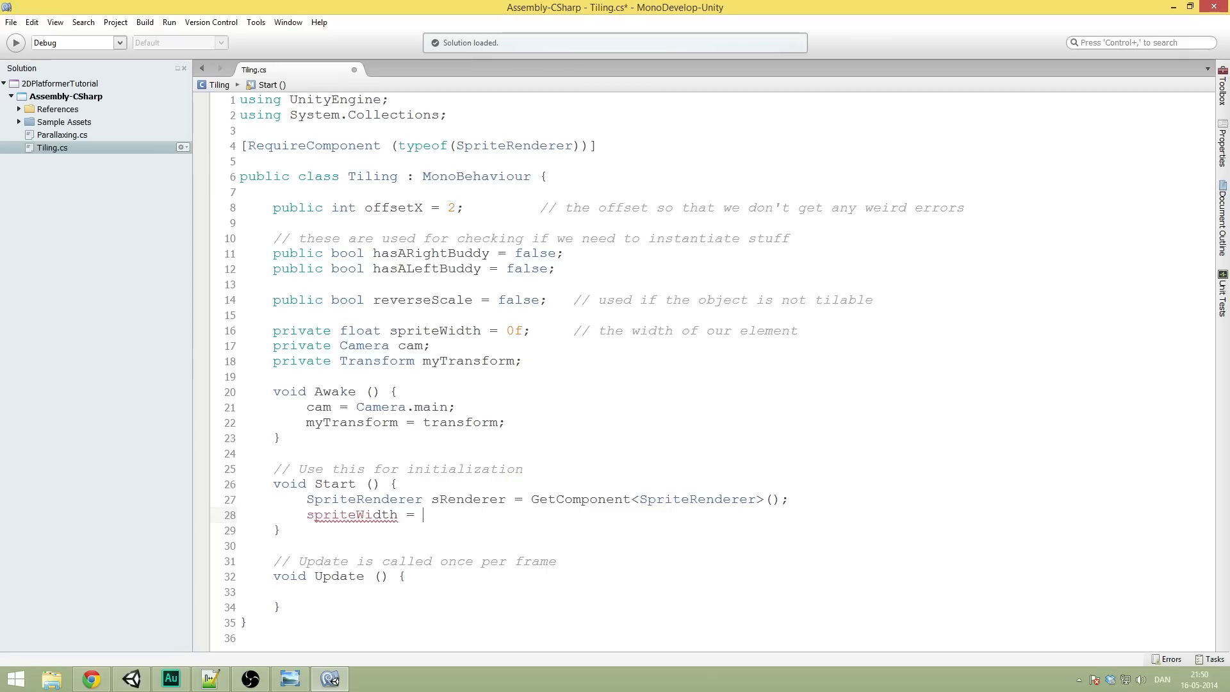
{"action": "type", "text": "sRenderer.sprite.bo"}
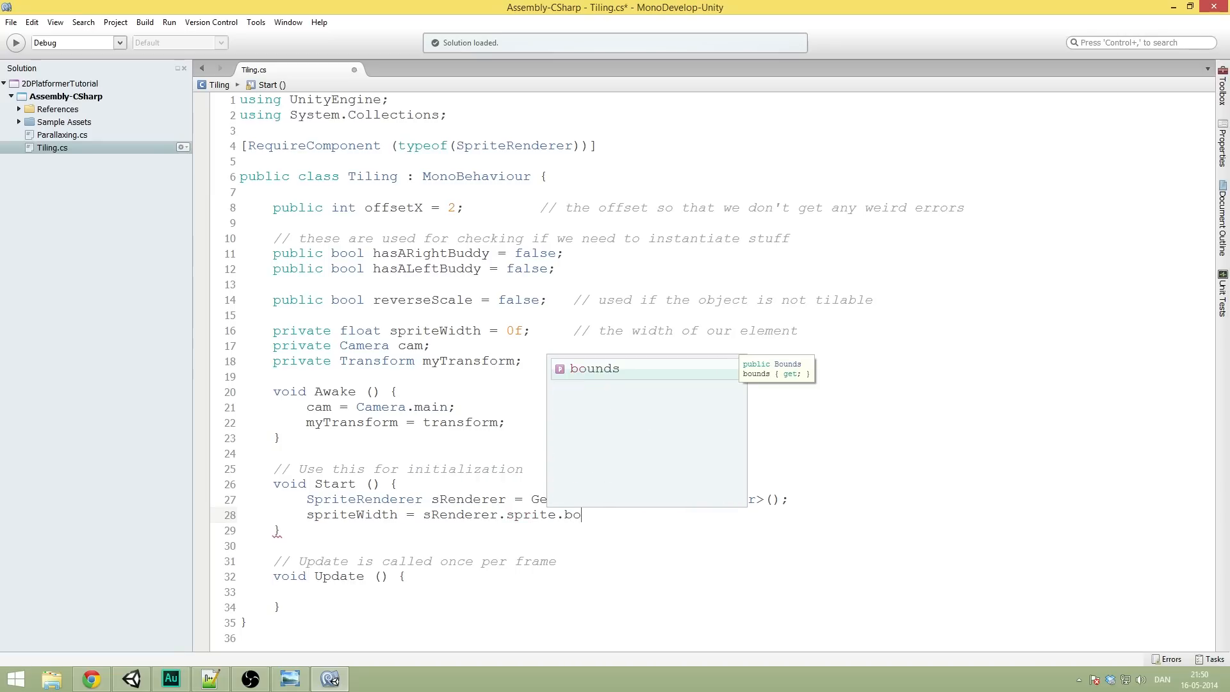
{"action": "type", "text": "unds.size.x;"}
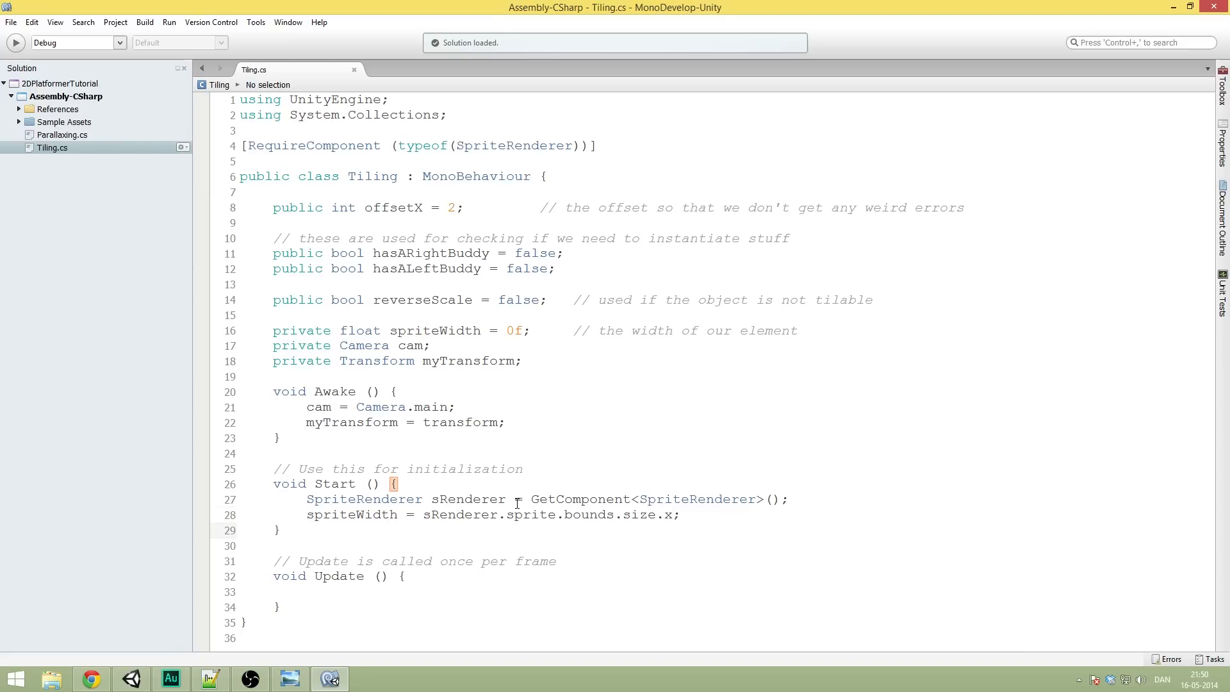
{"action": "left_click", "coordinate": [350, 537]}
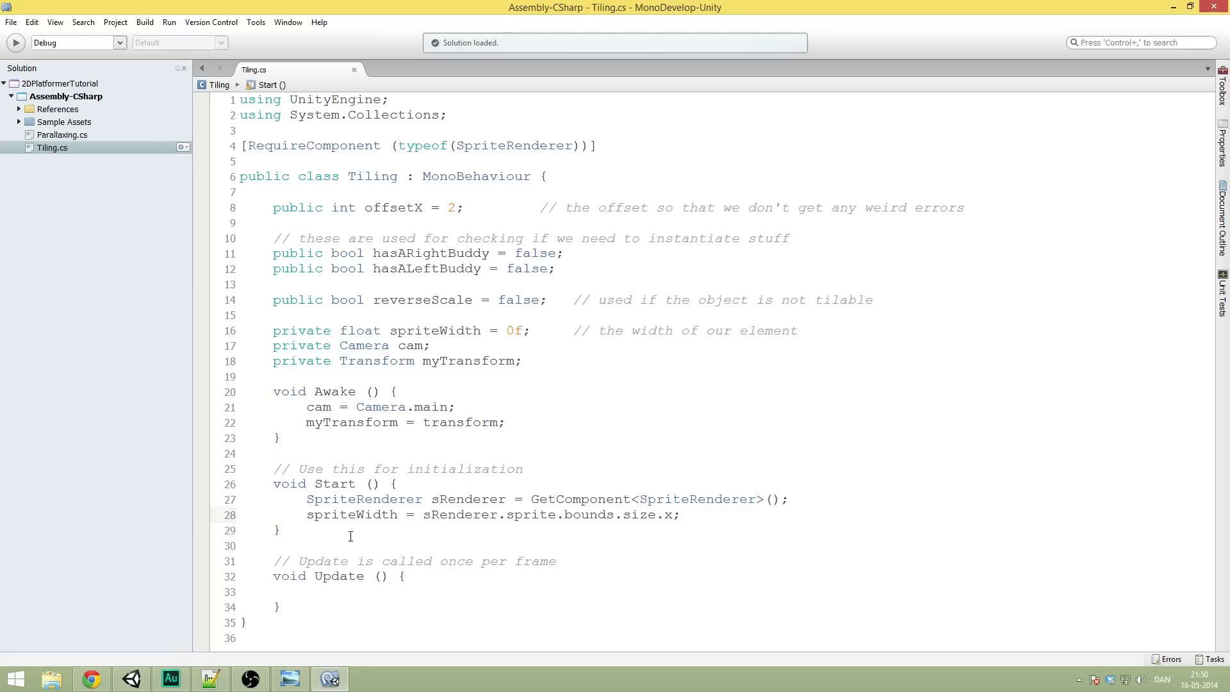
{"action": "left_click", "coordinate": [369, 546]}
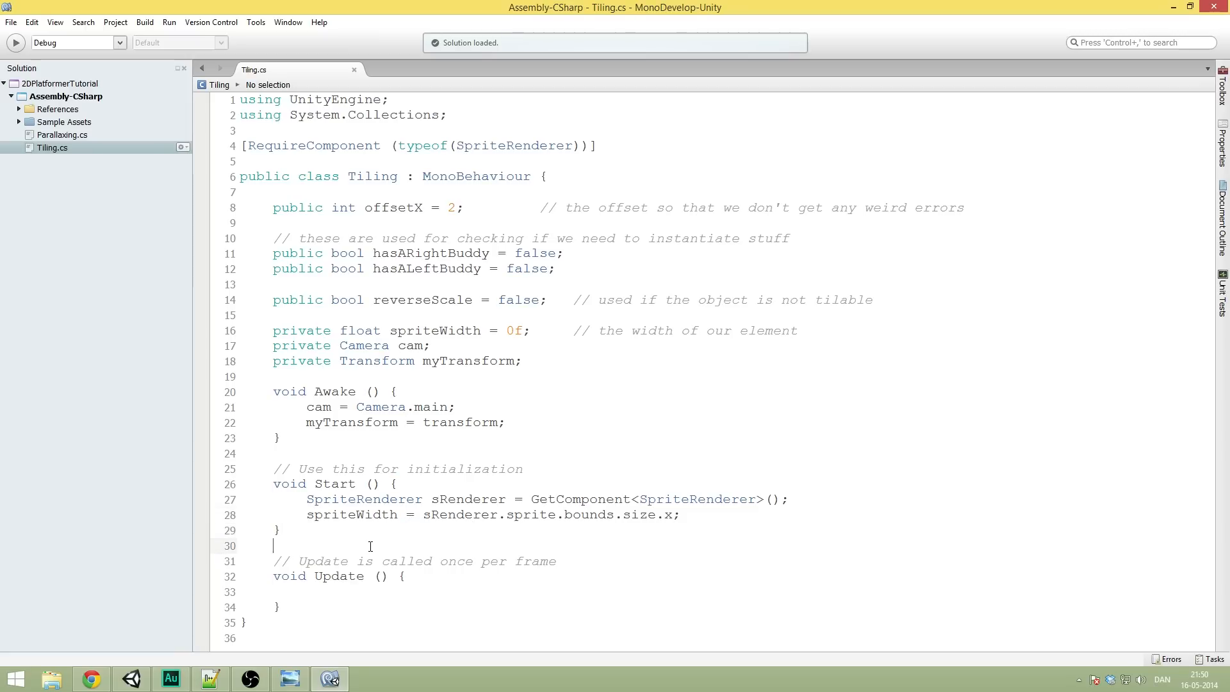
{"action": "left_click", "coordinate": [353, 592]}
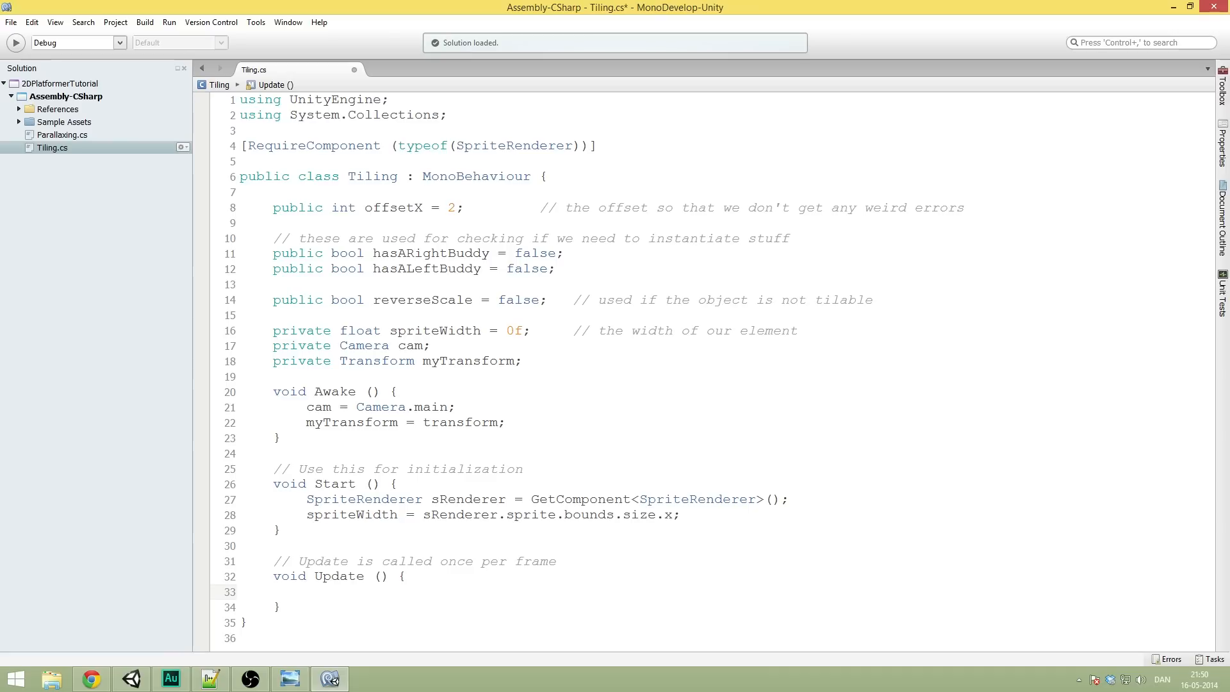
{"action": "mouse_move", "coordinate": [835, 535]}
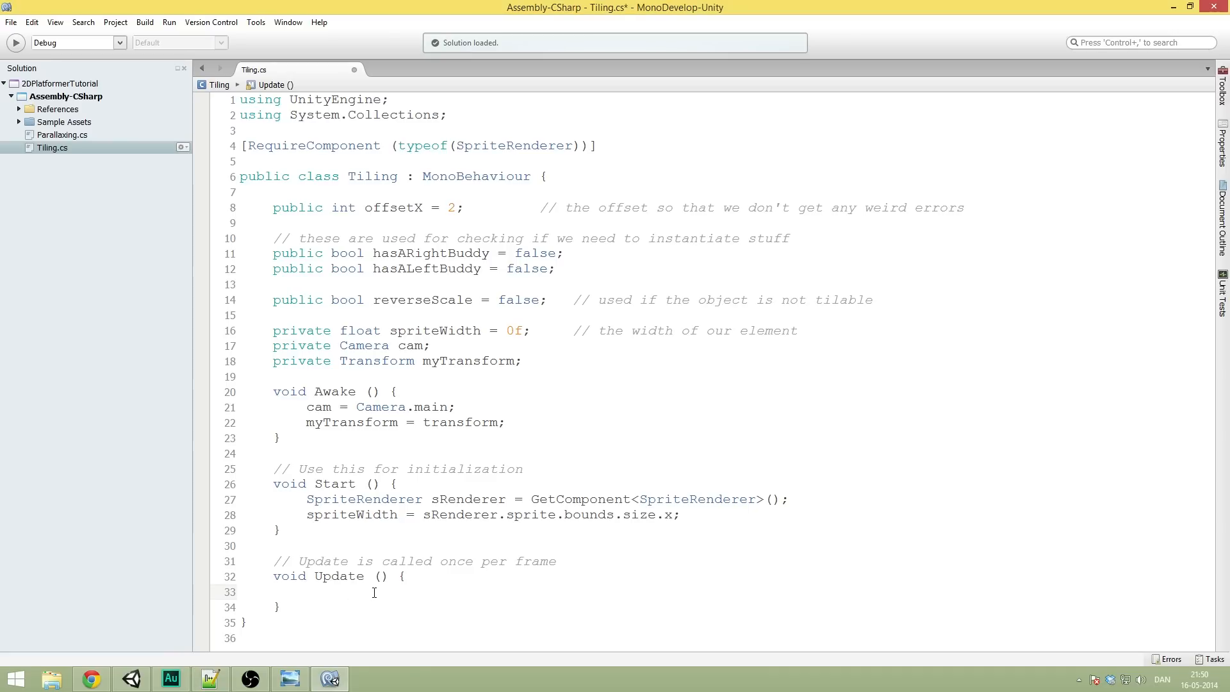
Step: Begin the if condition in Update with hasALeftBuddy == false ||
{"action": "type", "text": "if"}
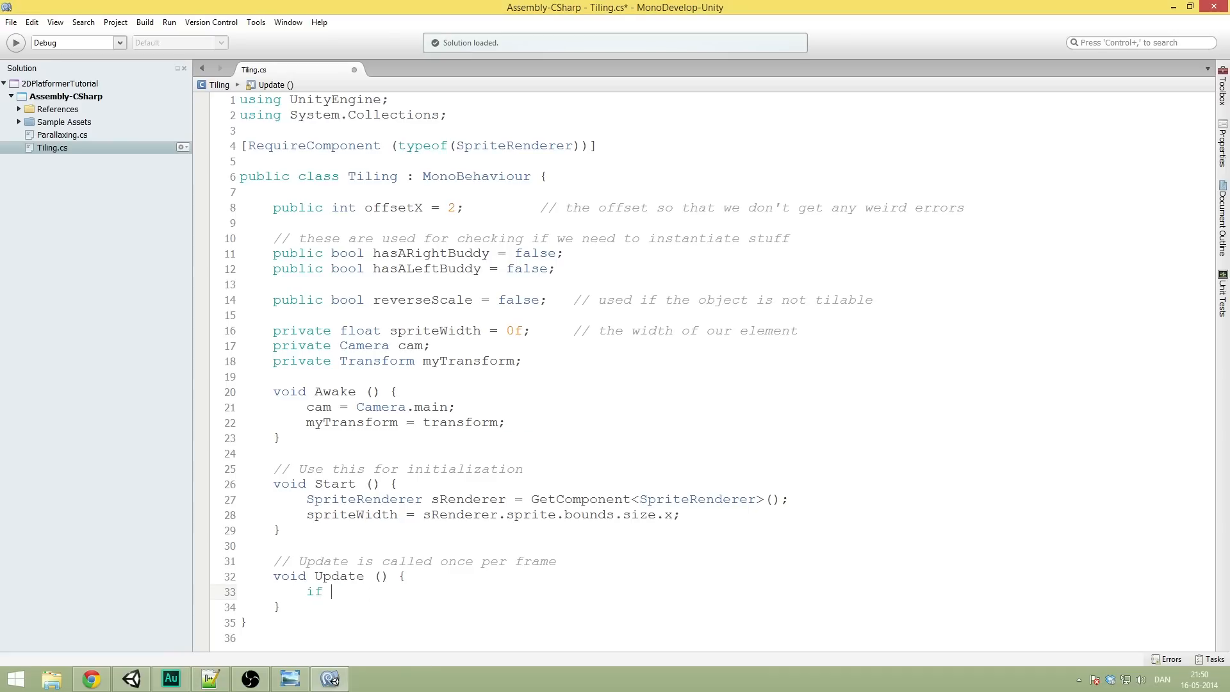
{"action": "type", "text": "("}
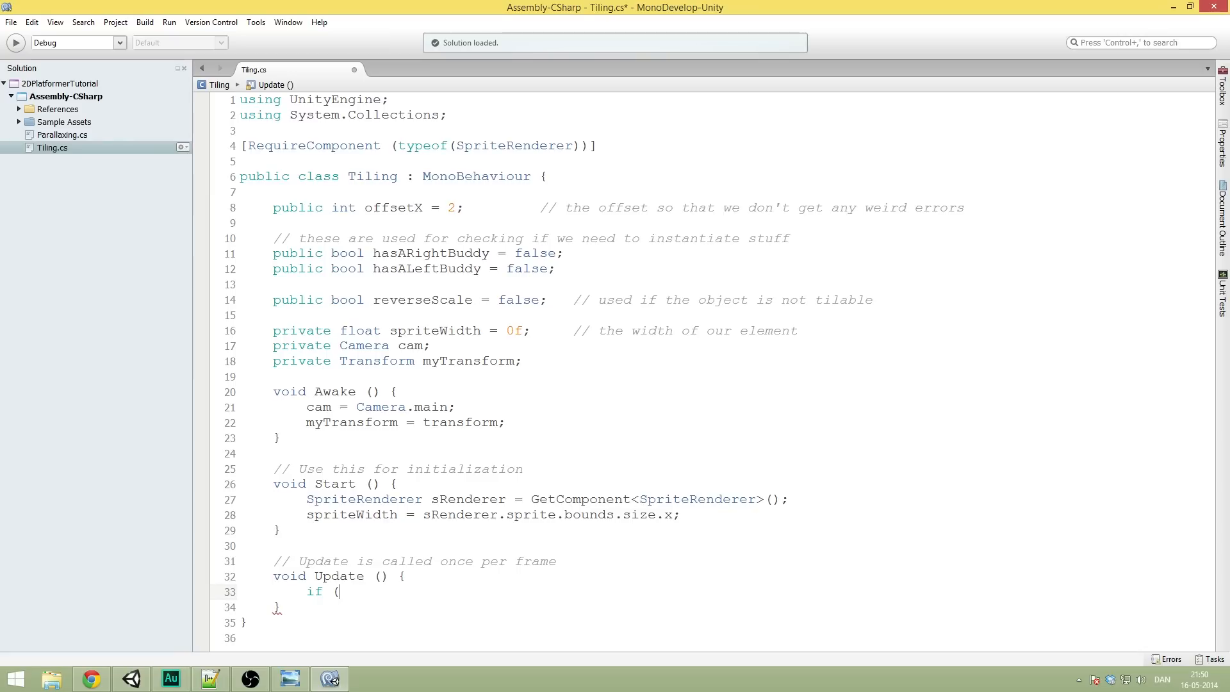
{"action": "type", "text": "hasALeftBuddy =="}
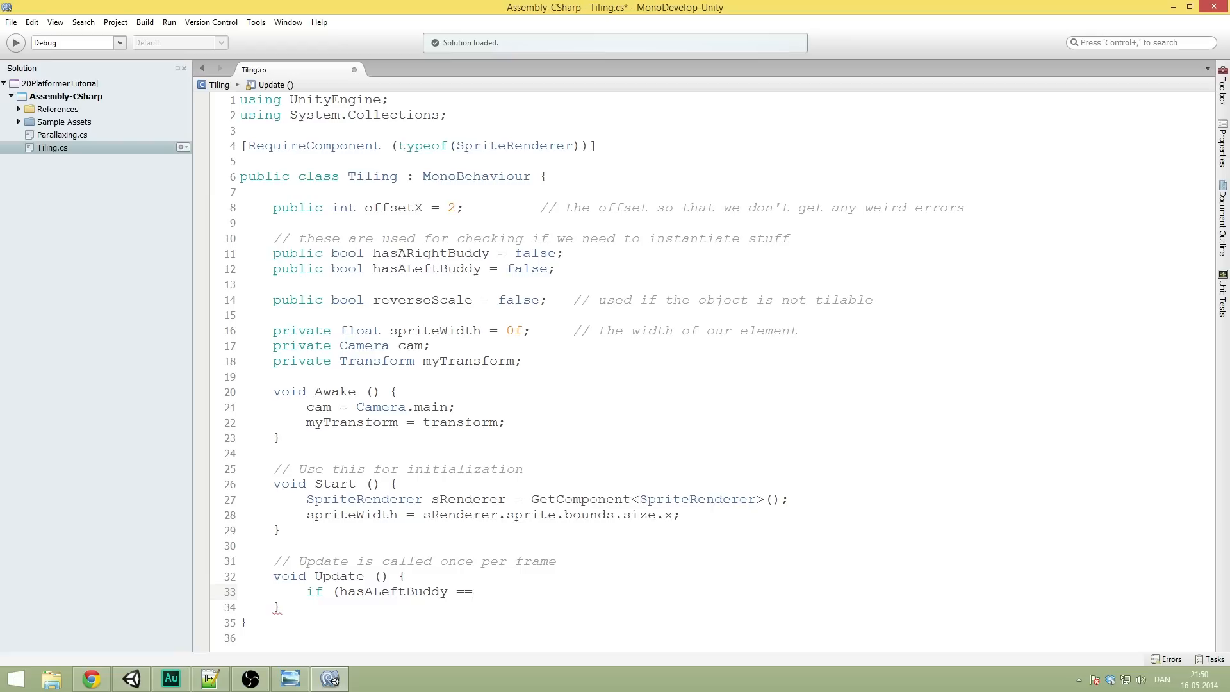
{"action": "type", "text": "false"}
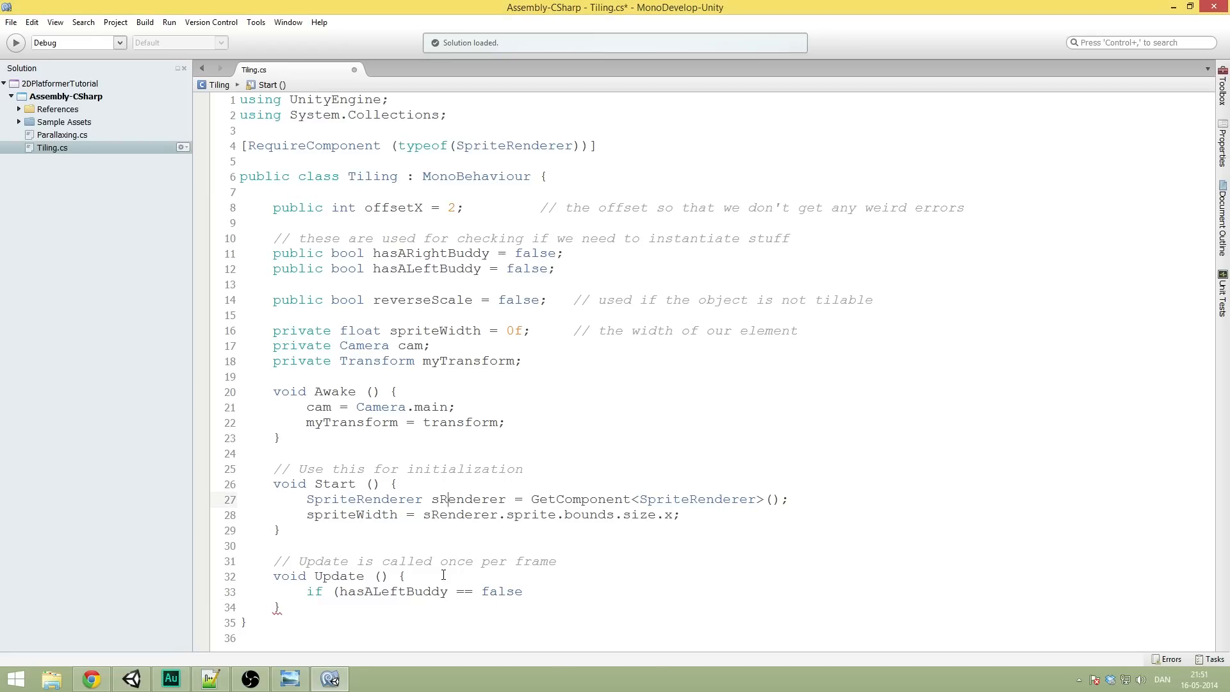
{"action": "type", "text": "||"}
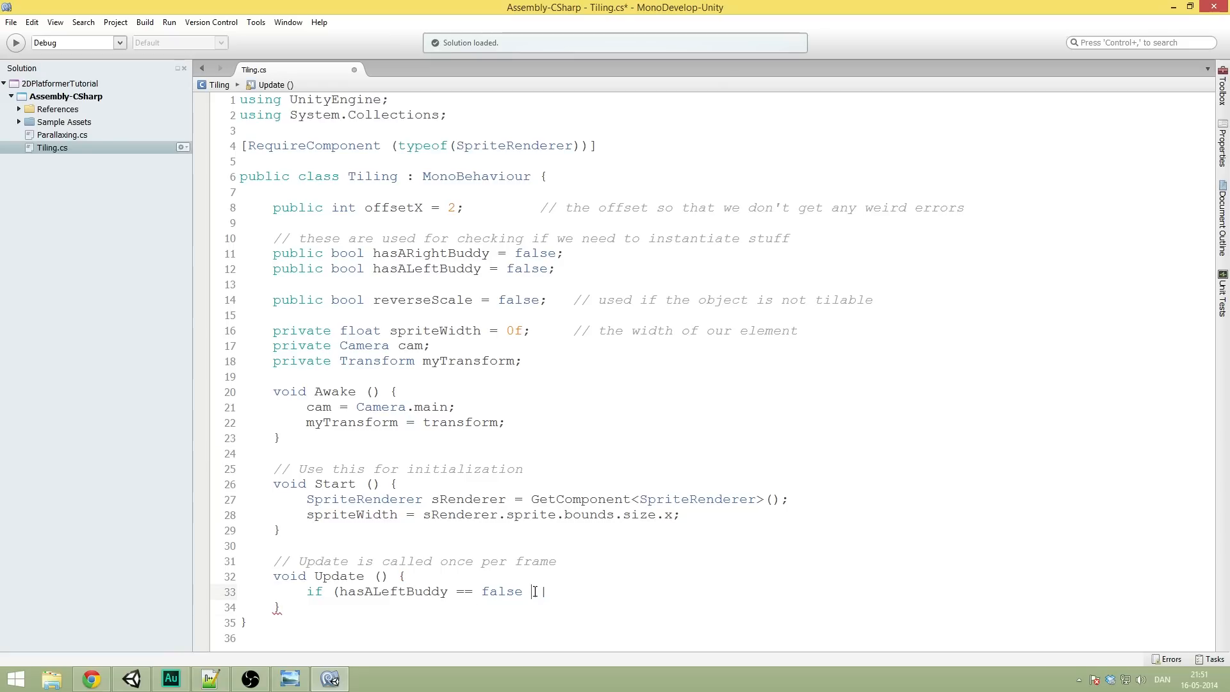
{"action": "type", "text": "|"}
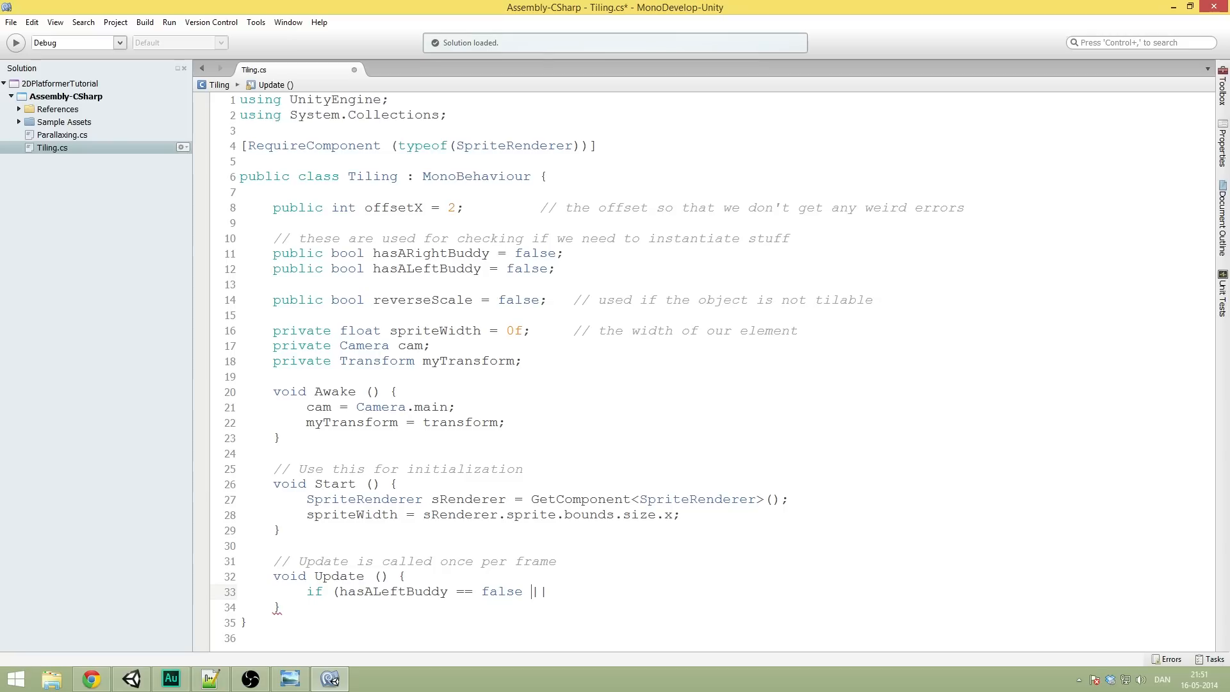
{"action": "mouse_move", "coordinate": [535, 617]}
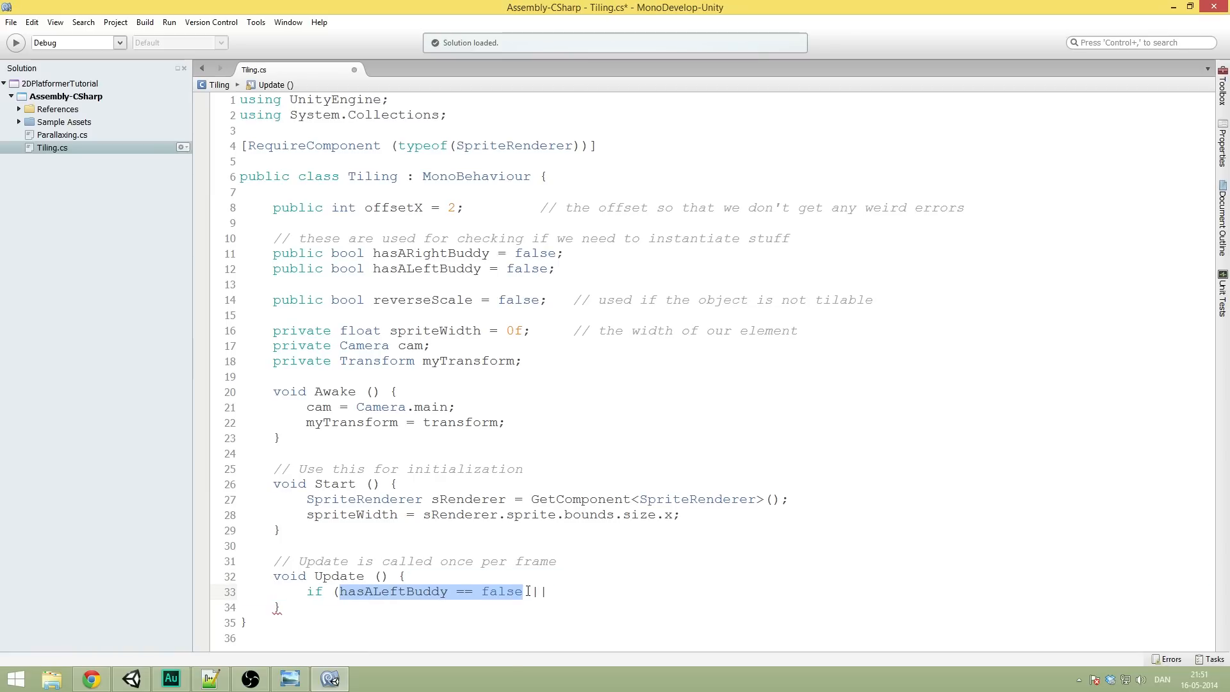
Step: Complete the condition with hasARightBuddy == false and open the if block
{"action": "left_click", "coordinate": [565, 591]}
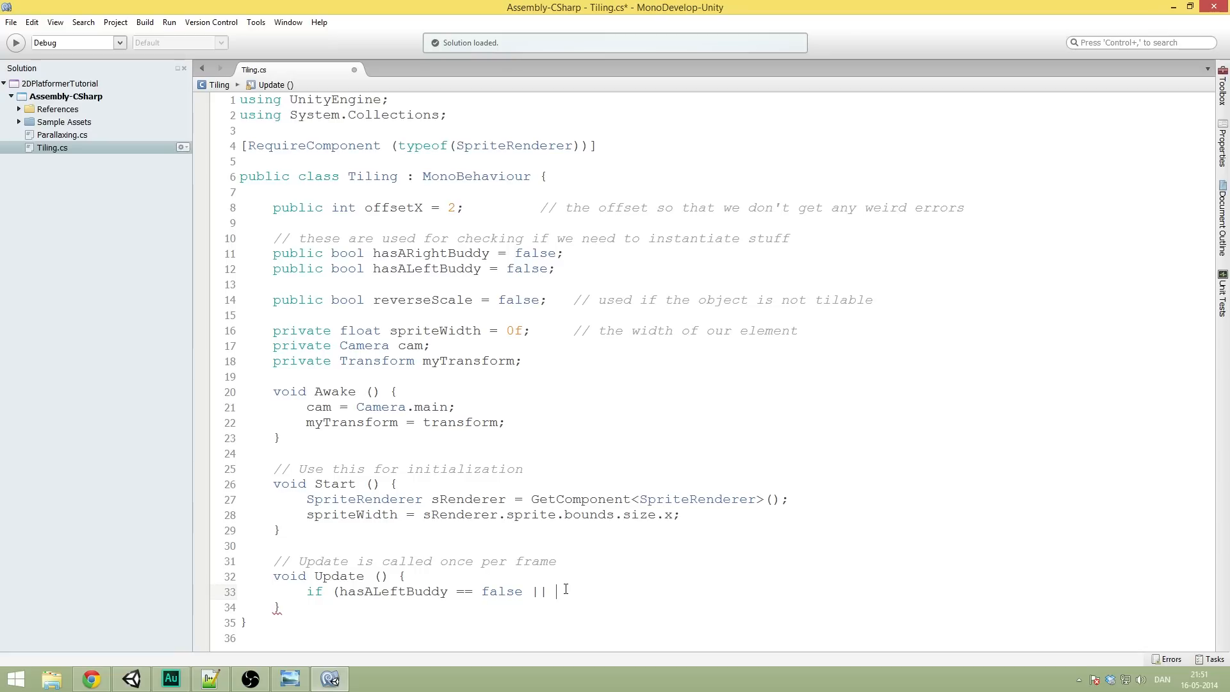
{"action": "key", "text": "Backspace"}
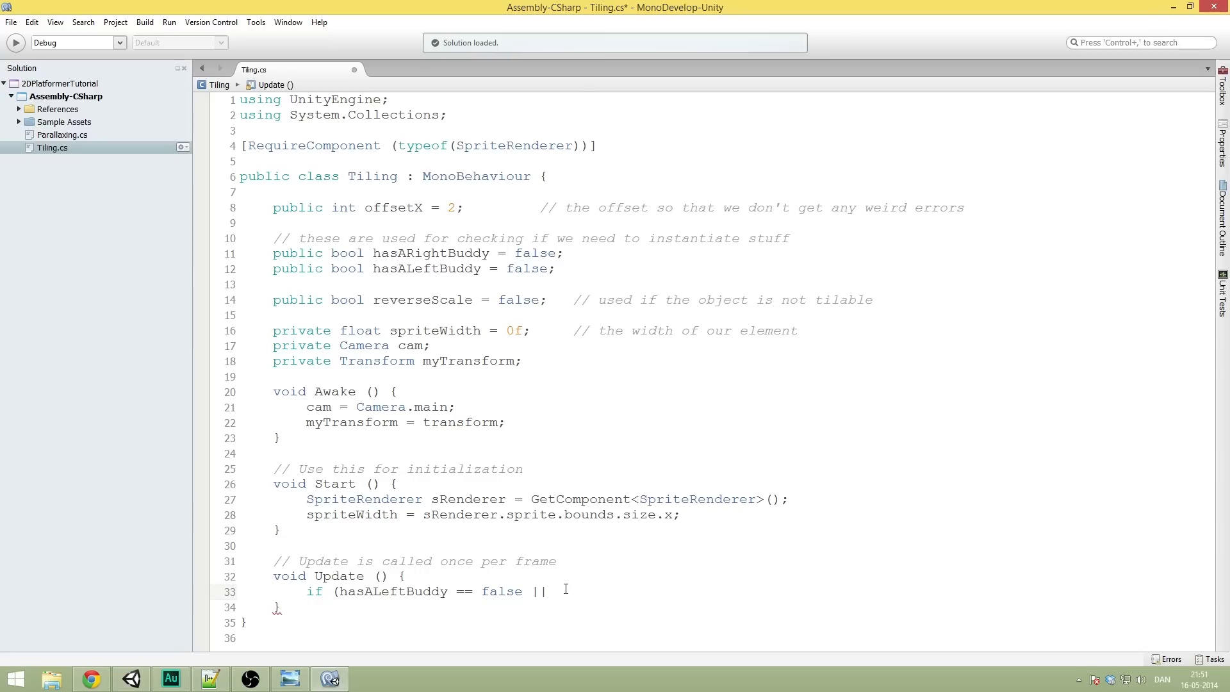
{"action": "type", "text": "hasARight"}
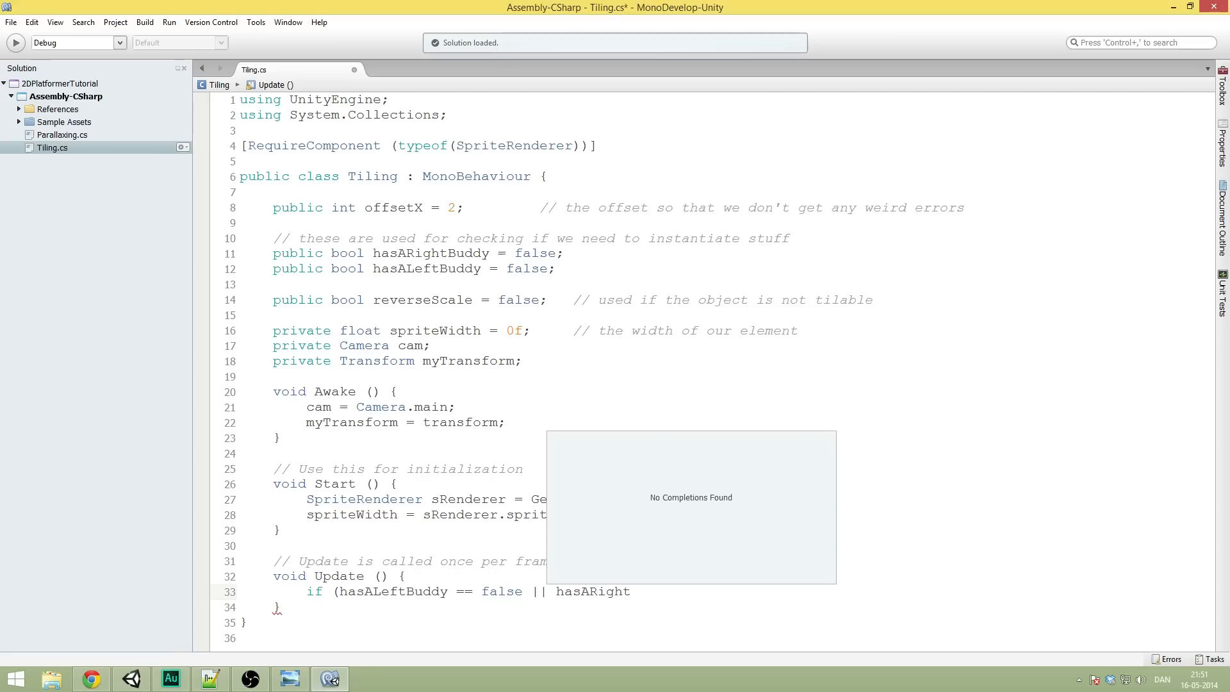
{"action": "type", "text": "Buddy"}
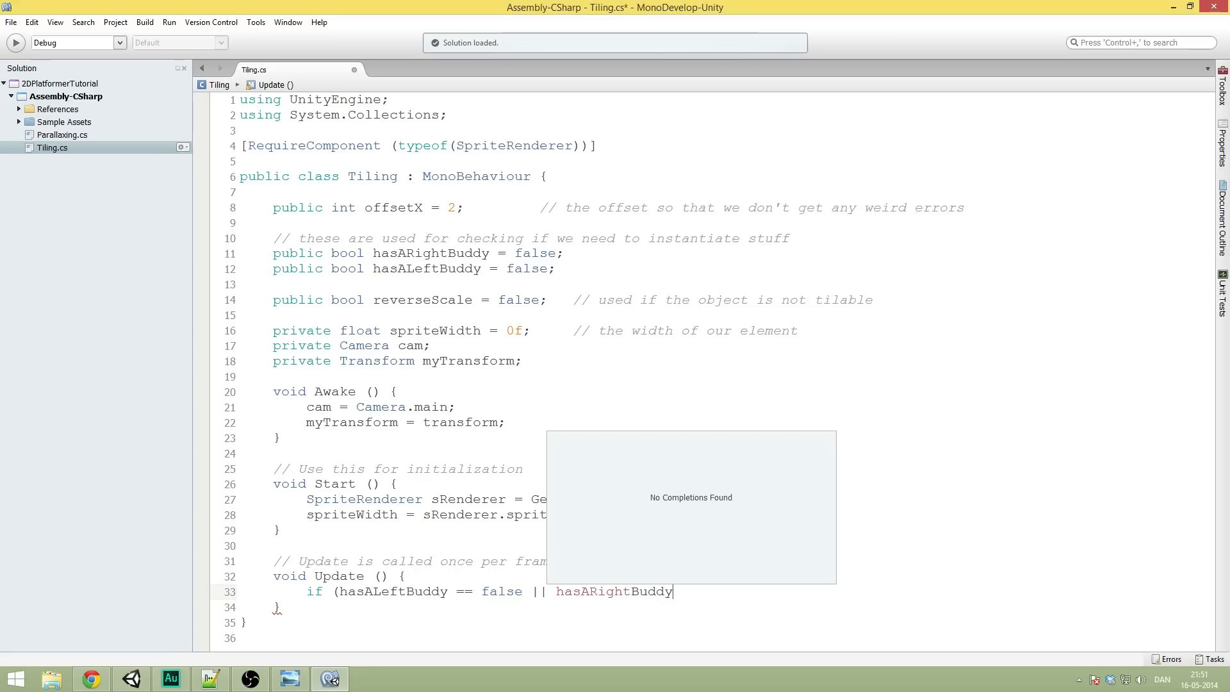
{"action": "type", "text": "== false)"}
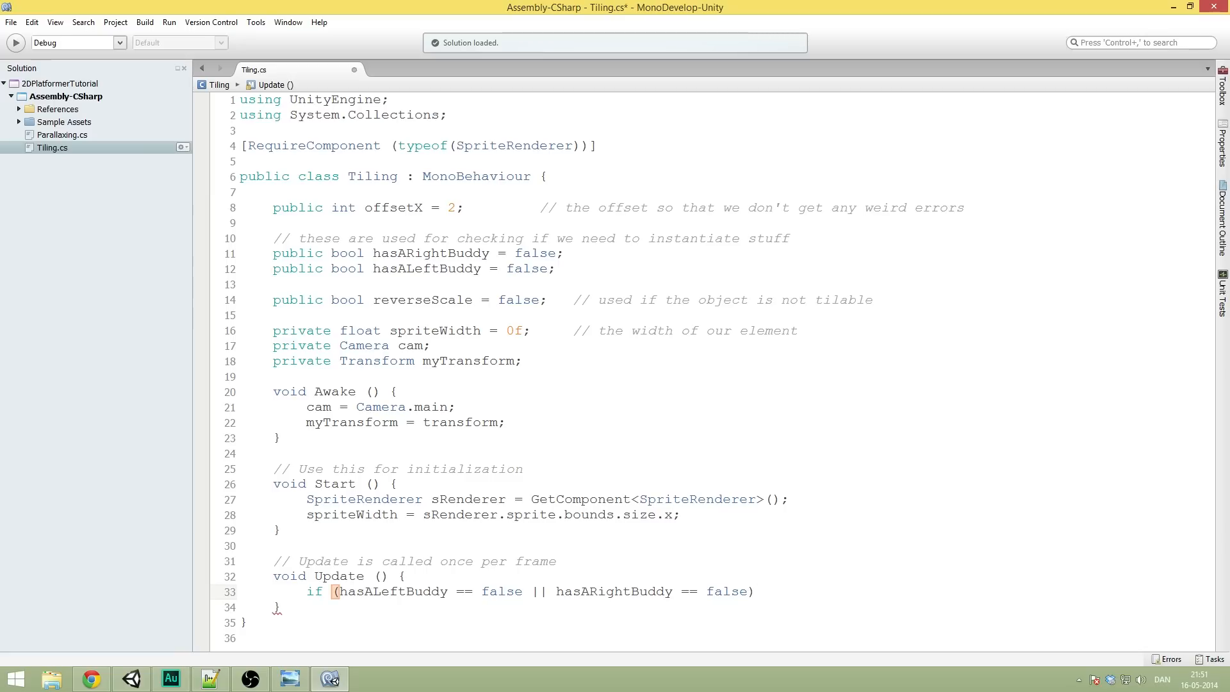
{"action": "type", "text": "{"}
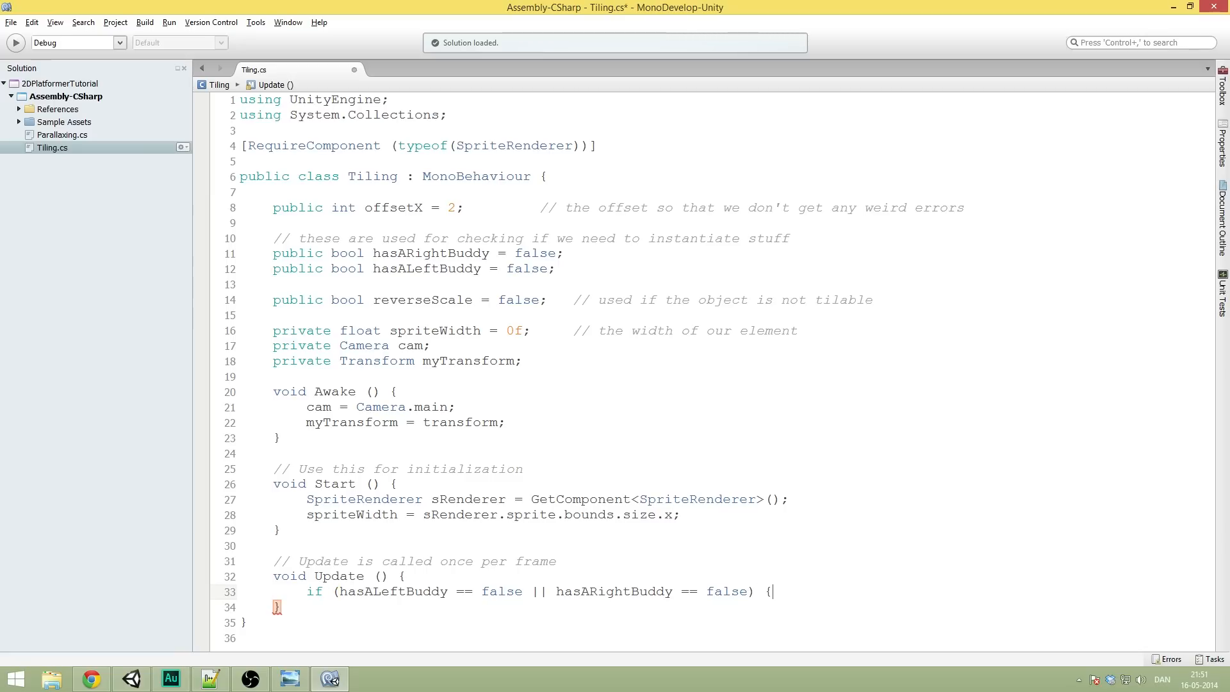
{"action": "key", "text": "Return"}
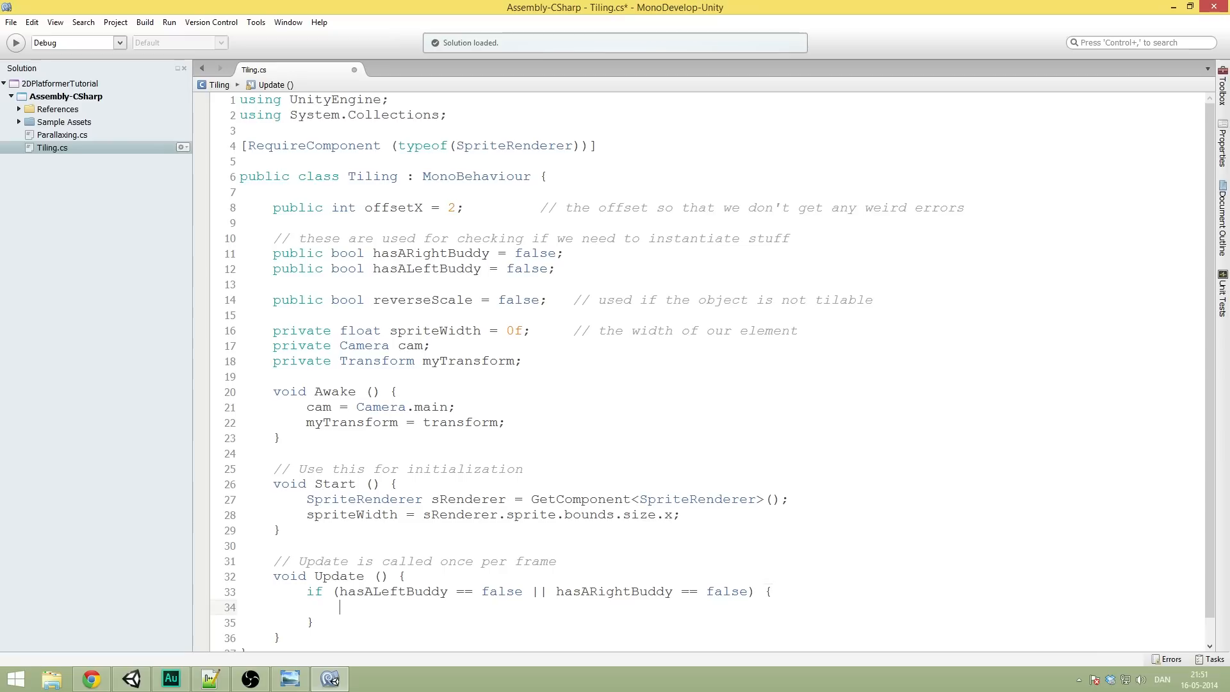
{"action": "mouse_move", "coordinate": [544, 573]}
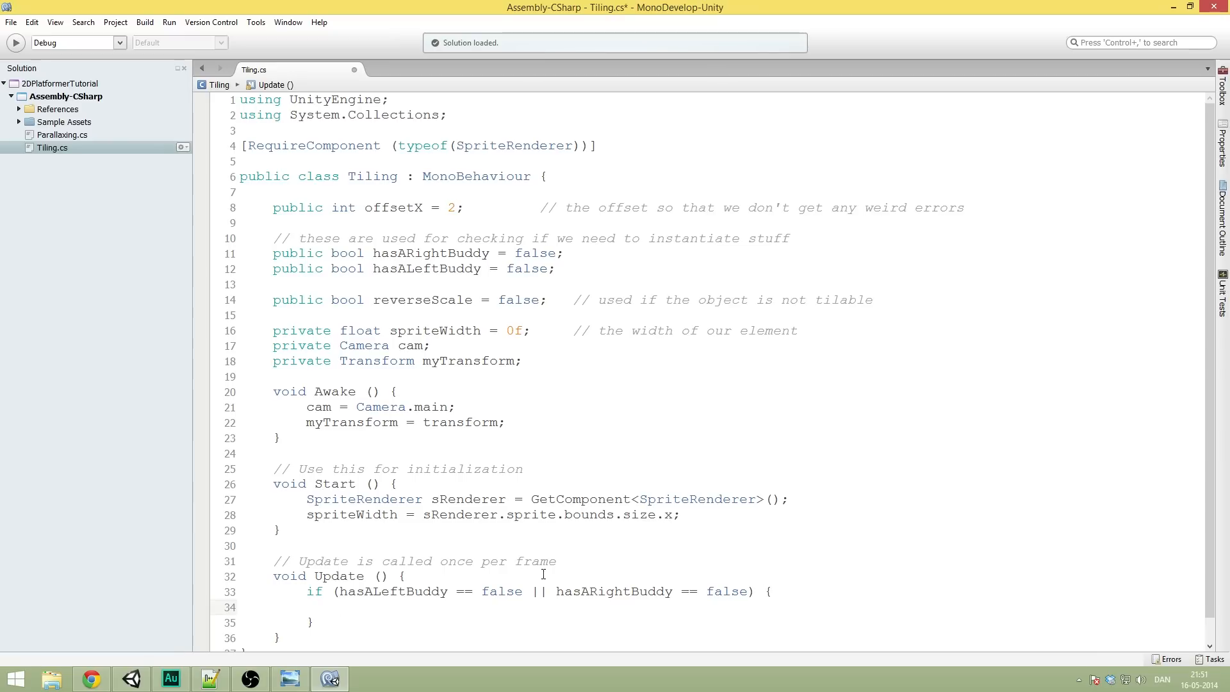
Step: Insert the comment '// does it still need buddies? If not do nothing' above the if
{"action": "key", "text": "Return"}
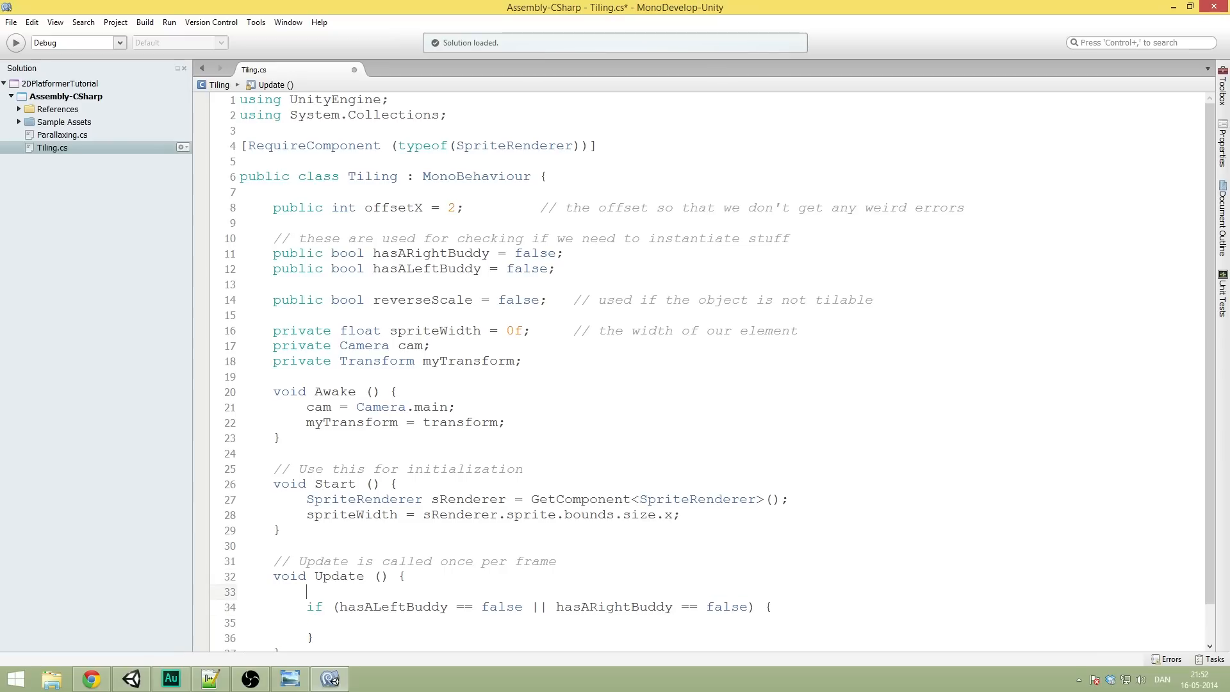
{"action": "type", "text": "// does"}
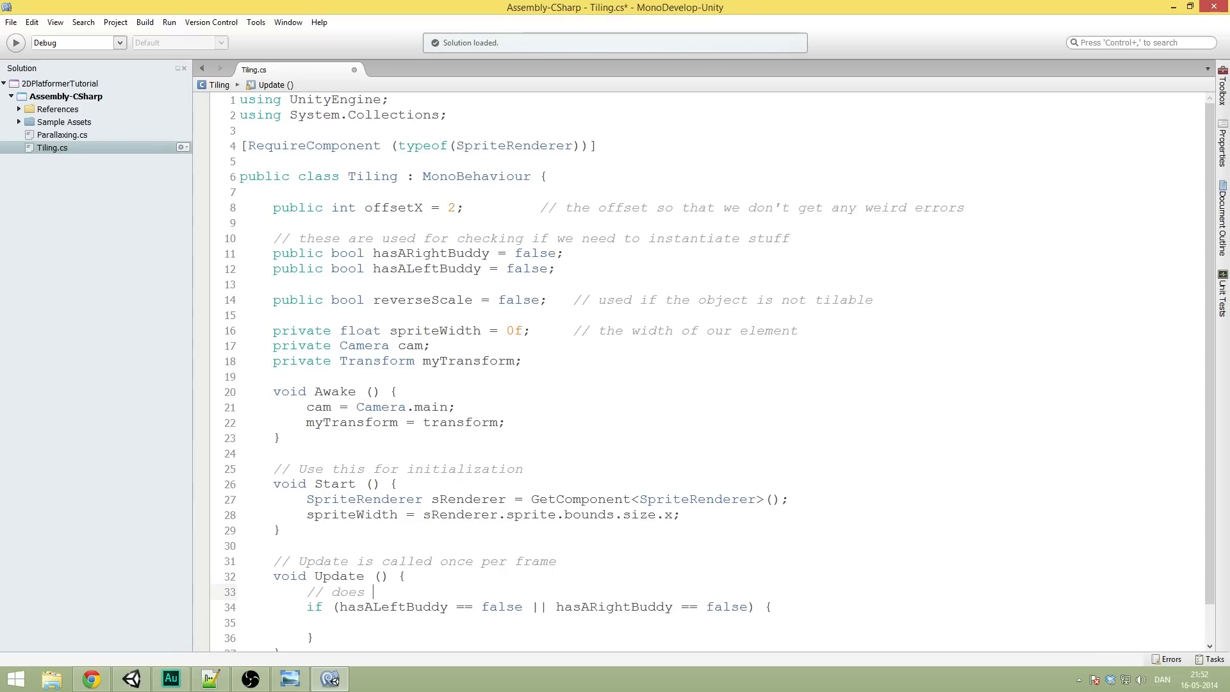
{"action": "type", "text": "it still need"}
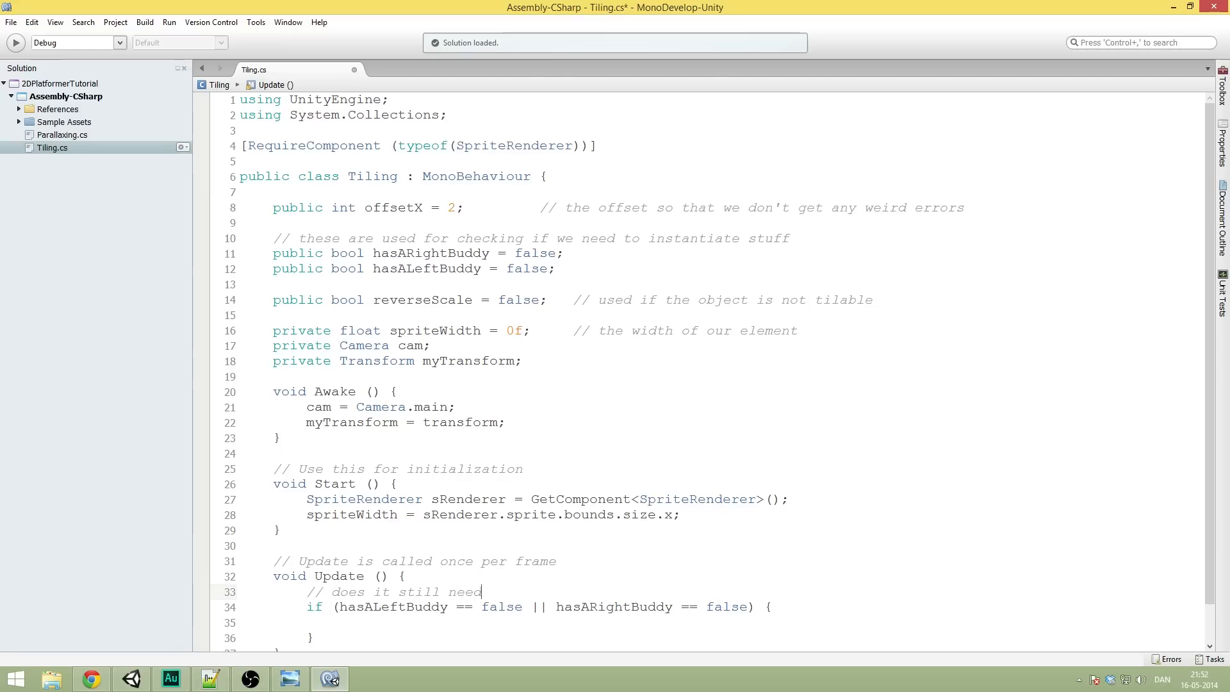
{"action": "type", "text": "buddies?"}
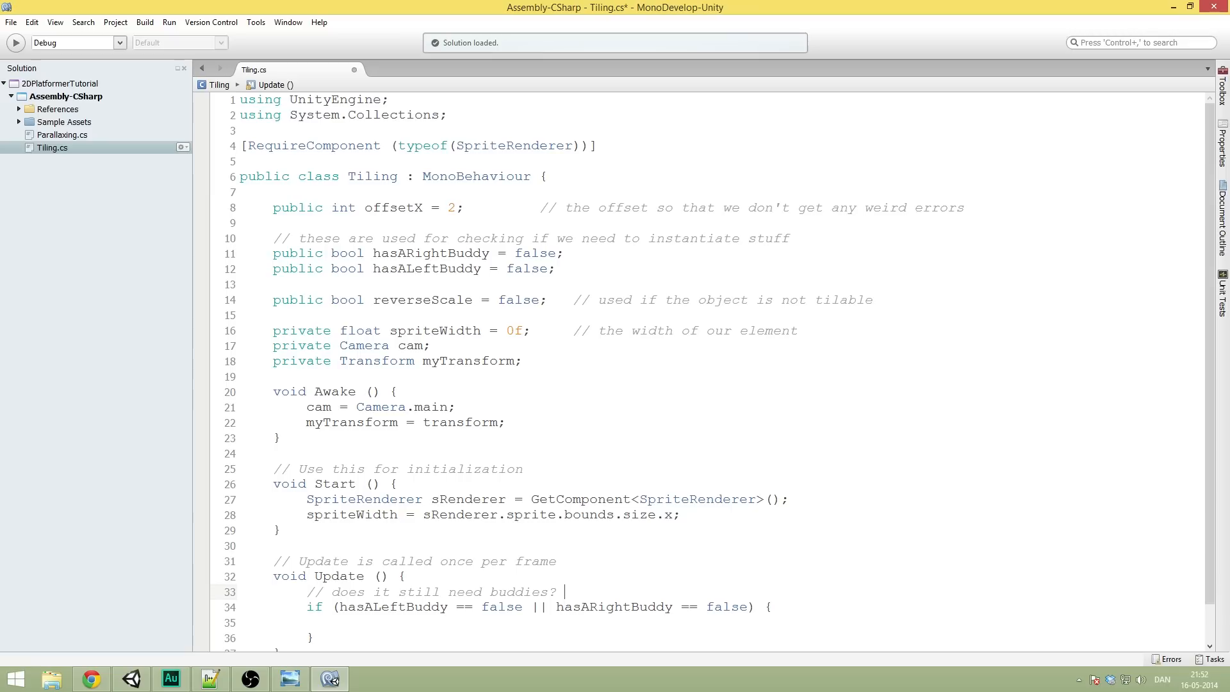
{"action": "type", "text": "If not do nothing"}
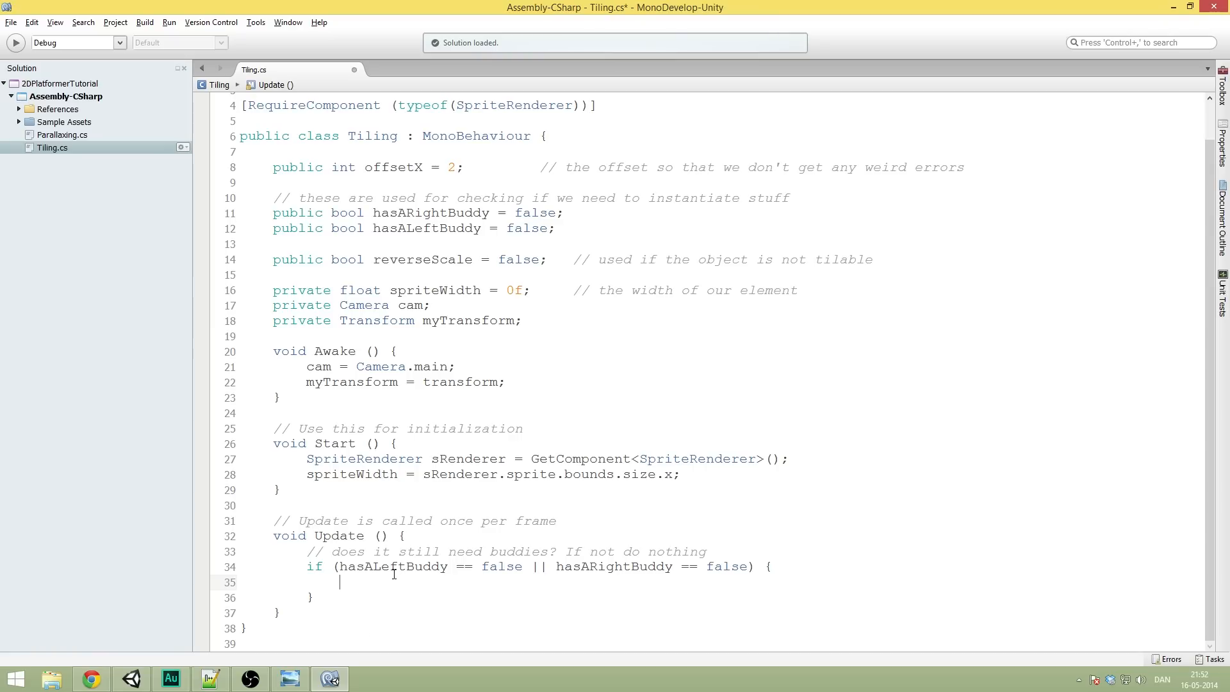
{"action": "left_click", "coordinate": [289, 678]}
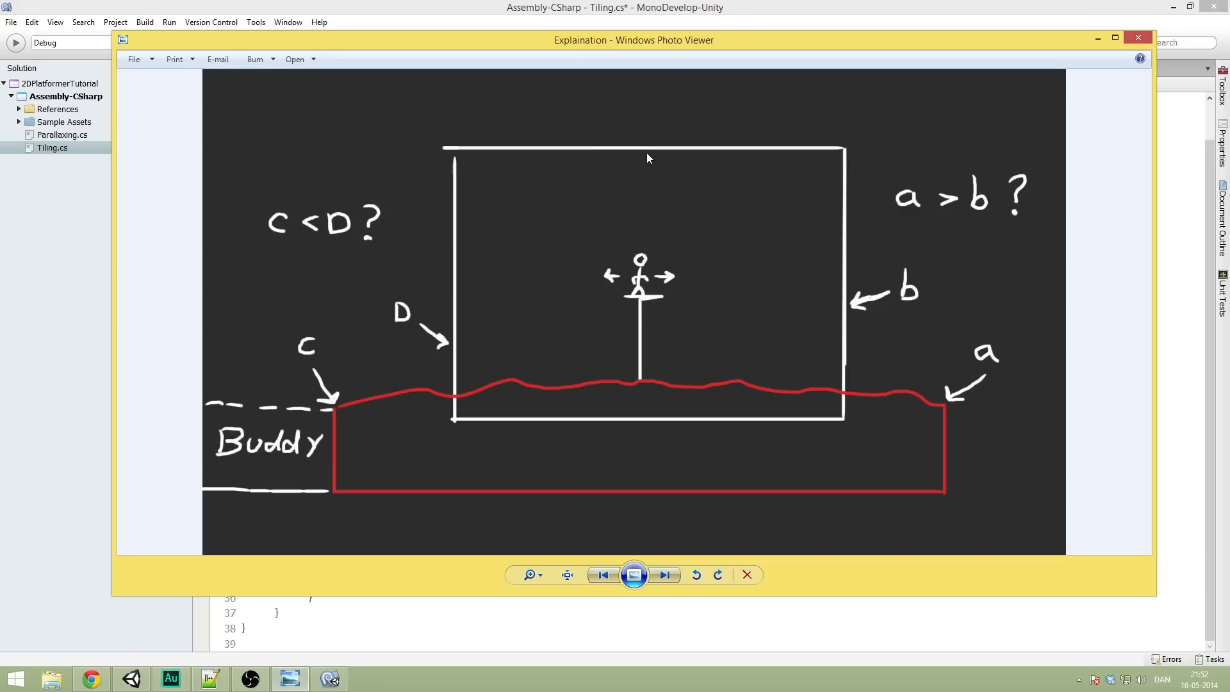
{"action": "mouse_move", "coordinate": [657, 287]}
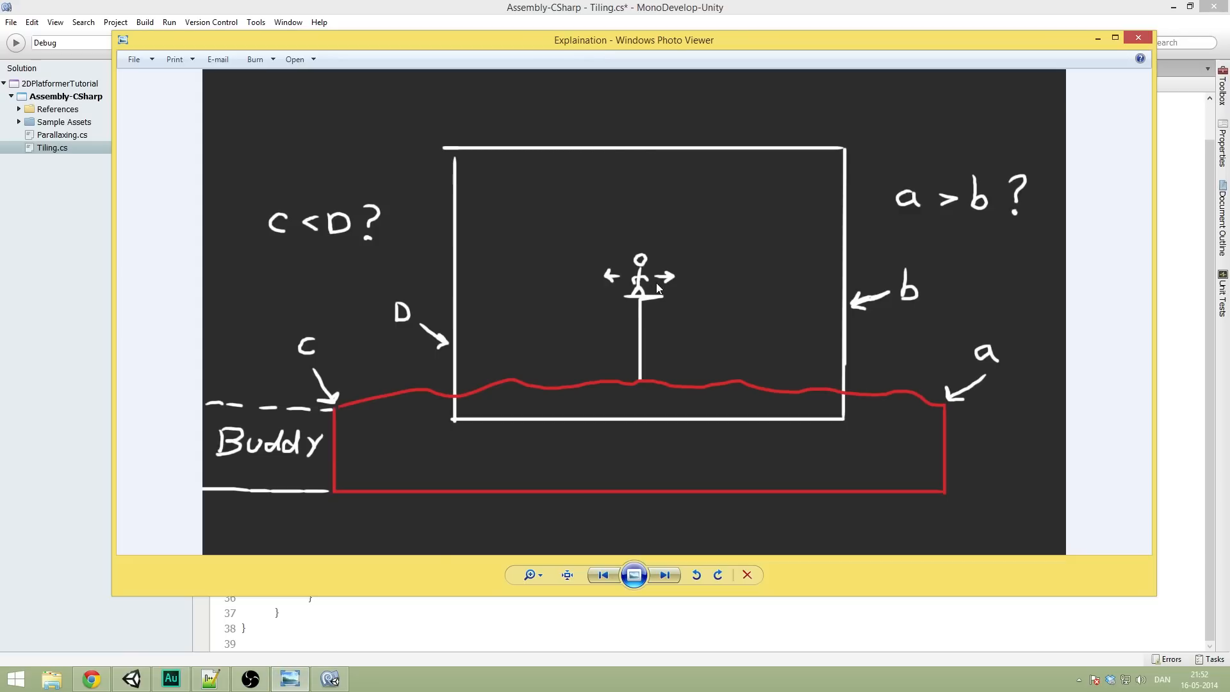
{"action": "mouse_move", "coordinate": [847, 301]}
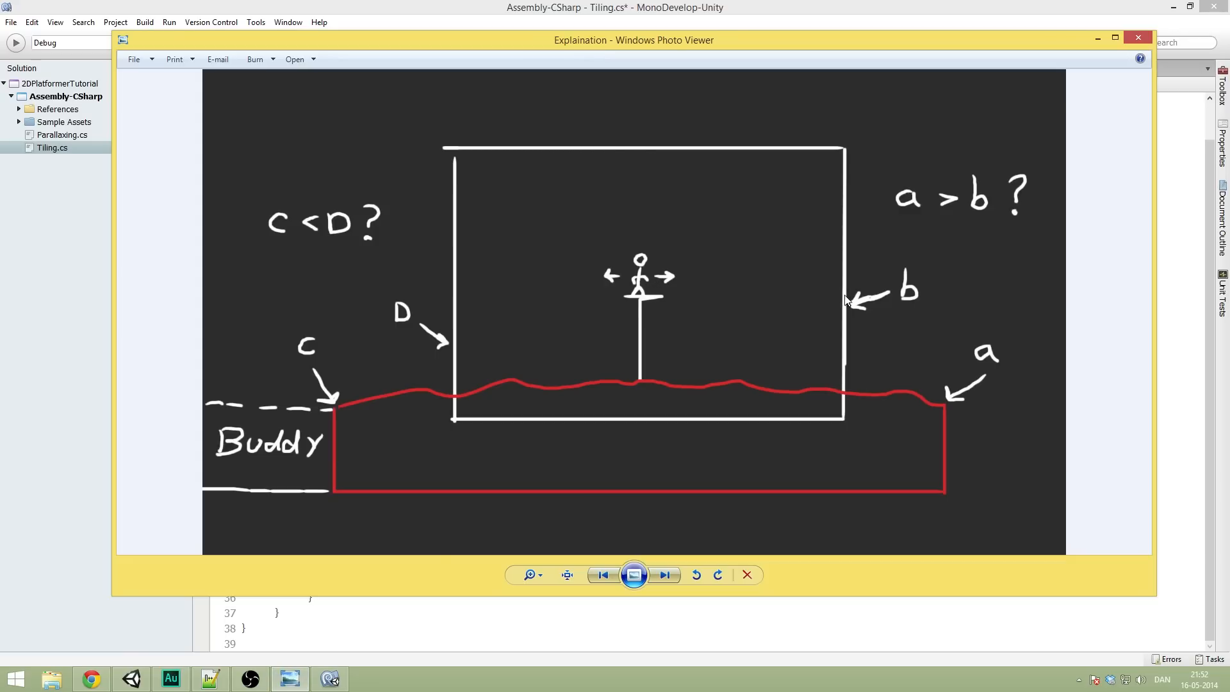
{"action": "mouse_move", "coordinate": [749, 310]}
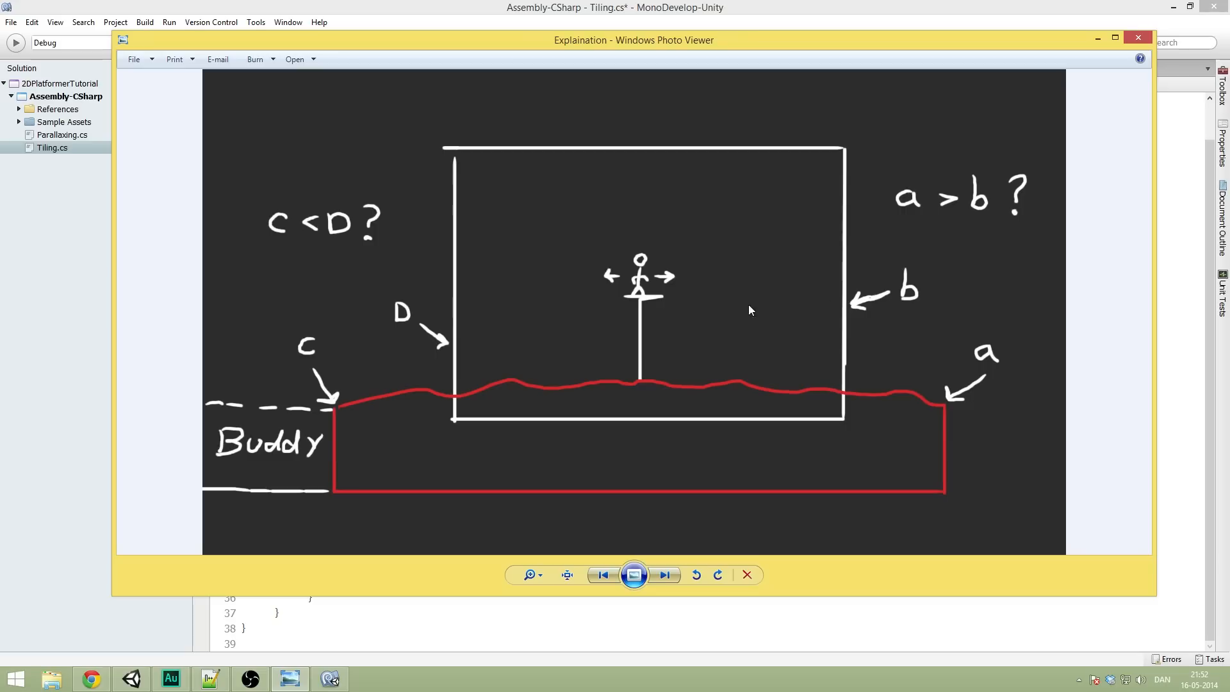
{"action": "mouse_move", "coordinate": [641, 306]}
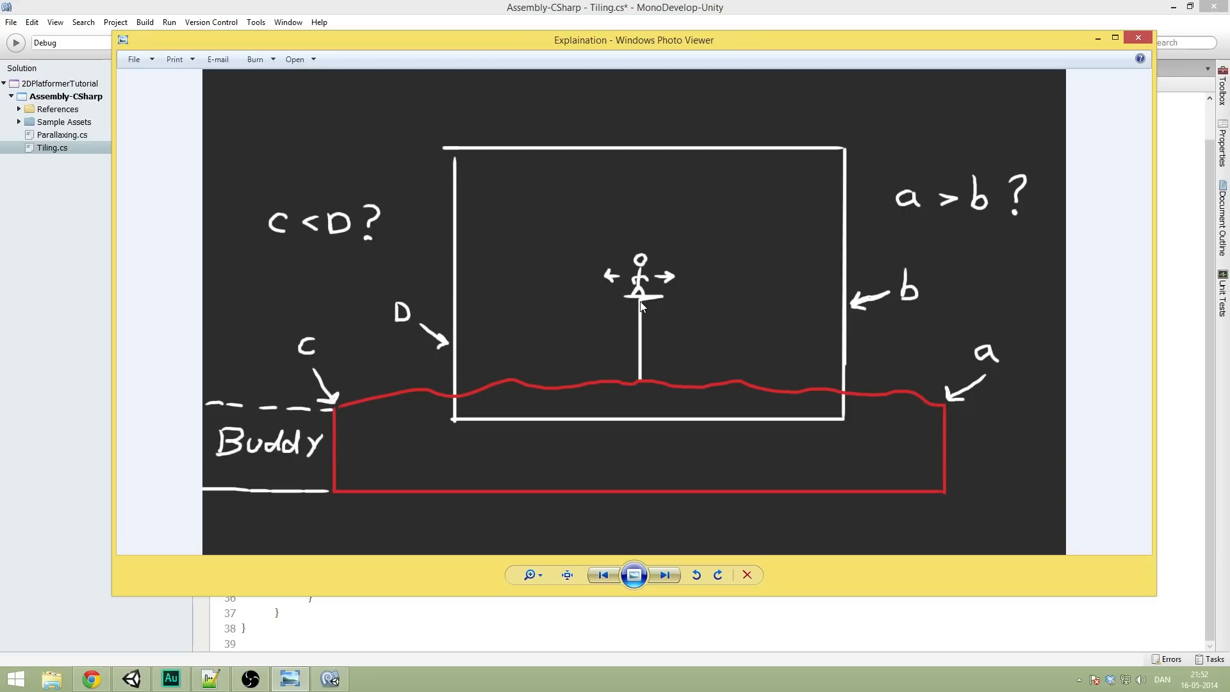
{"action": "mouse_move", "coordinate": [644, 300]}
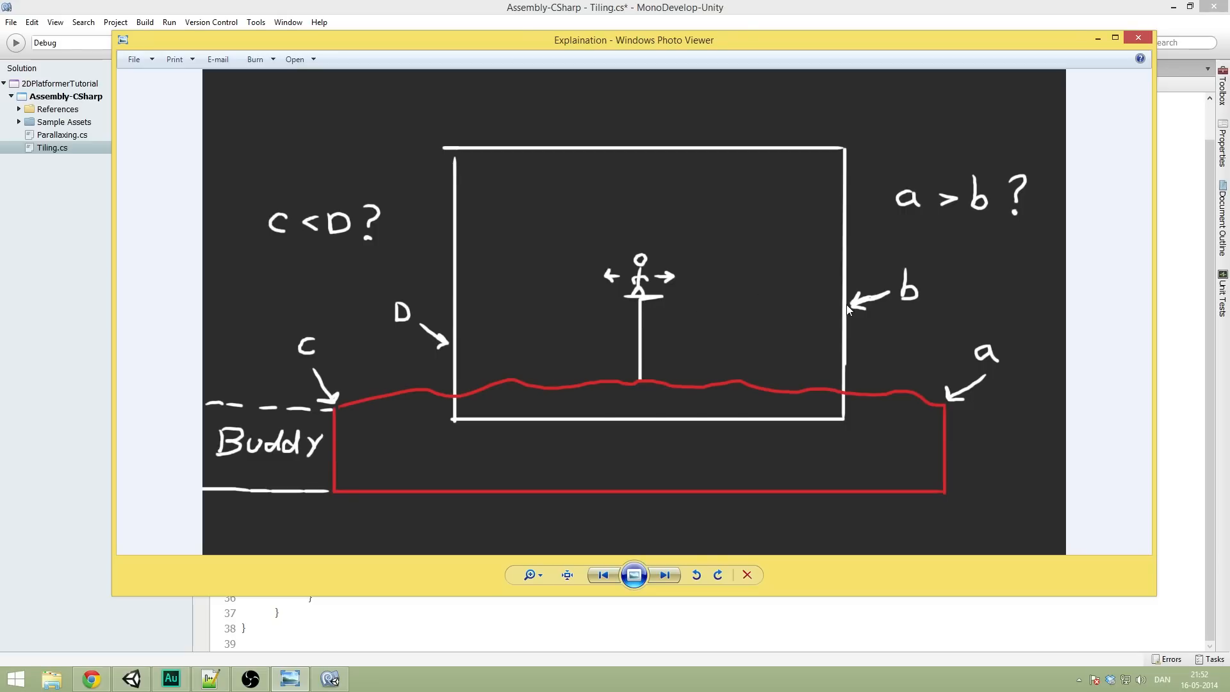
{"action": "left_click", "coordinate": [1137, 39]}
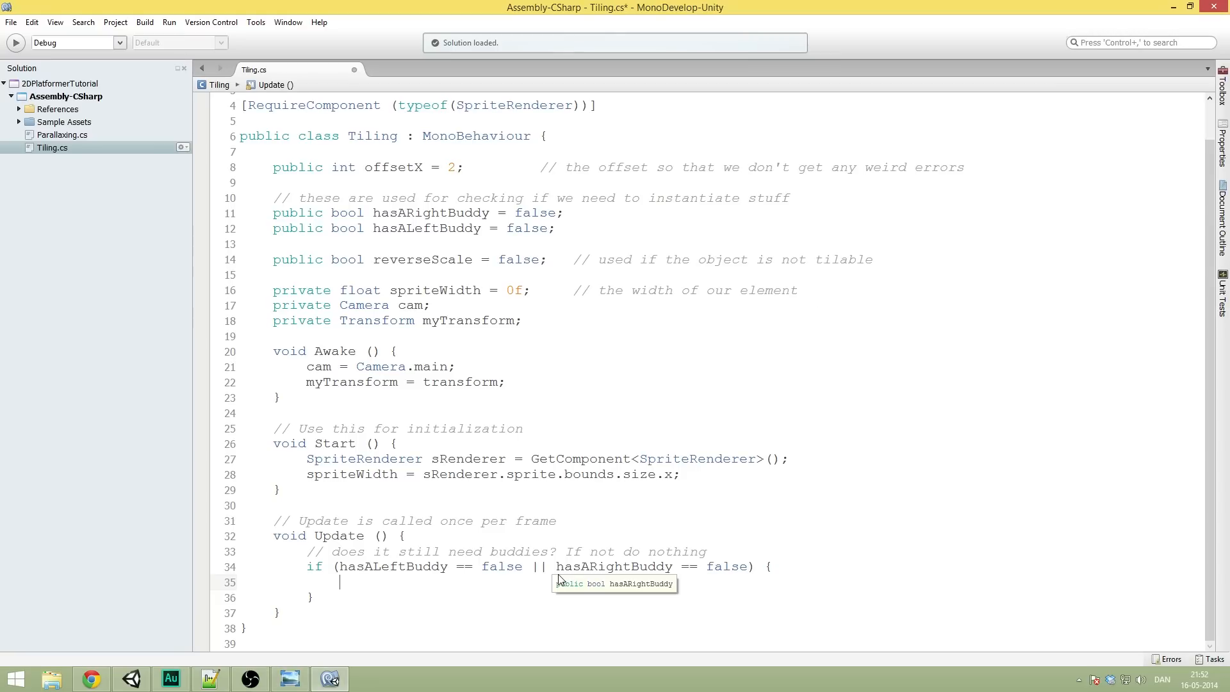
Step: Declare float camHorizontalExtend = cam.orthographicSize * Screen.width/Screen.height and close the diagram
{"action": "type", "text": "float"}
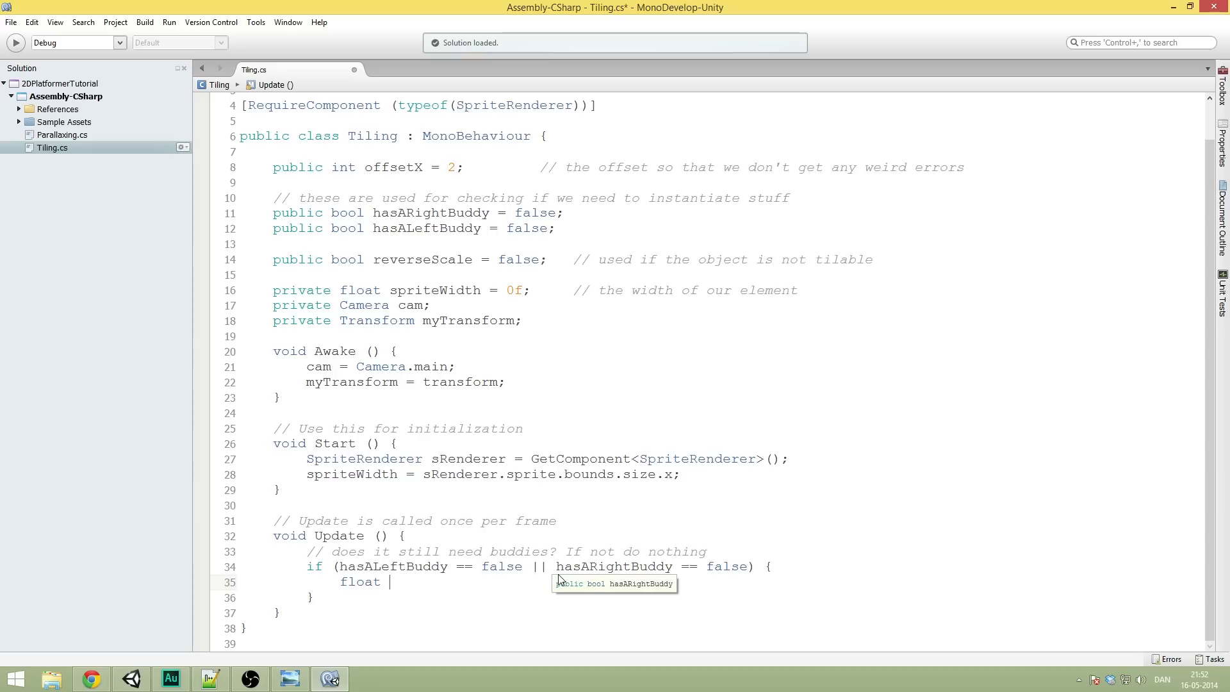
{"action": "type", "text": "camHo"}
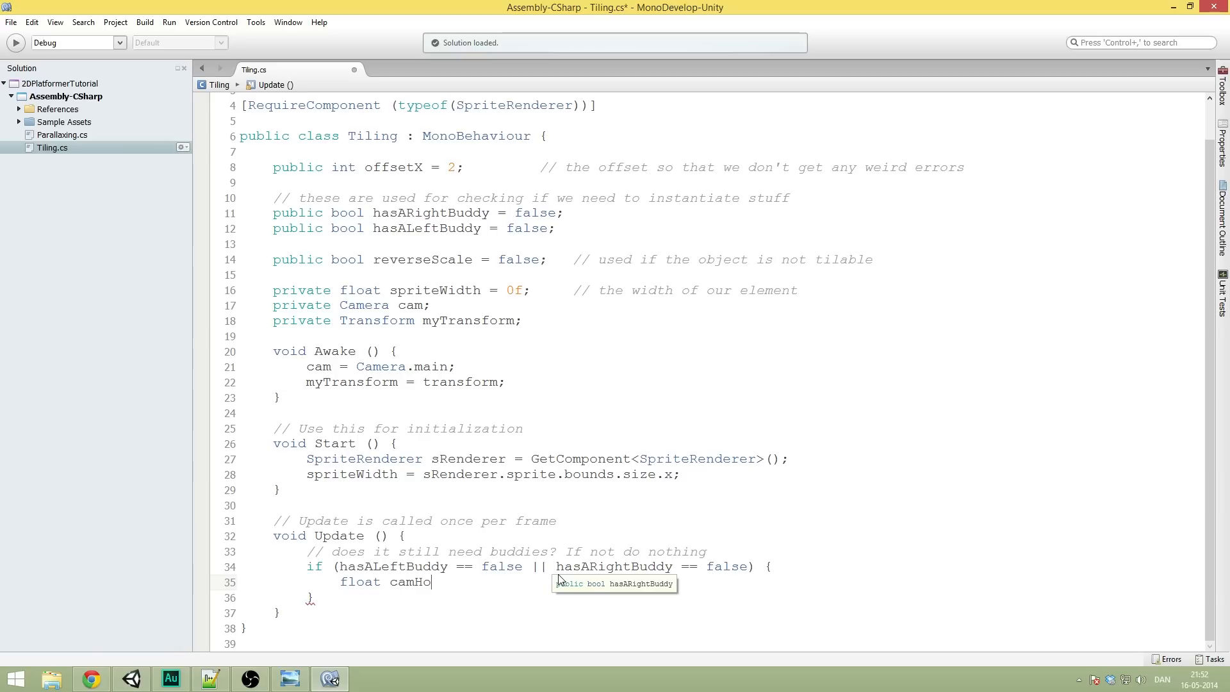
{"action": "type", "text": "rizontal"}
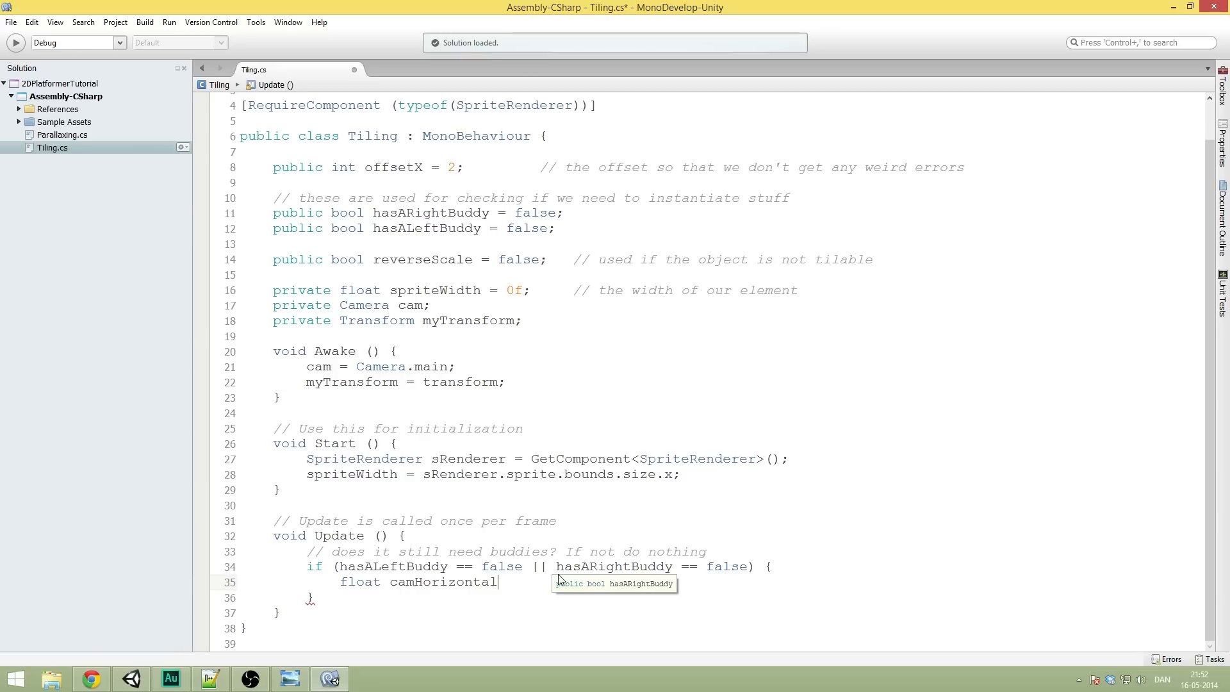
{"action": "type", "text": "Extend"}
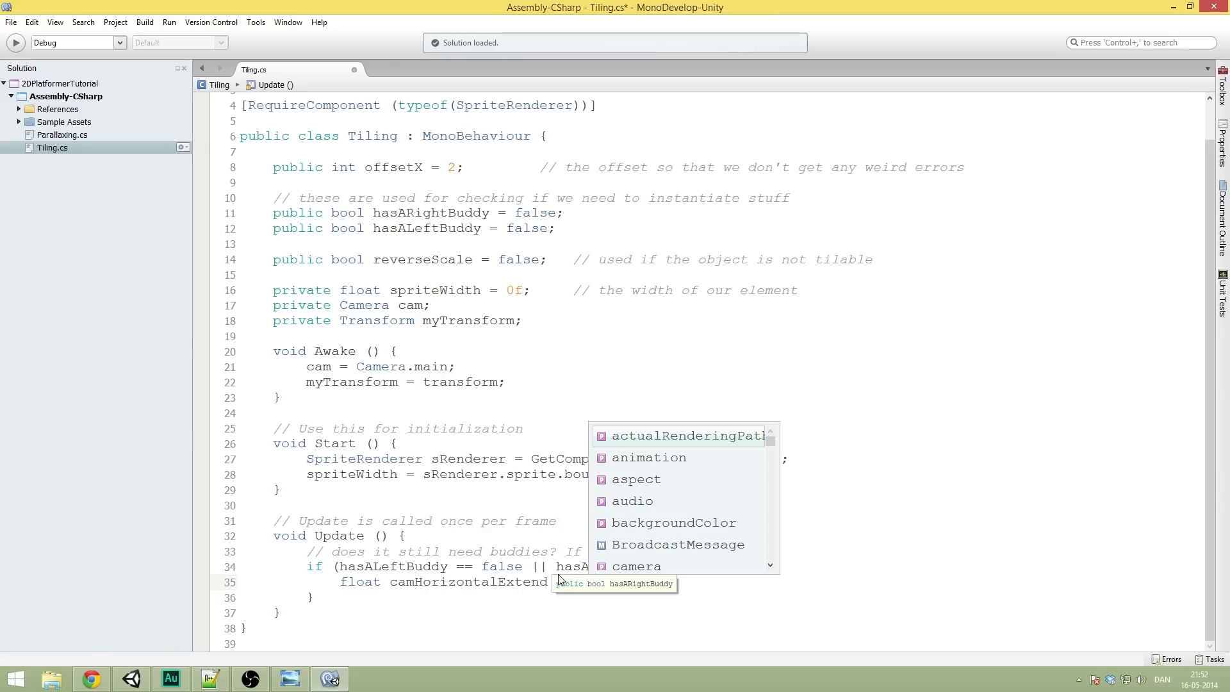
{"action": "scroll", "scroll_direction": "down", "scroll_amount": 3}
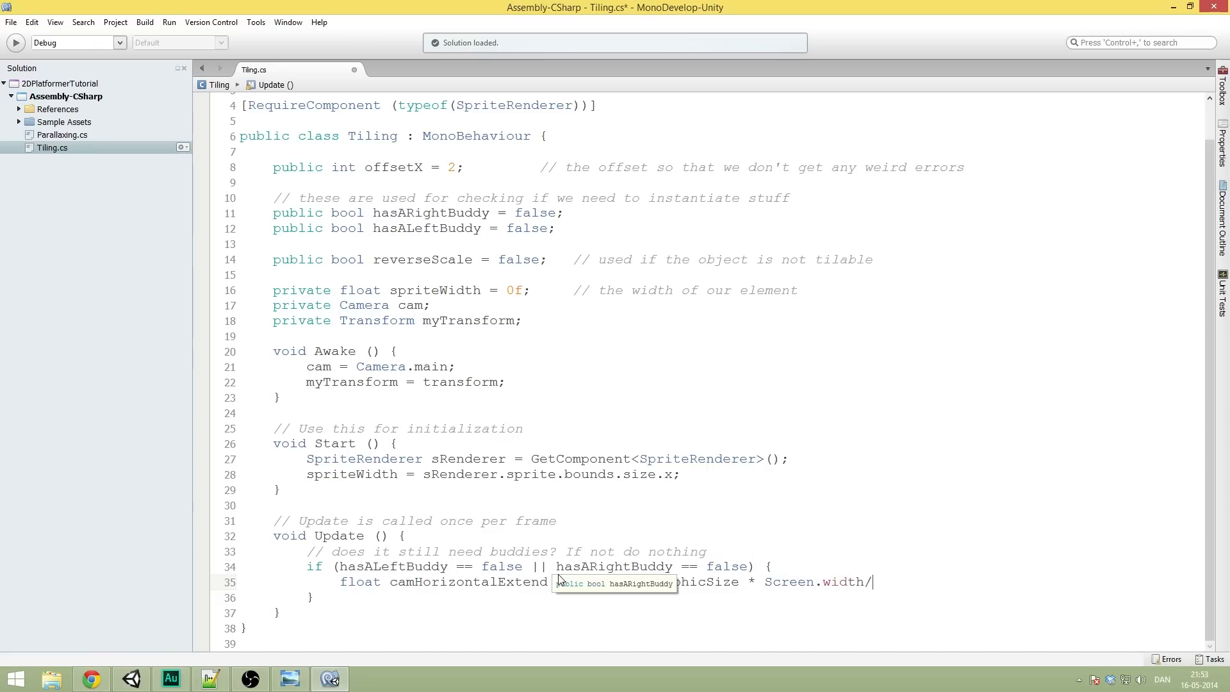
{"action": "type", "text": "scree"}
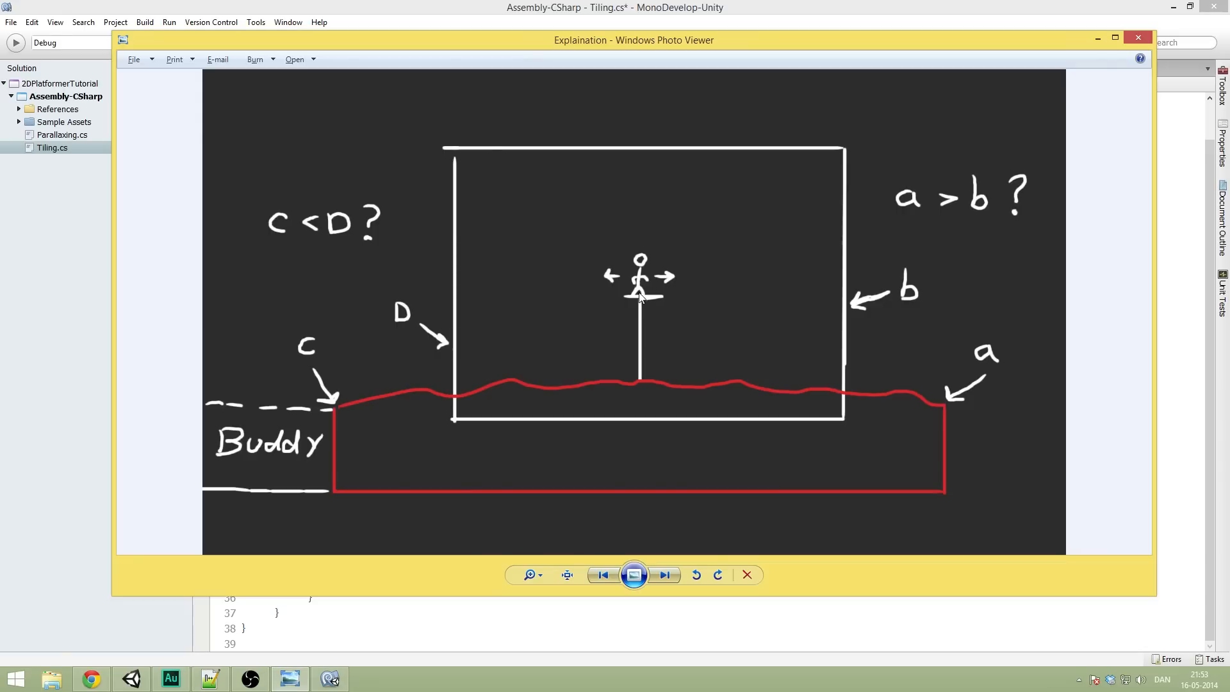
{"action": "mouse_move", "coordinate": [837, 267]}
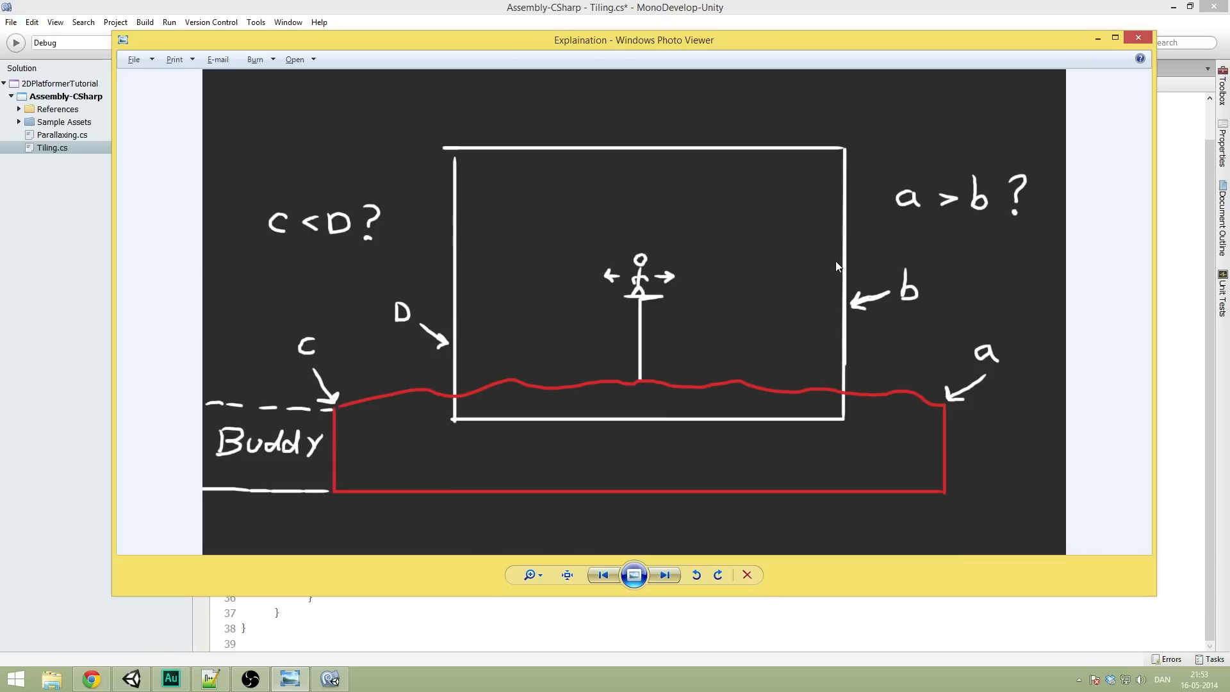
{"action": "left_click", "coordinate": [1137, 37]}
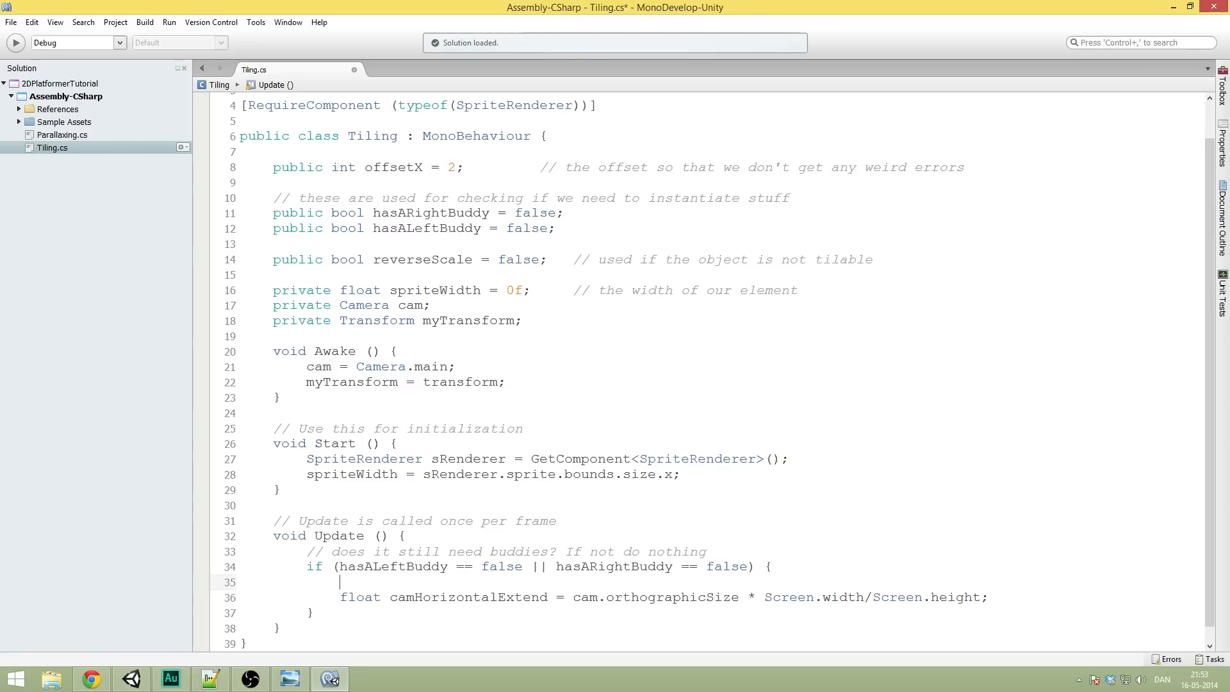
Step: Comment camHorizontalExtend as the camera's half-width extent in world coordinates, leaving blank lines below
{"action": "type", "text": "//"}
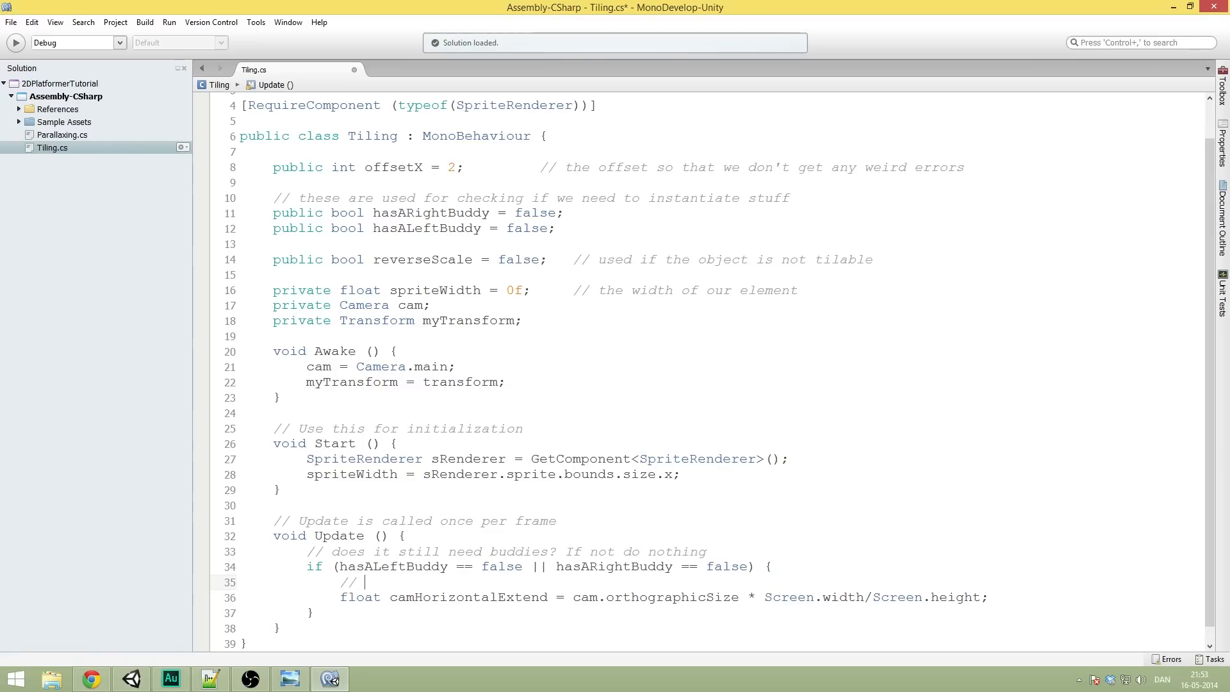
{"action": "type", "text": "calcula"}
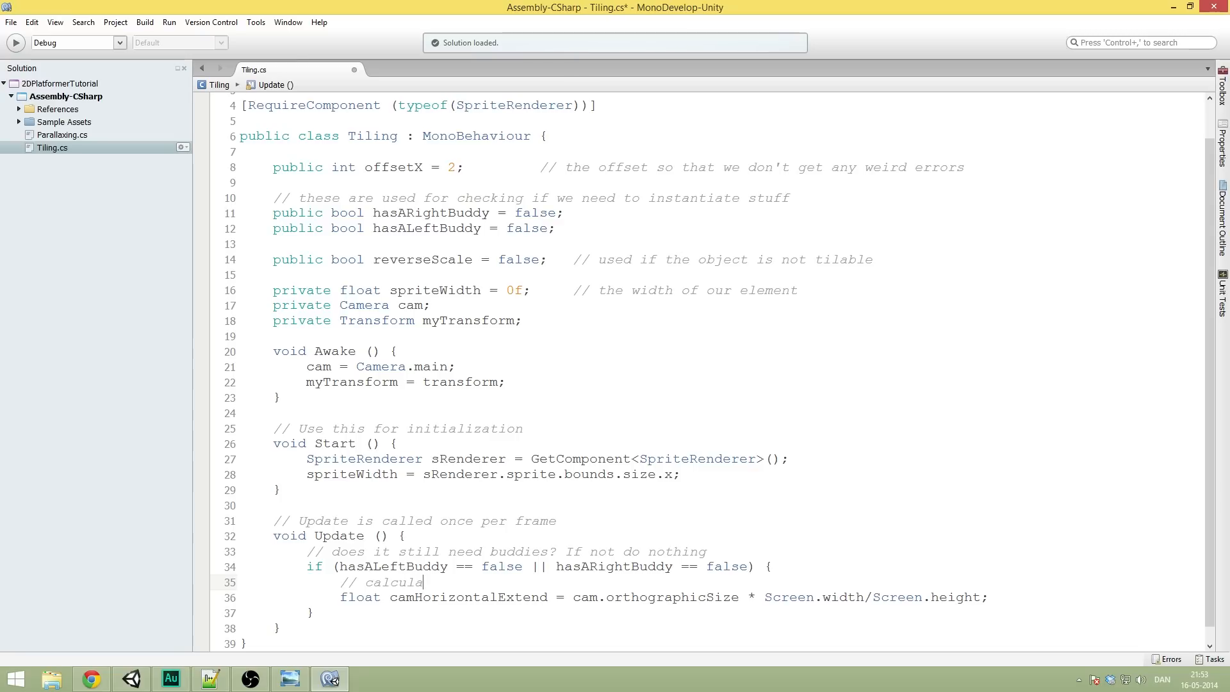
{"action": "type", "text": "te the camera"}
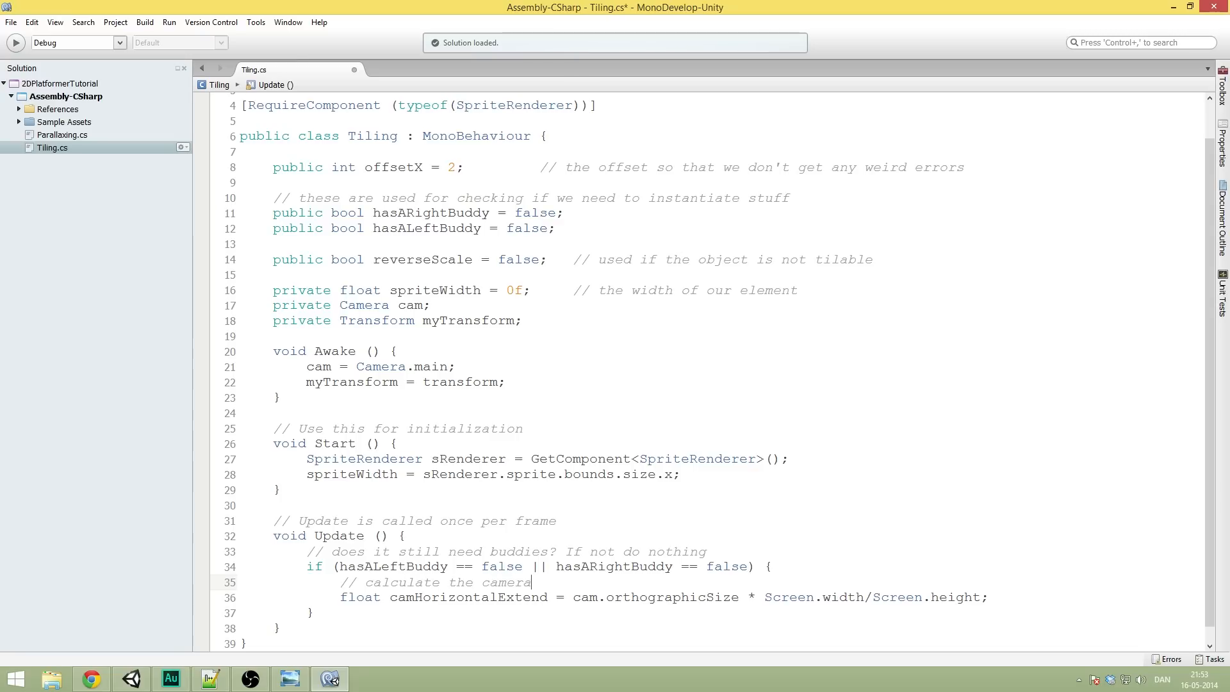
{"action": "type", "text": "s extend"}
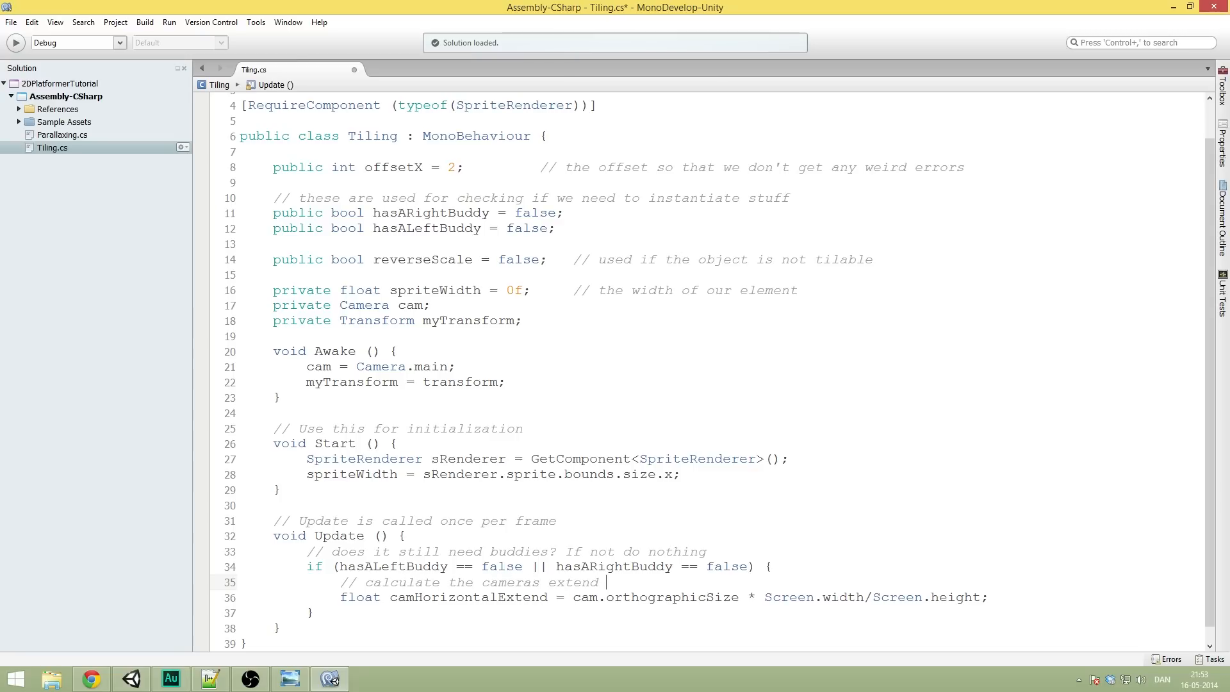
{"action": "type", "text": "(half the width) o"}
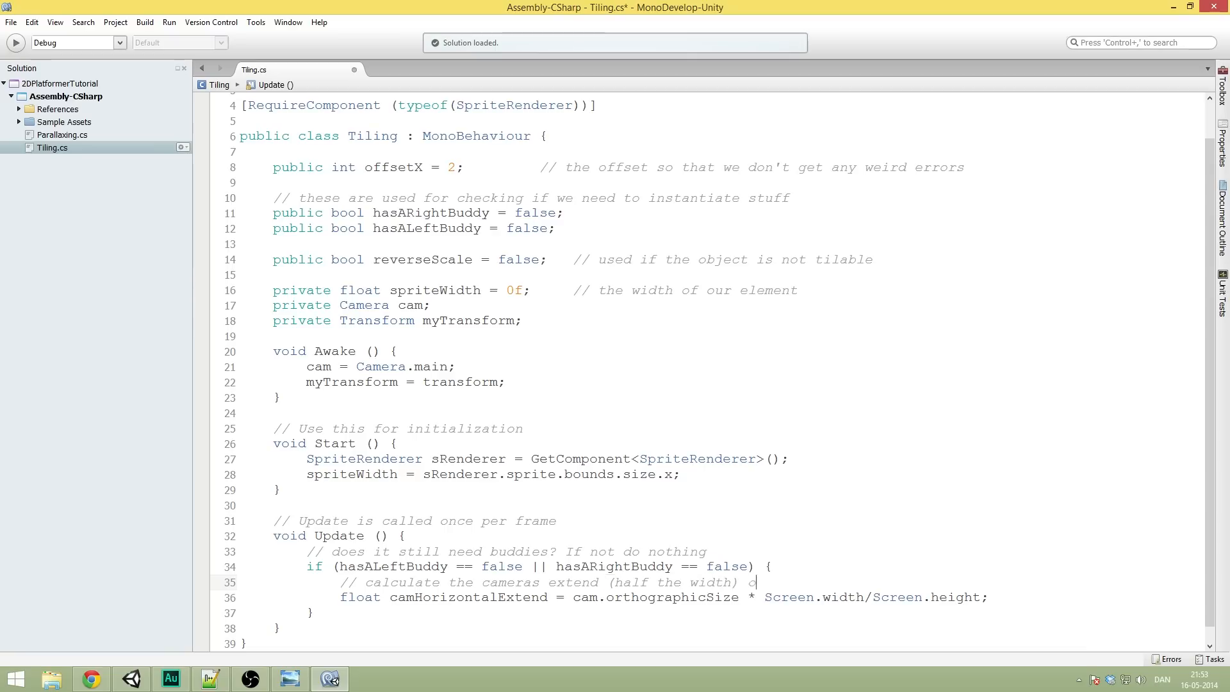
{"action": "type", "text": "f what the cam"}
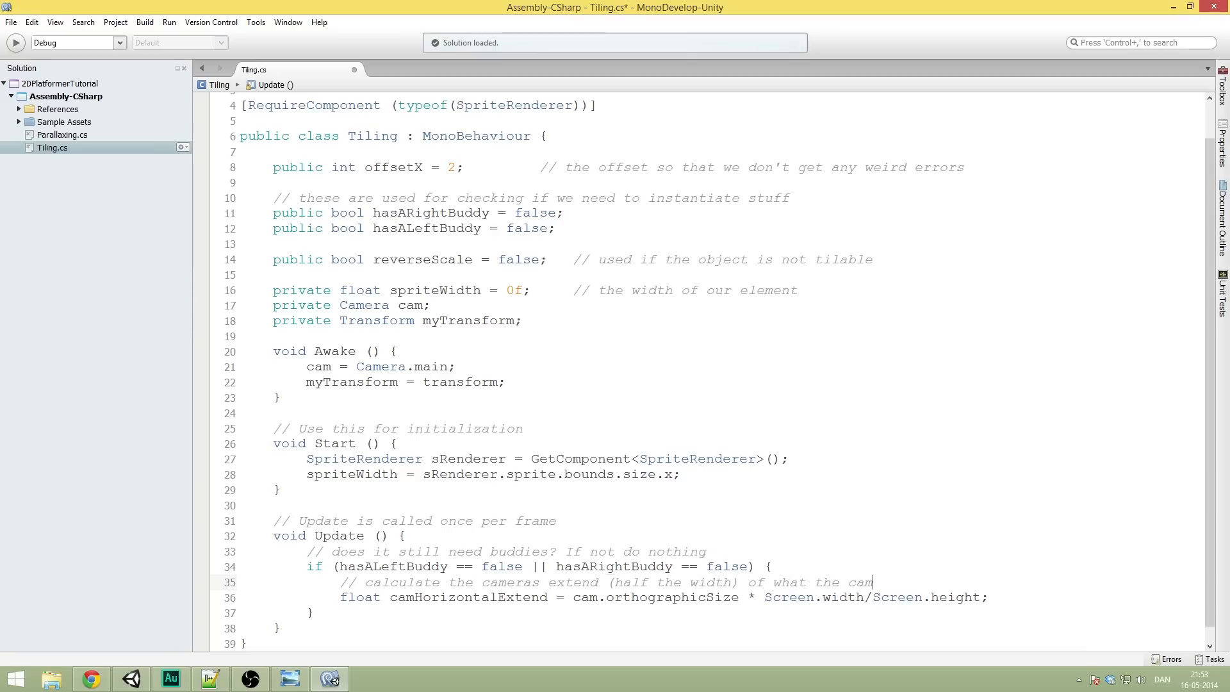
{"action": "type", "text": "era can see"}
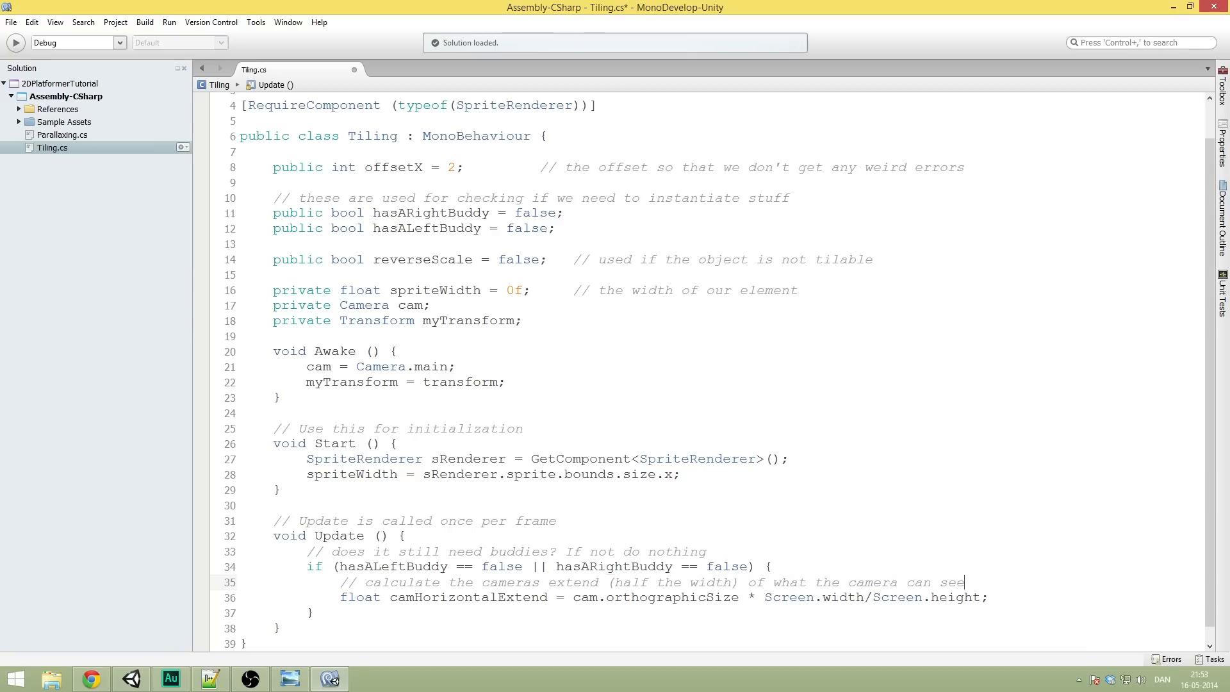
{"action": "type", "text": "in world coordina"}
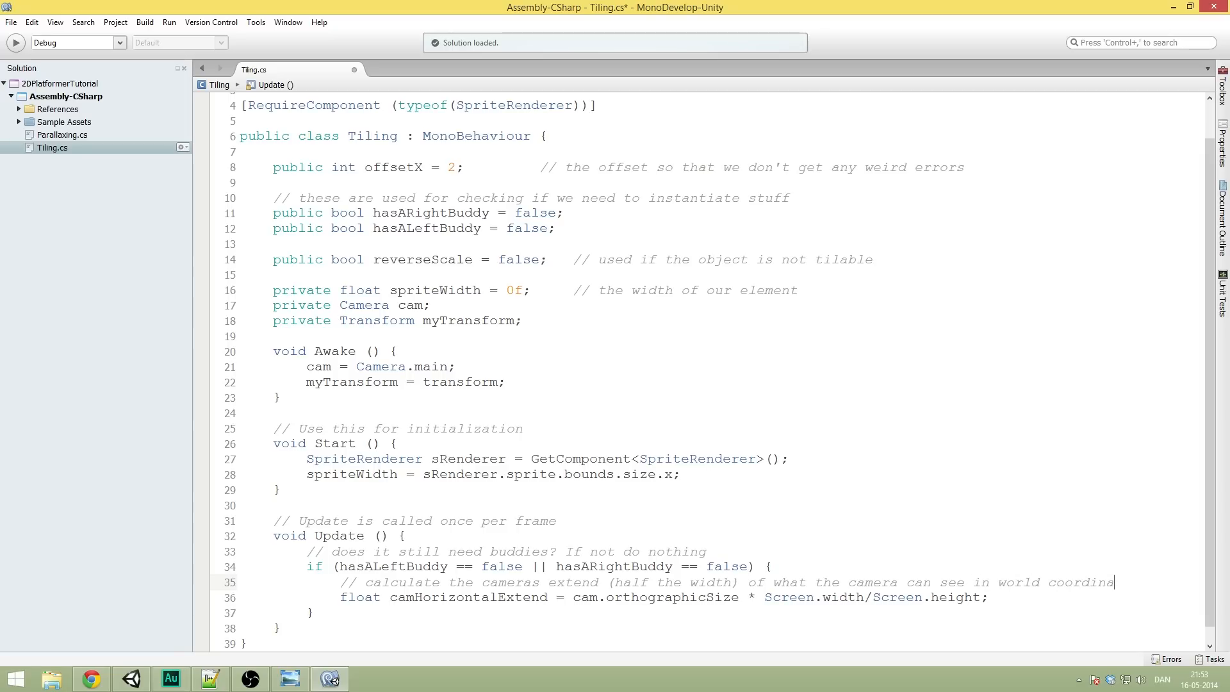
{"action": "type", "text": "tes"}
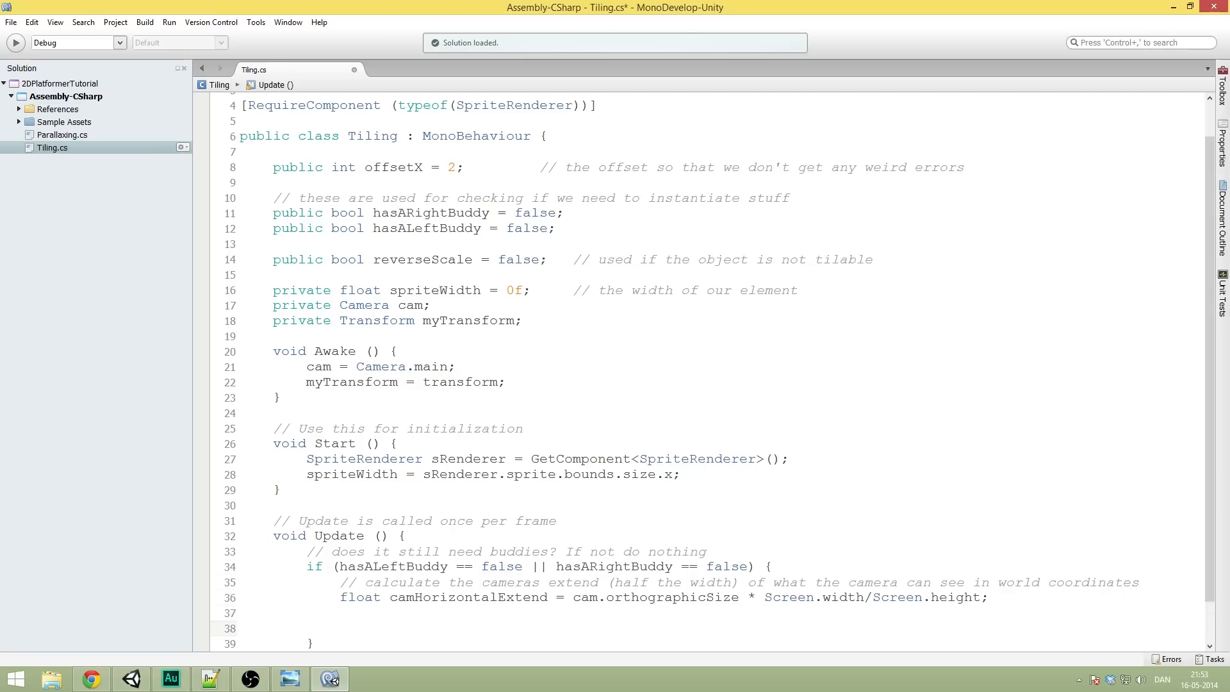
{"action": "left_click", "coordinate": [339, 628]}
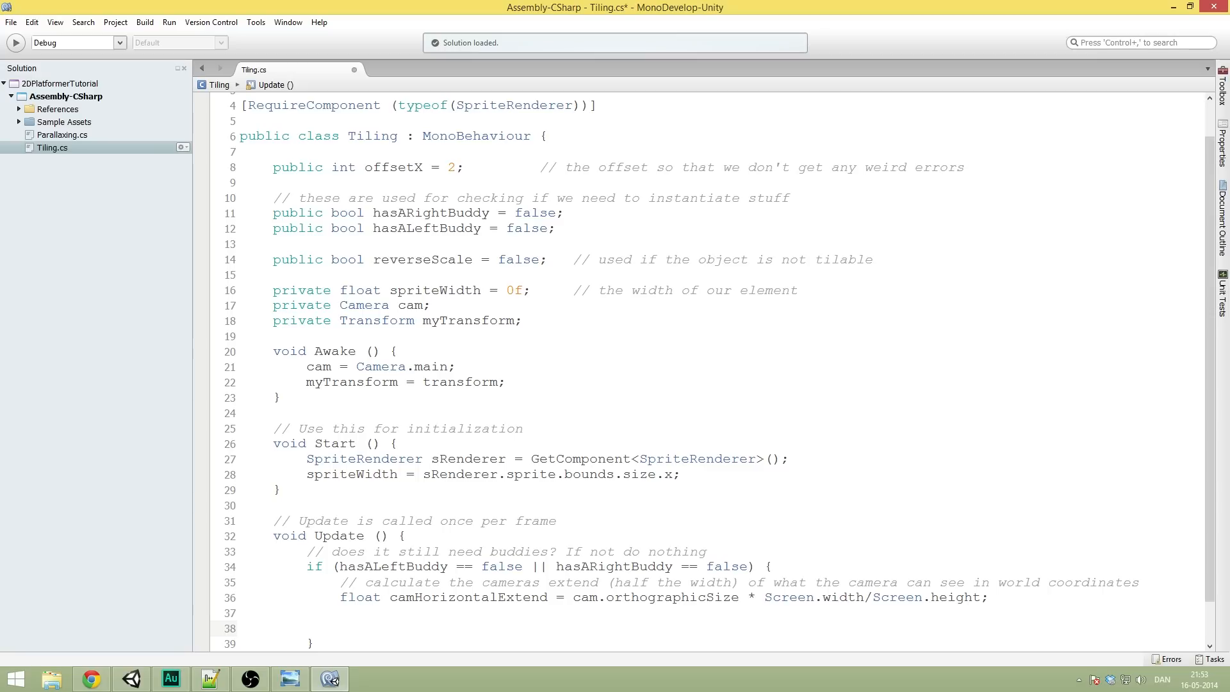
{"action": "left_click", "coordinate": [339, 628]}
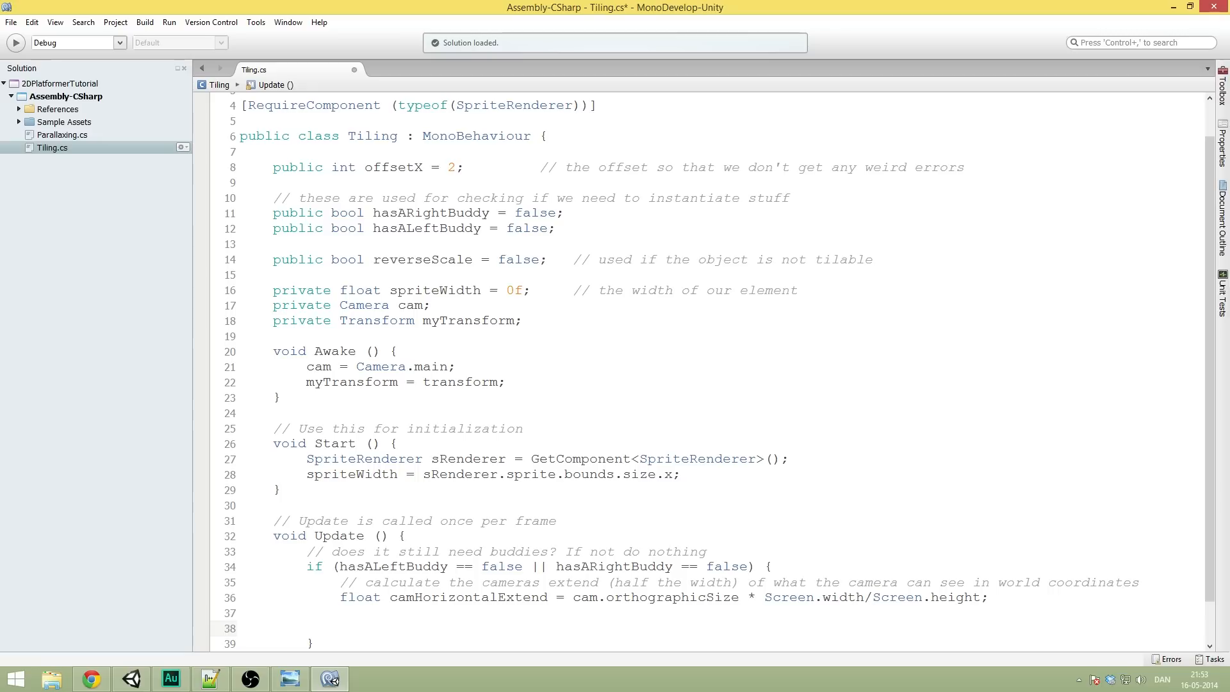
{"action": "left_click", "coordinate": [340, 628]}
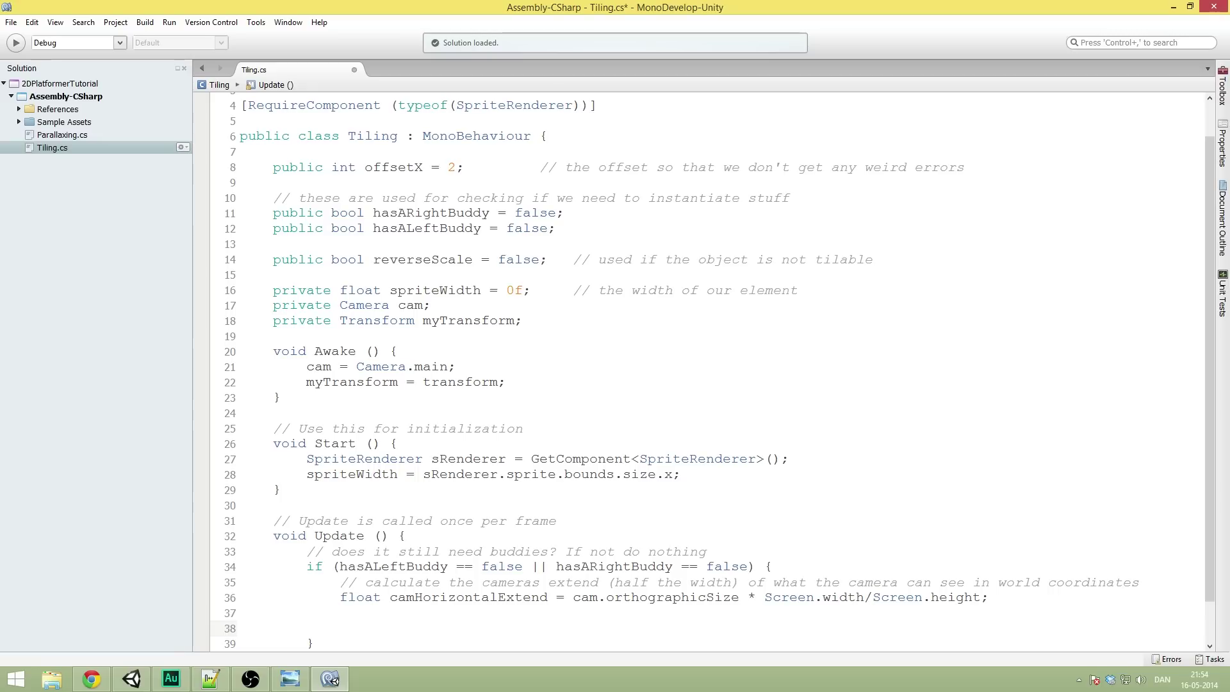
Step: Write '// calculate the x position where the camera can see the edge of the sprite (element)'
{"action": "left_click", "coordinate": [339, 628]}
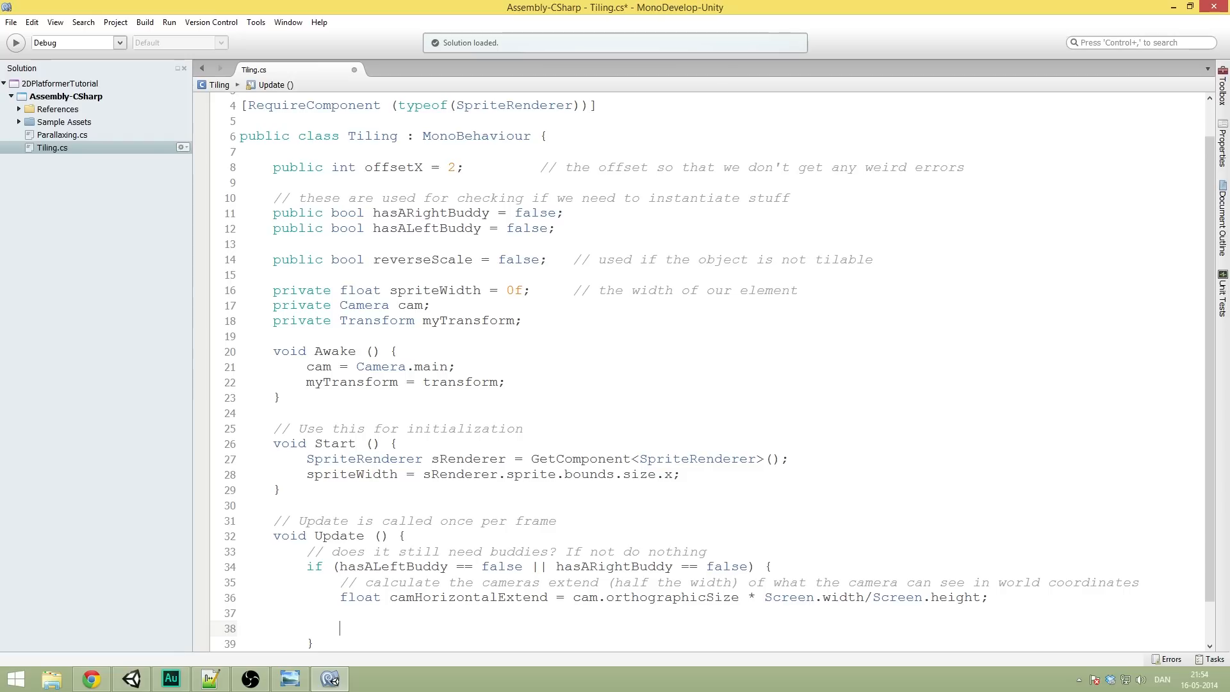
{"action": "type", "text": "//"}
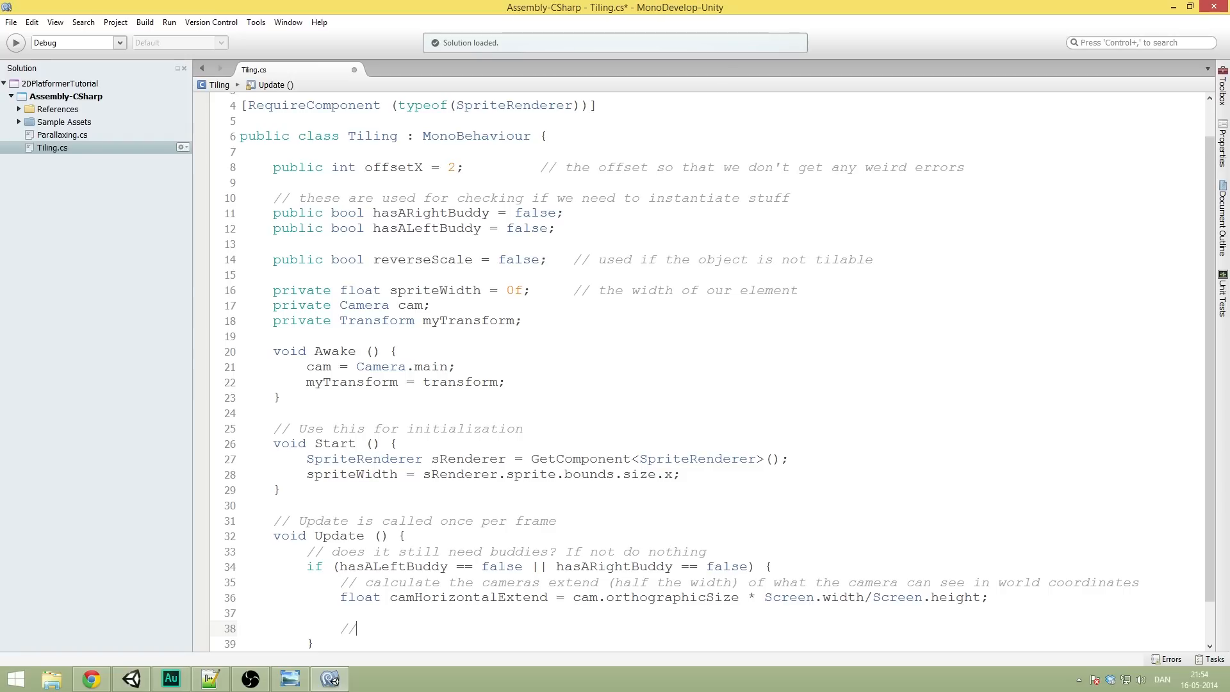
{"action": "type", "text": "ca"}
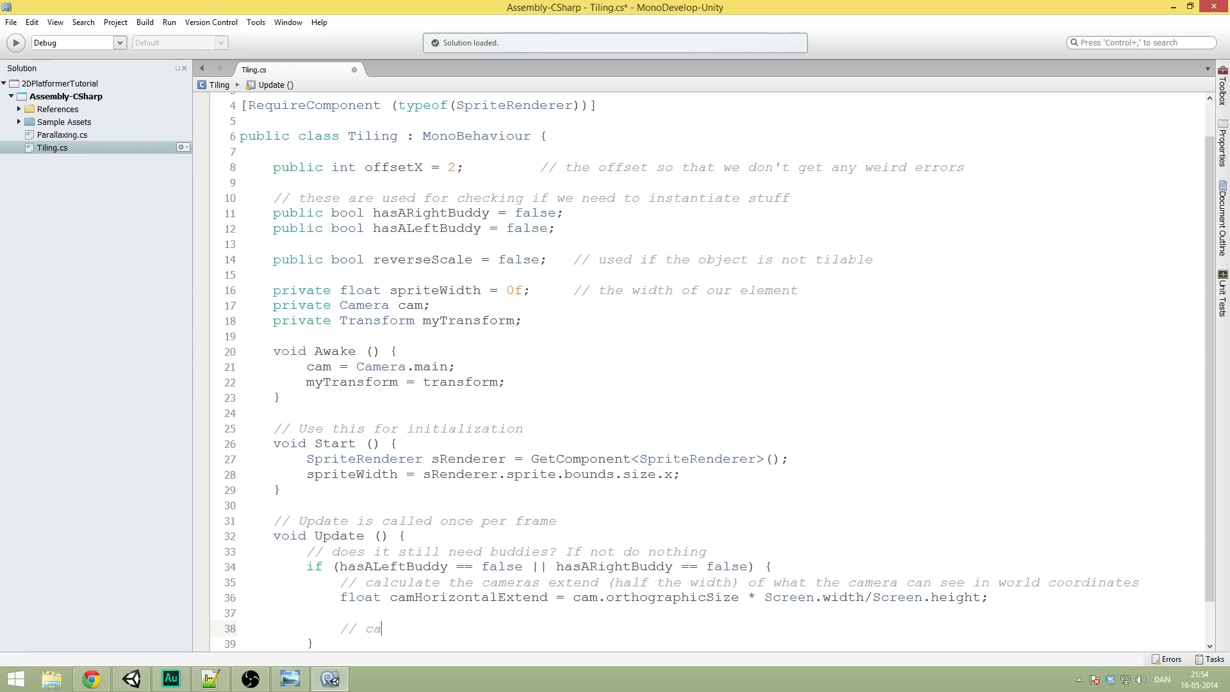
{"action": "type", "text": "lculate"}
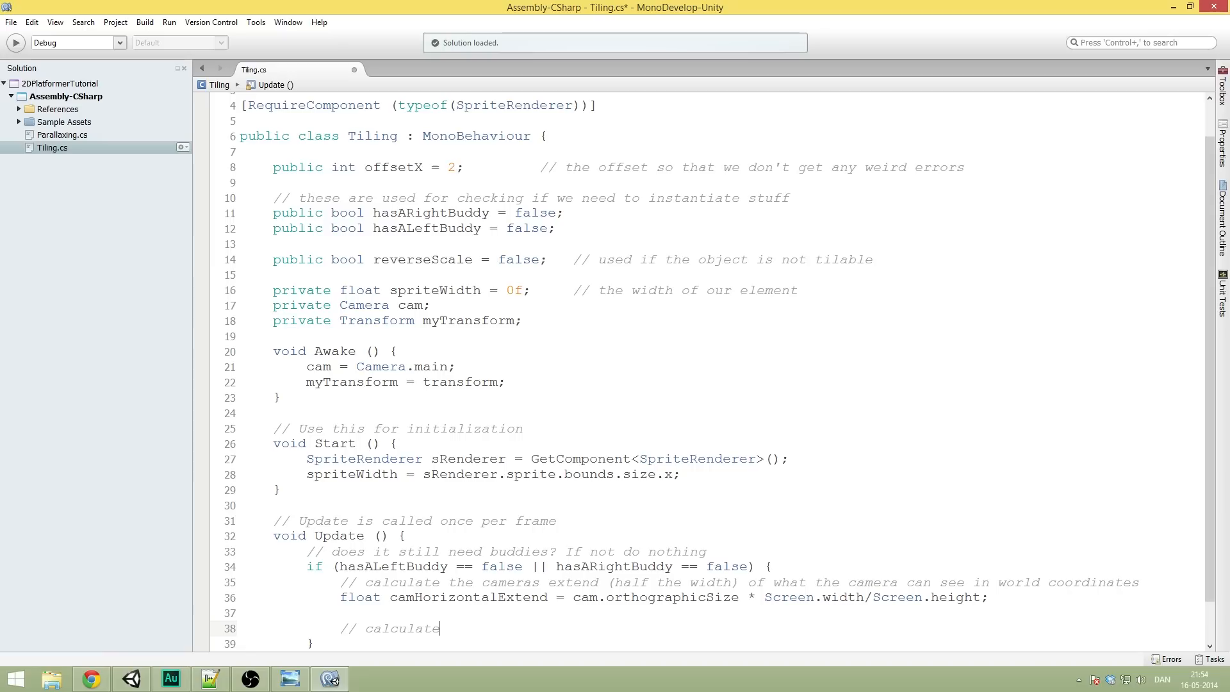
{"action": "type", "text": "the x pos"}
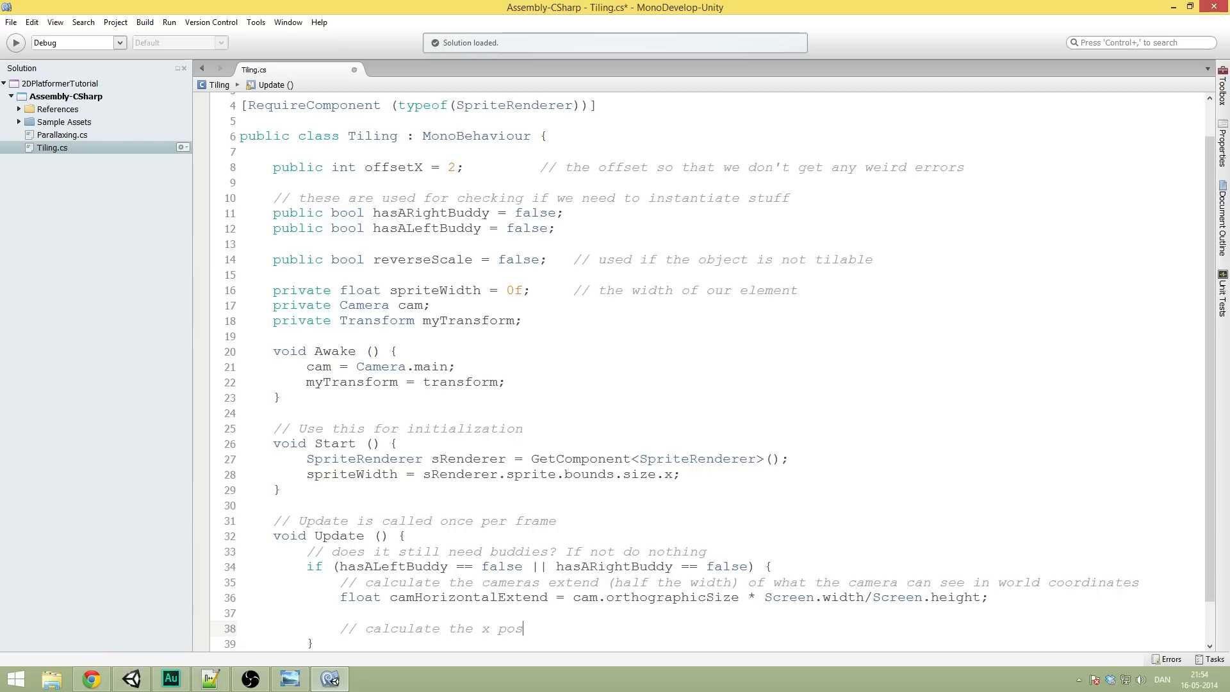
{"action": "type", "text": "ition where"}
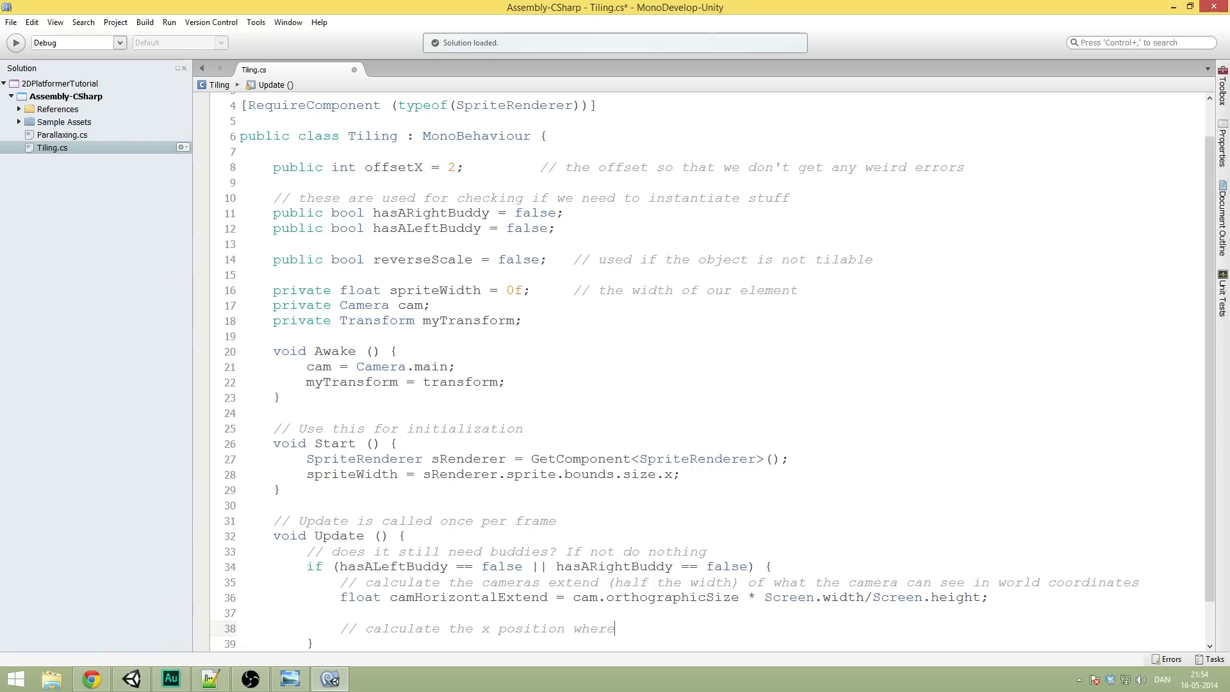
{"action": "type", "text": "the camera c"}
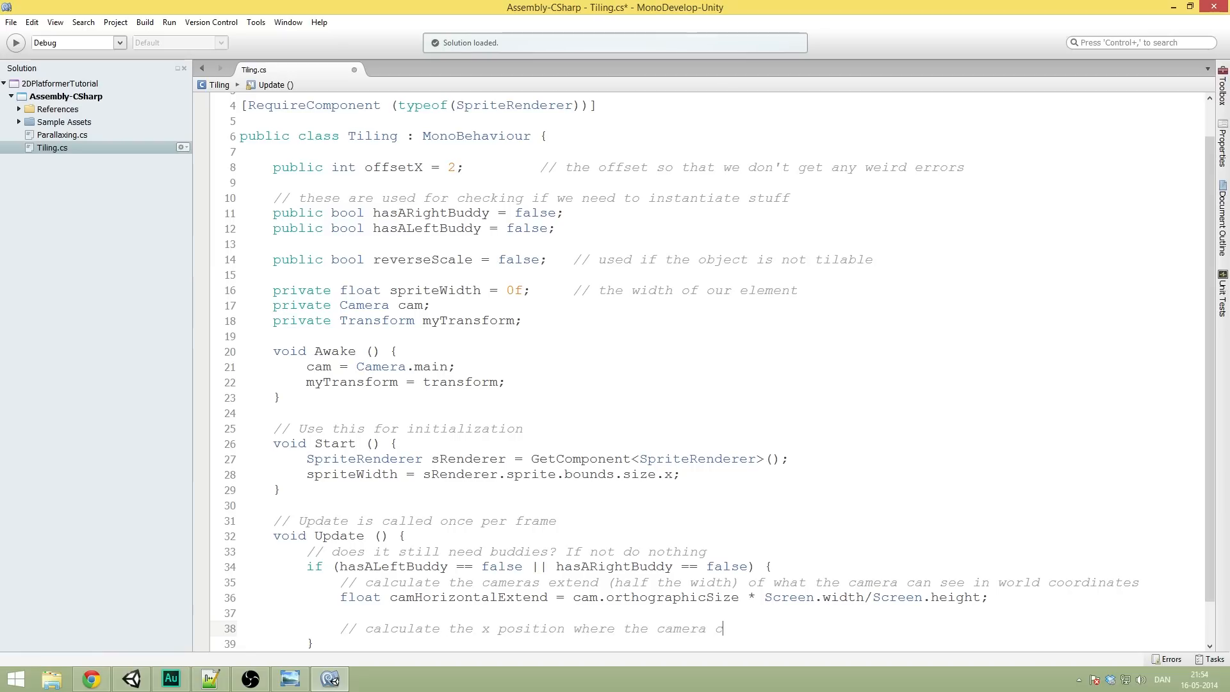
{"action": "type", "text": "an see the edge of the sprite"}
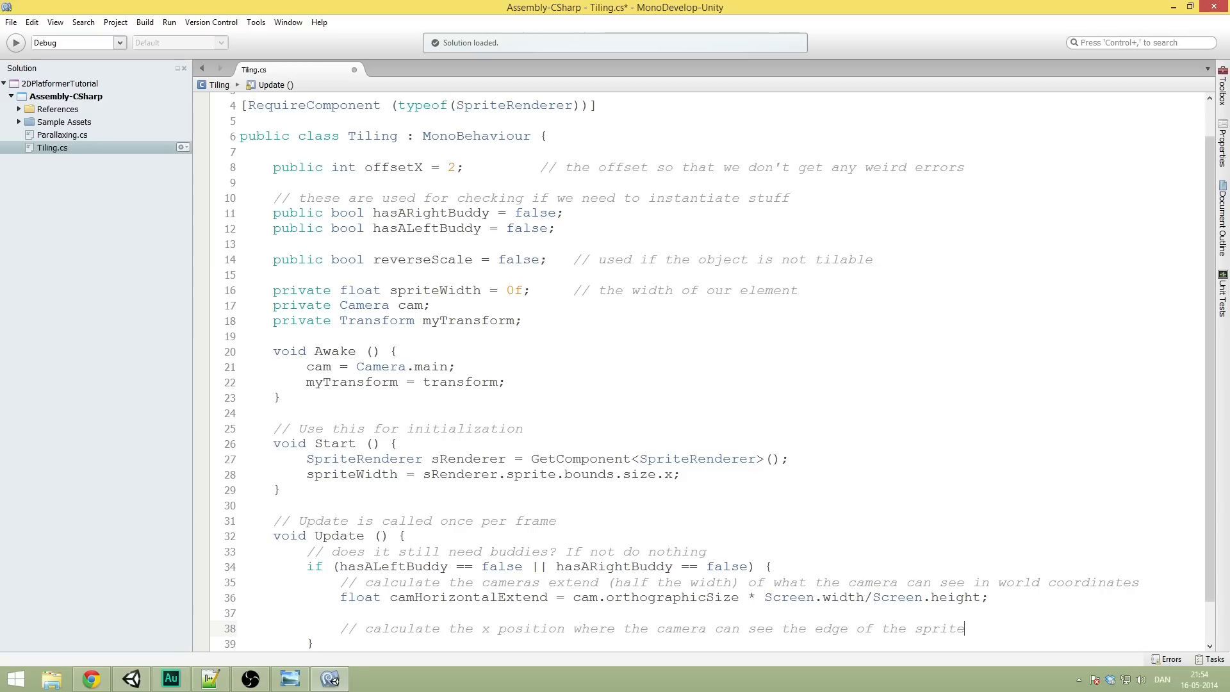
{"action": "type", "text": "(element)"}
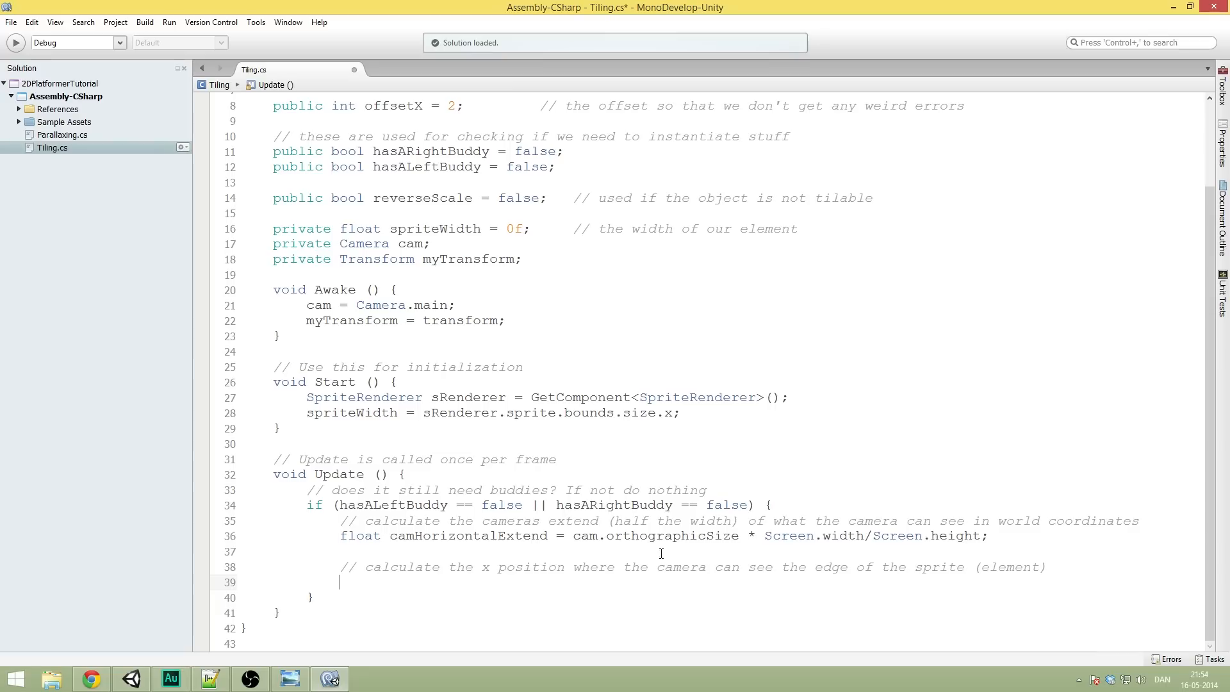
Step: Start line 39: float edgeVisiblePositionRight = (myTransform.position.x + spriteWidth/2
{"action": "type", "text": "float edgeVi"}
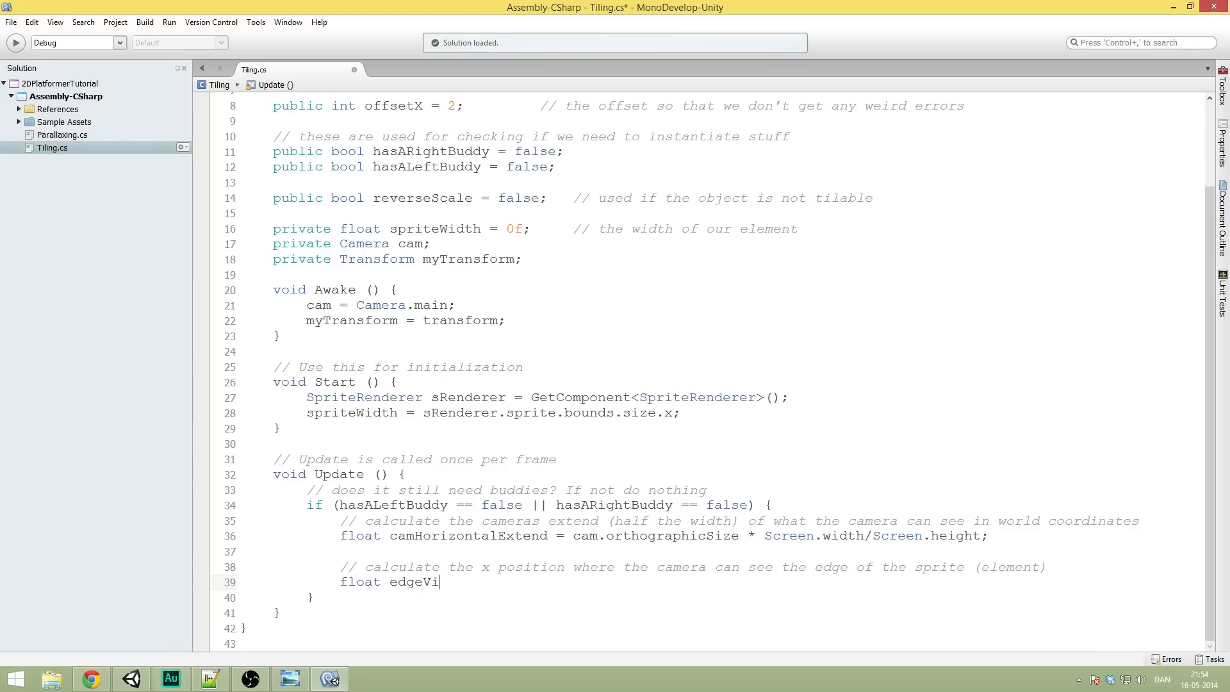
{"action": "type", "text": "siblePositionRight ="}
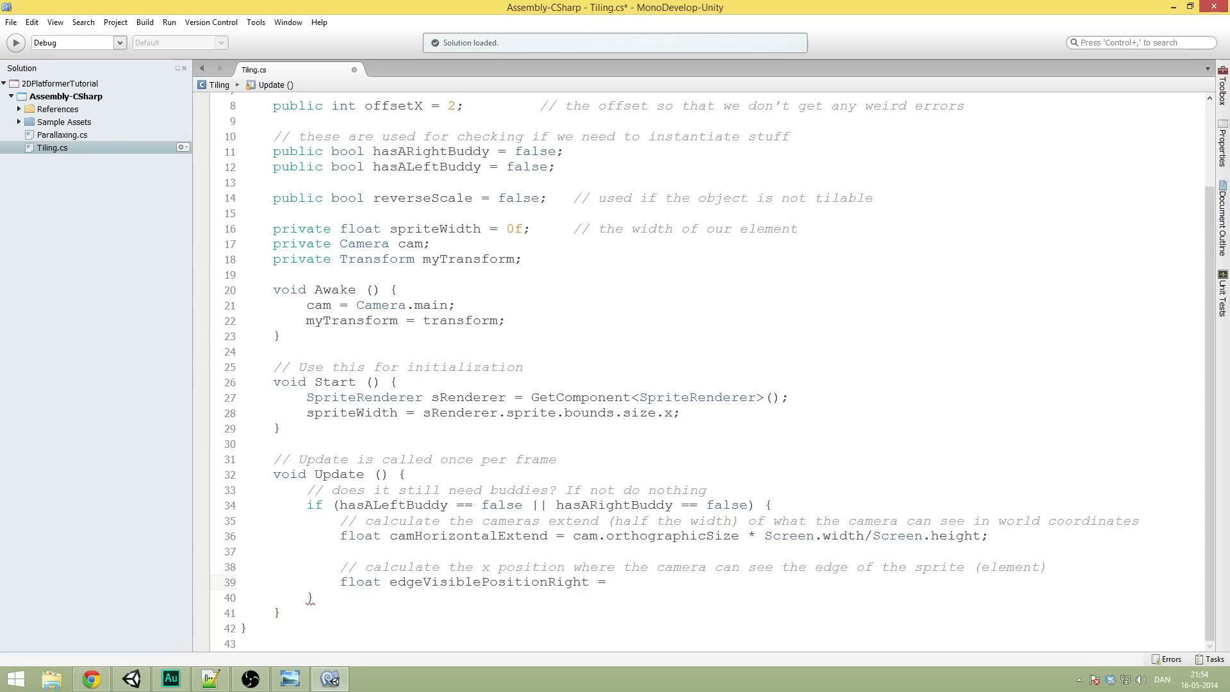
{"action": "type", "text": "("}
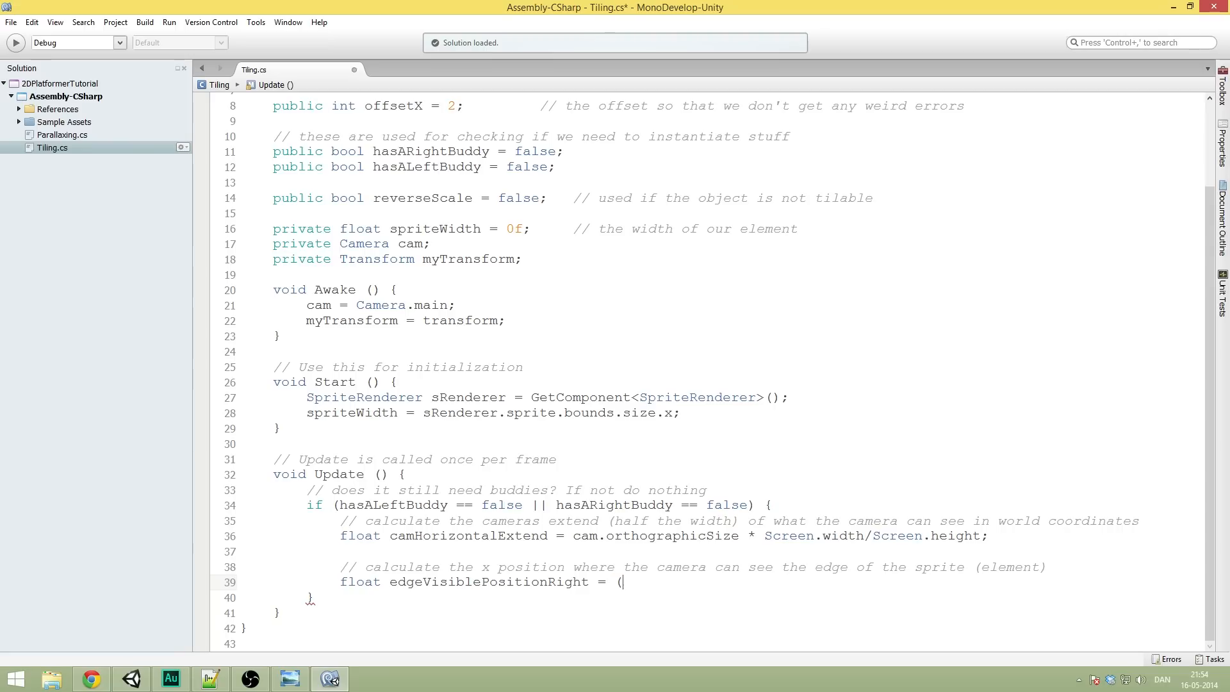
{"action": "type", "text": "myTransform."}
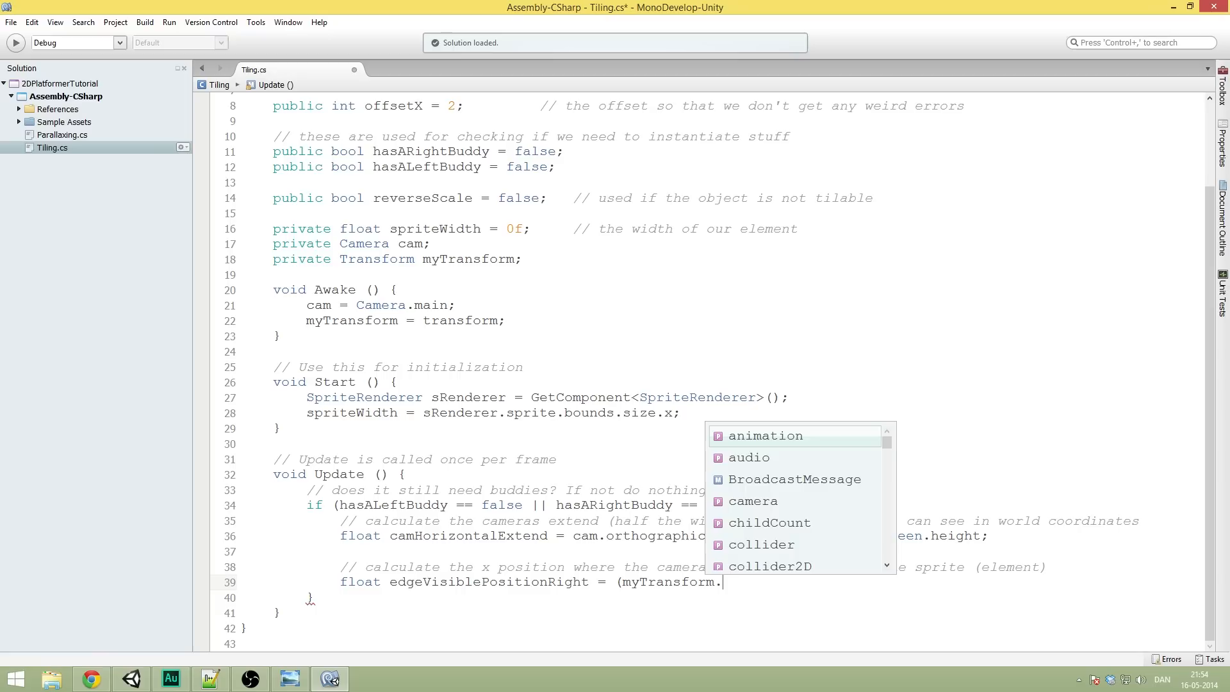
{"action": "type", "text": "position."}
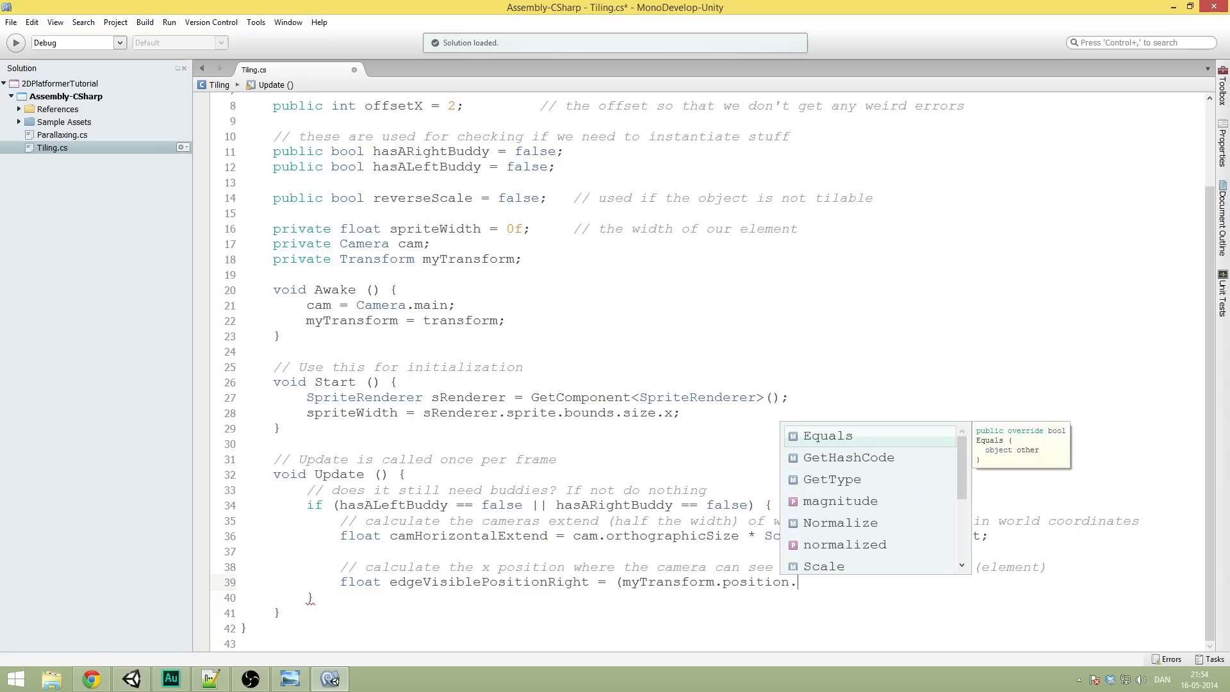
{"action": "type", "text": "x"}
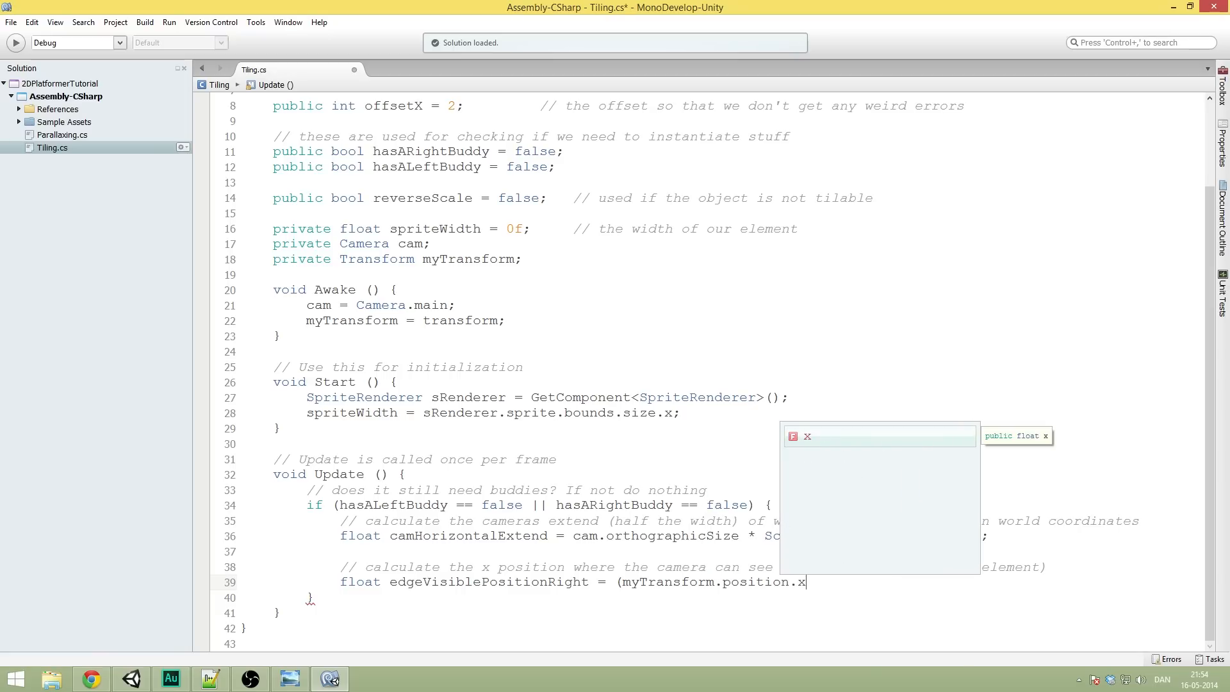
{"action": "type", "text": "+ spriteWidth"}
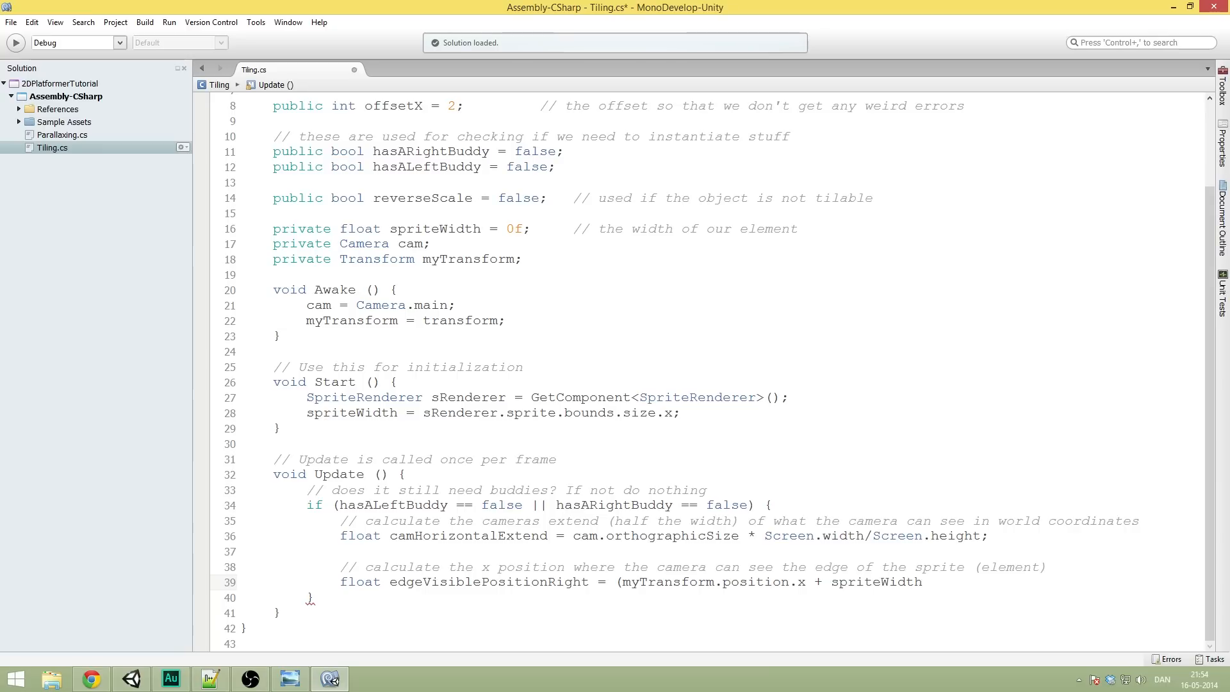
{"action": "type", "text": "/2"}
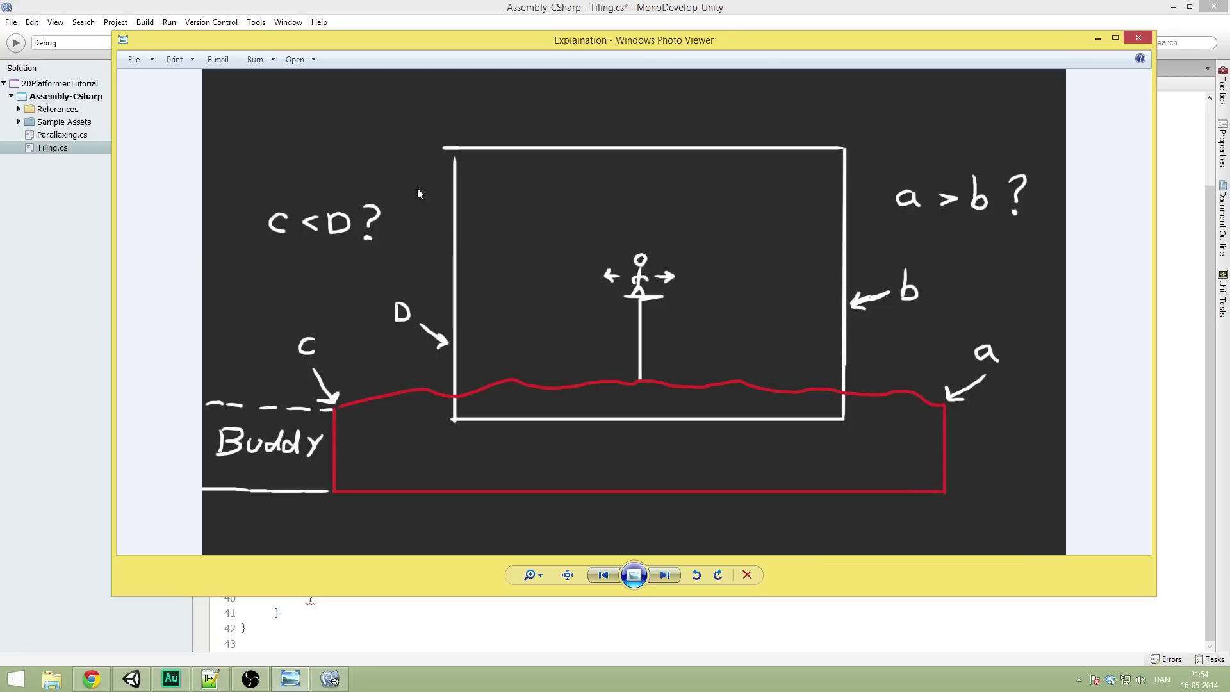
{"action": "mouse_move", "coordinate": [826, 304]}
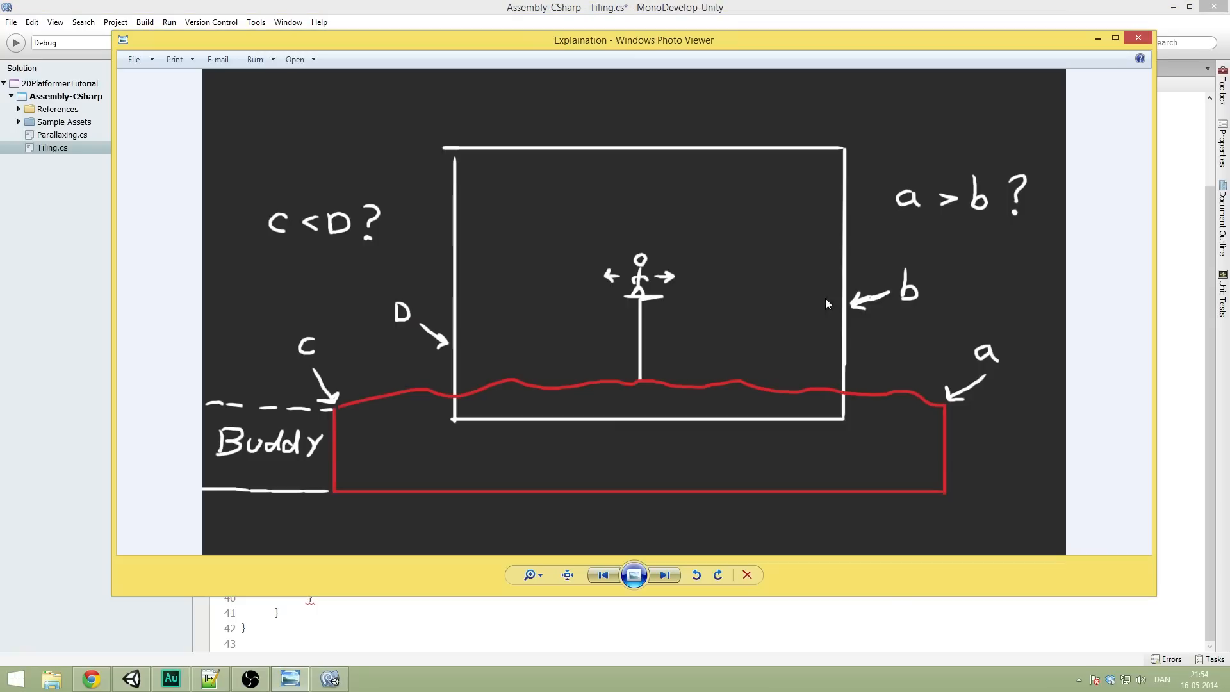
{"action": "mouse_move", "coordinate": [669, 439]}
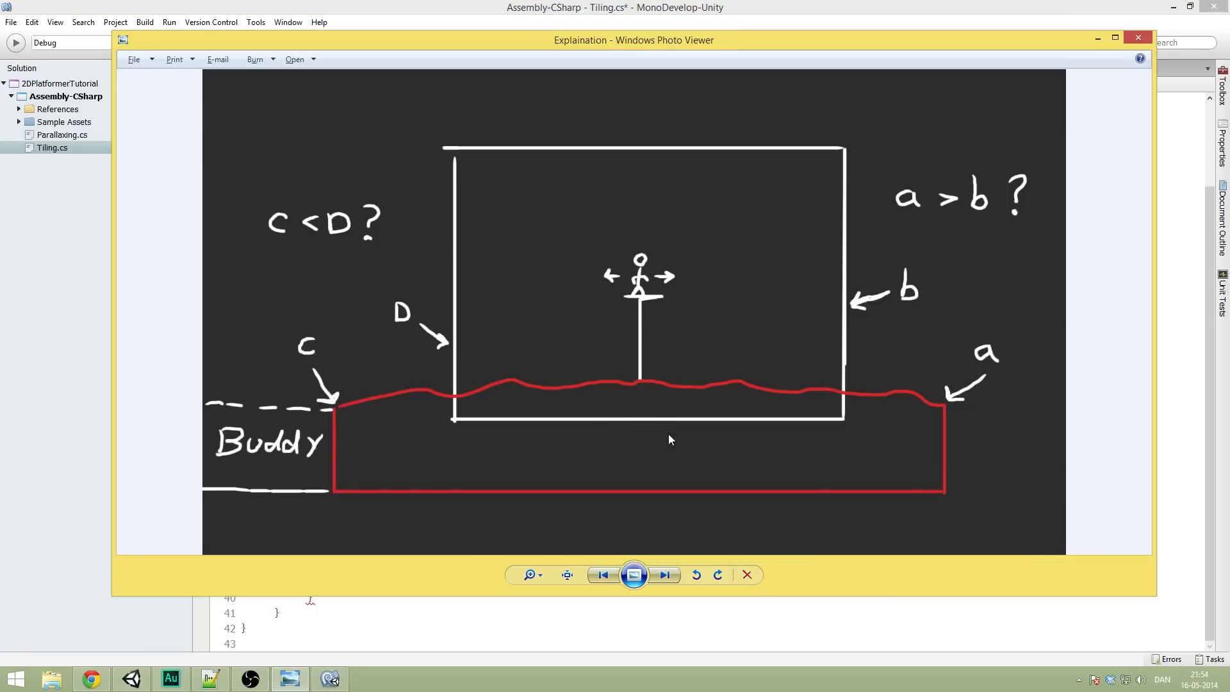
Step: Finish edgeVisiblePositionRight with ') - camHorizontalExtend;', checking the diagram before returning to code
{"action": "left_click", "coordinate": [1137, 40]}
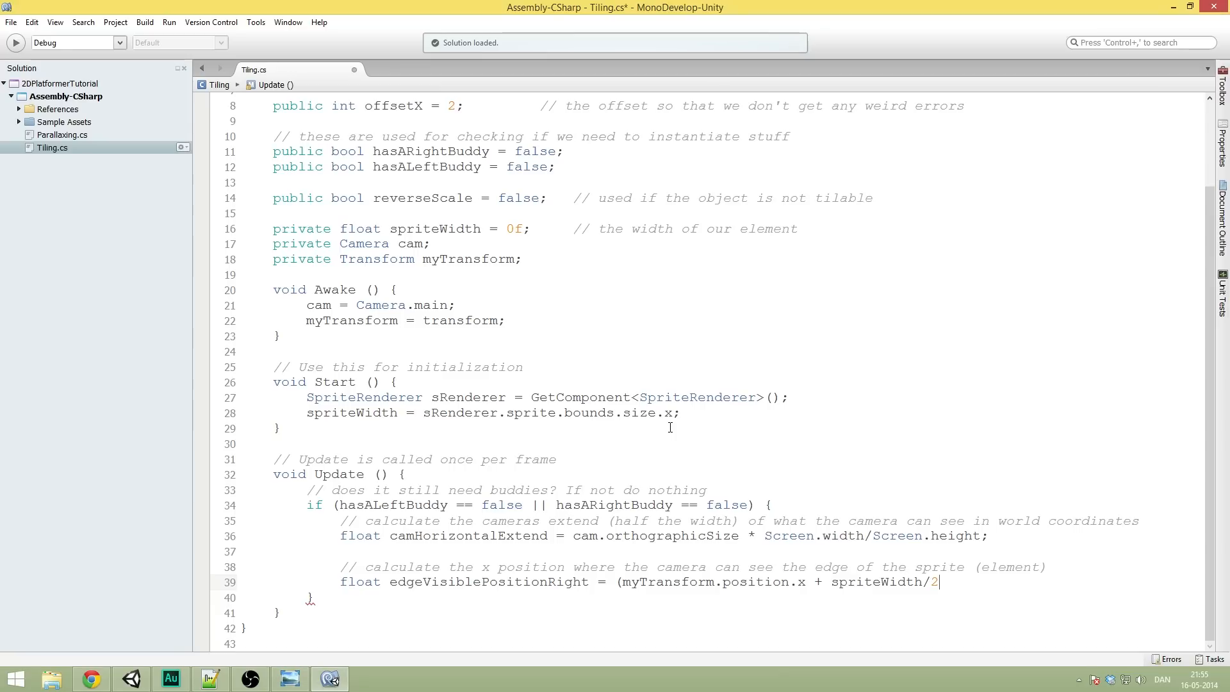
{"action": "type", "text": ")"}
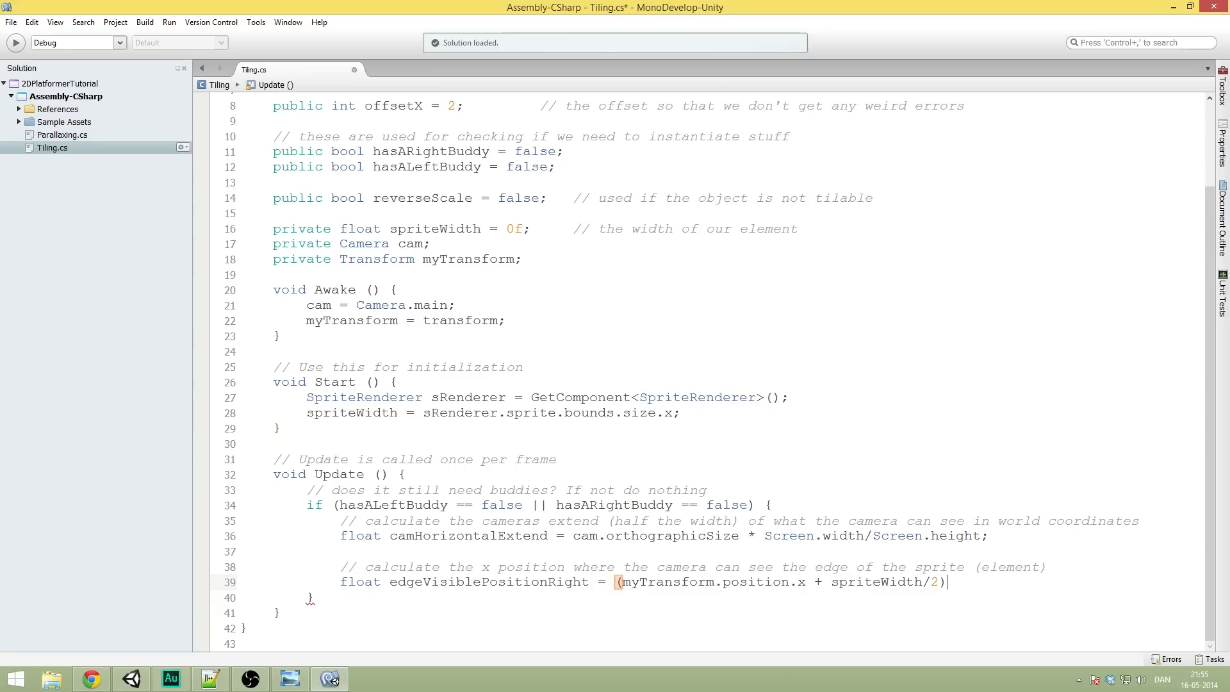
{"action": "type", "text": "-"}
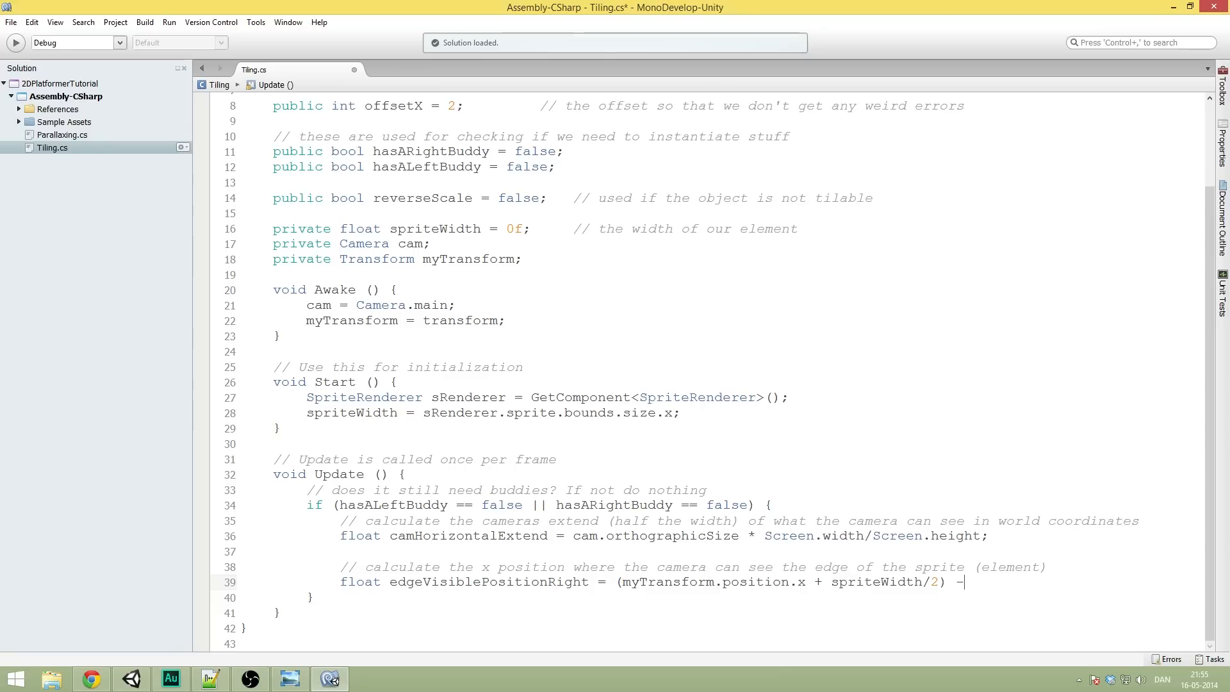
{"action": "type", "text": "camHorizontalExtend;"}
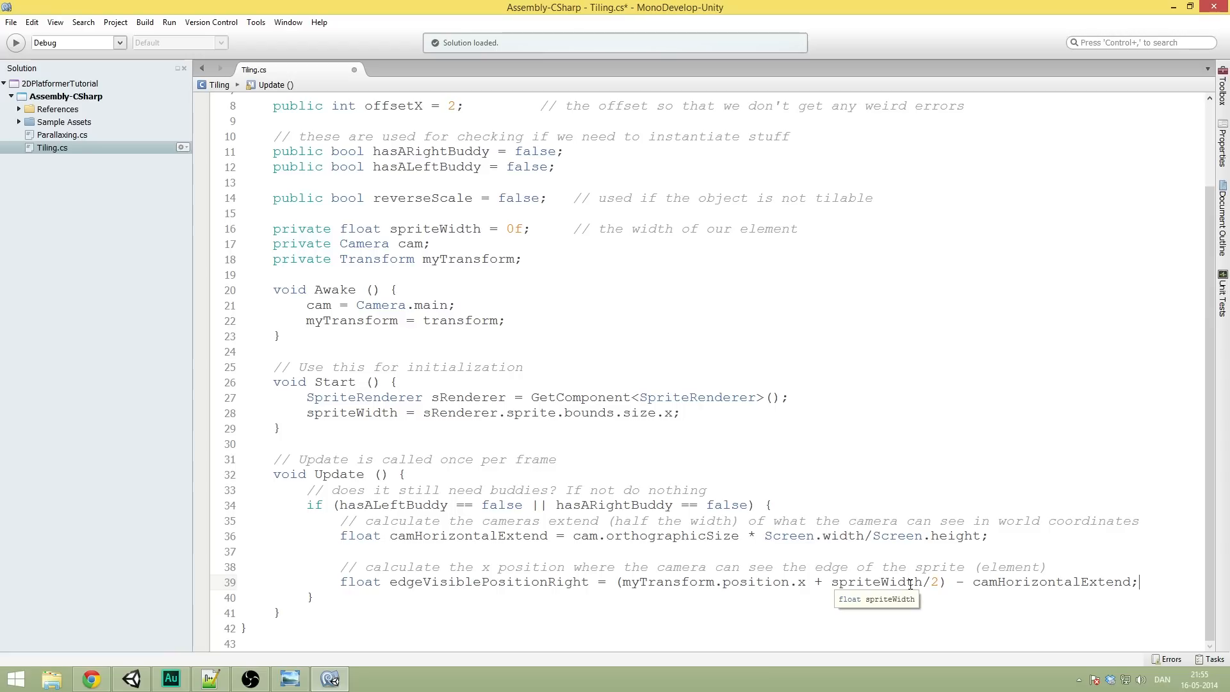
{"action": "mouse_move", "coordinate": [999, 580]}
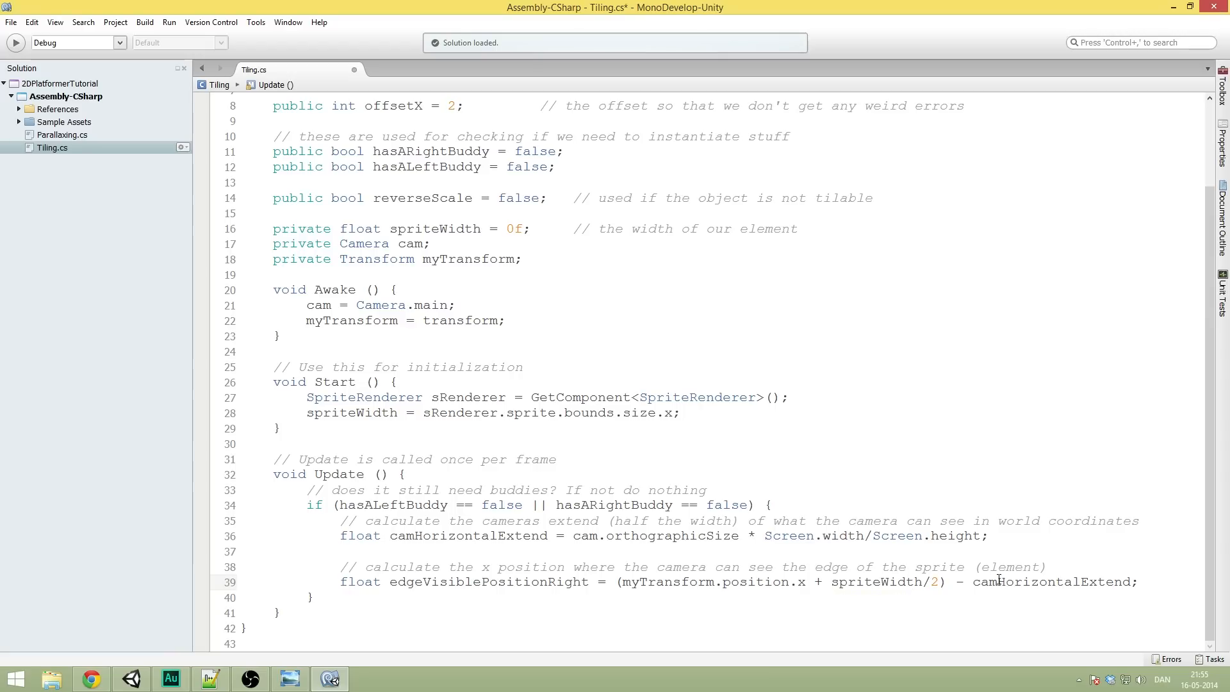
{"action": "left_click", "coordinate": [1139, 582]}
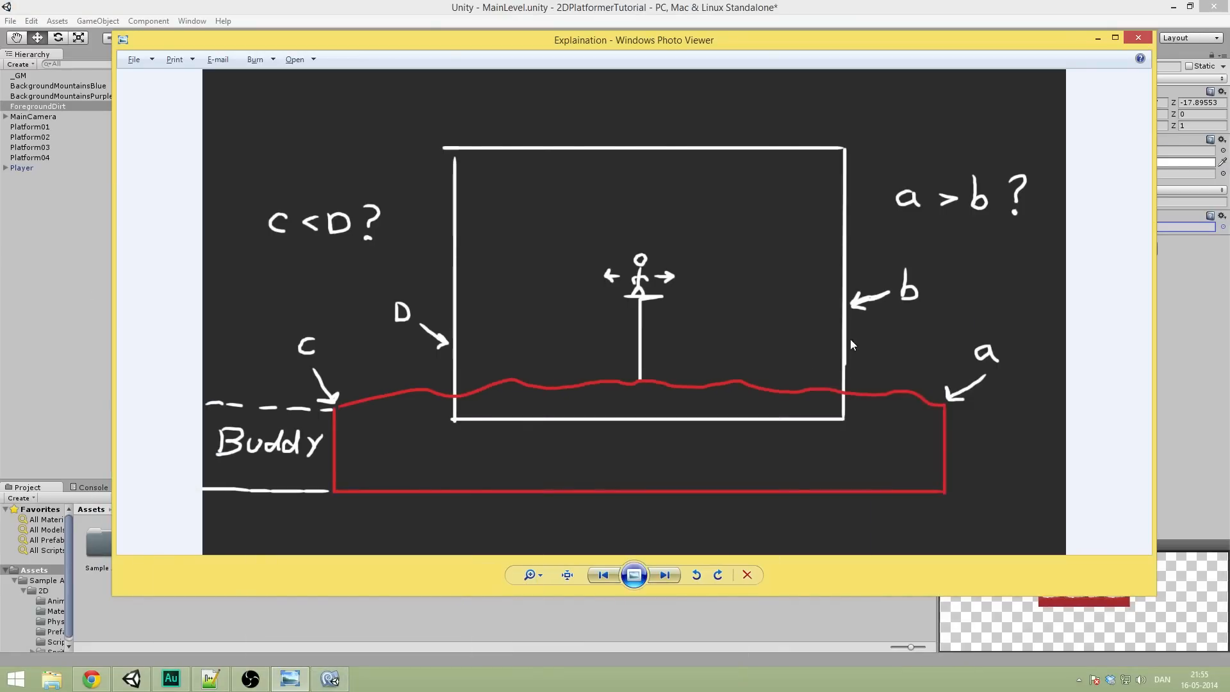
{"action": "left_click", "coordinate": [209, 679]}
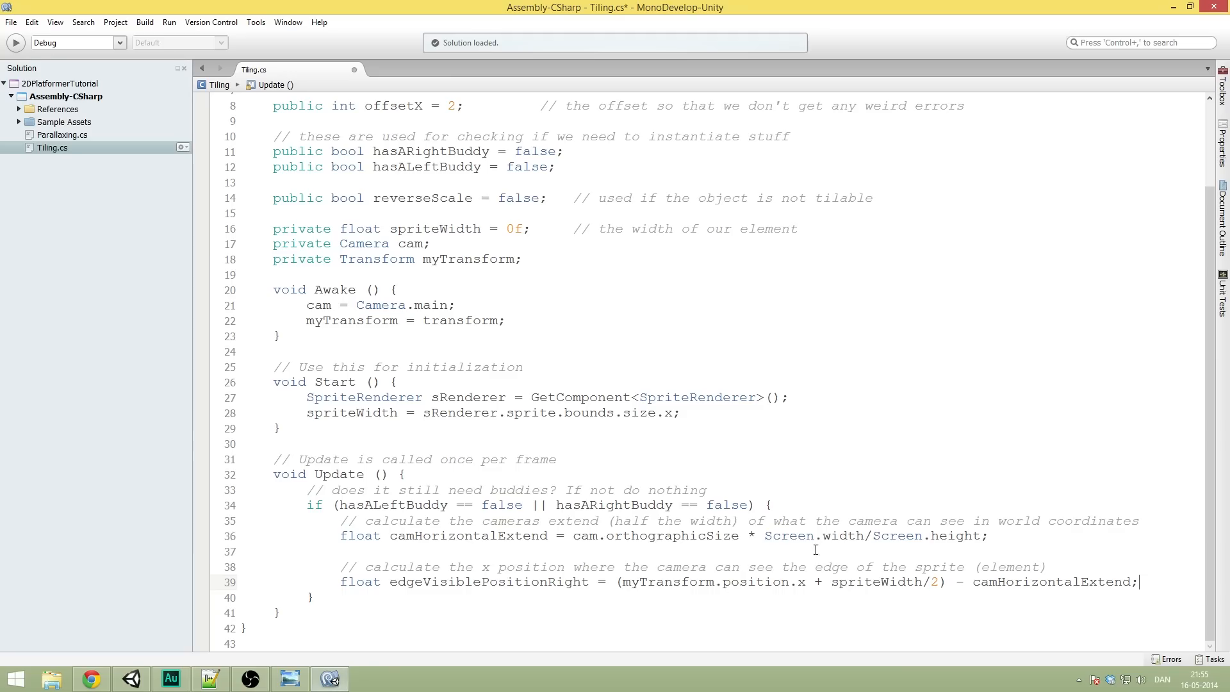
{"action": "mouse_move", "coordinate": [1151, 604]}
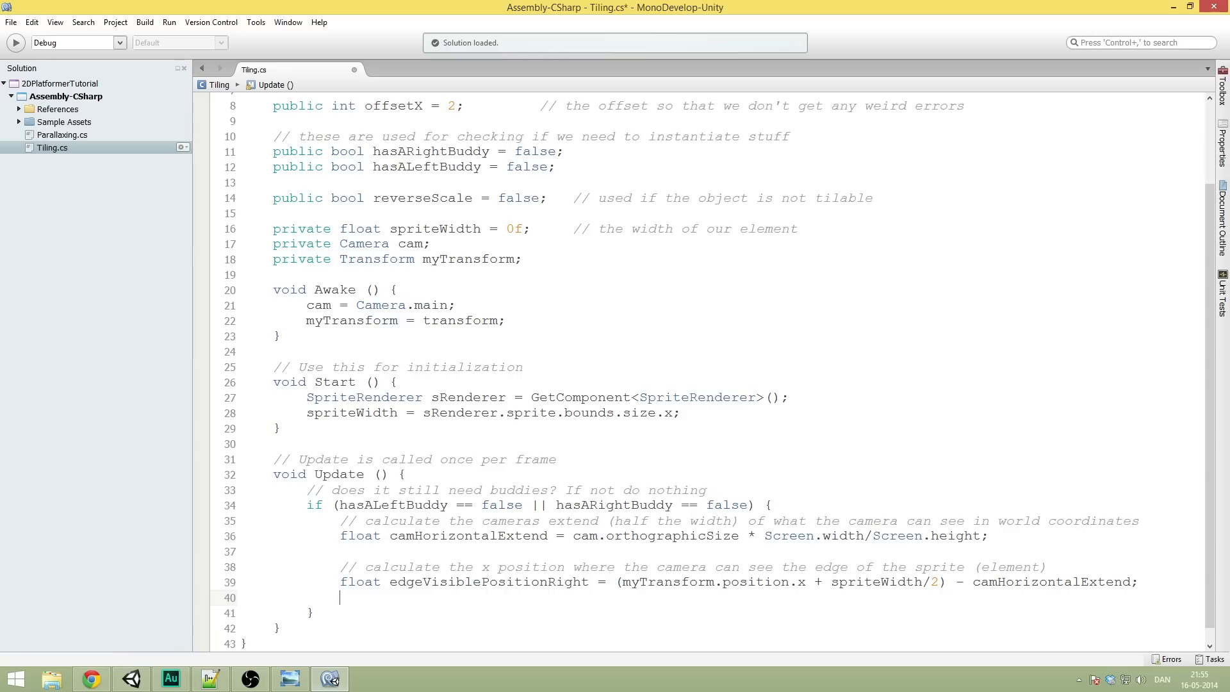
Step: Add float edgeVisiblePositionLeft = (myTransform.position.x - spriteWidth/2) + camHorizontalExtend; on line 40
{"action": "type", "text": "float"}
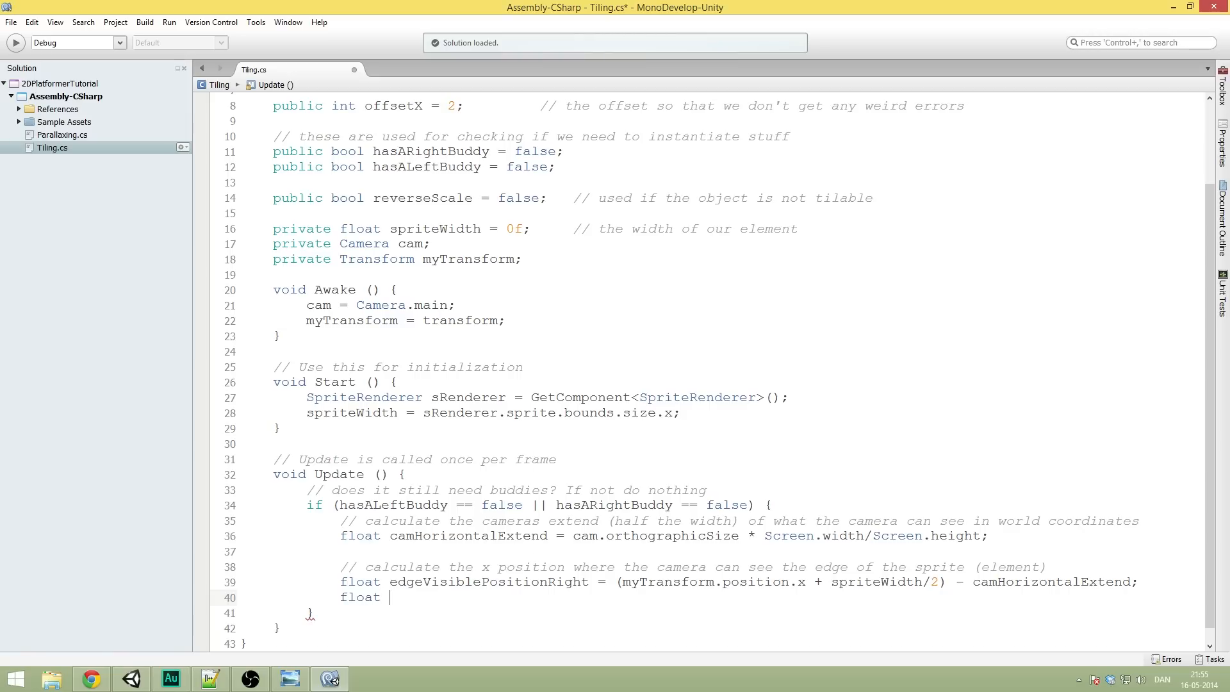
{"action": "type", "text": "edgeVisiblePosition"}
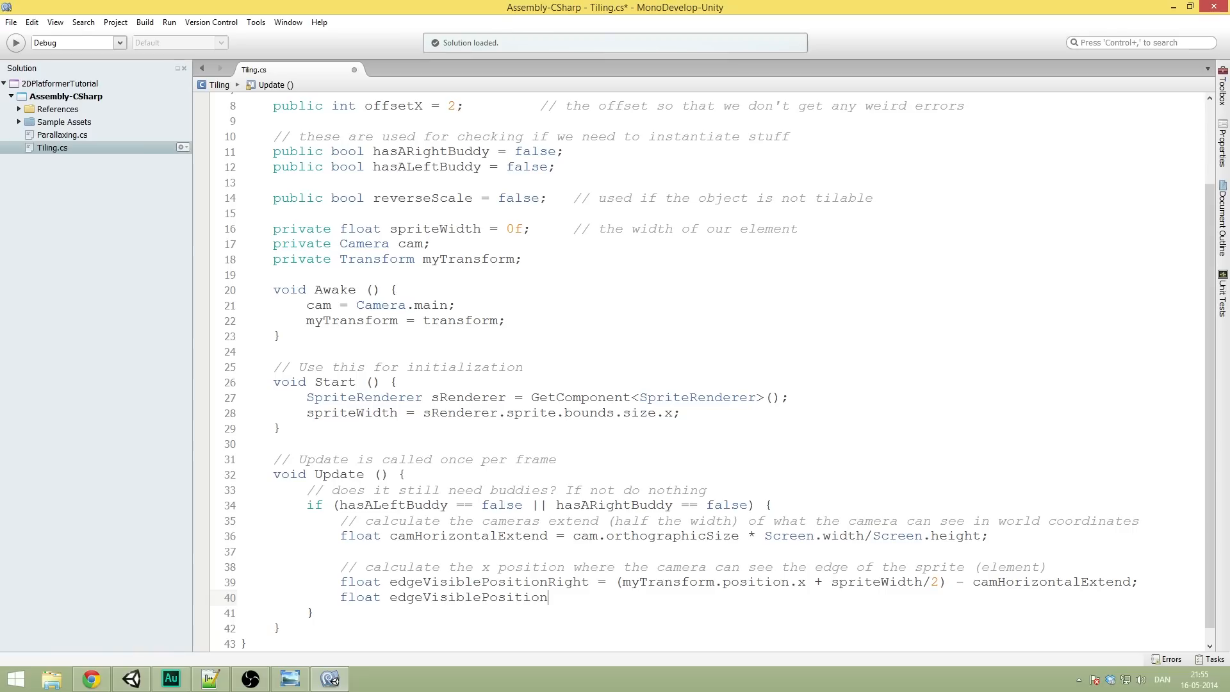
{"action": "type", "text": "Left = ("}
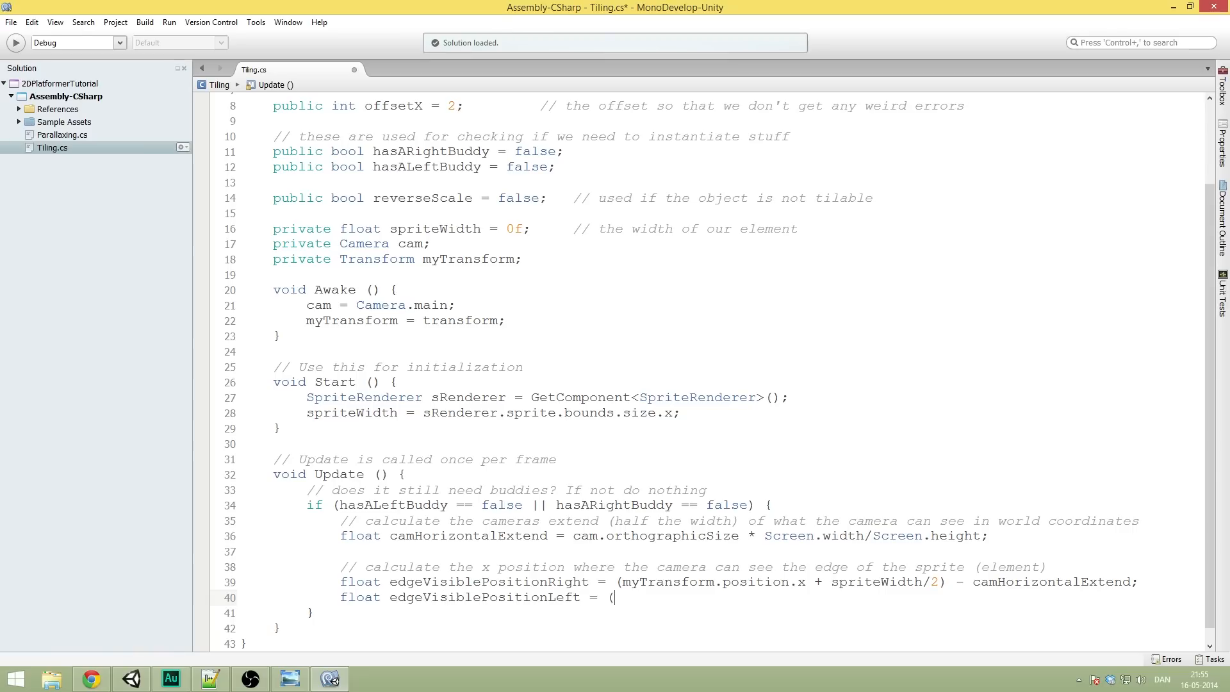
{"action": "type", "text": "myTransform.position.x"}
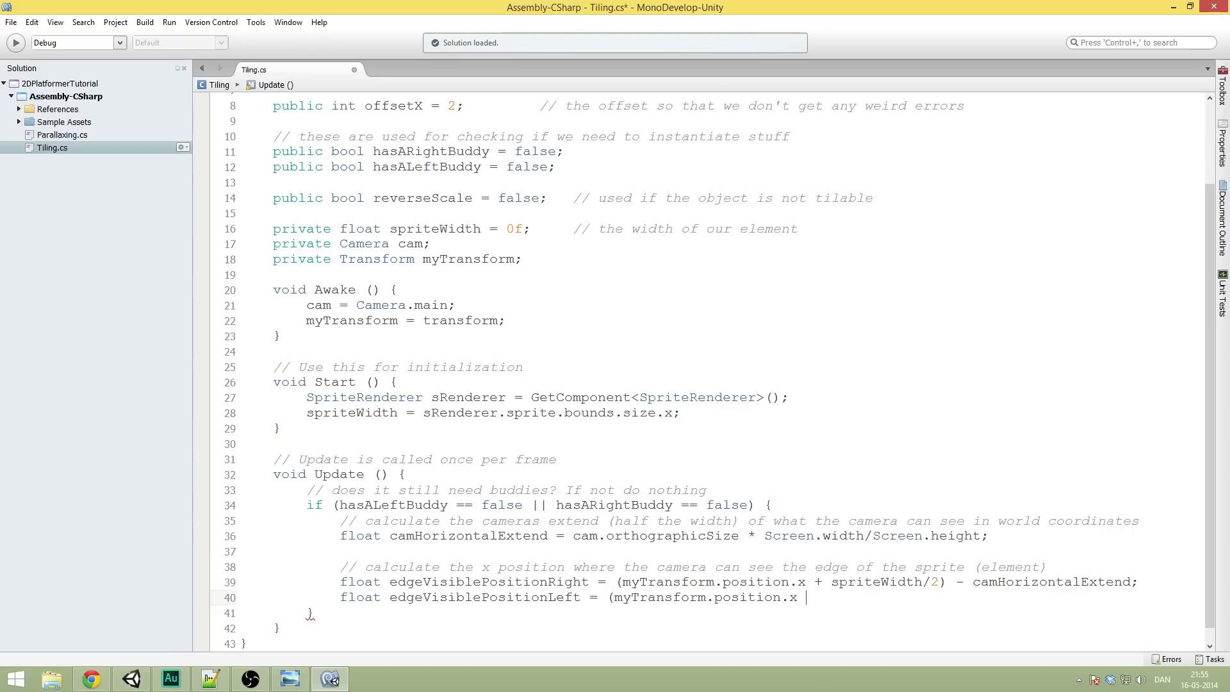
{"action": "type", "text": "- spriteWidth"}
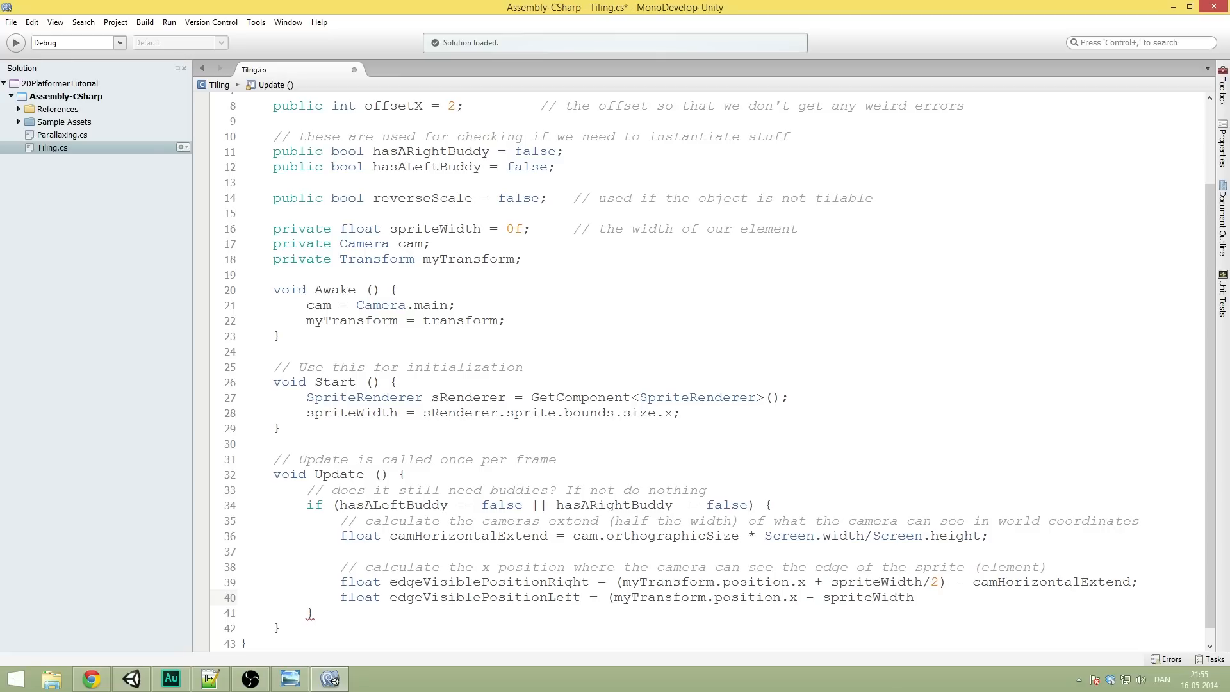
{"action": "type", "text": "/2) +"}
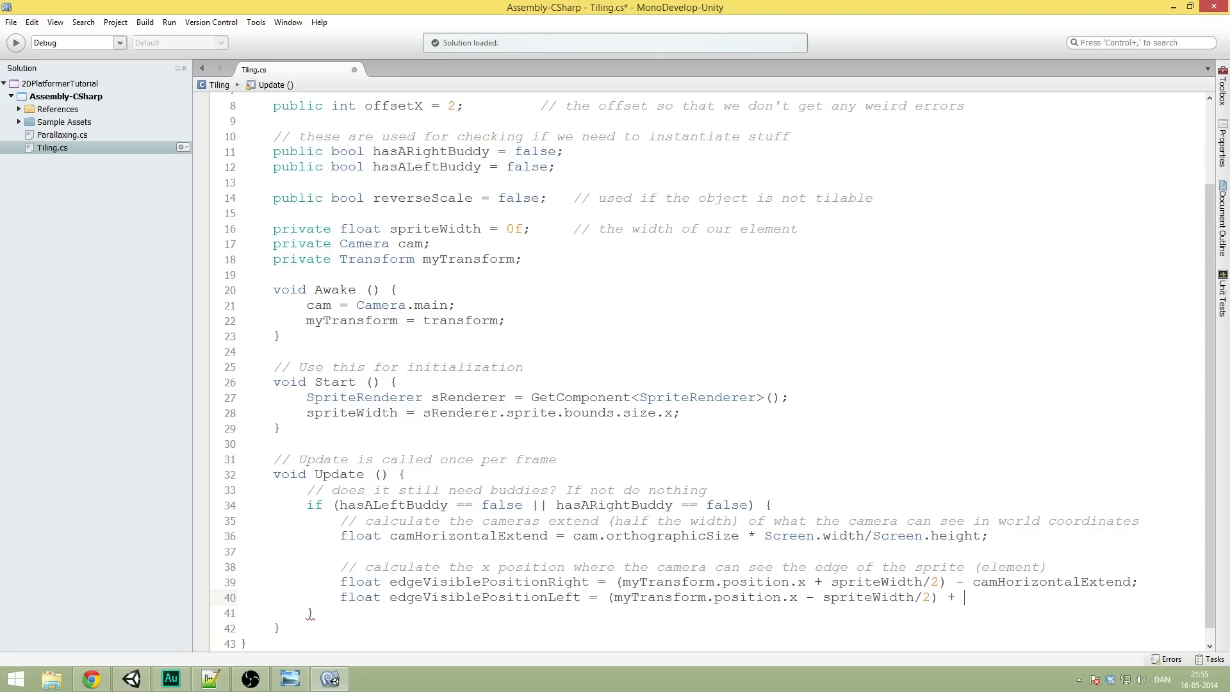
{"action": "type", "text": "camHorizontalExtend"}
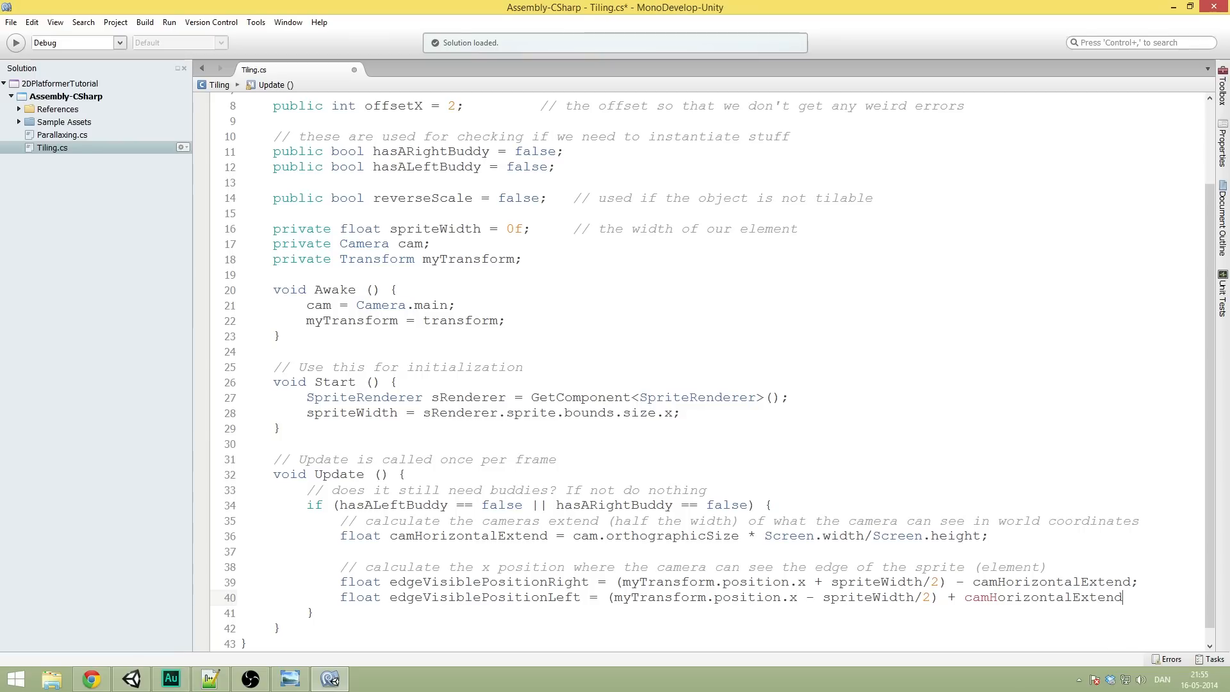
{"action": "type", "text": ";"}
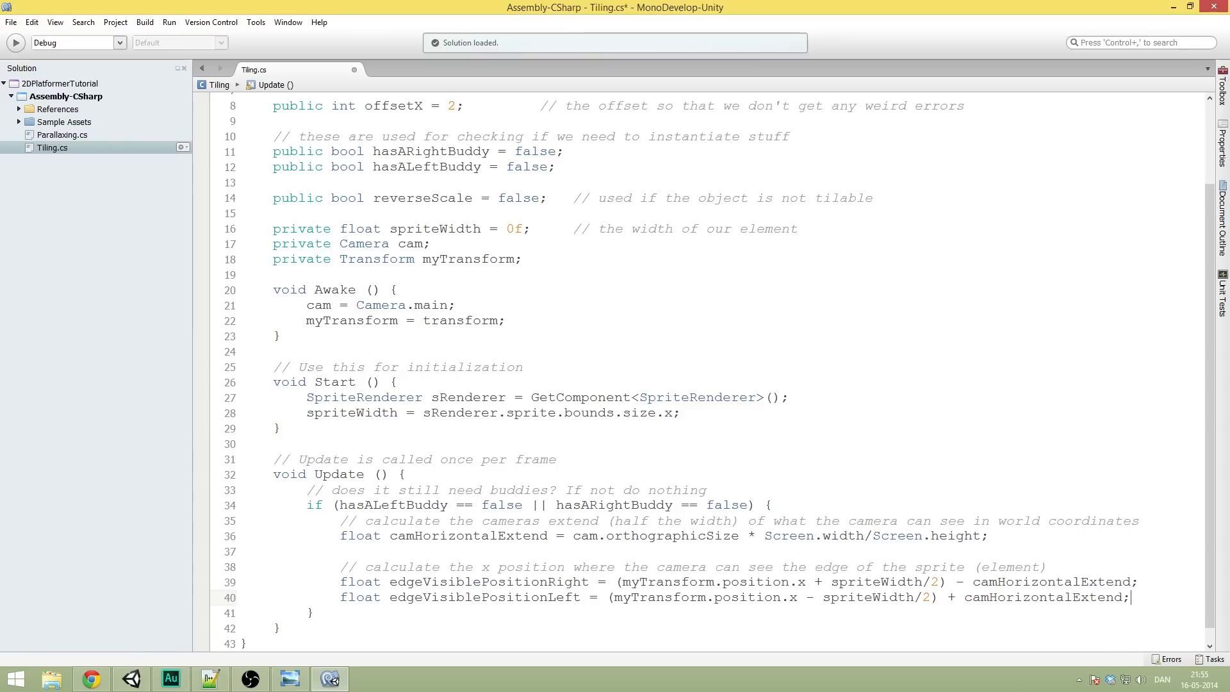